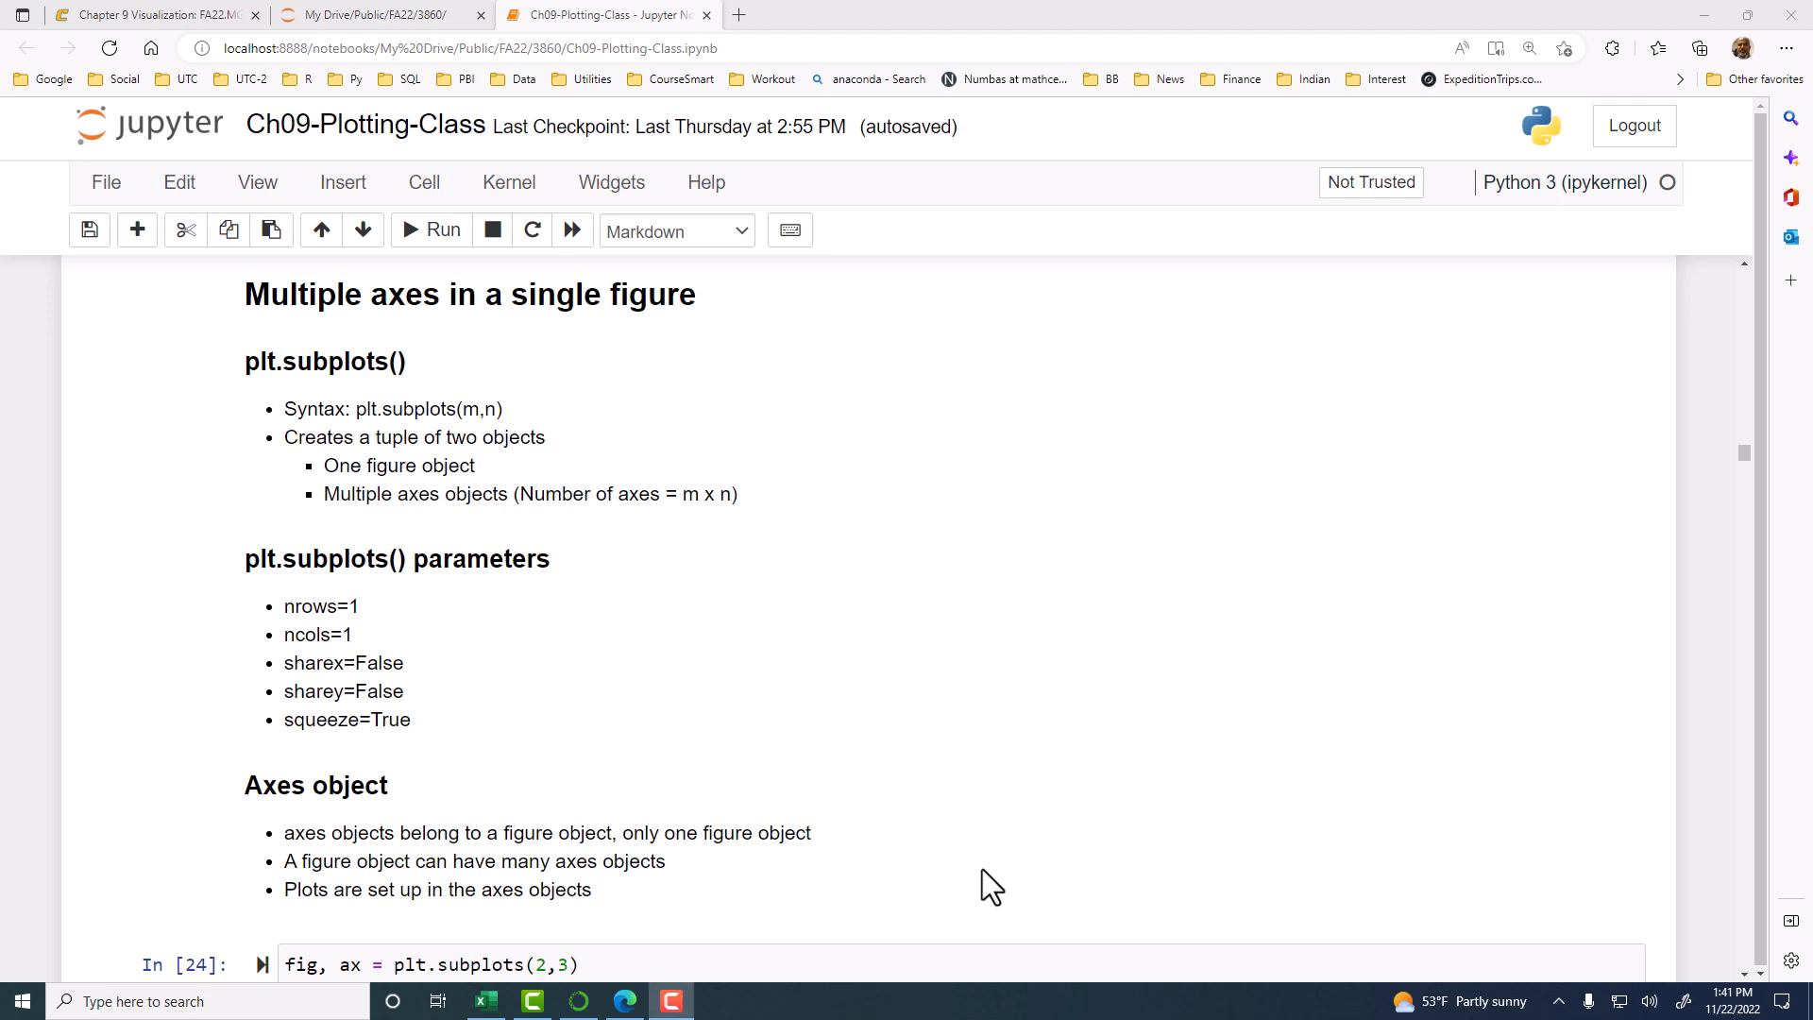
mouse_move(714, 743)
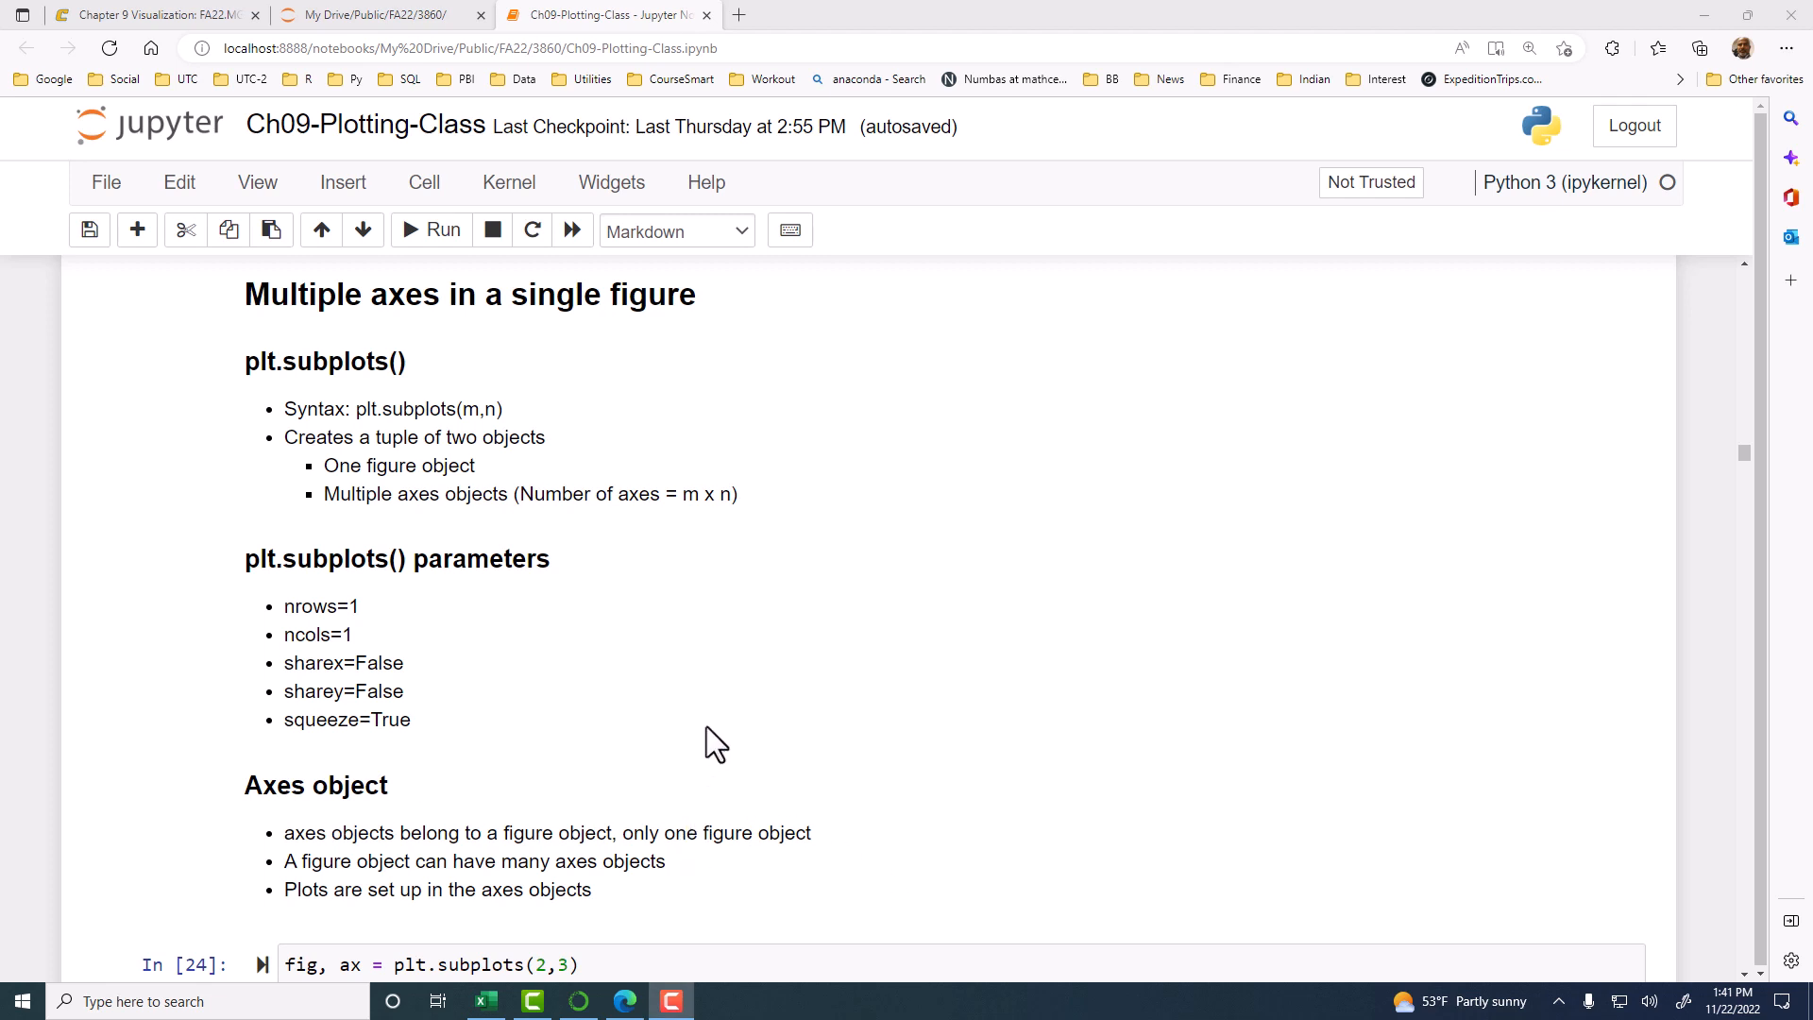
mouse_move(721, 710)
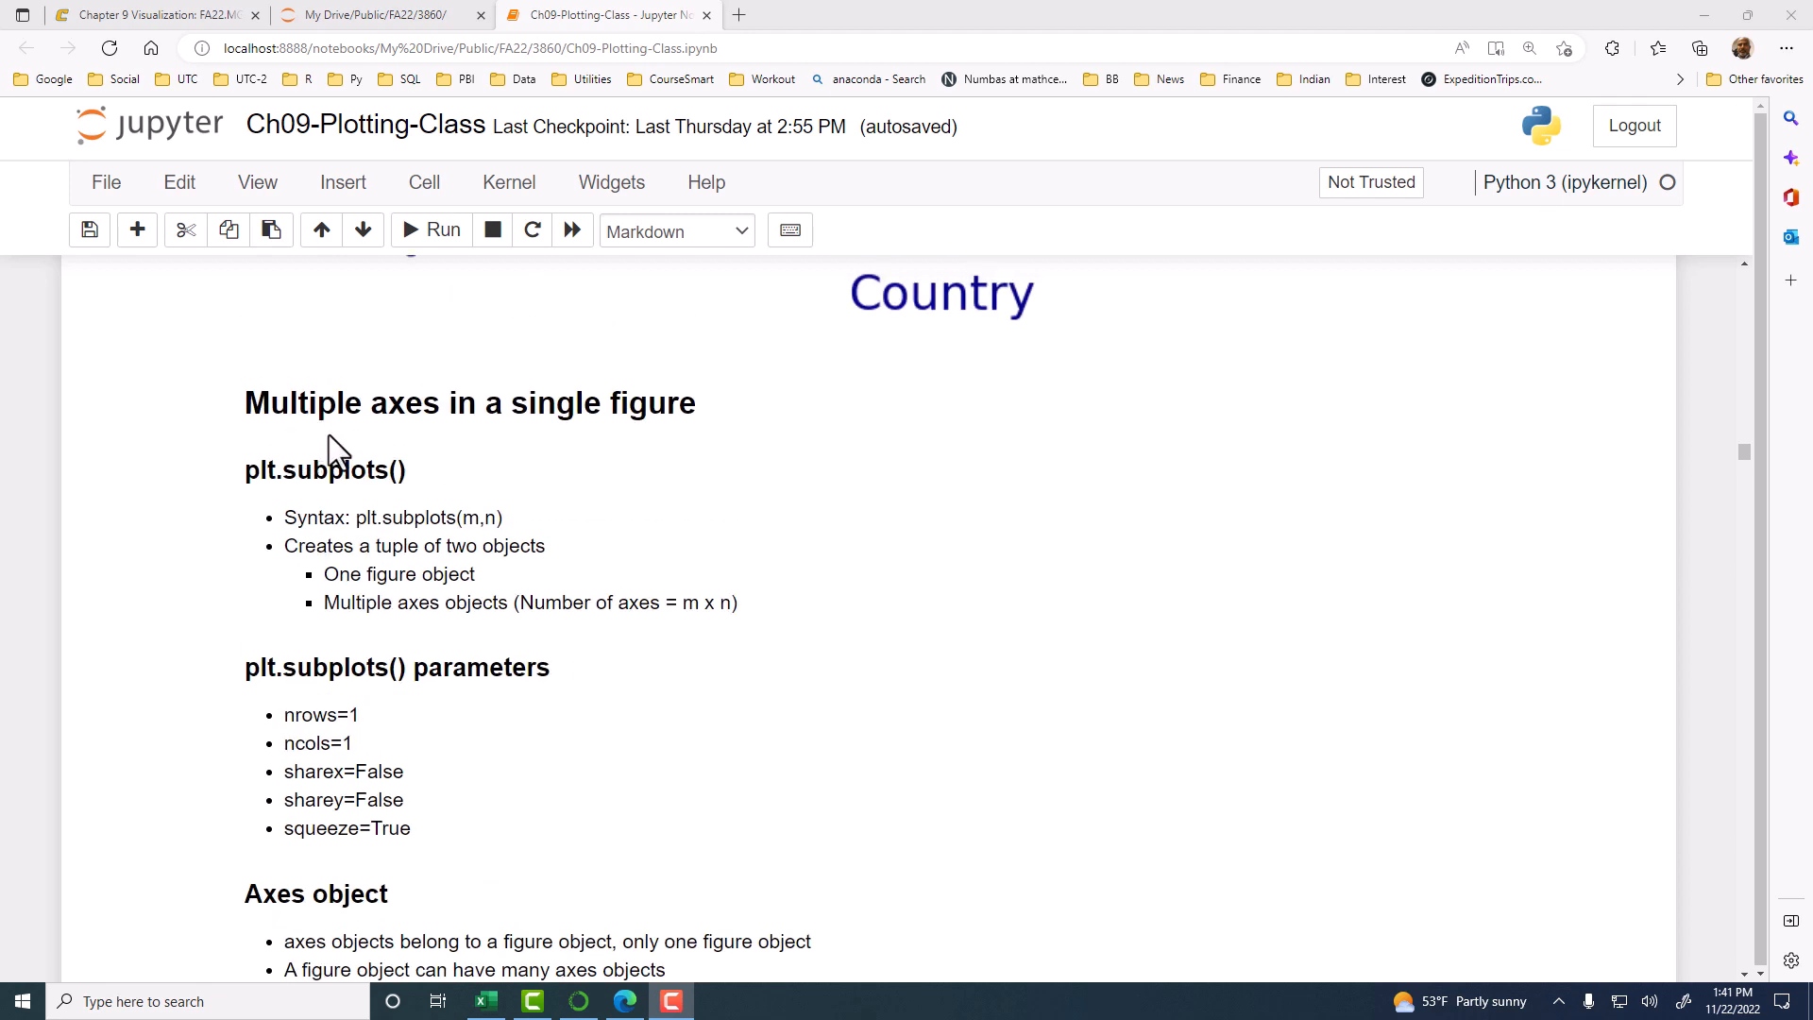
mouse_move(537, 455)
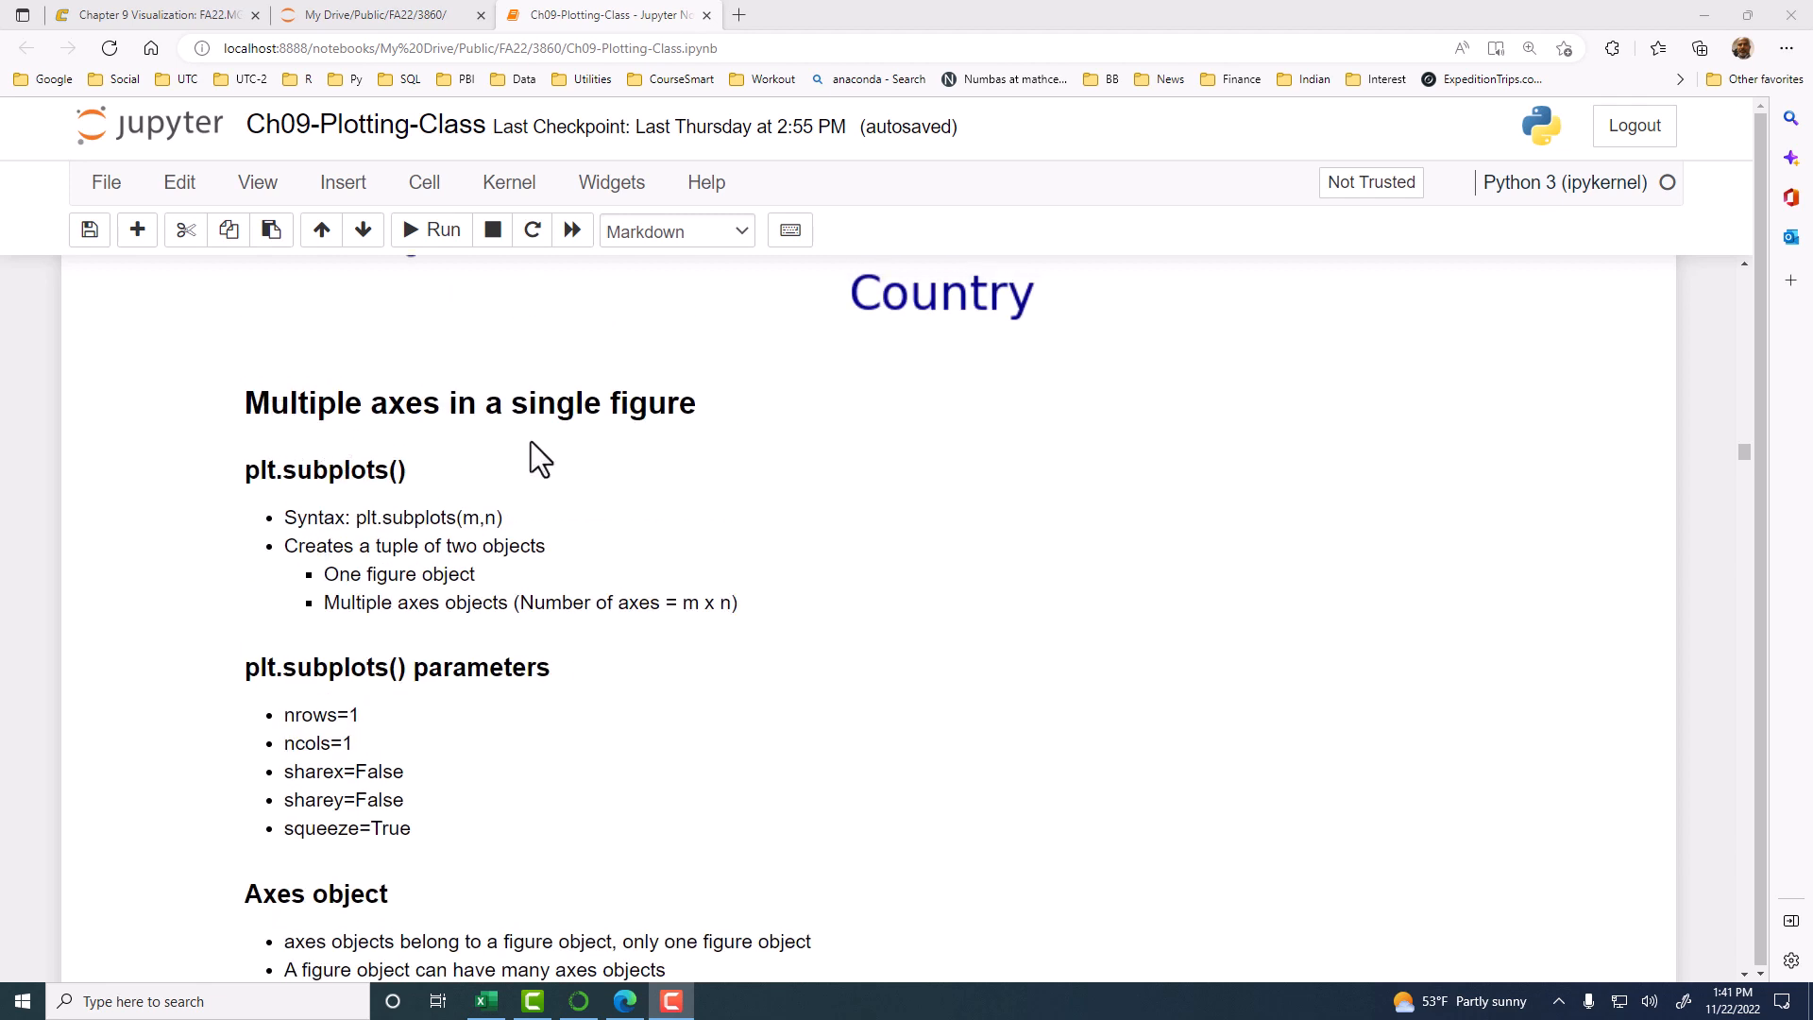
mouse_move(672, 460)
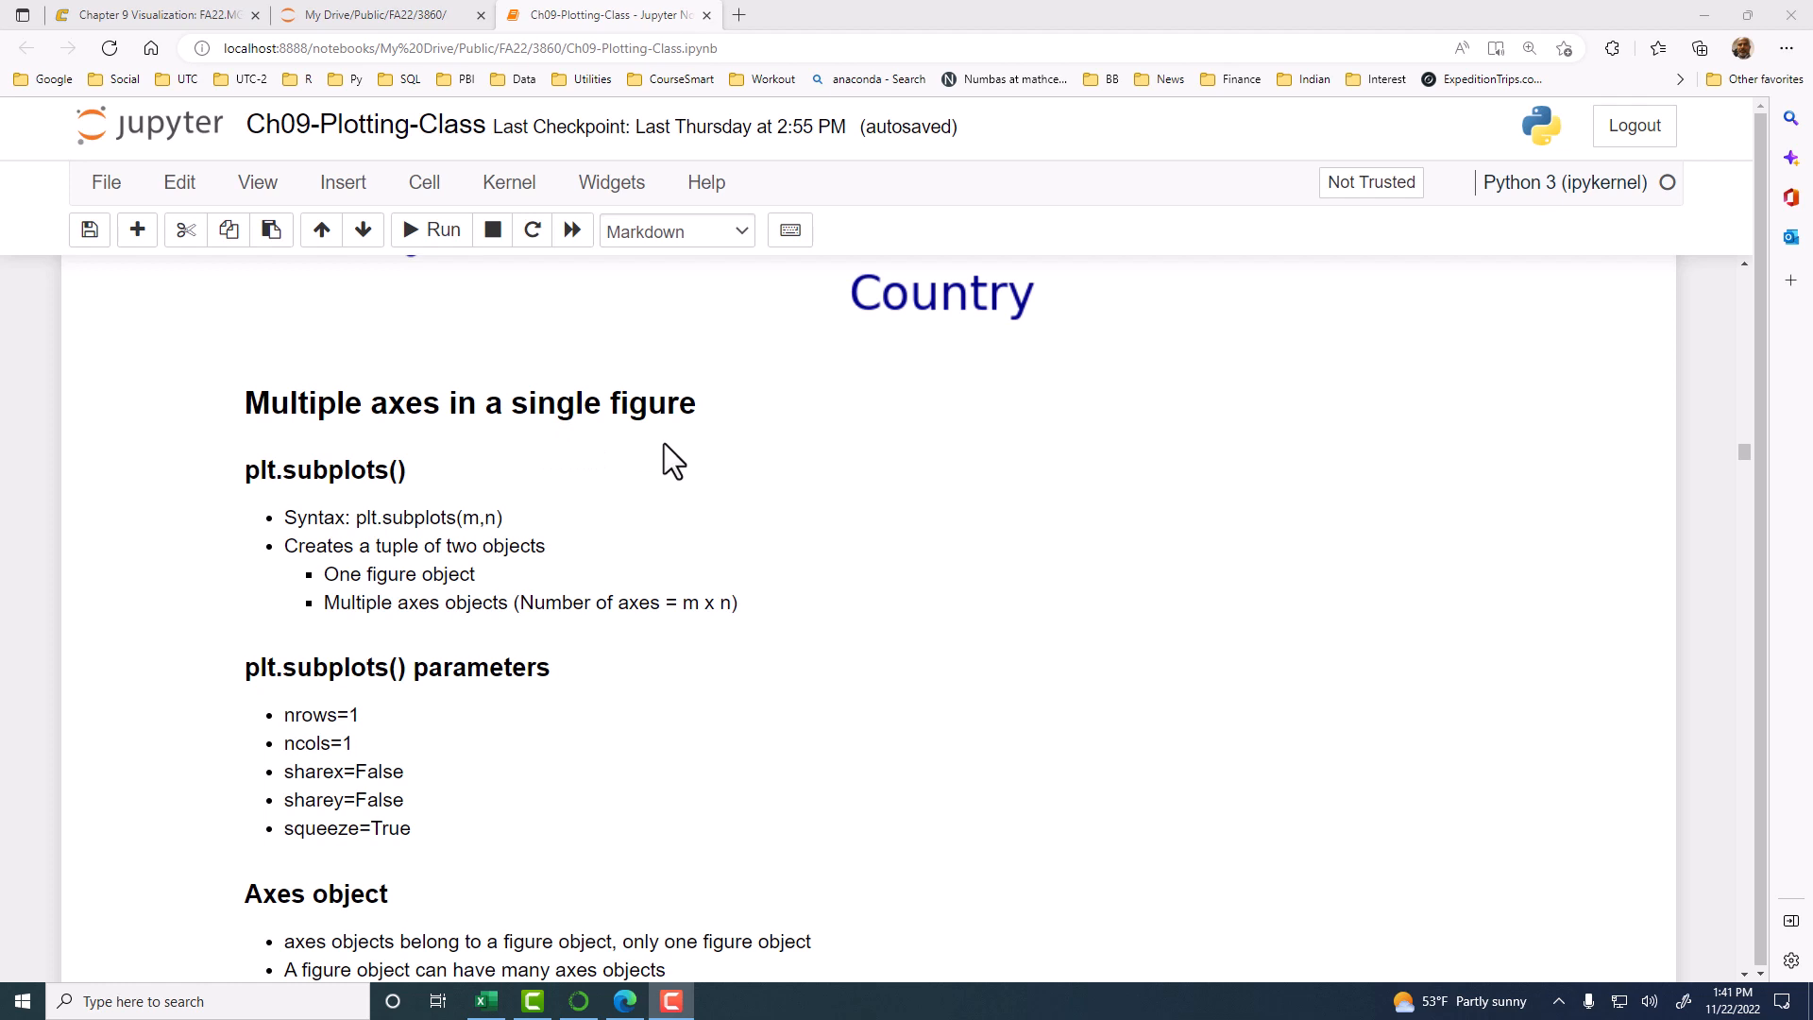
mouse_move(656, 489)
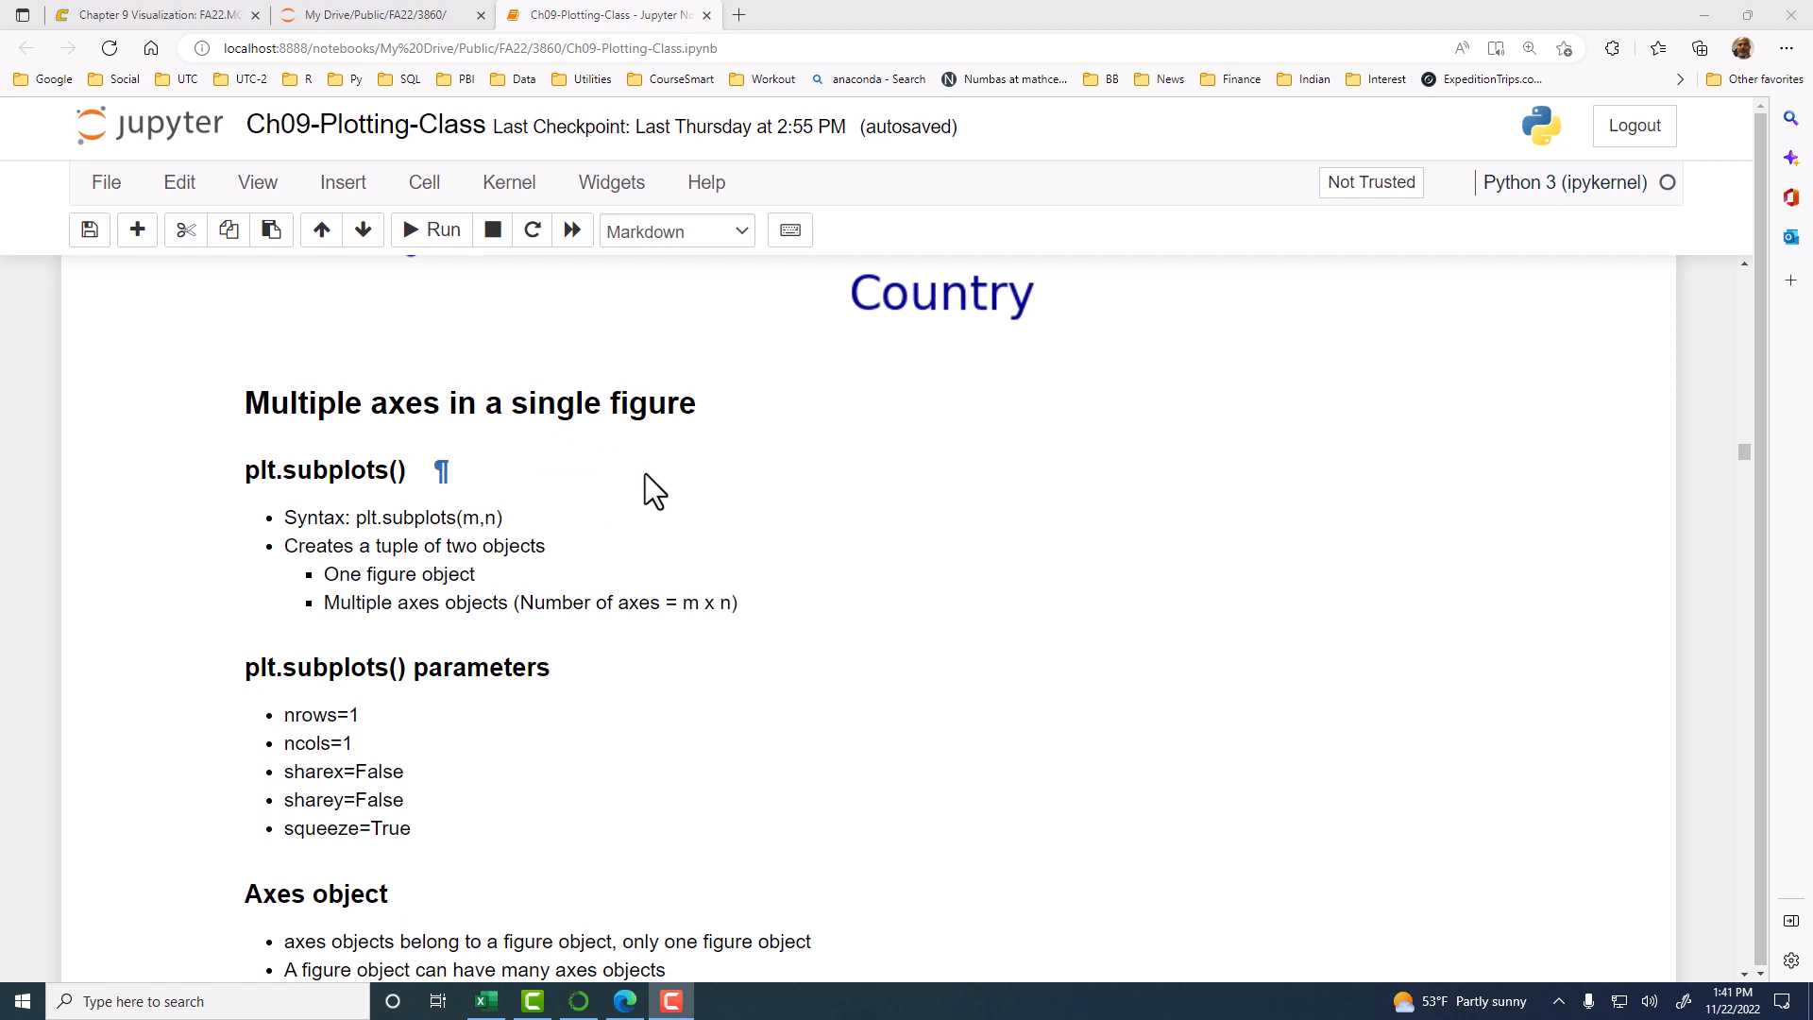
mouse_move(581, 483)
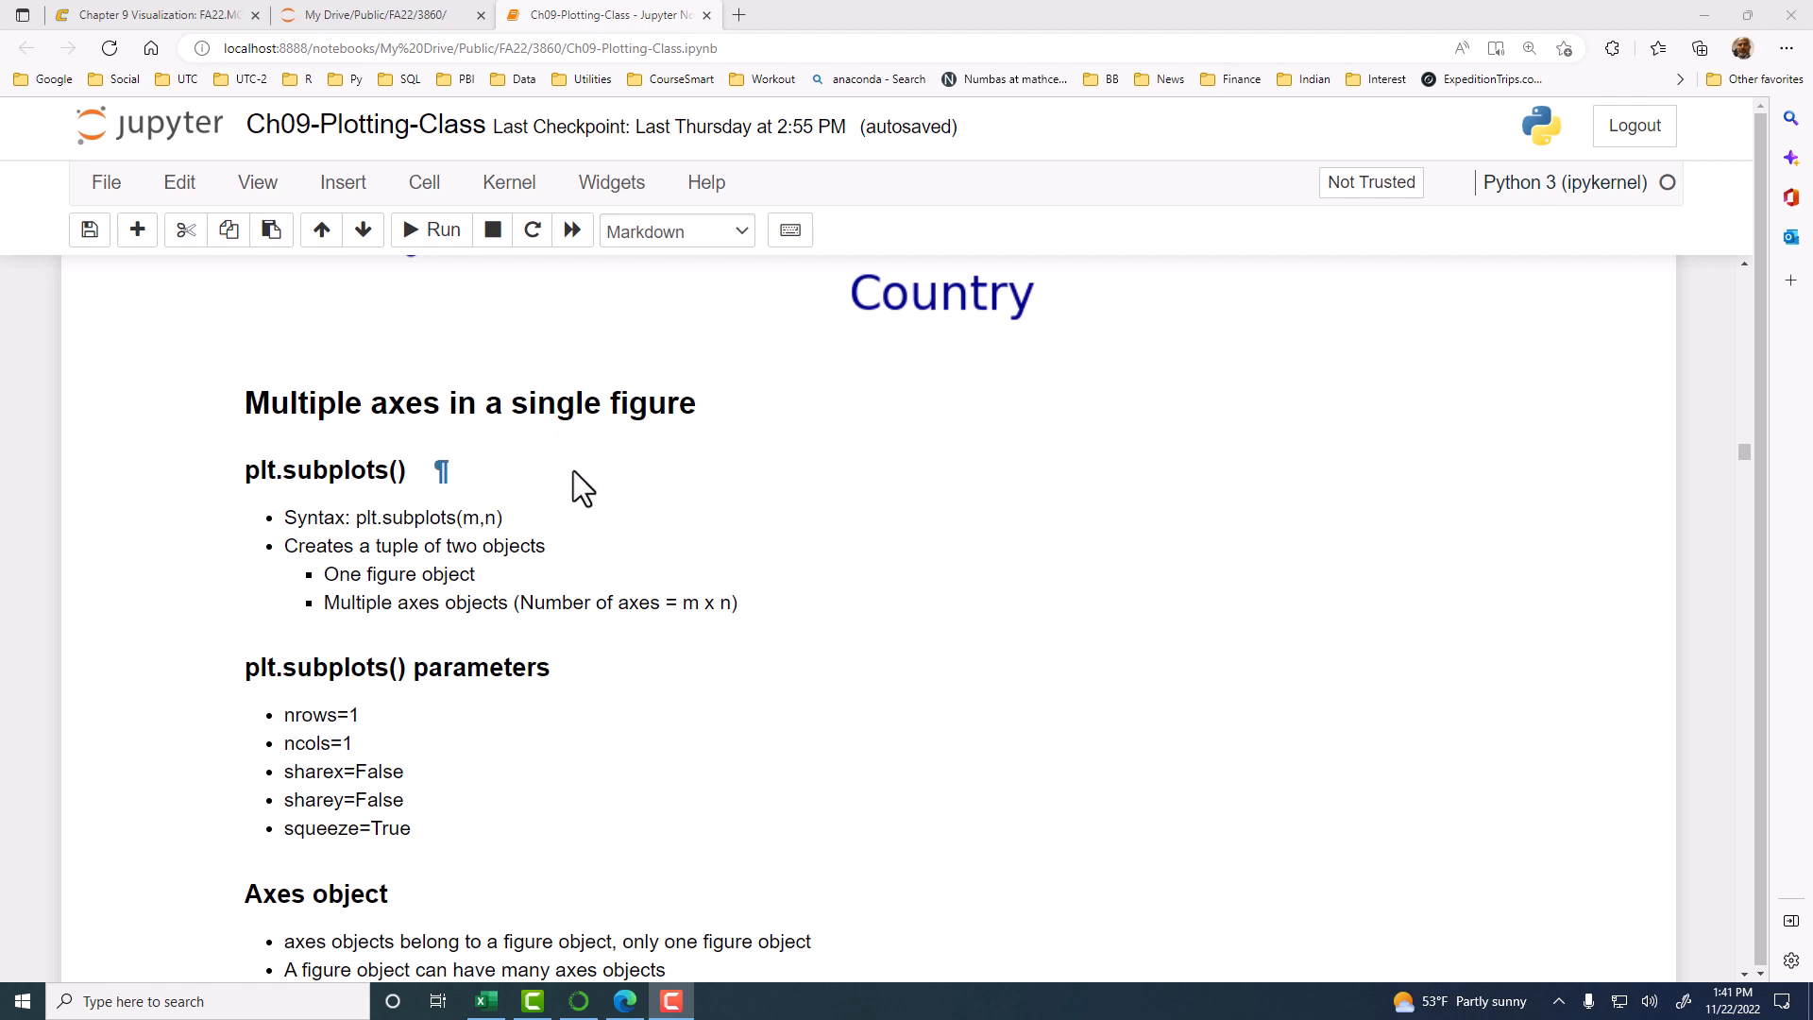
mouse_move(582, 607)
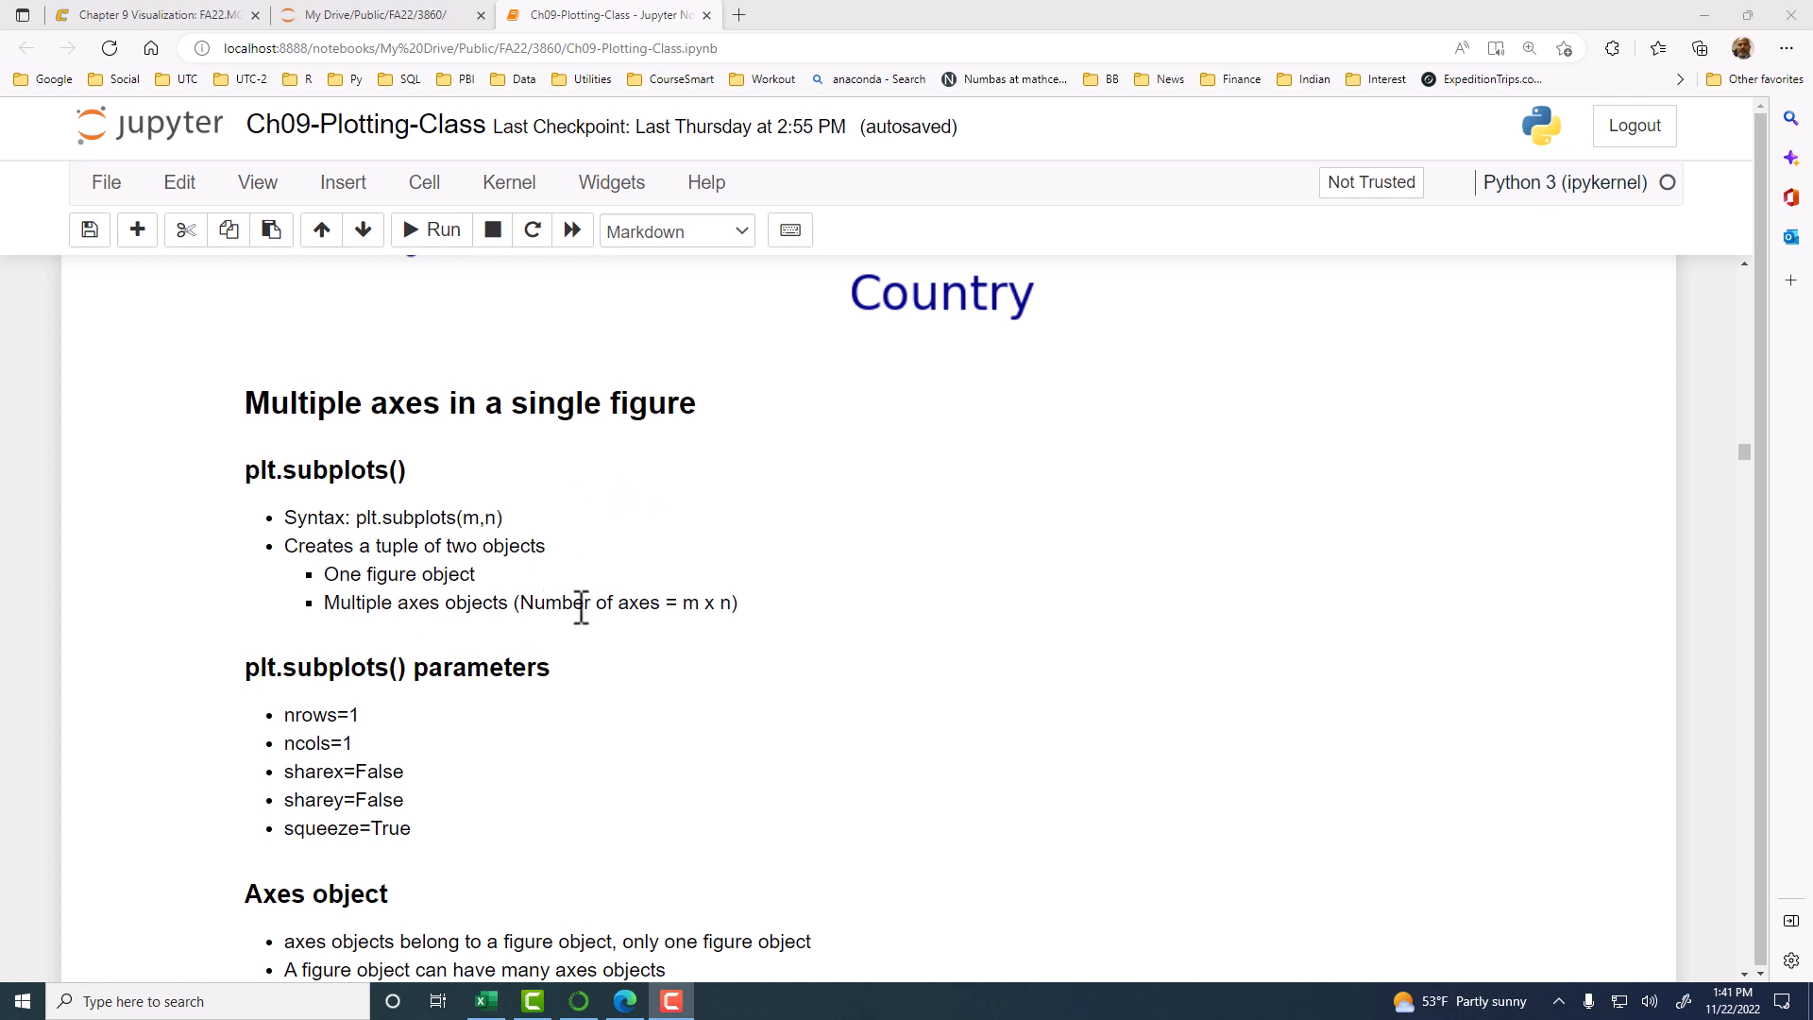
mouse_move(215, 417)
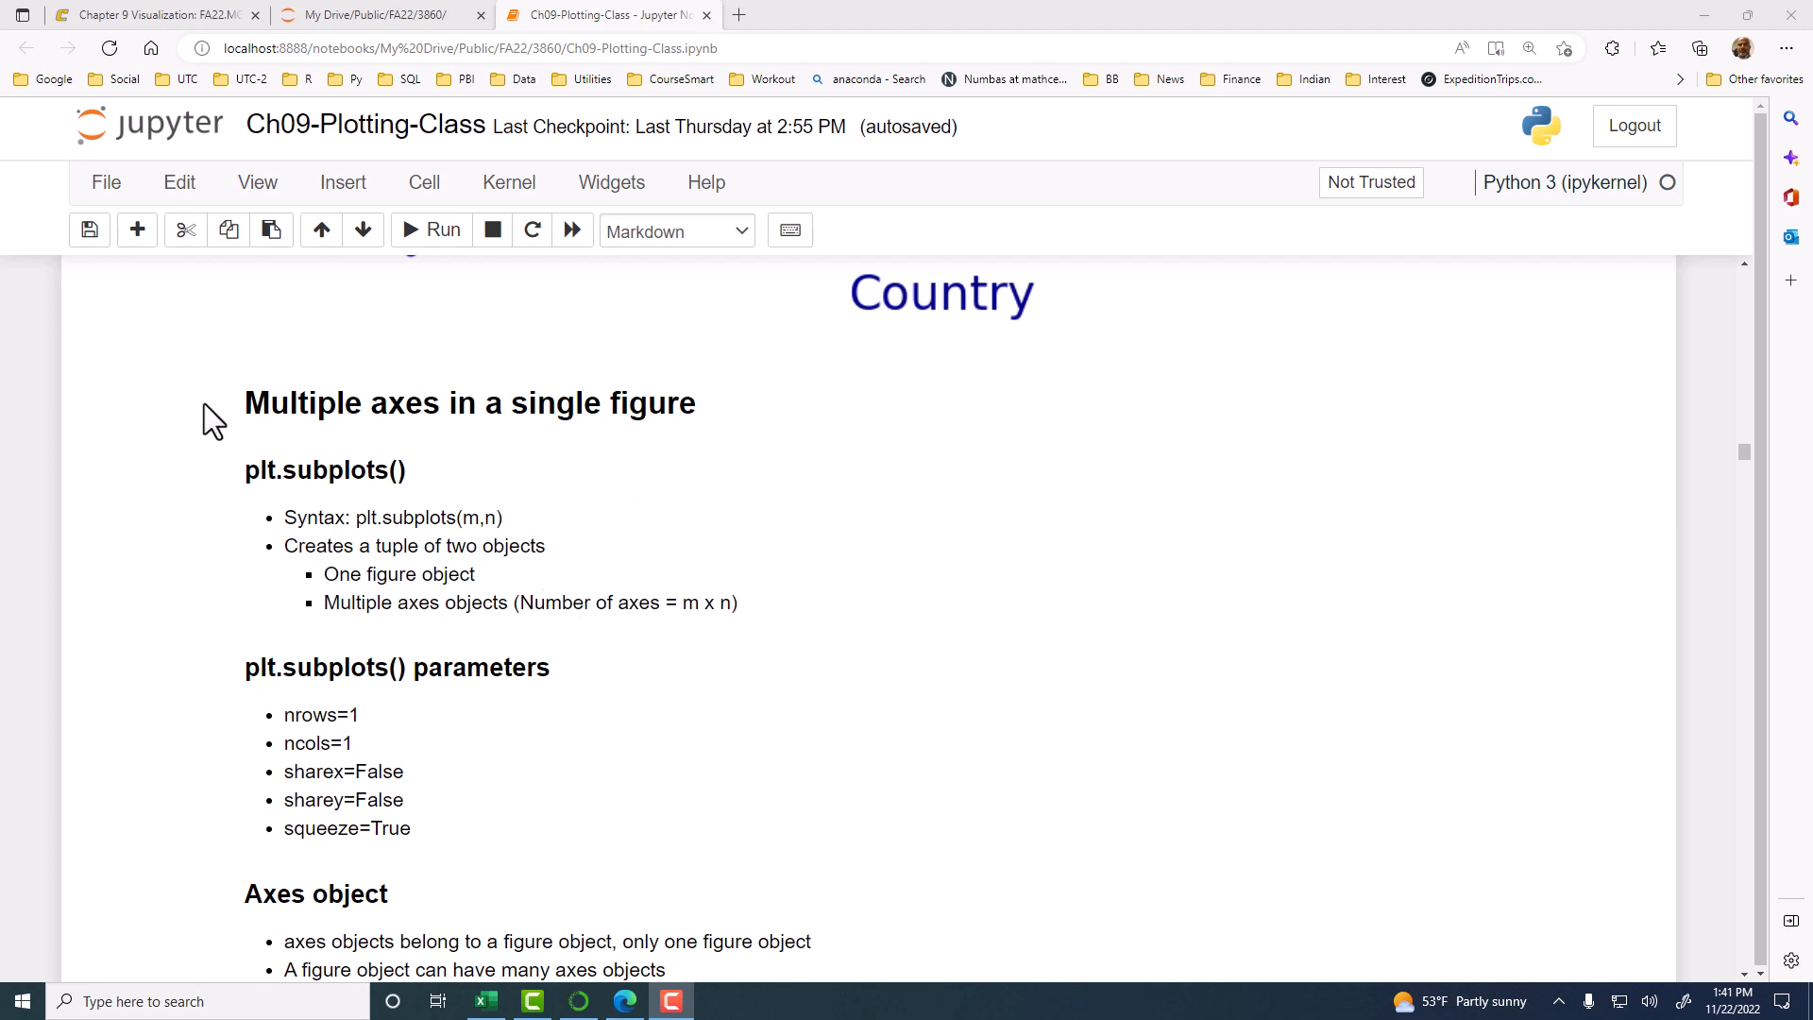
mouse_move(567, 639)
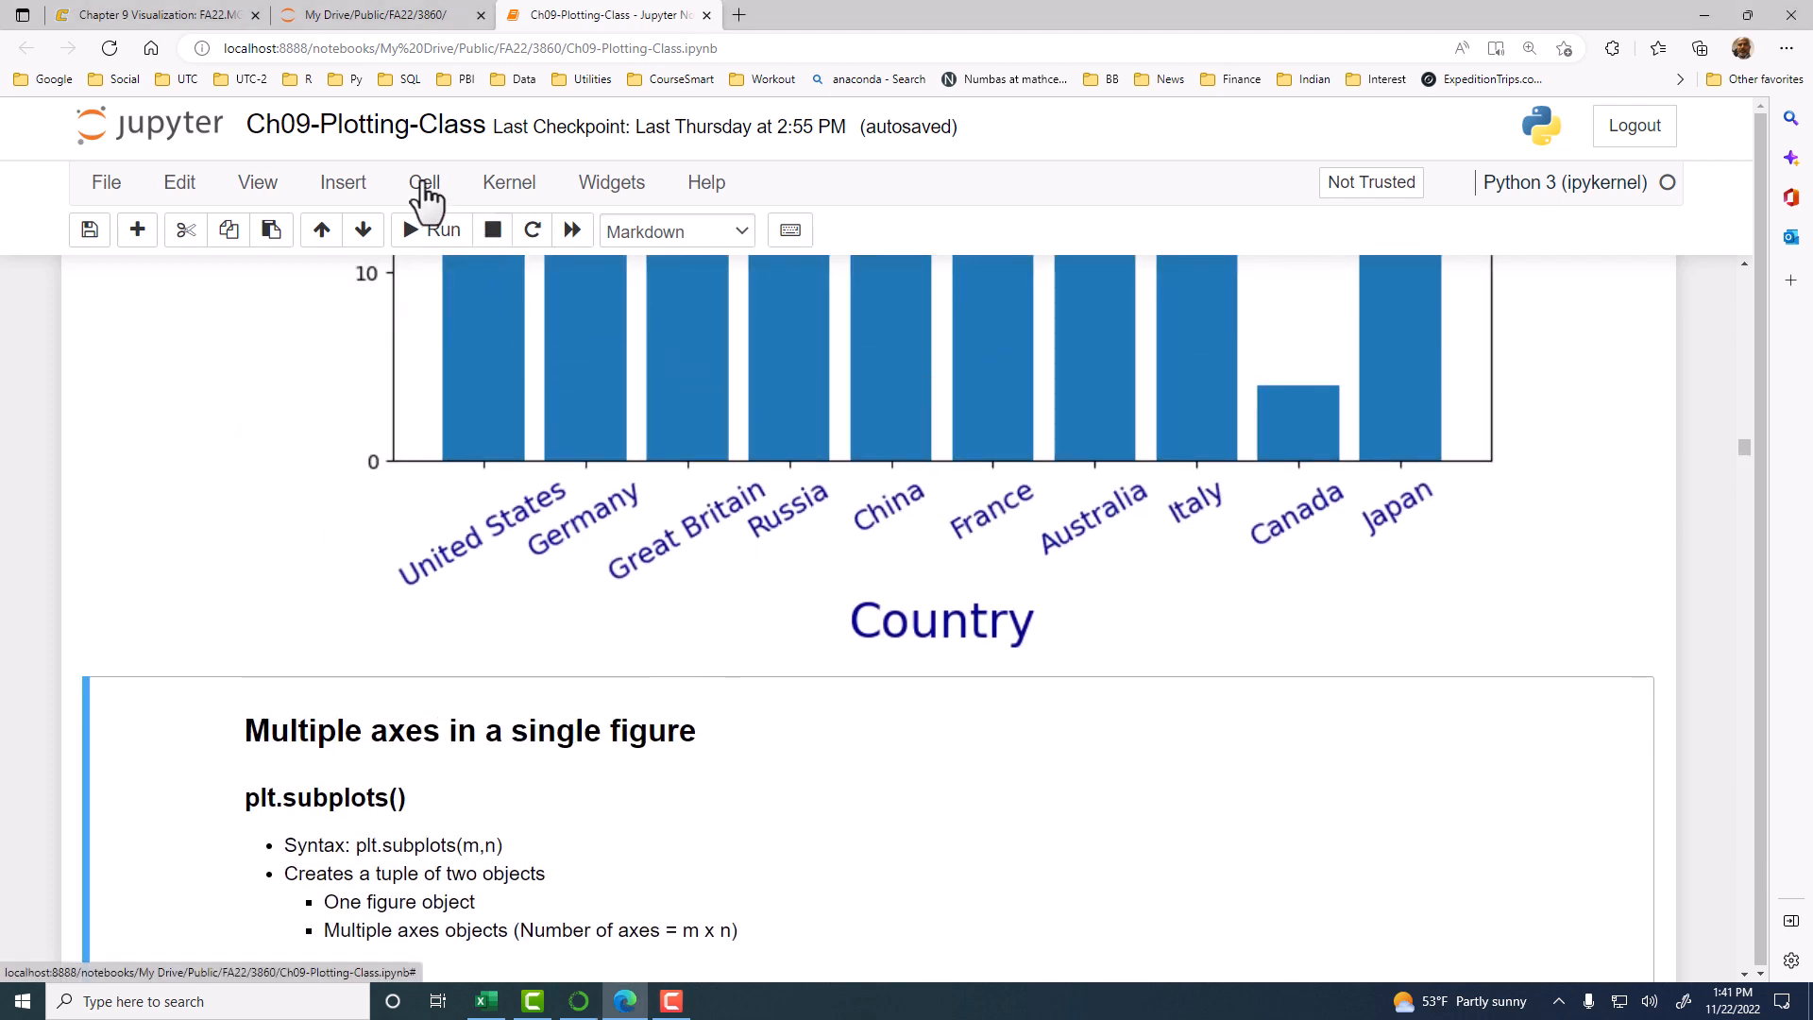
- Regenerate the outputs of every cell above the multiple-axes notes with Cell > Run All Above
click(425, 181)
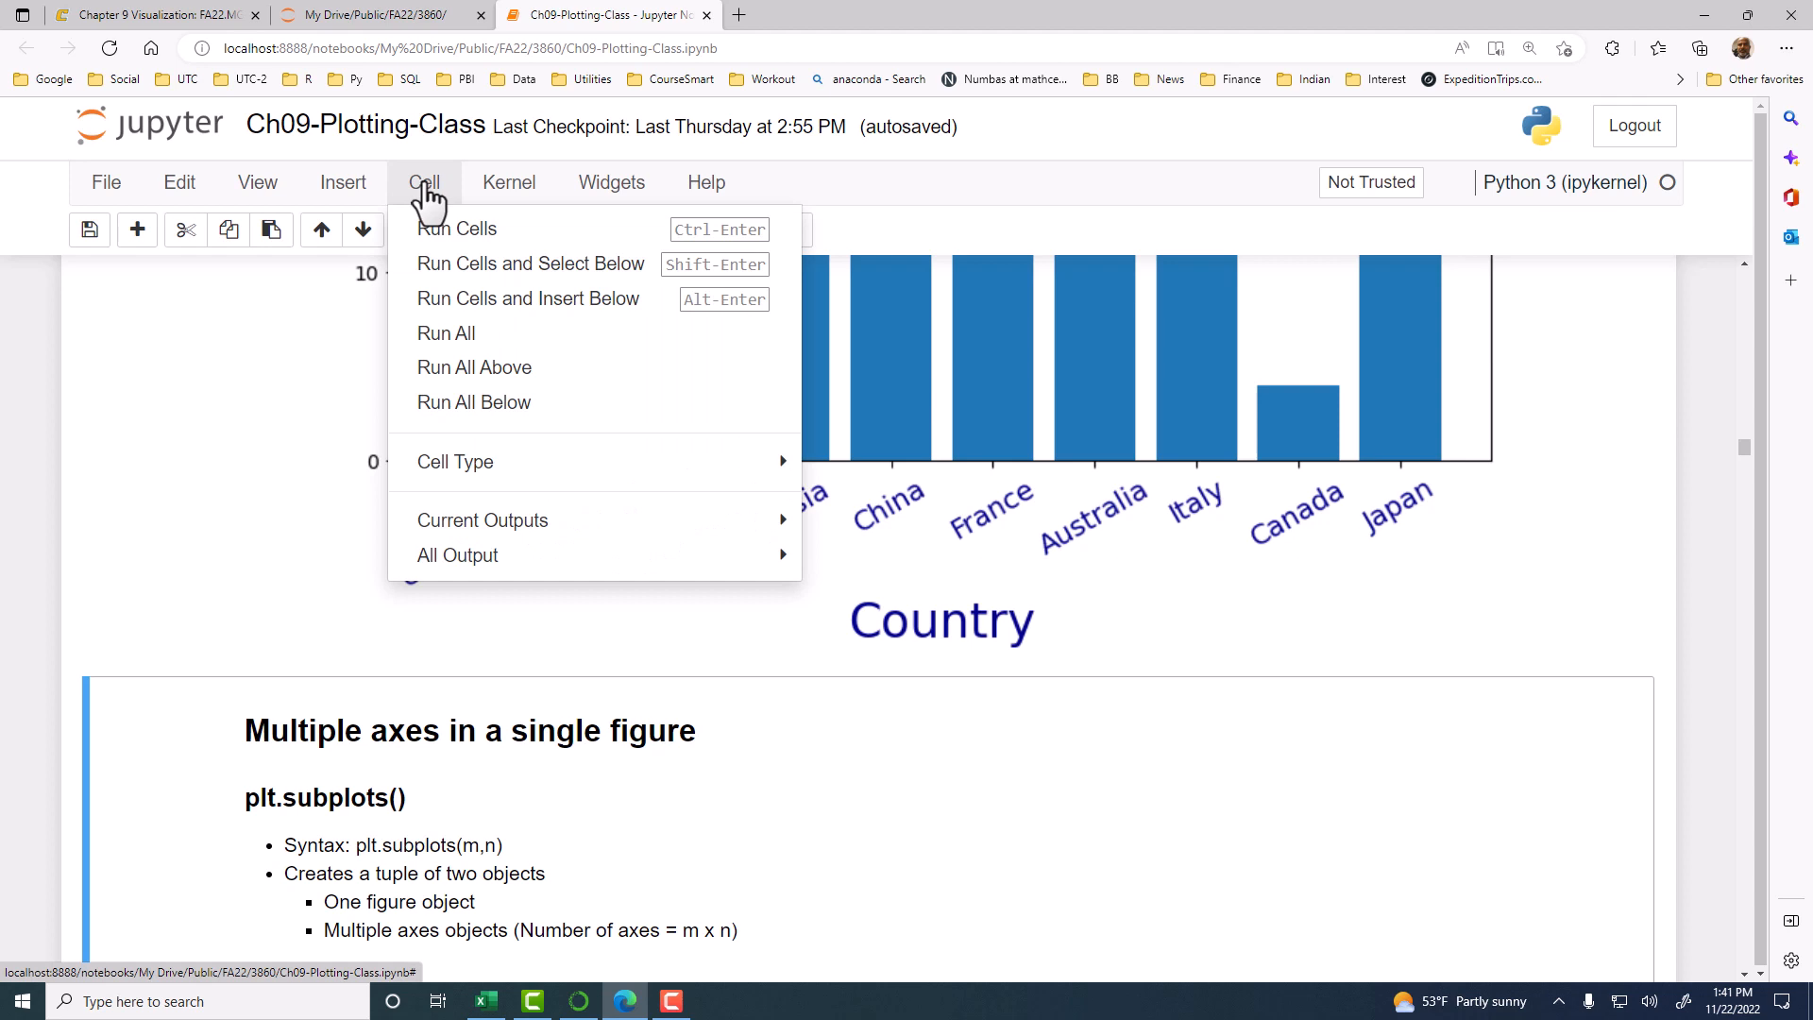
mouse_move(544, 381)
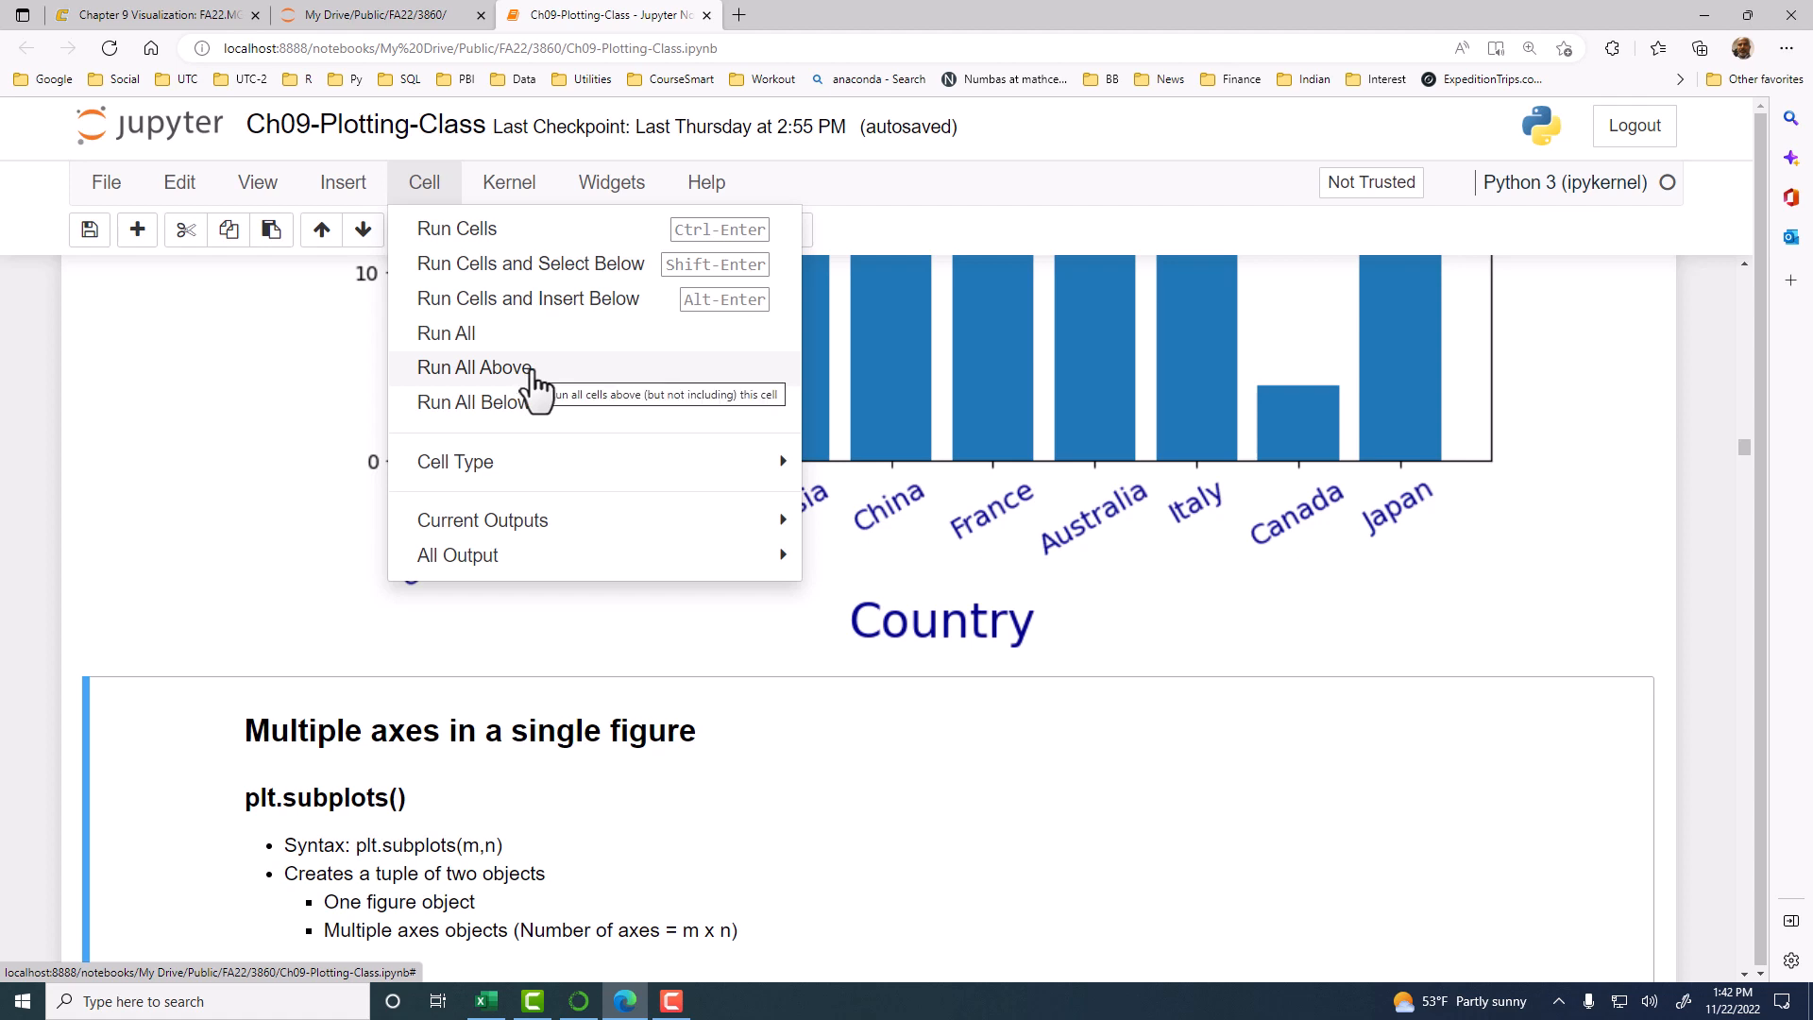
click(473, 367)
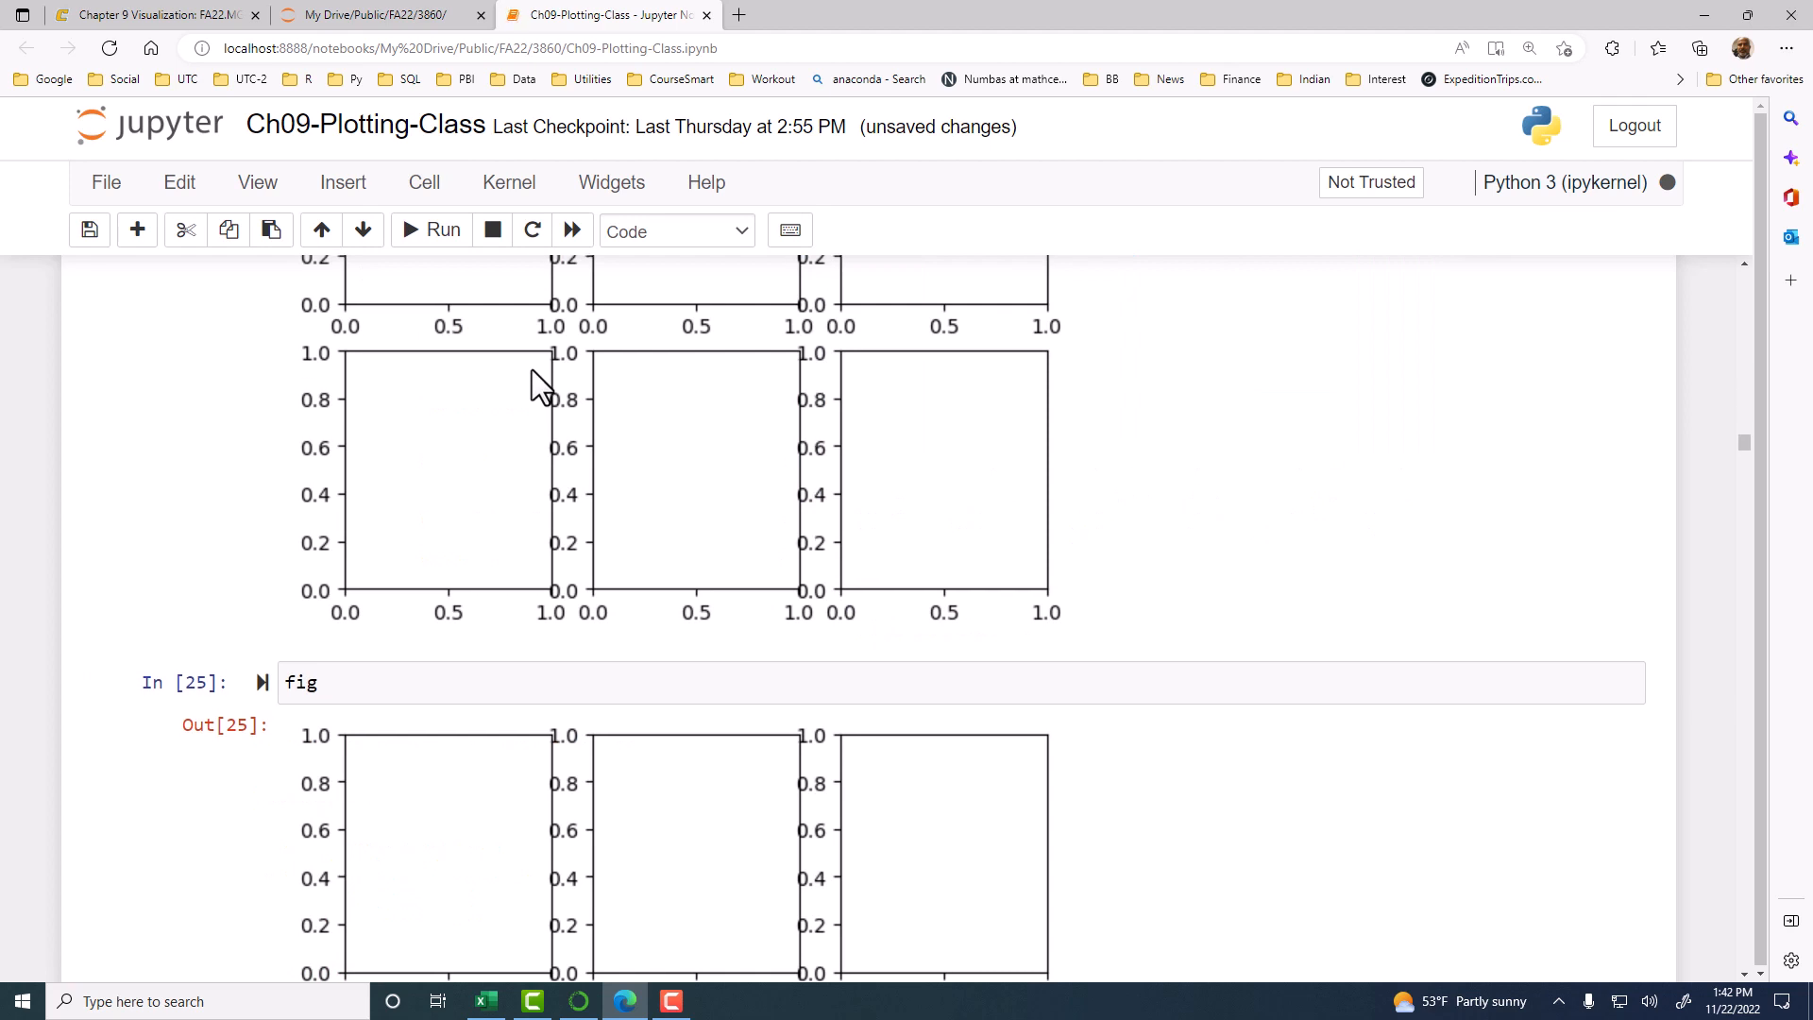
scroll(down, 3)
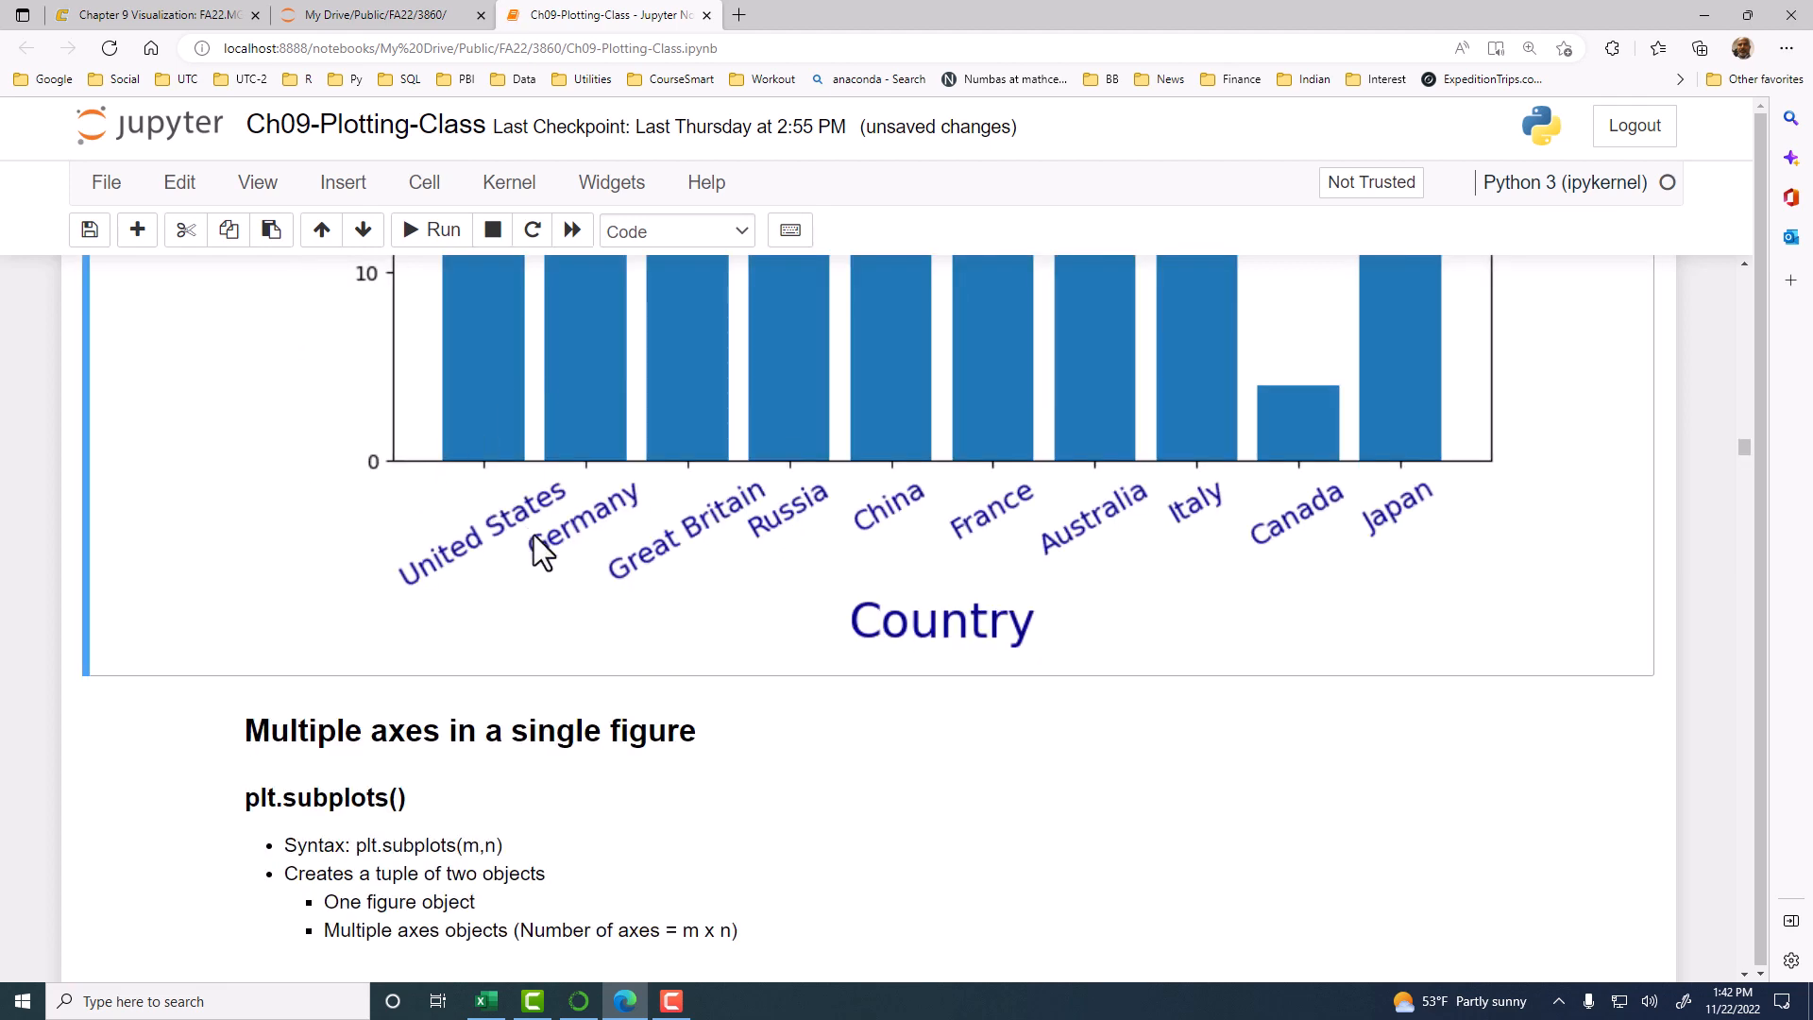
scroll(down, 3)
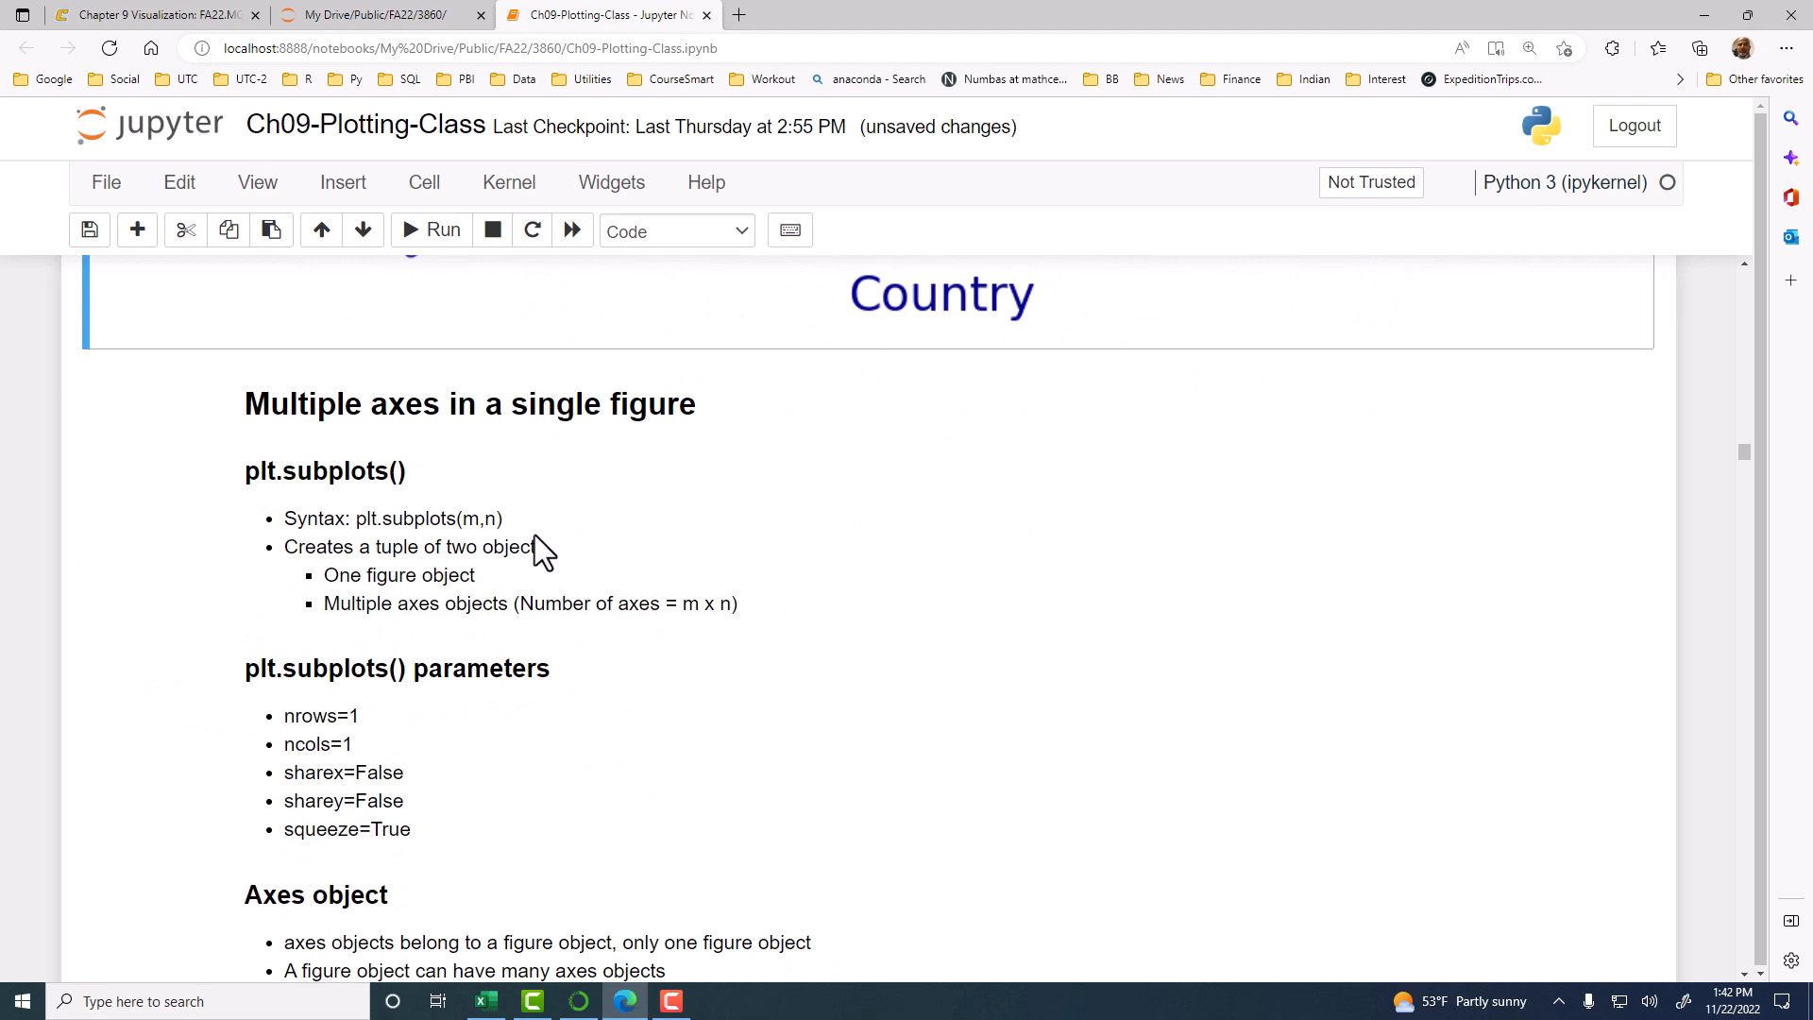
scroll(down, 3)
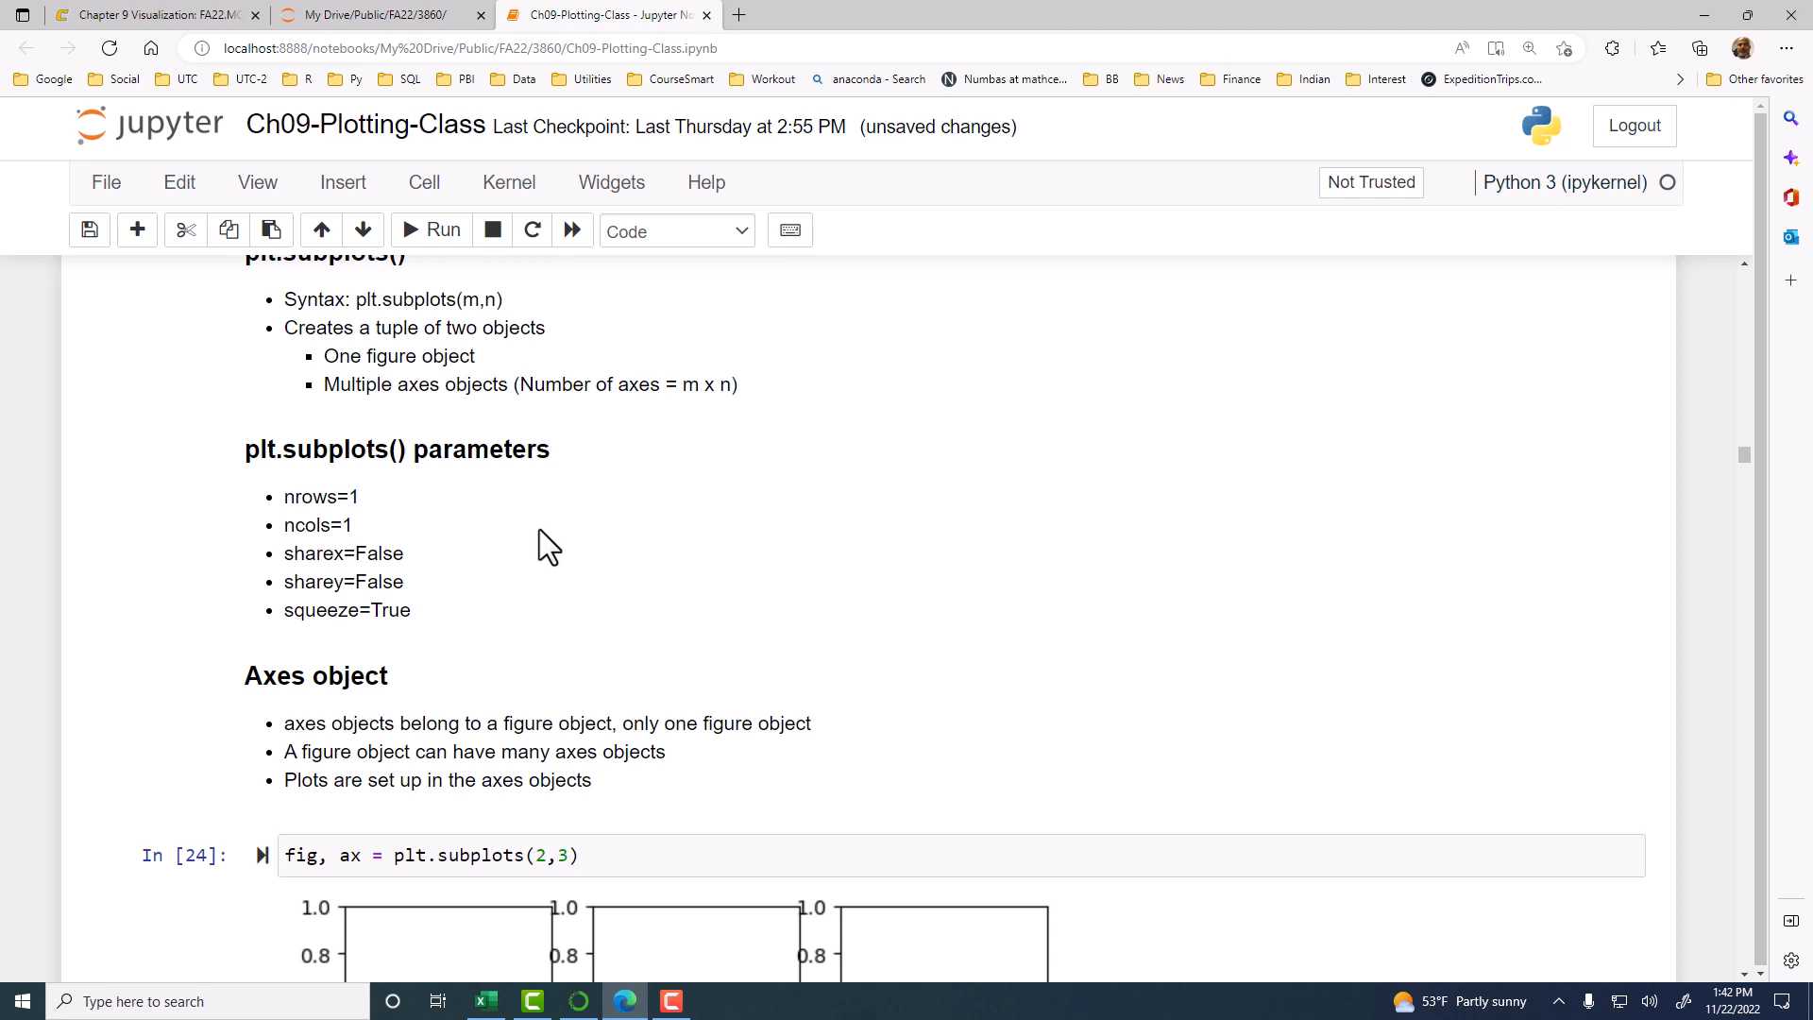
scroll(down, 3)
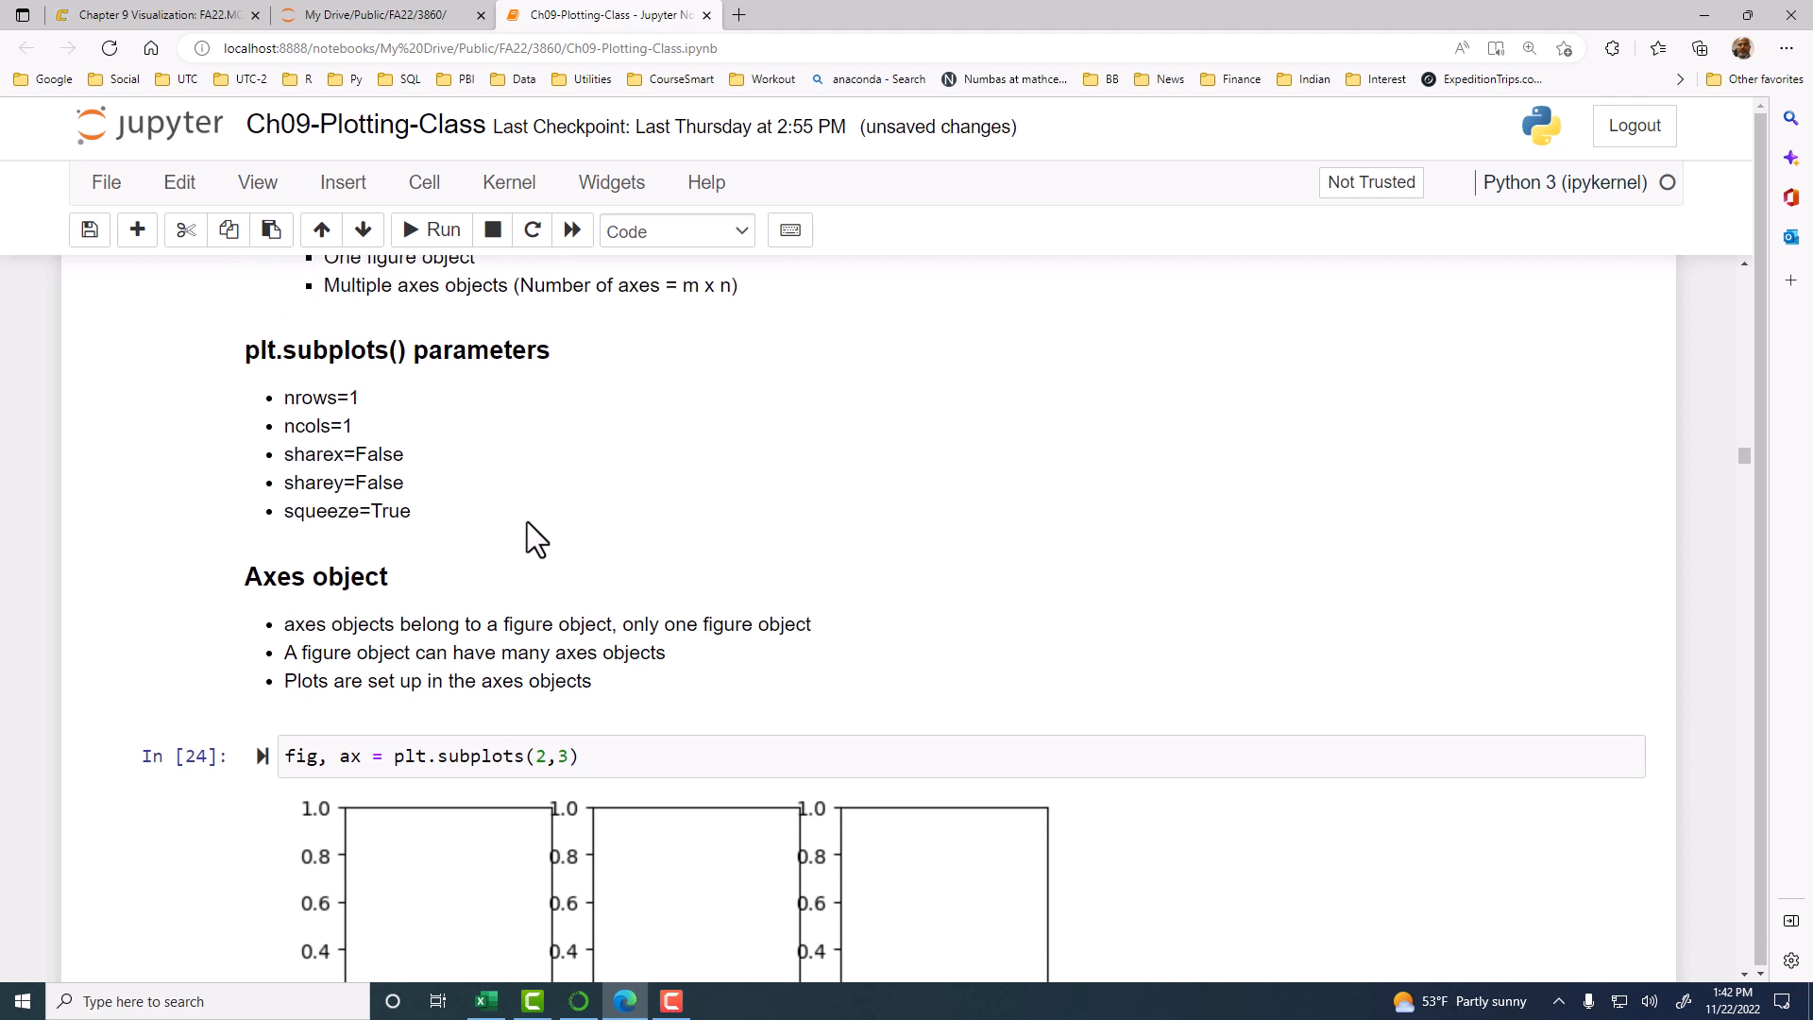
scroll(down, 3)
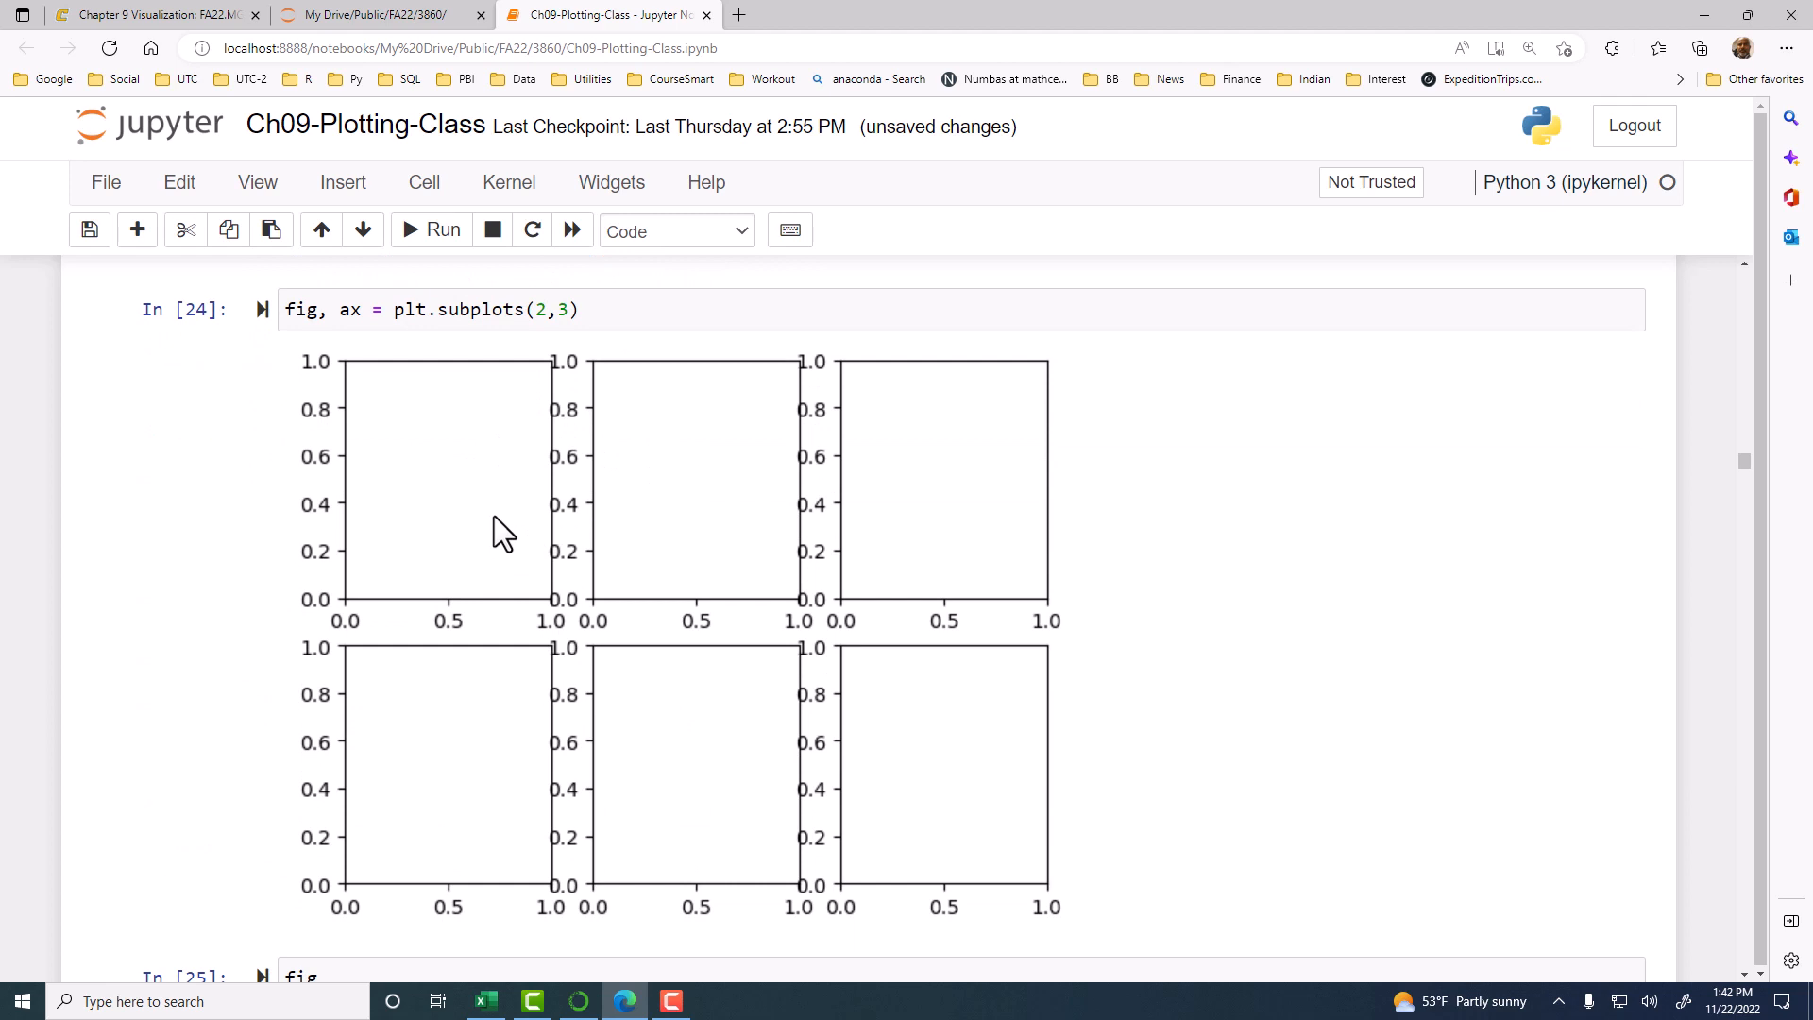
mouse_move(511, 524)
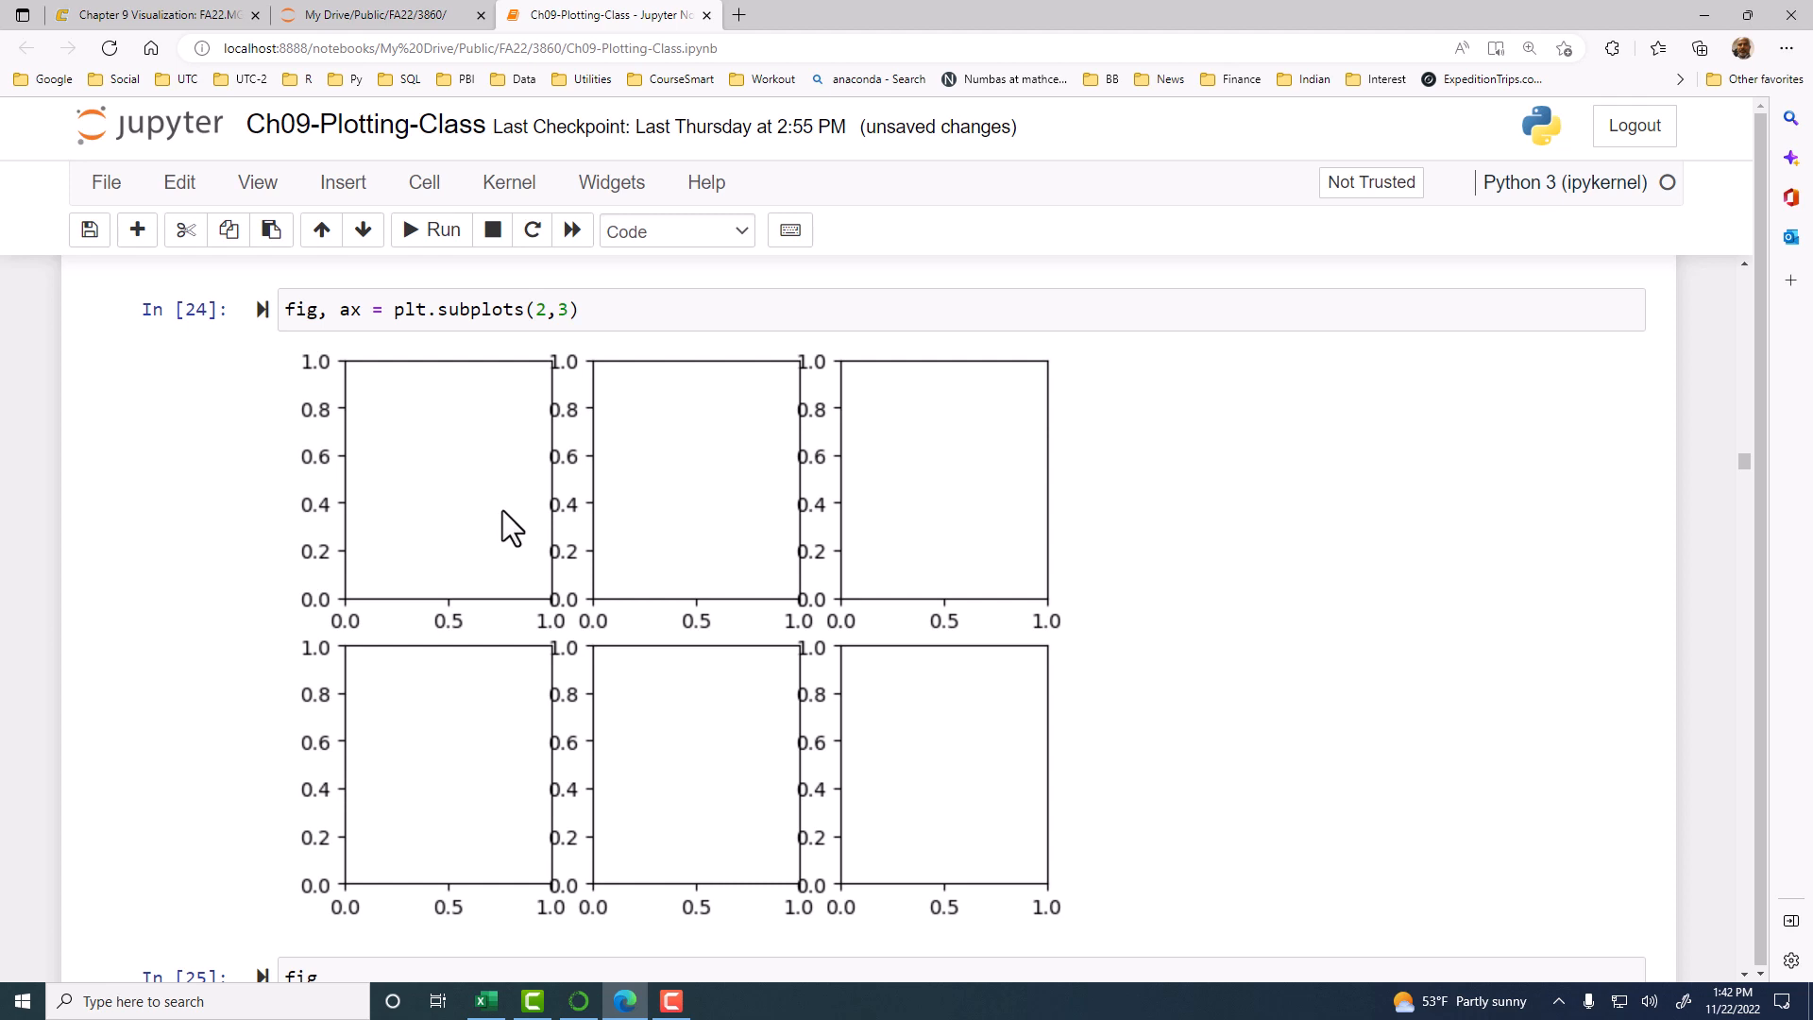
scroll(down, 3)
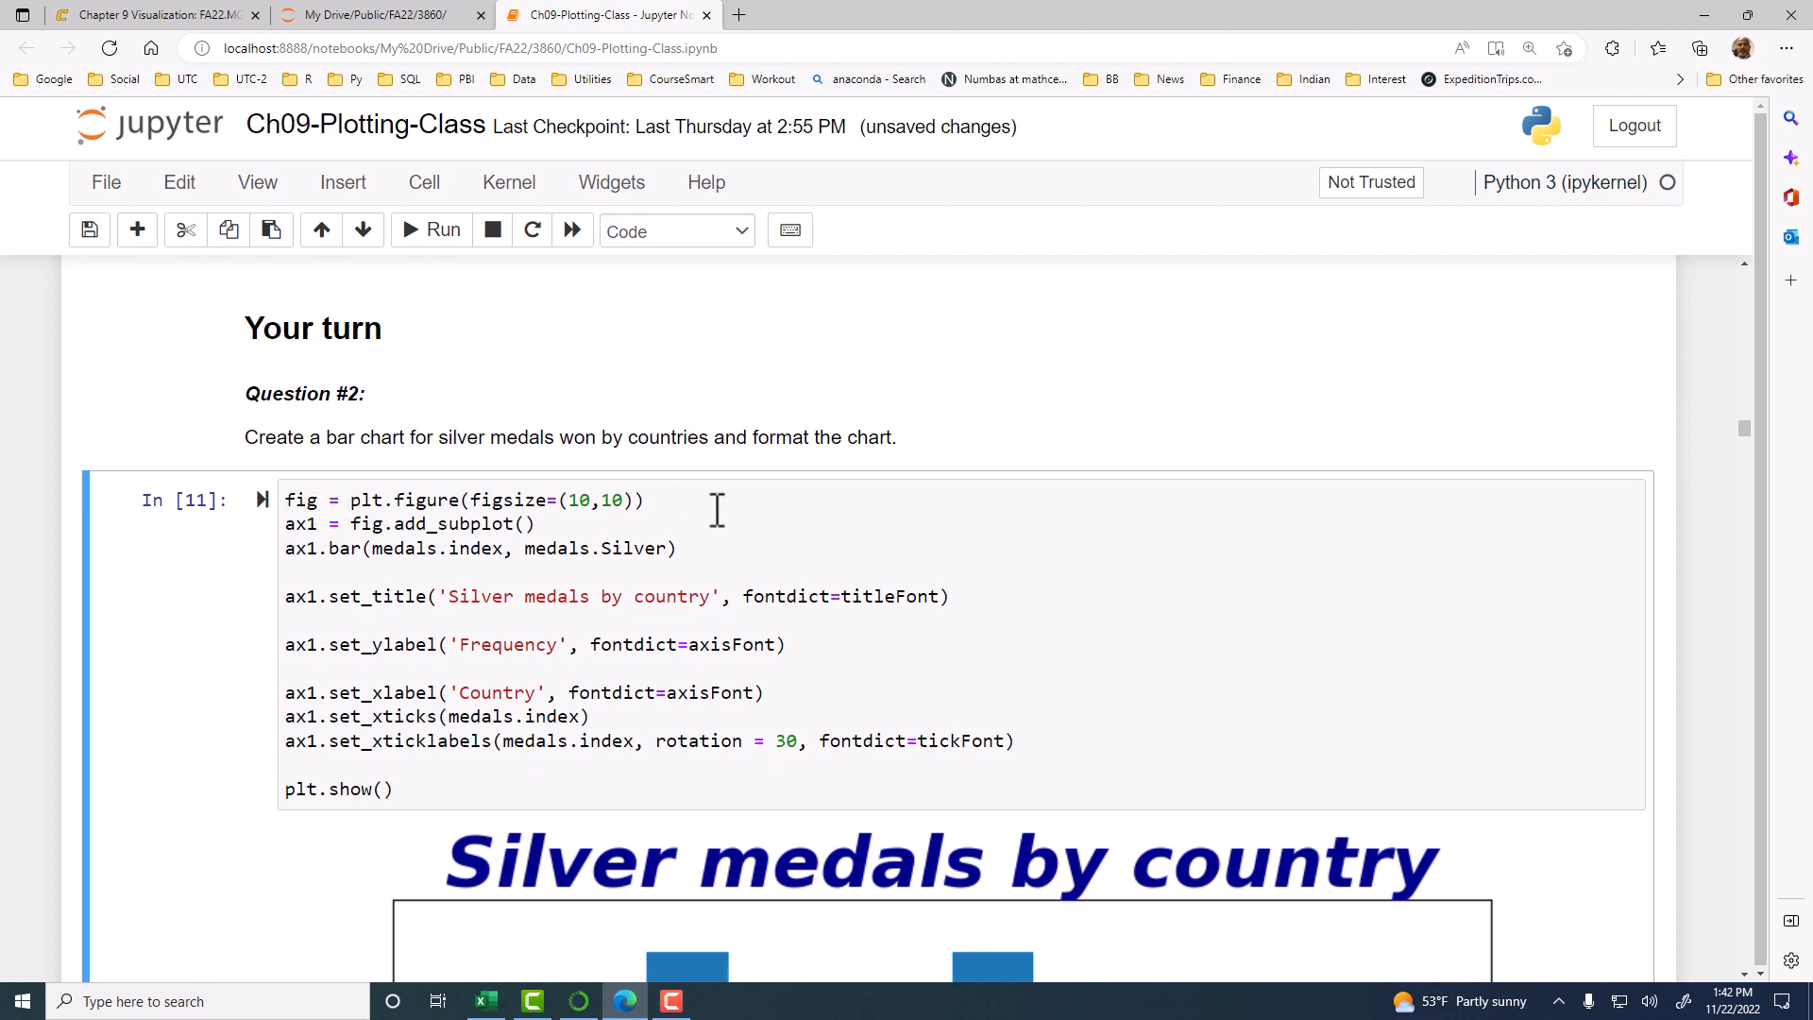
mouse_move(298, 510)
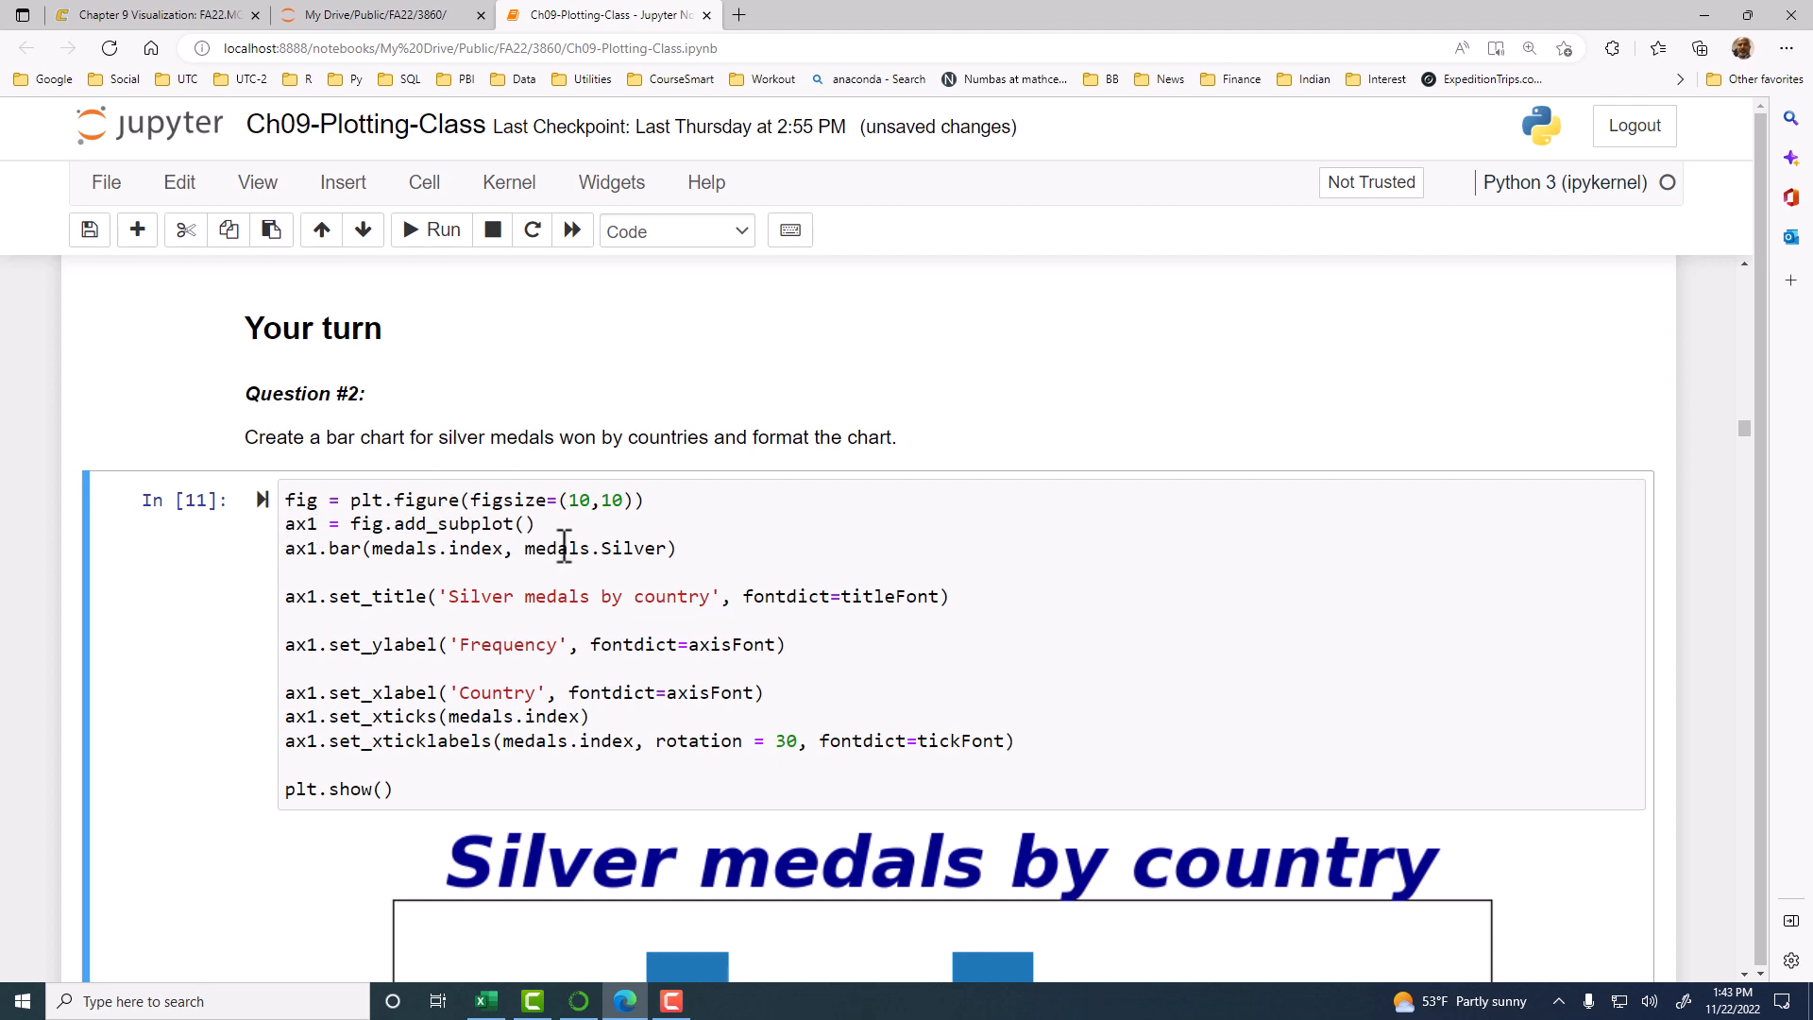
mouse_move(287, 550)
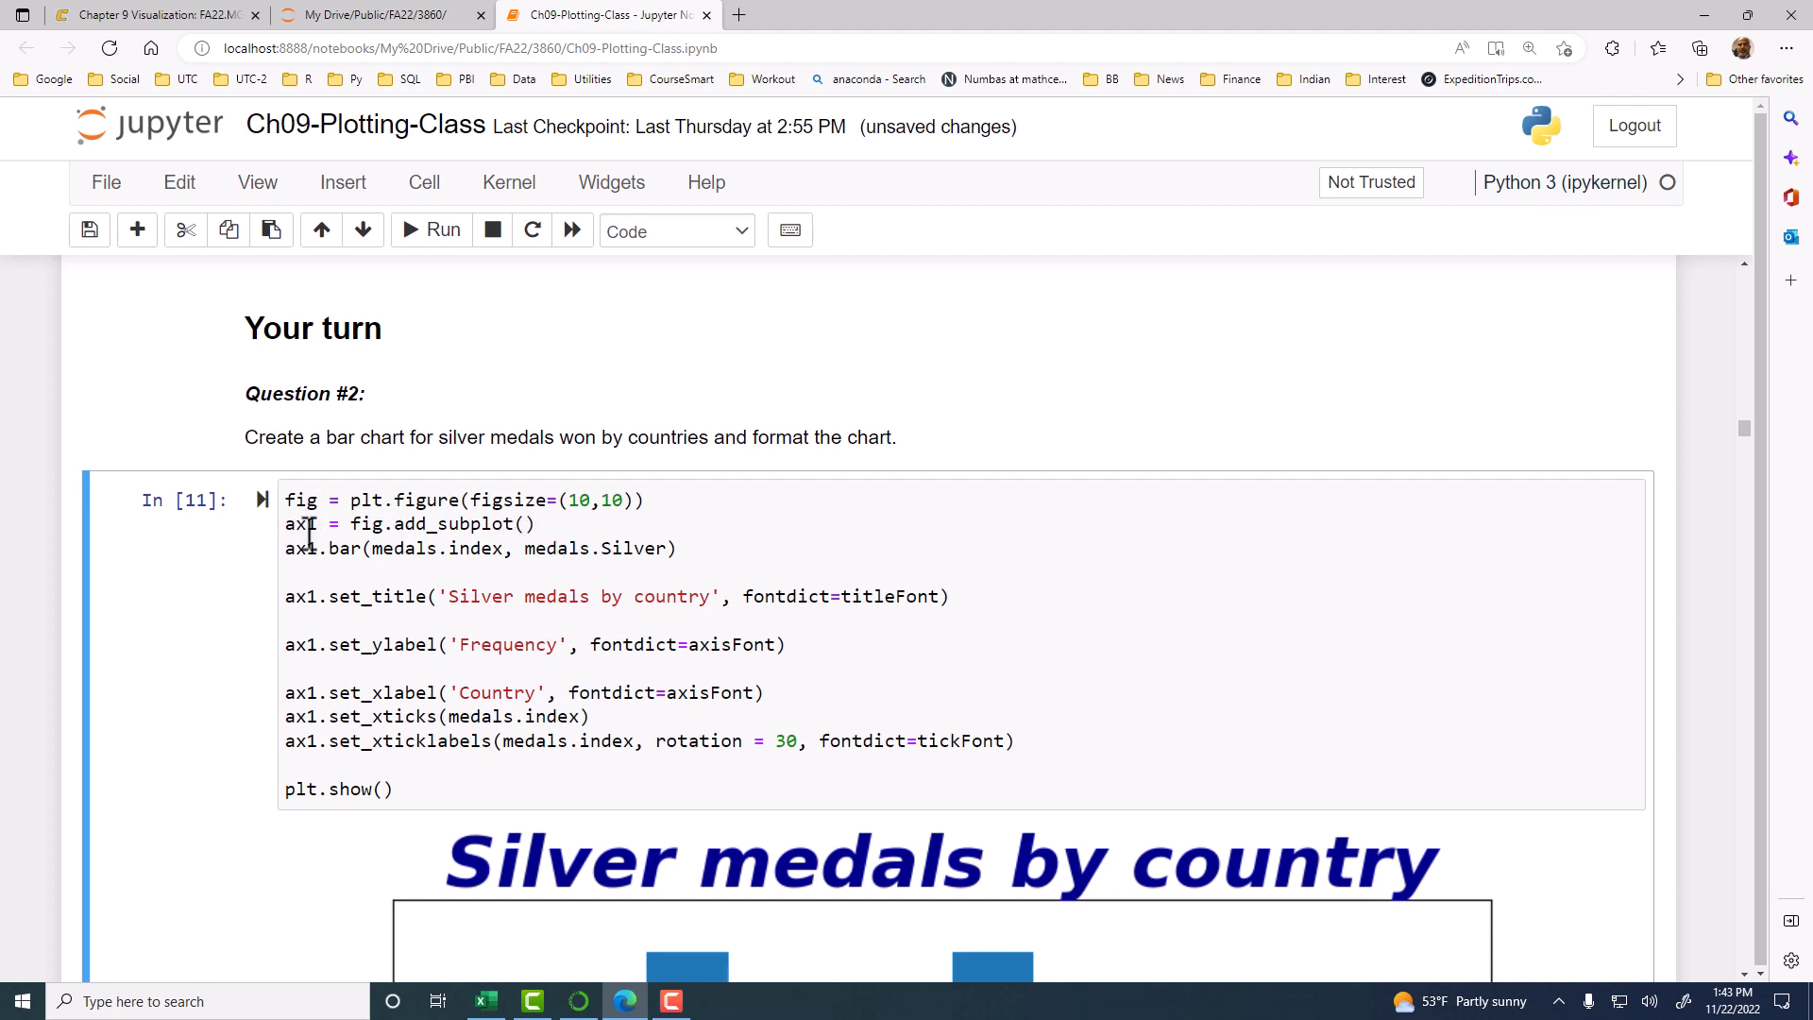
scroll(down, 3)
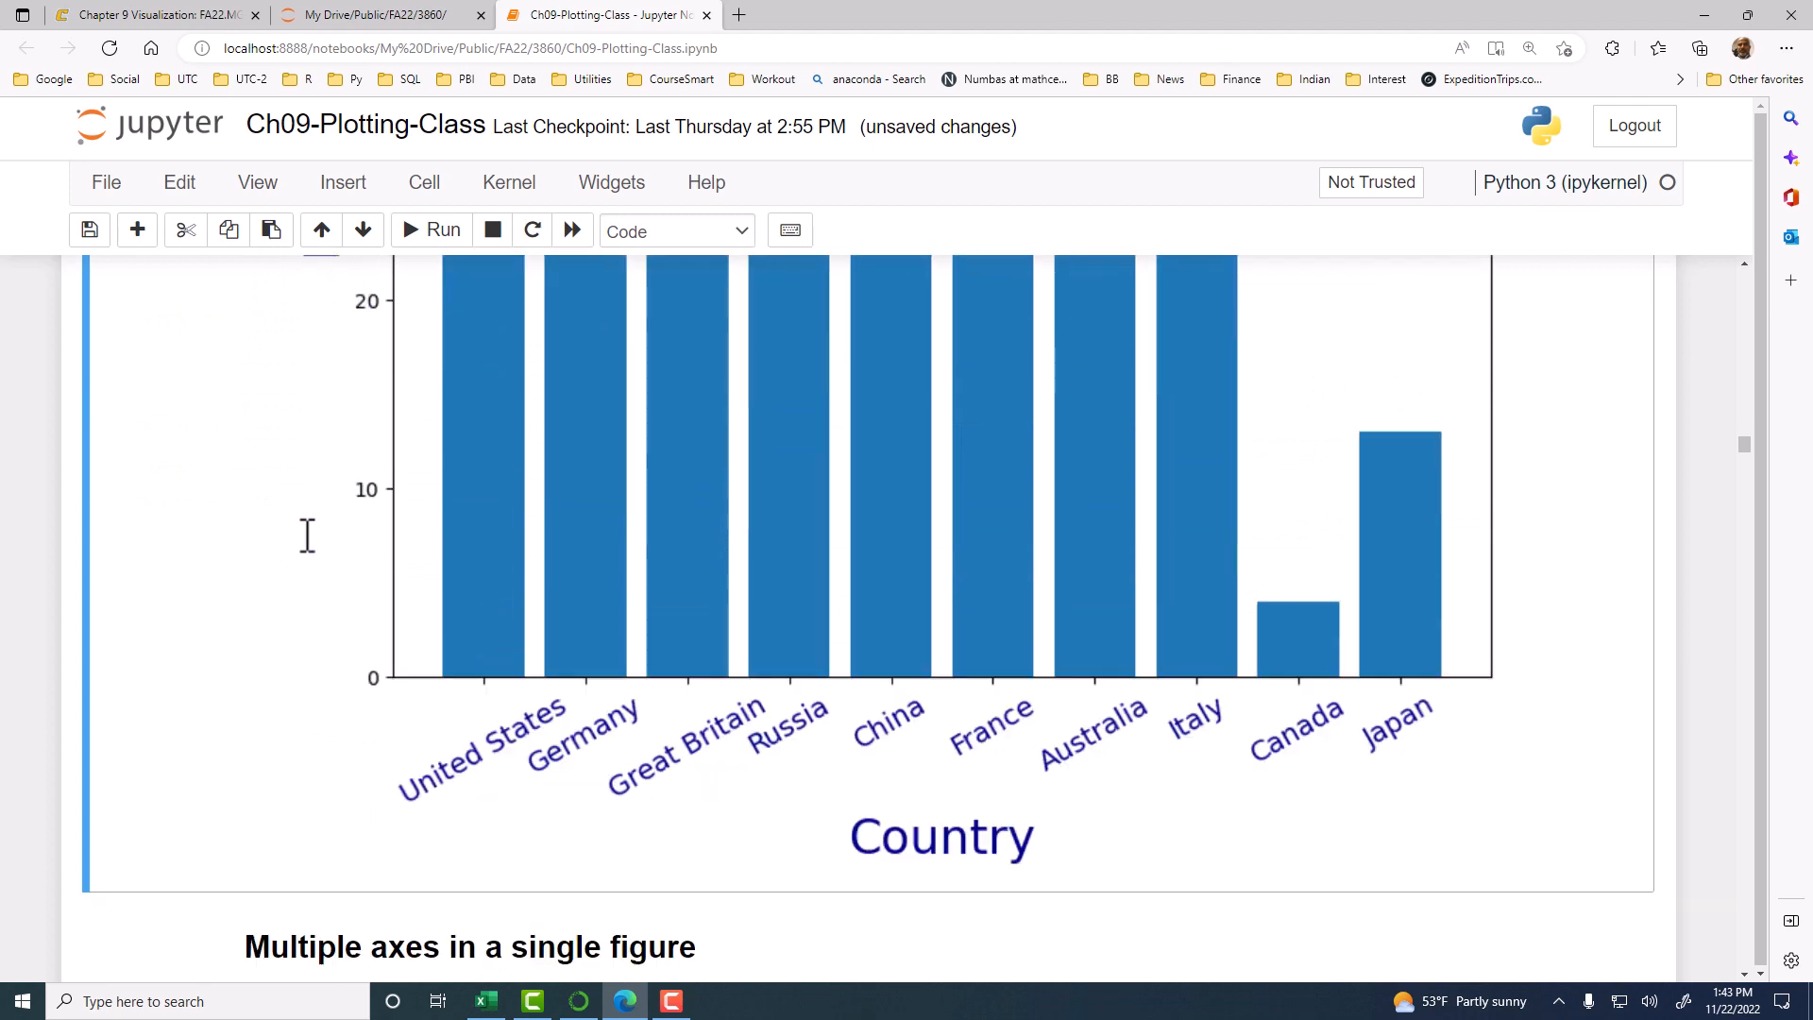
scroll(down, 3)
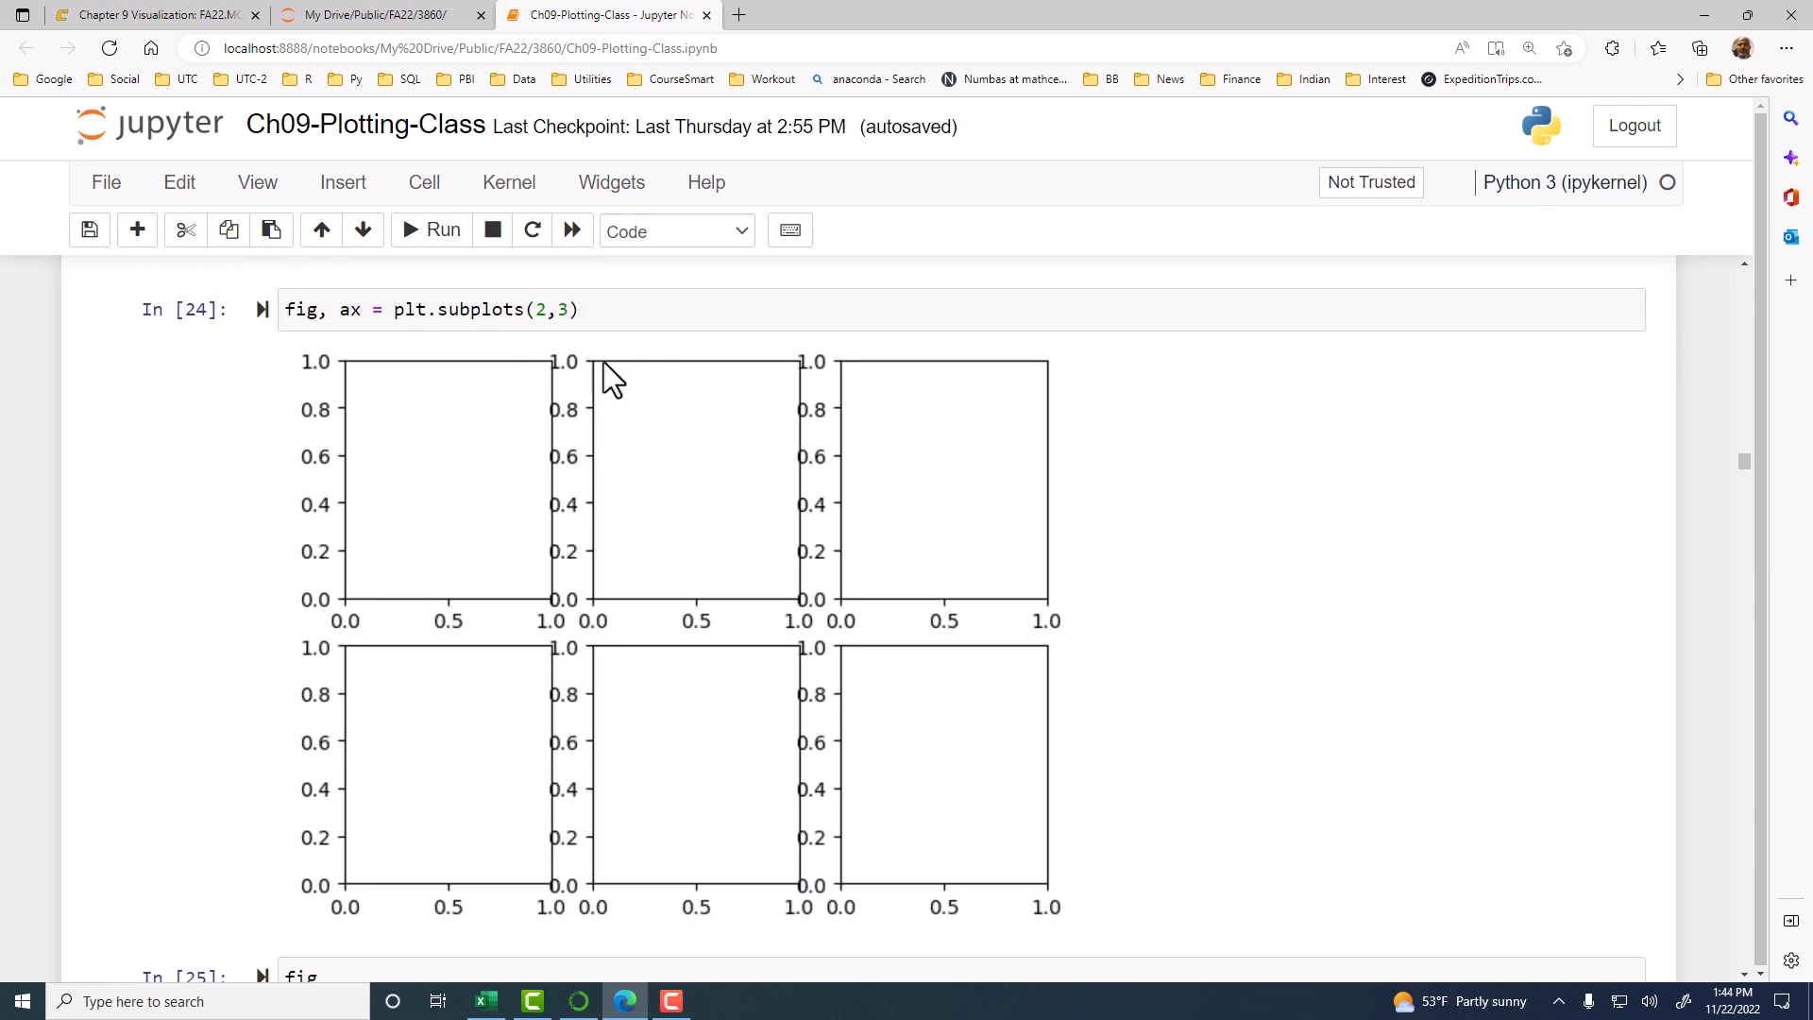
mouse_move(292, 566)
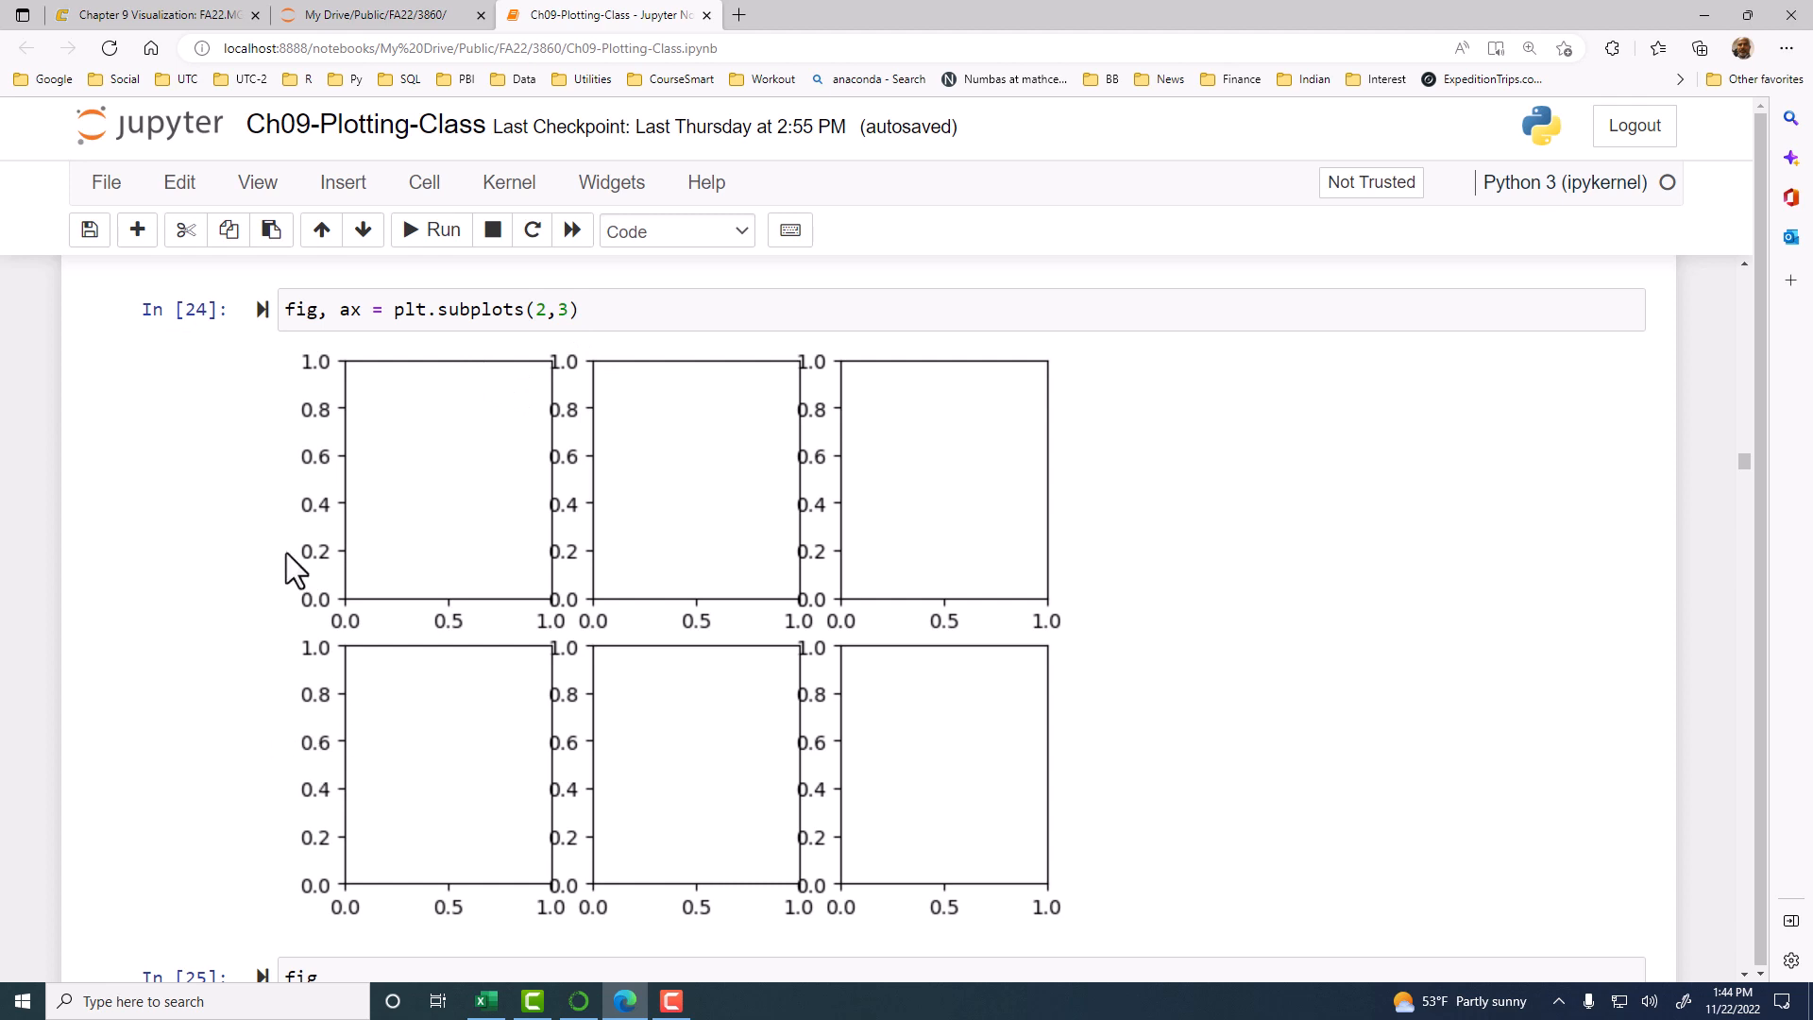
mouse_move(875, 479)
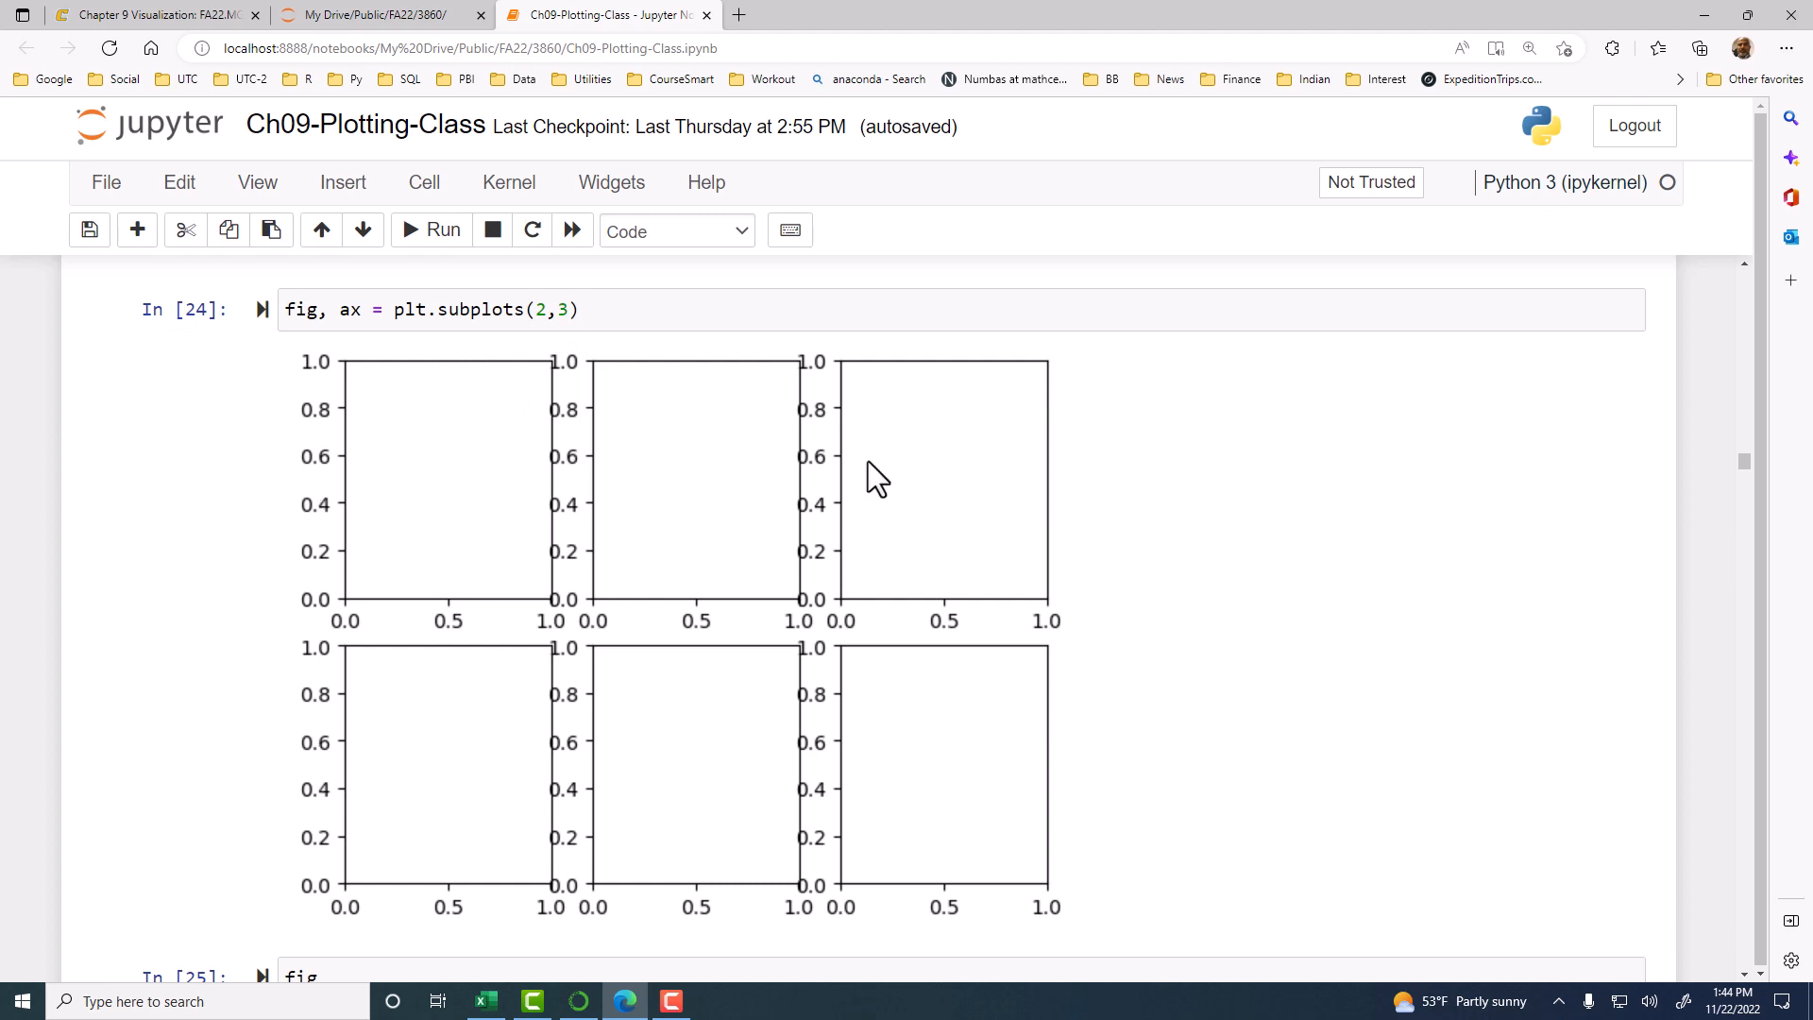
mouse_move(622, 578)
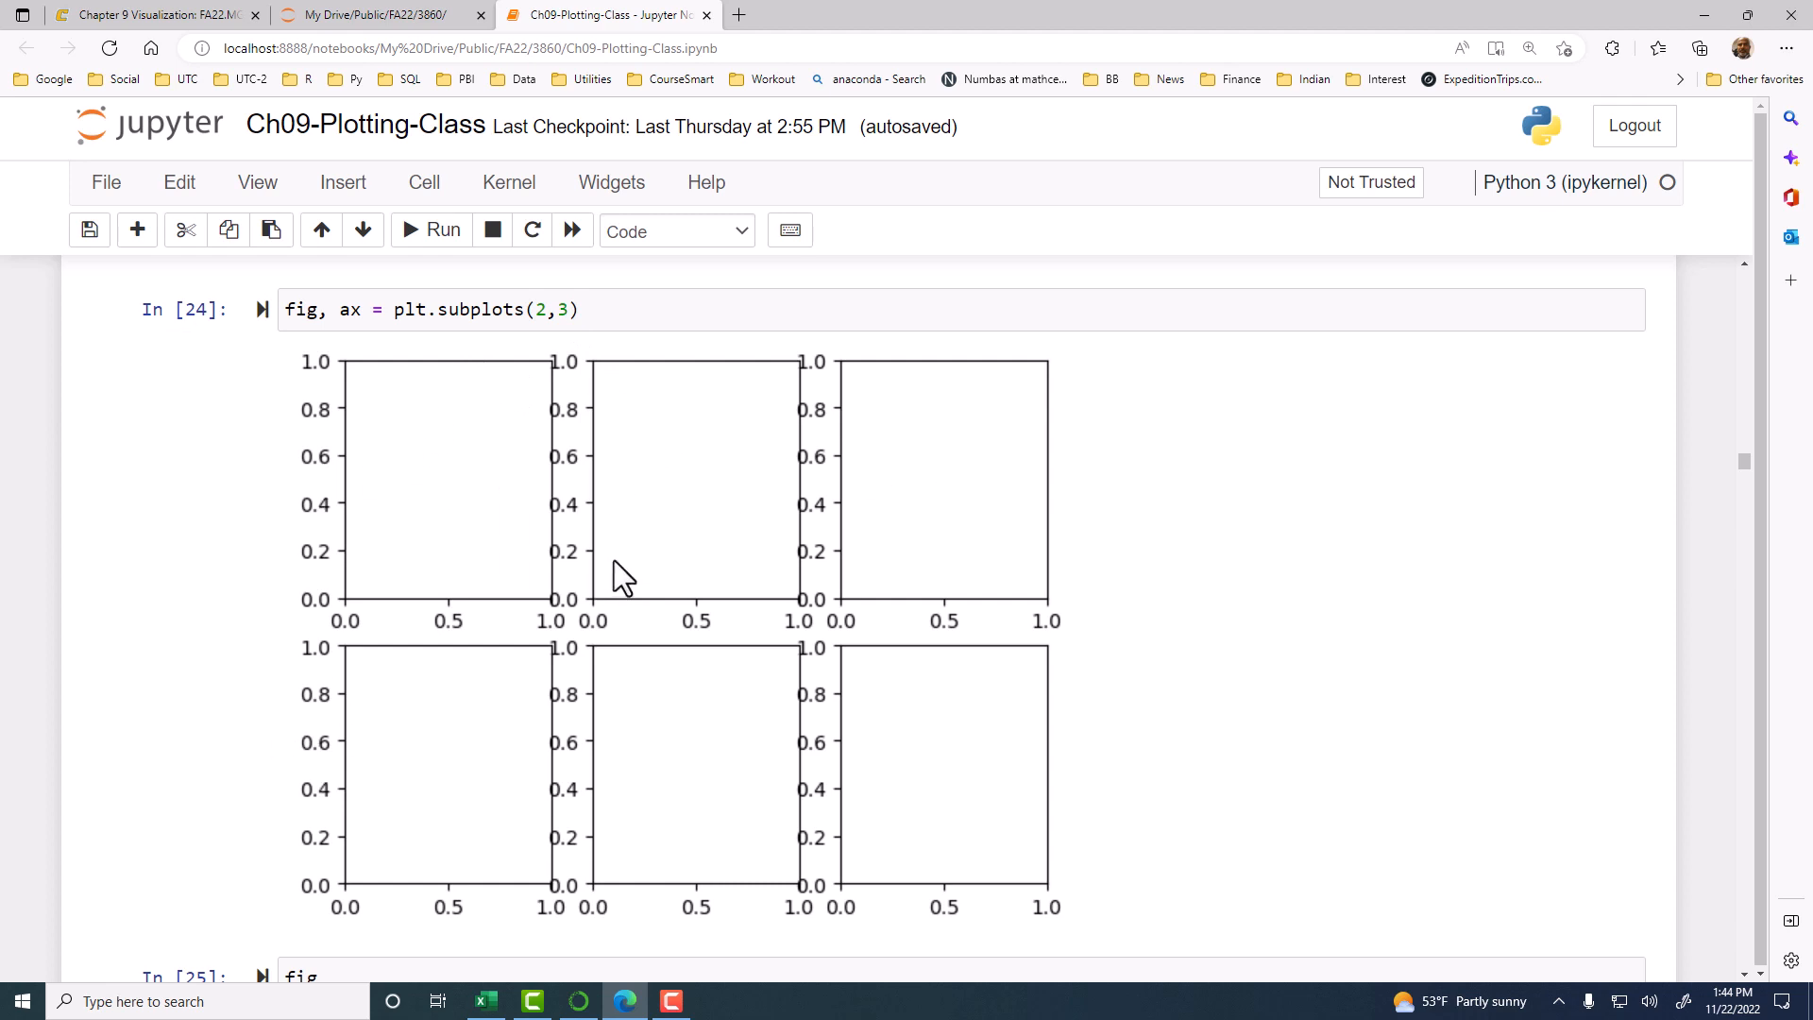
mouse_move(457, 490)
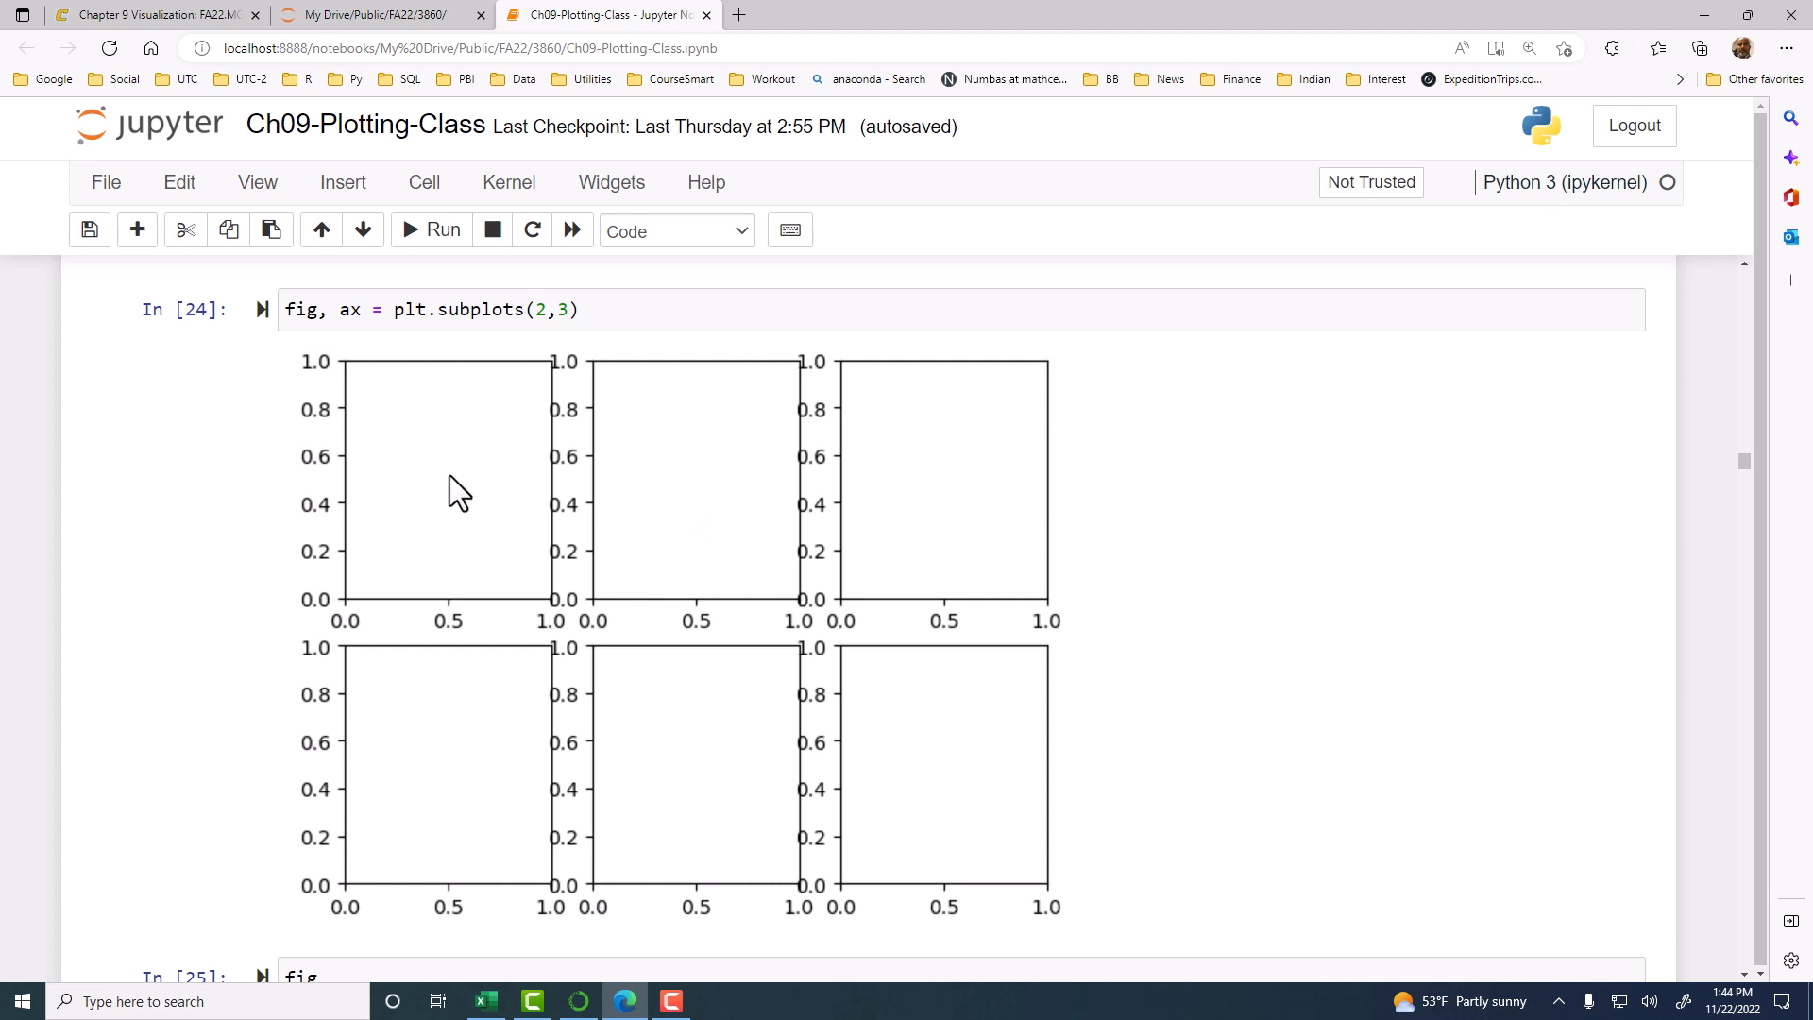
mouse_move(449, 480)
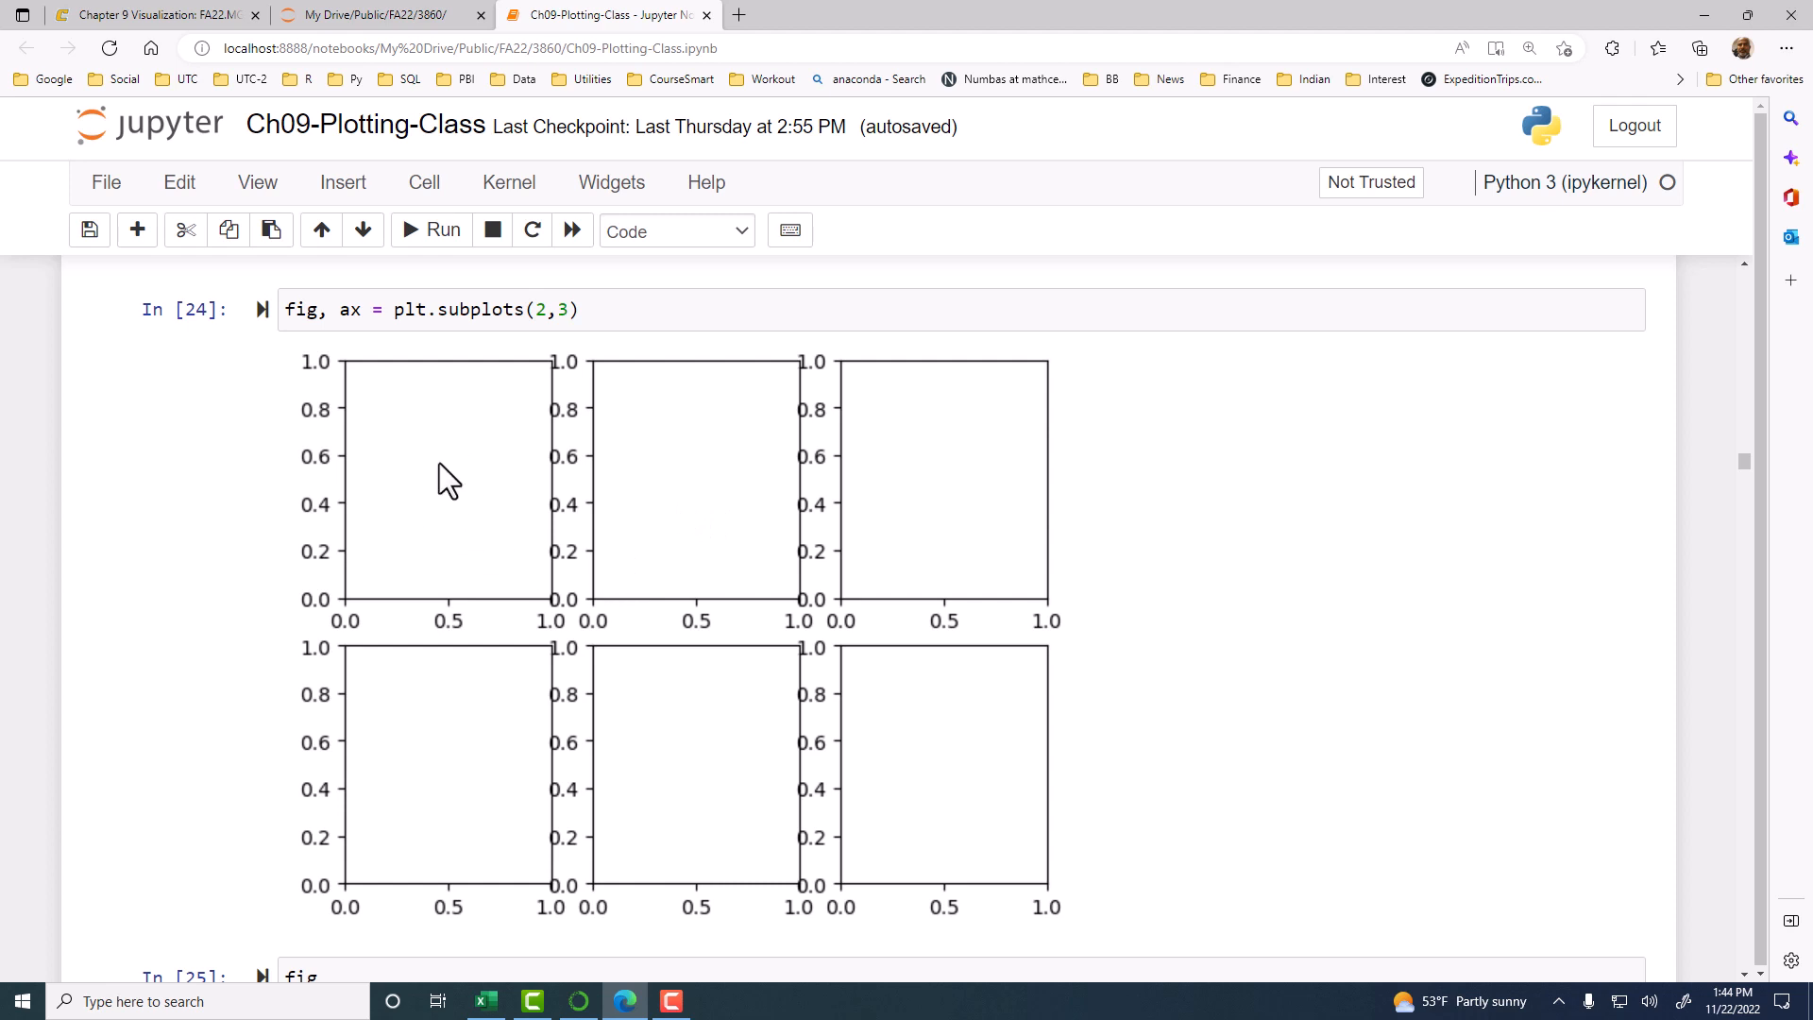
mouse_move(514, 475)
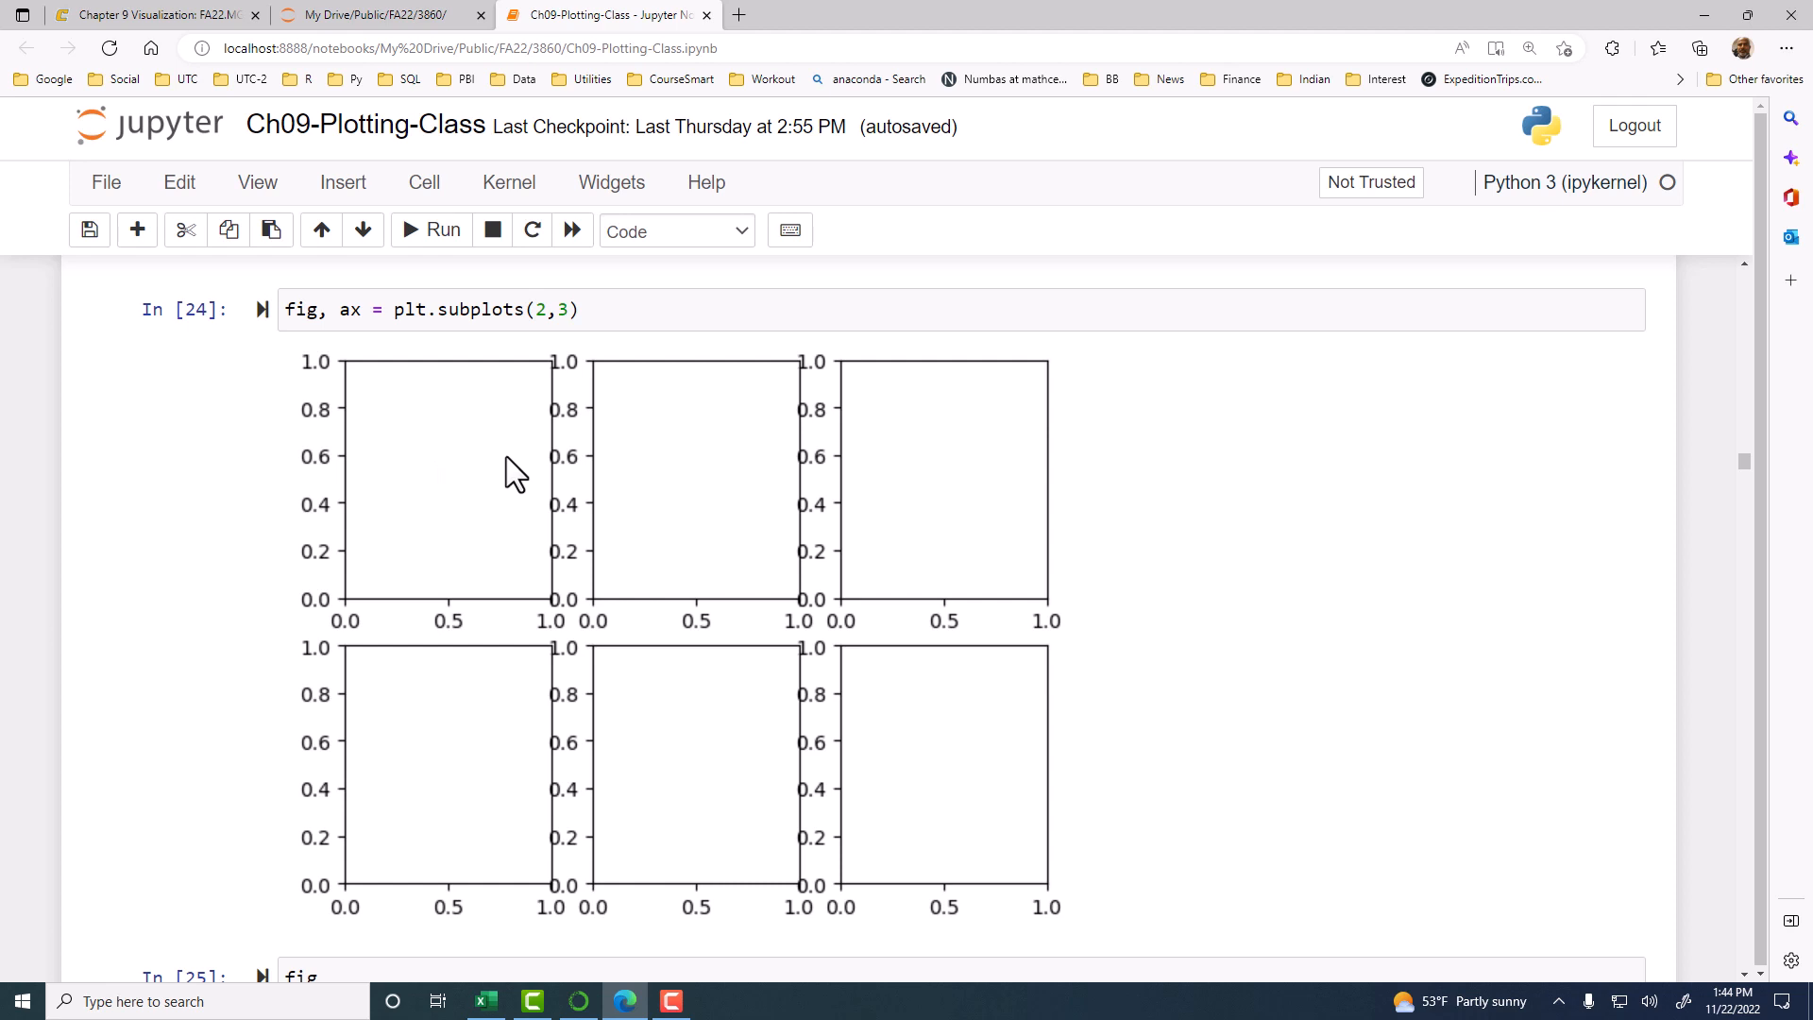
scroll(down, 3)
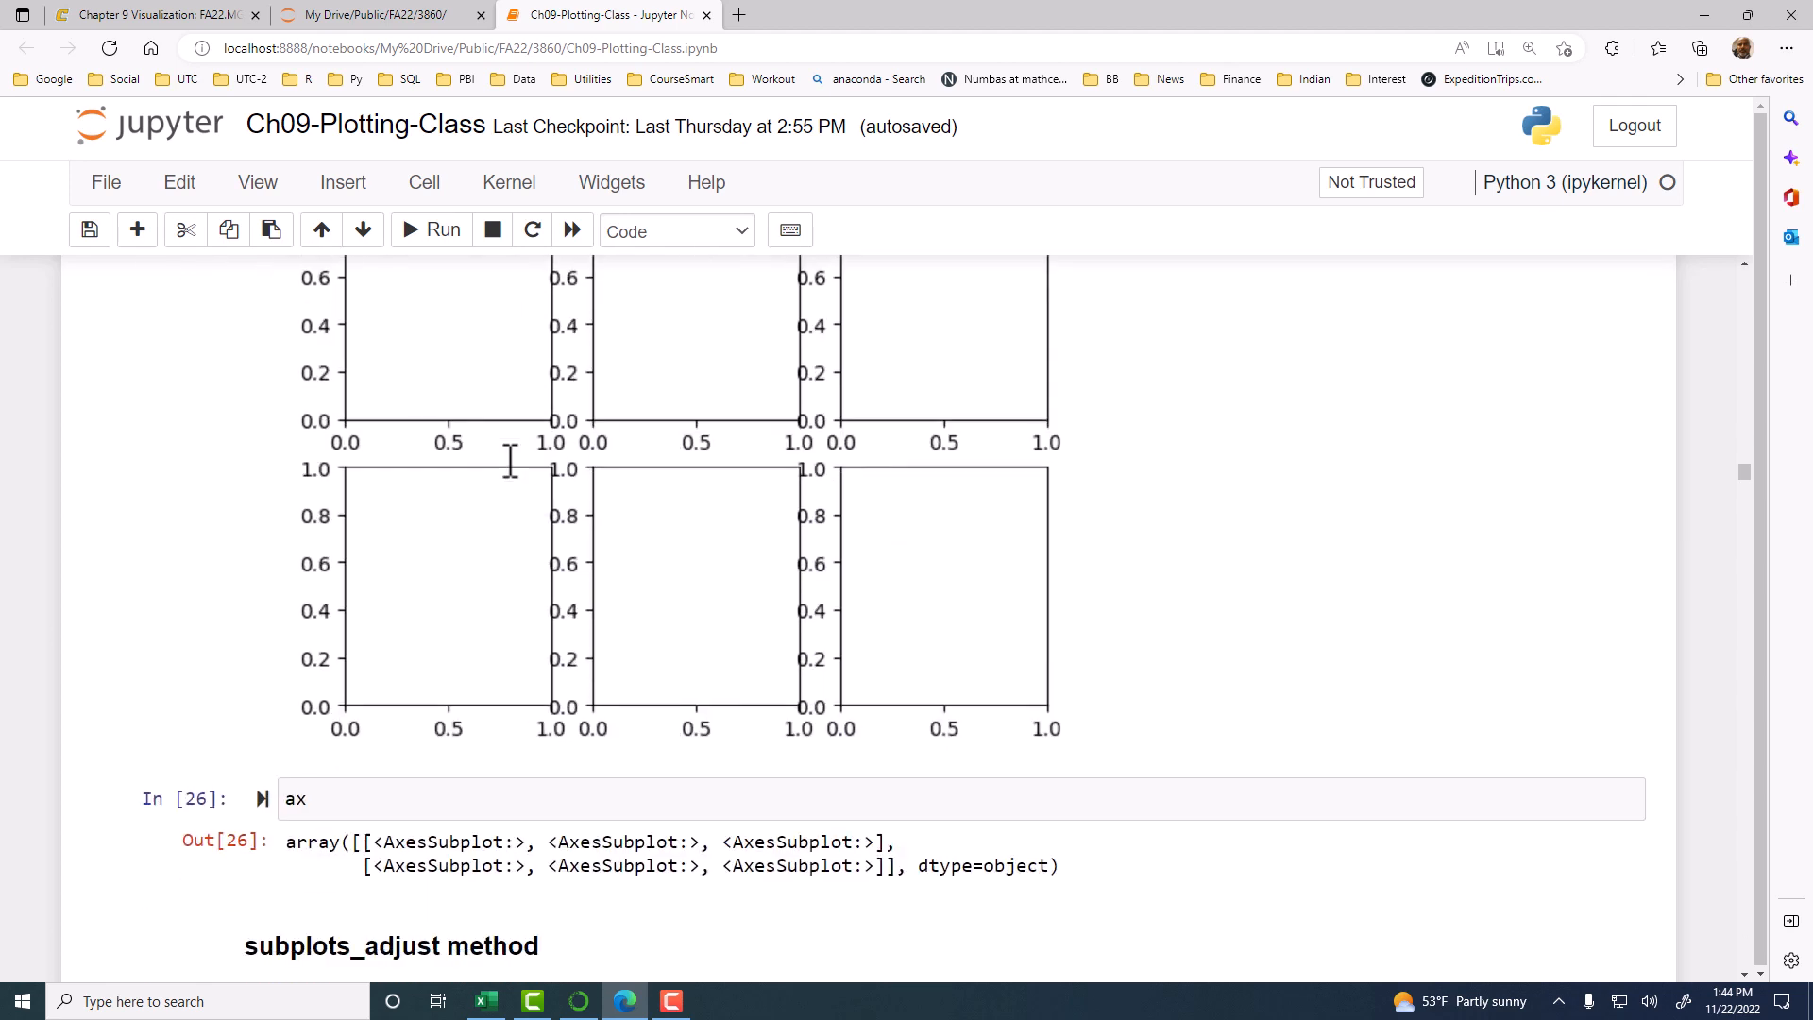
scroll(down, 3)
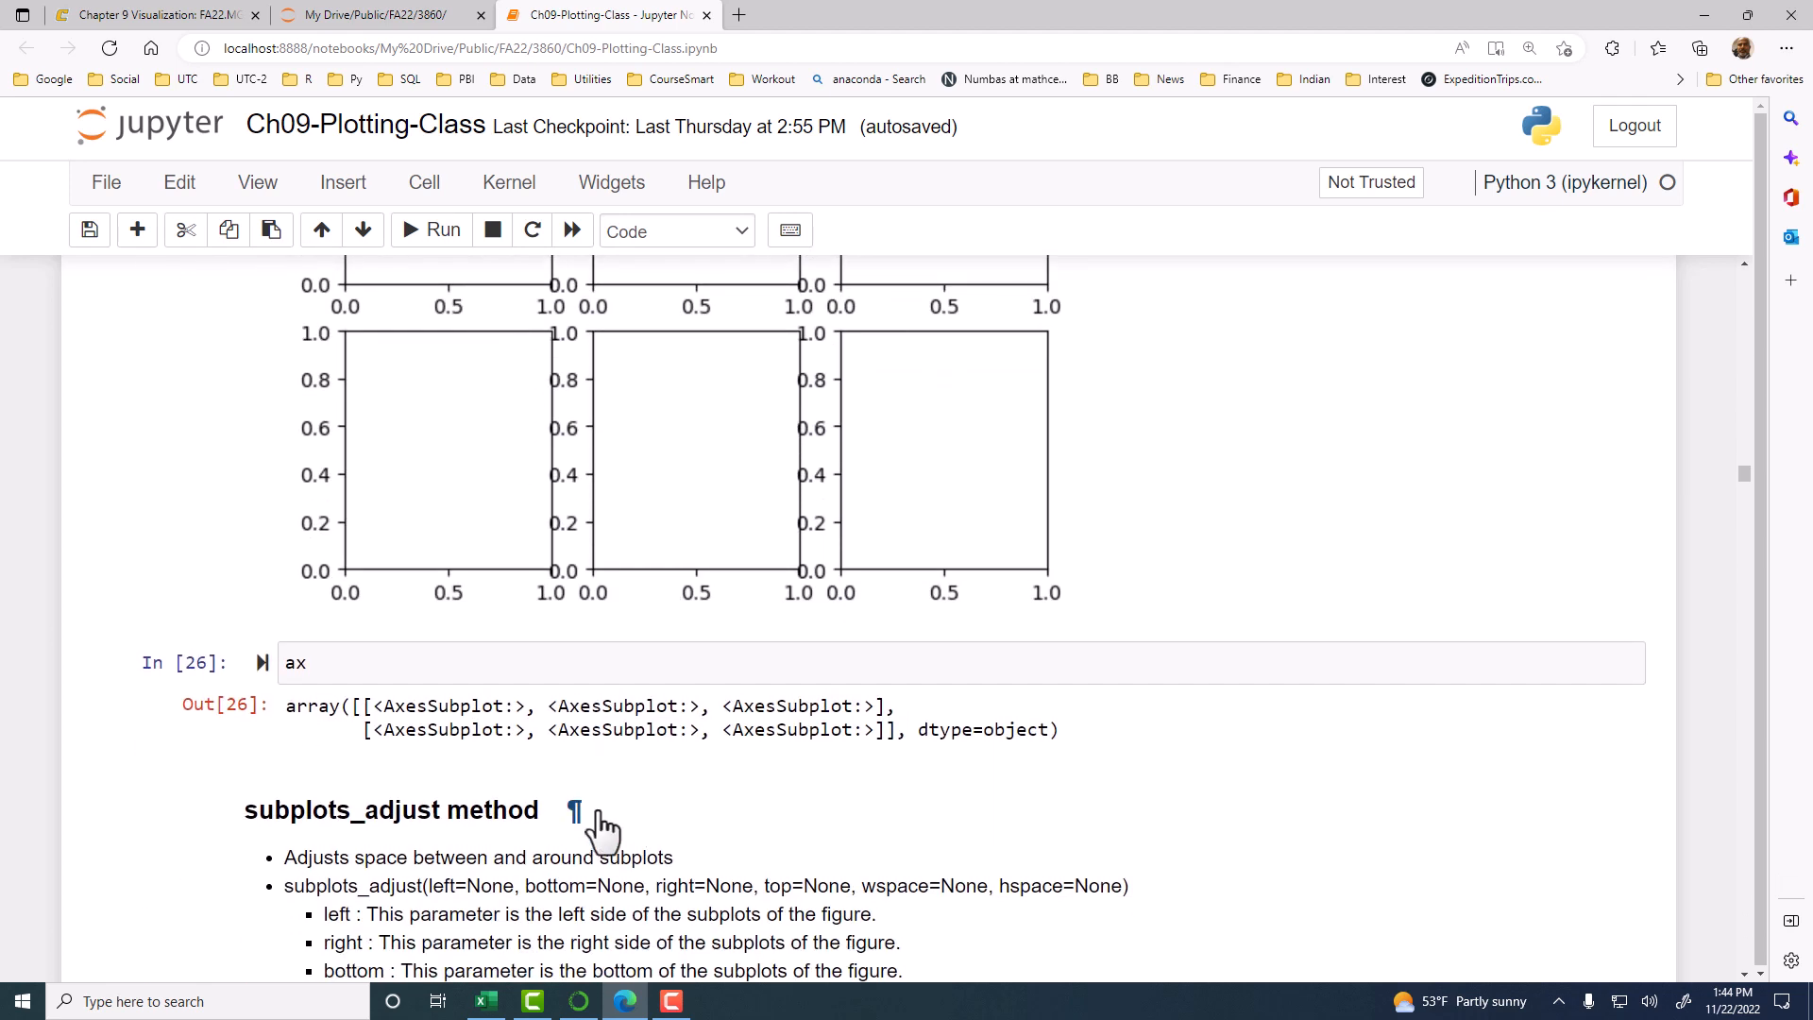
click(463, 663)
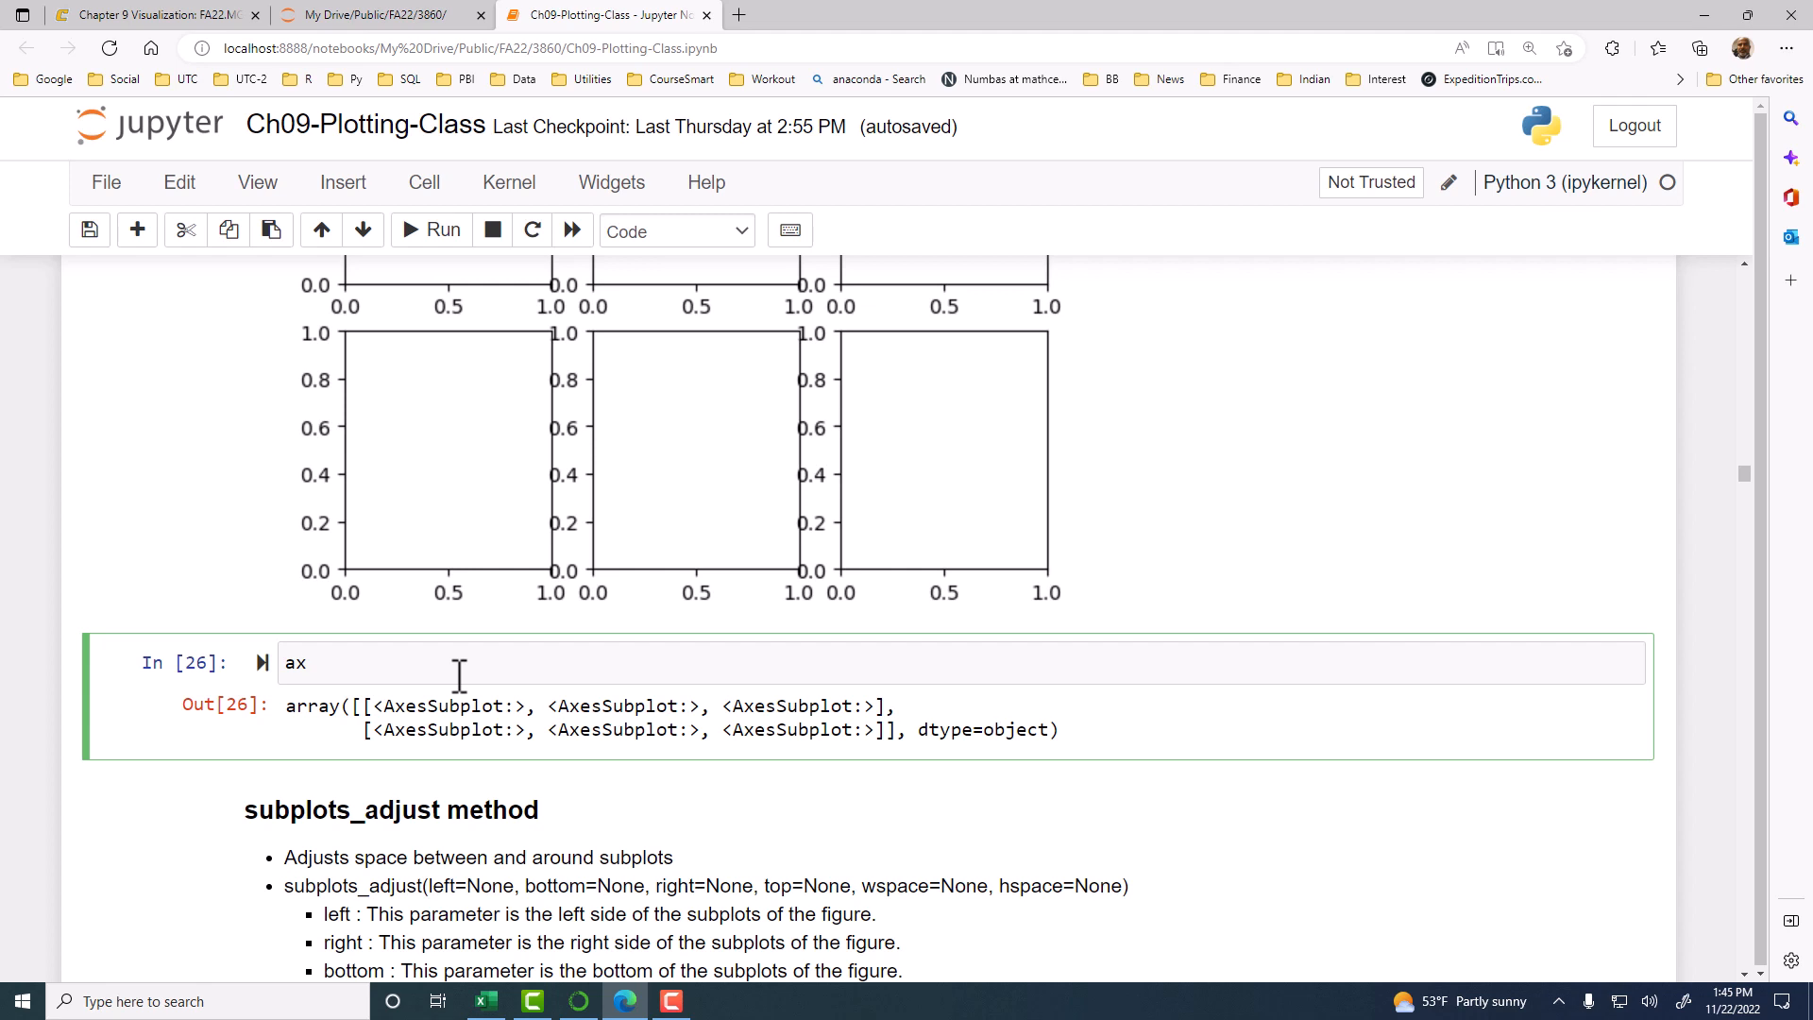
mouse_move(531, 488)
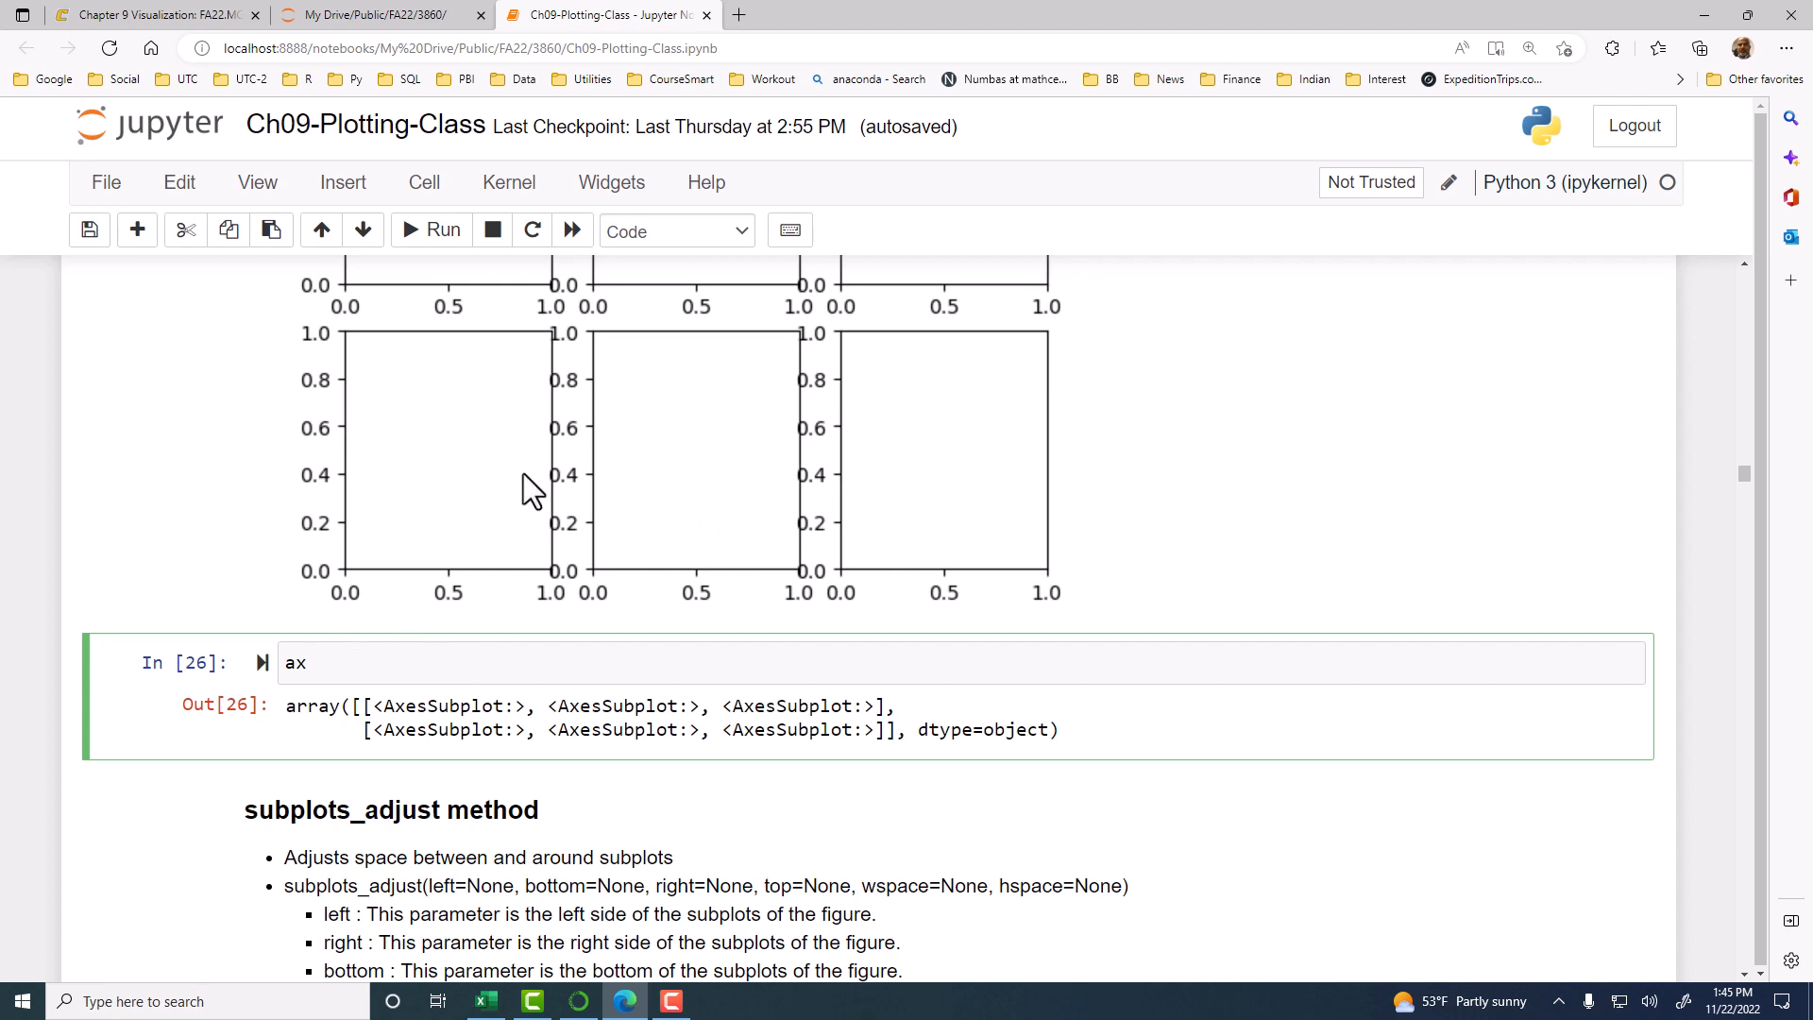
mouse_move(580, 480)
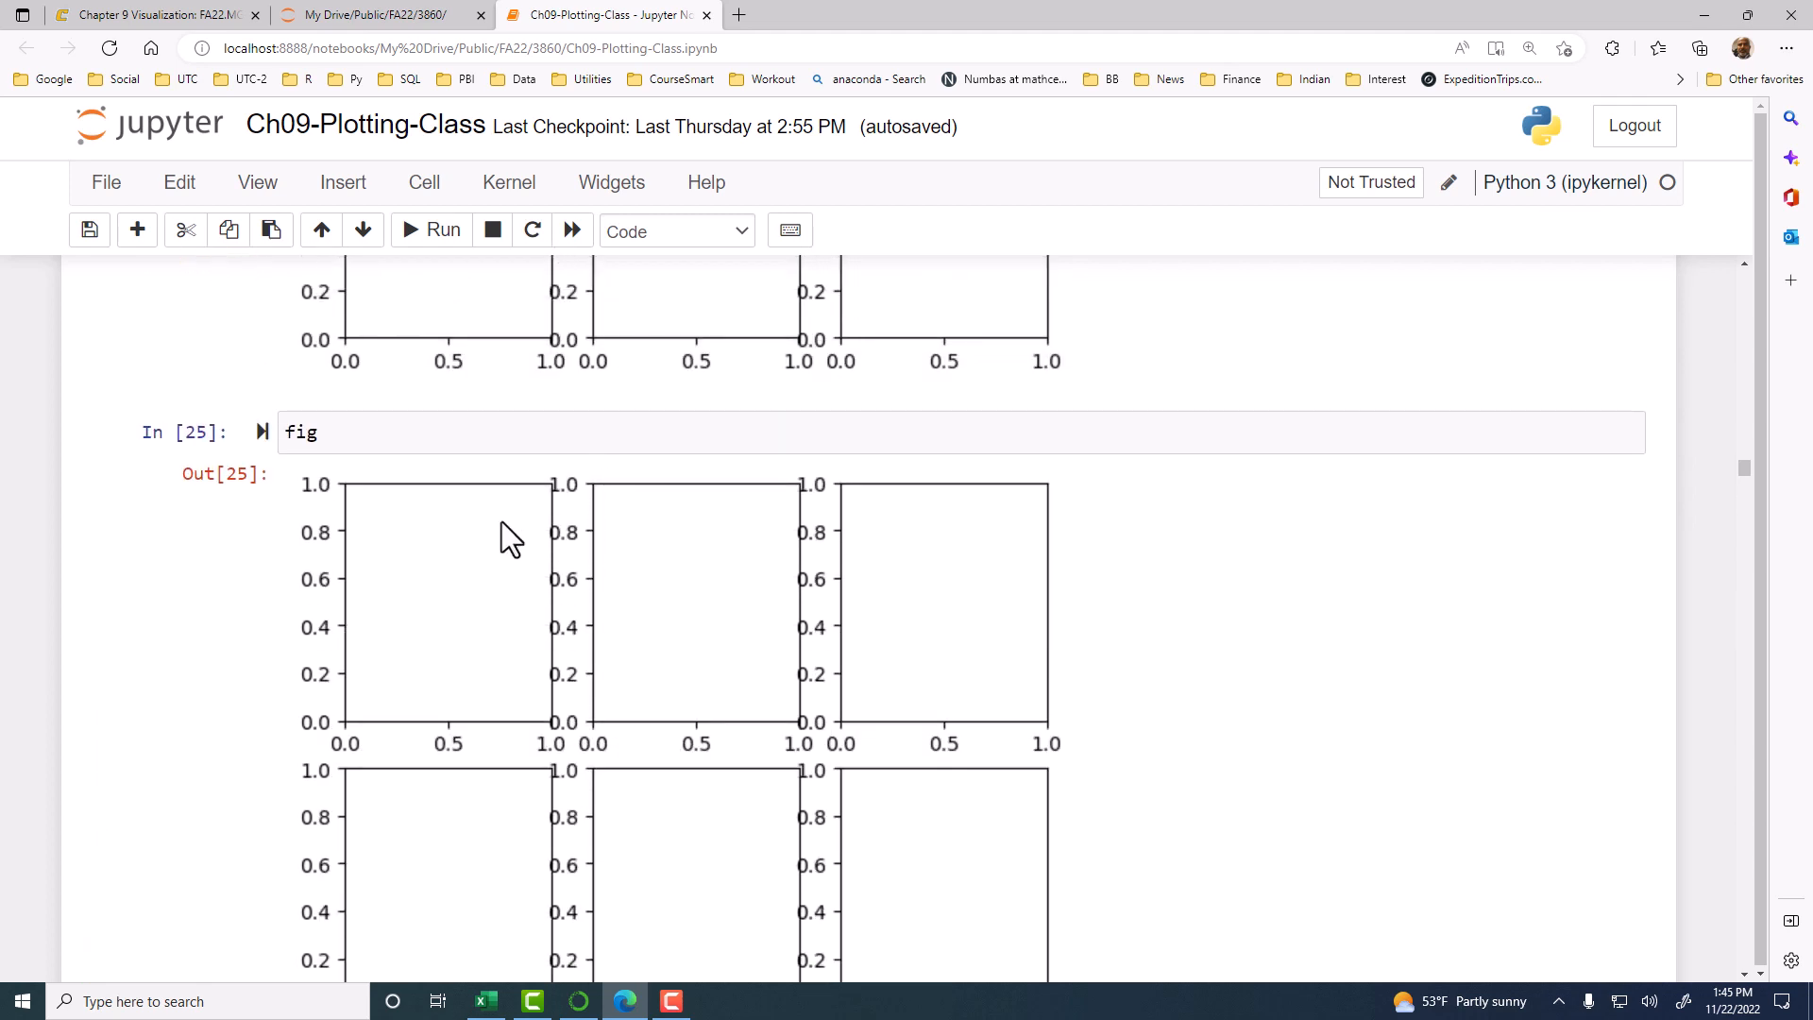
mouse_move(602, 548)
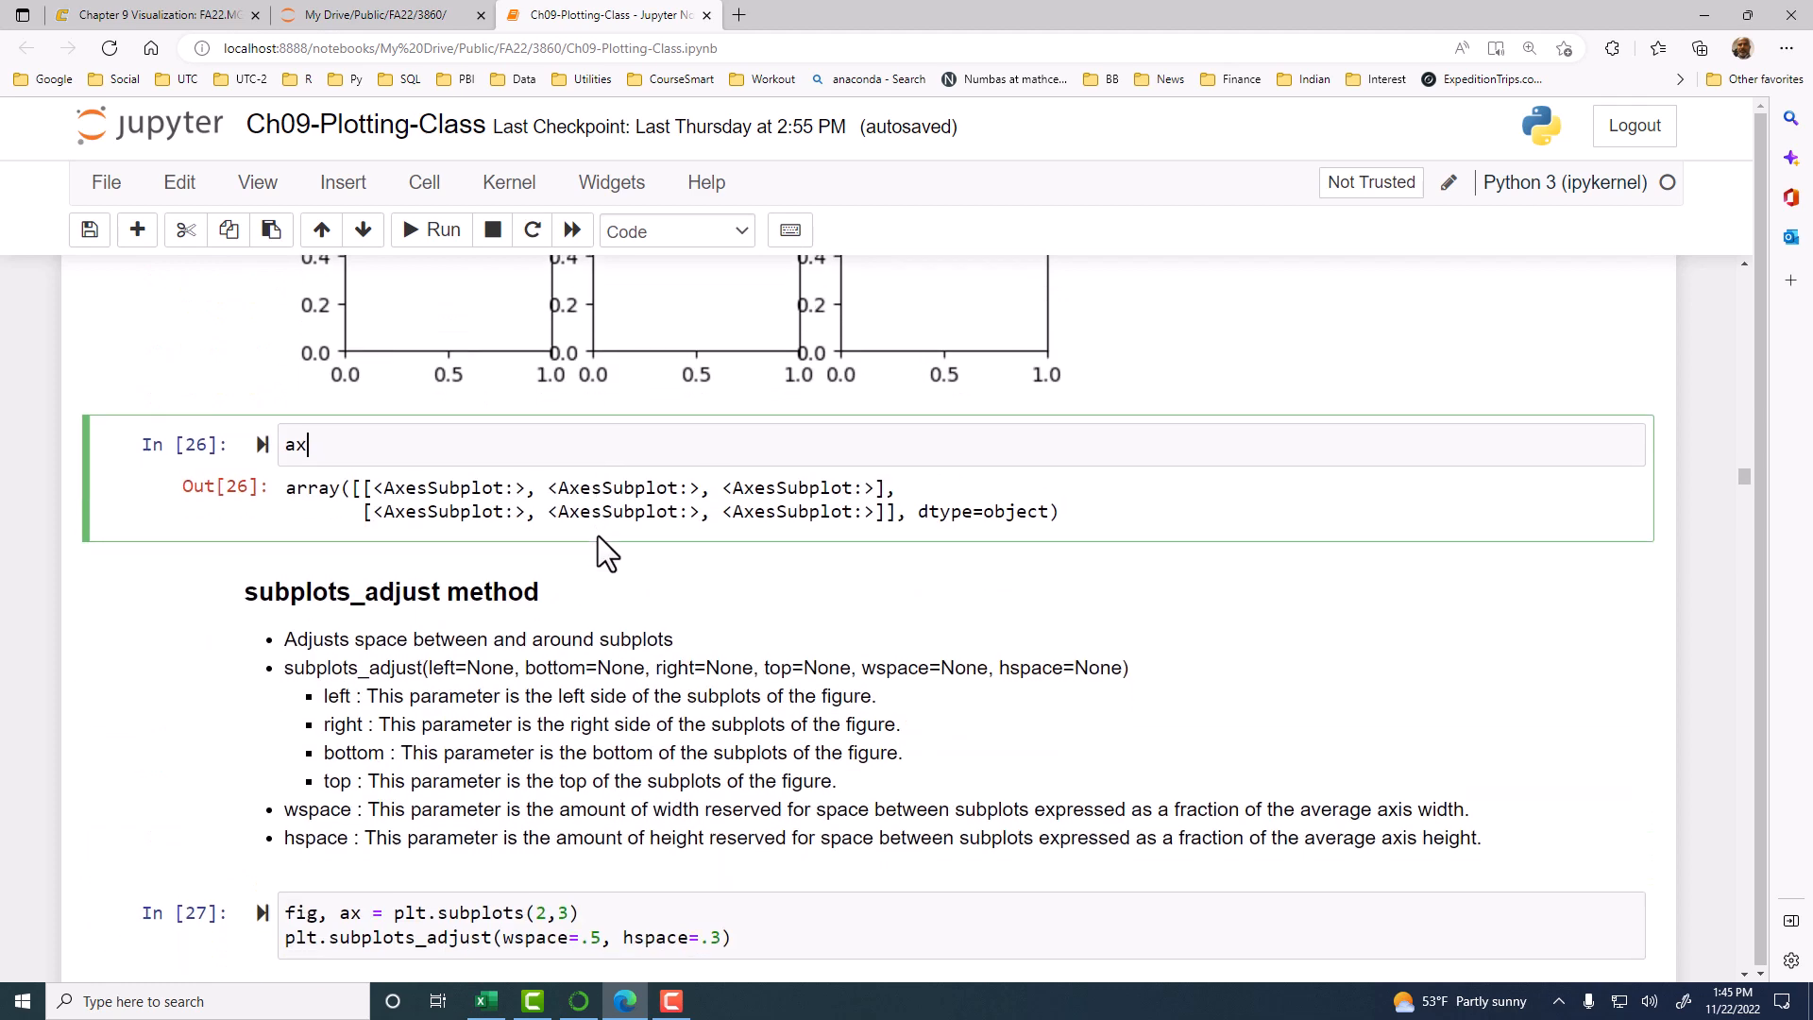
- Highlight subplots_adjust in the 2×3 wspace .5/hspace .3 cell and re-run it
scroll(down, 3)
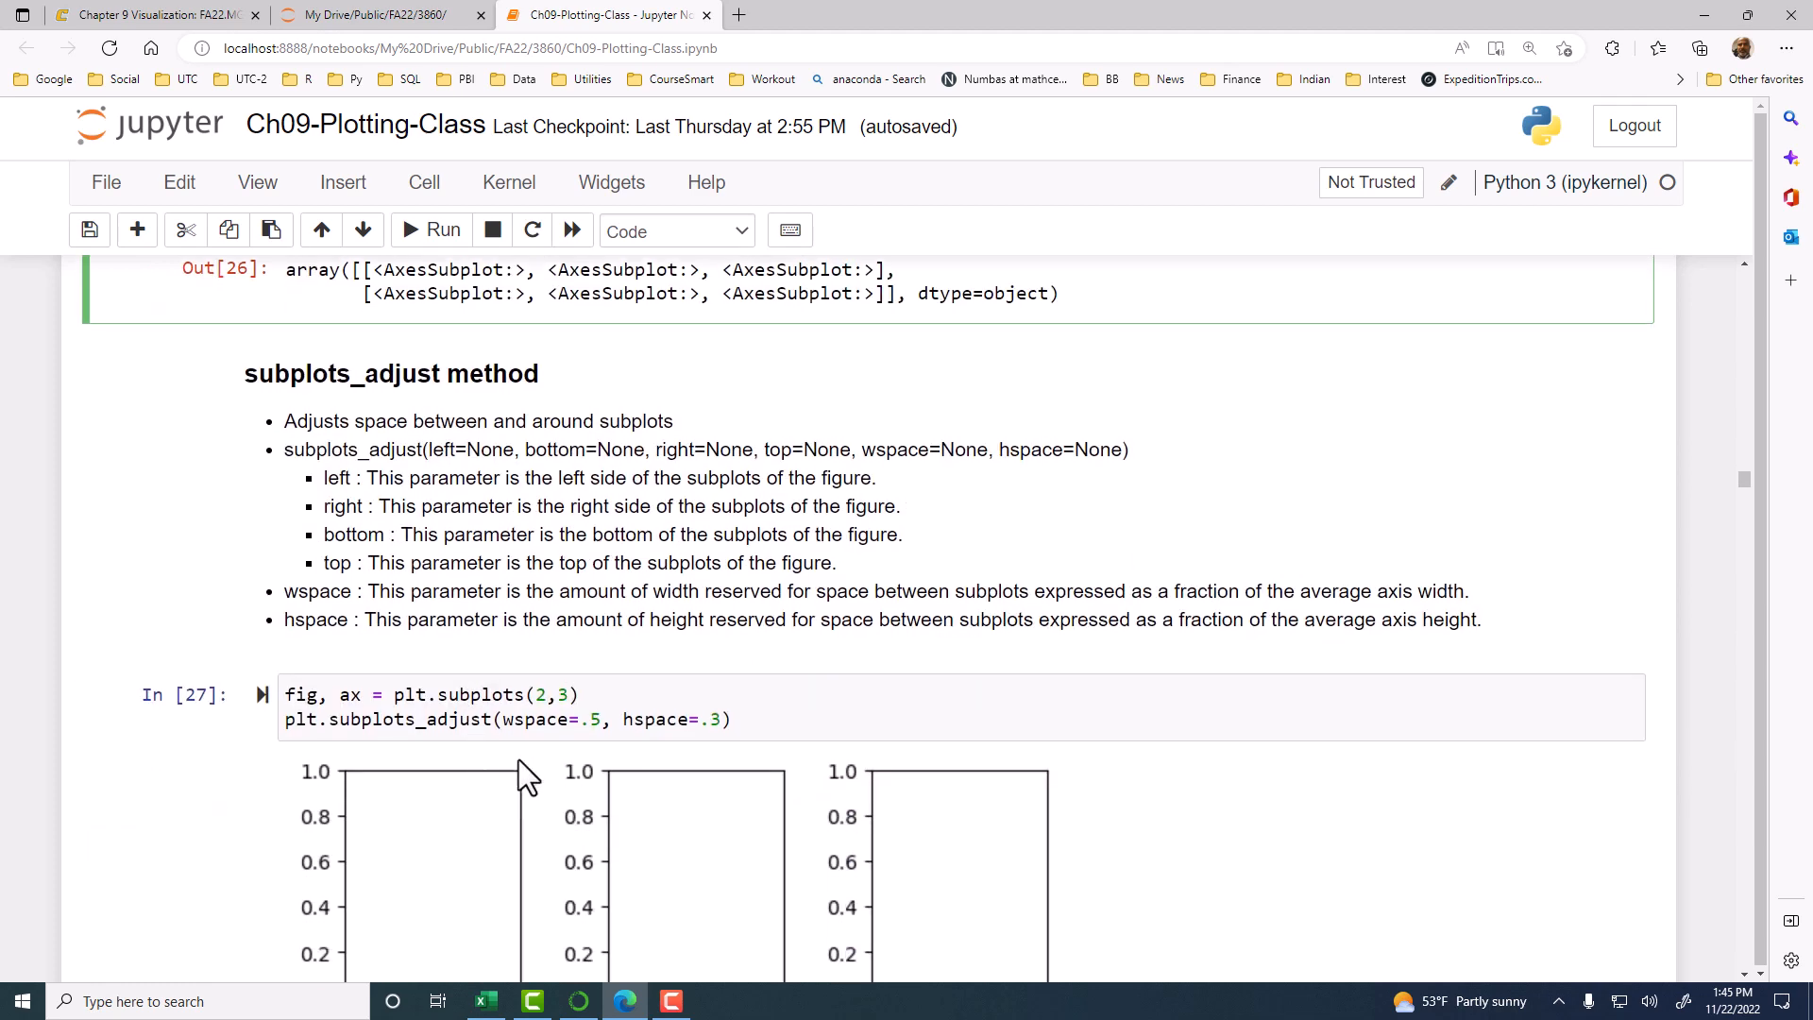
click(346, 707)
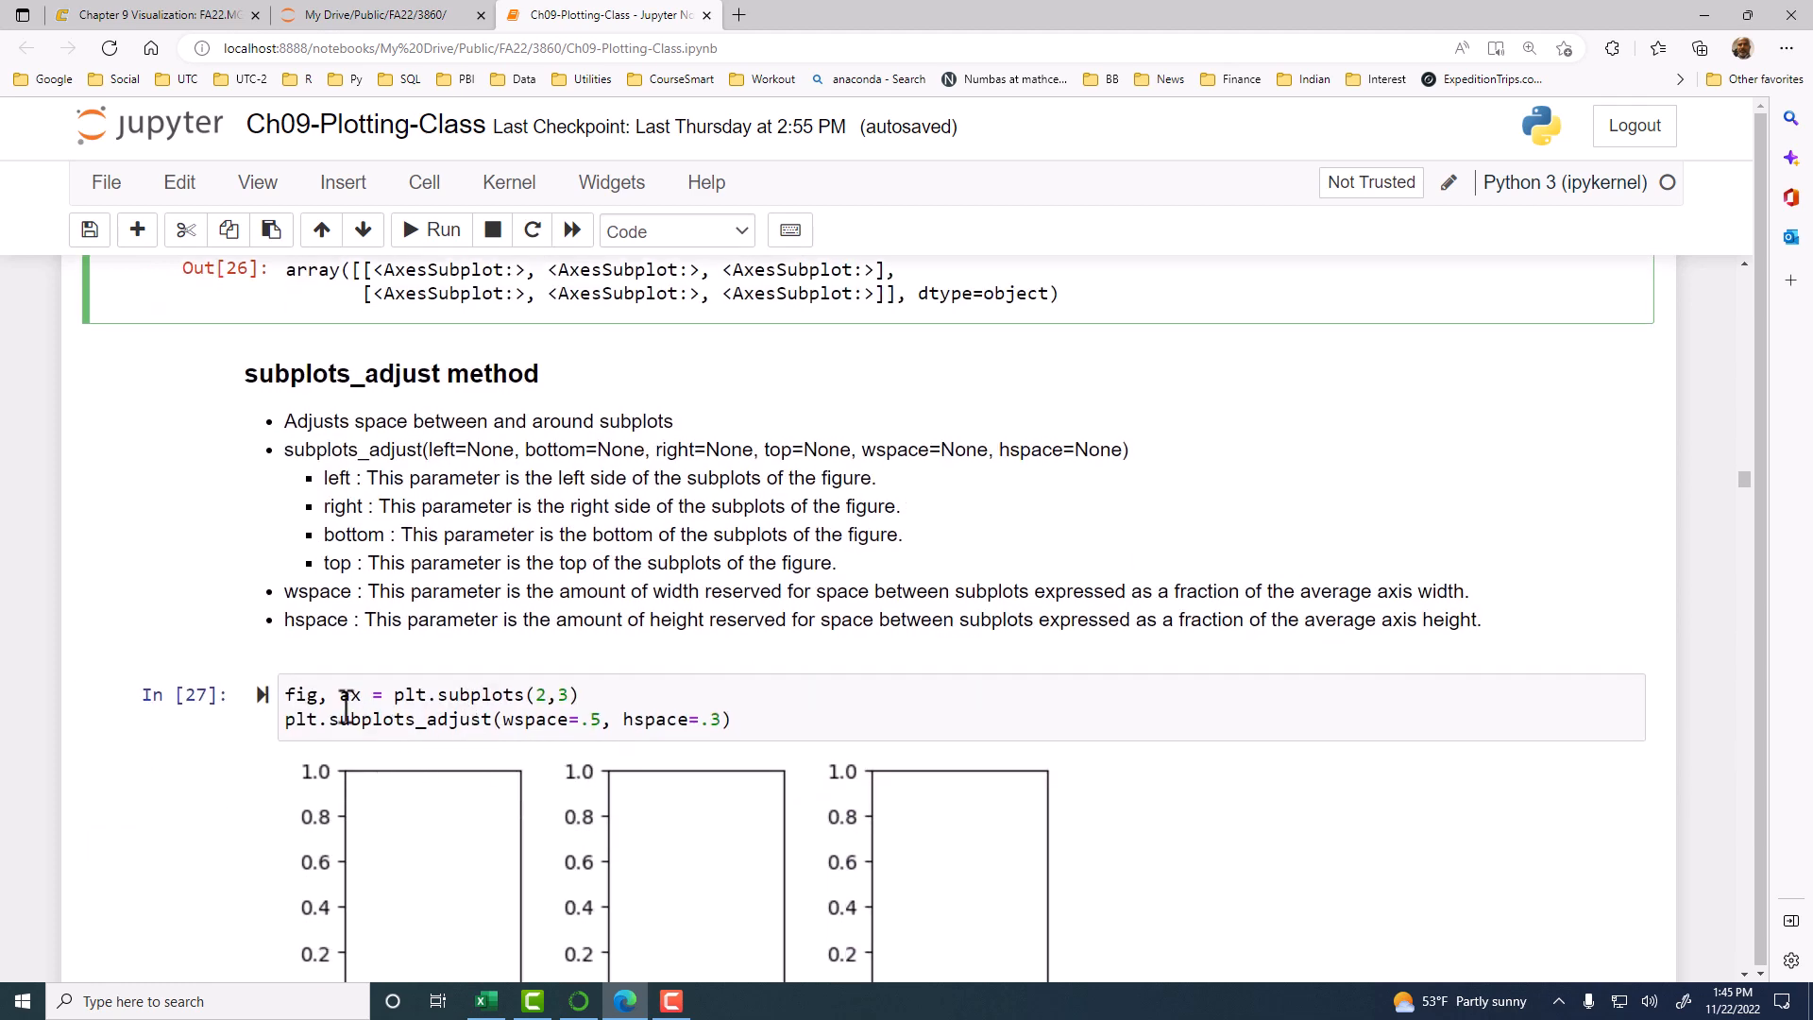
double_click(302, 695)
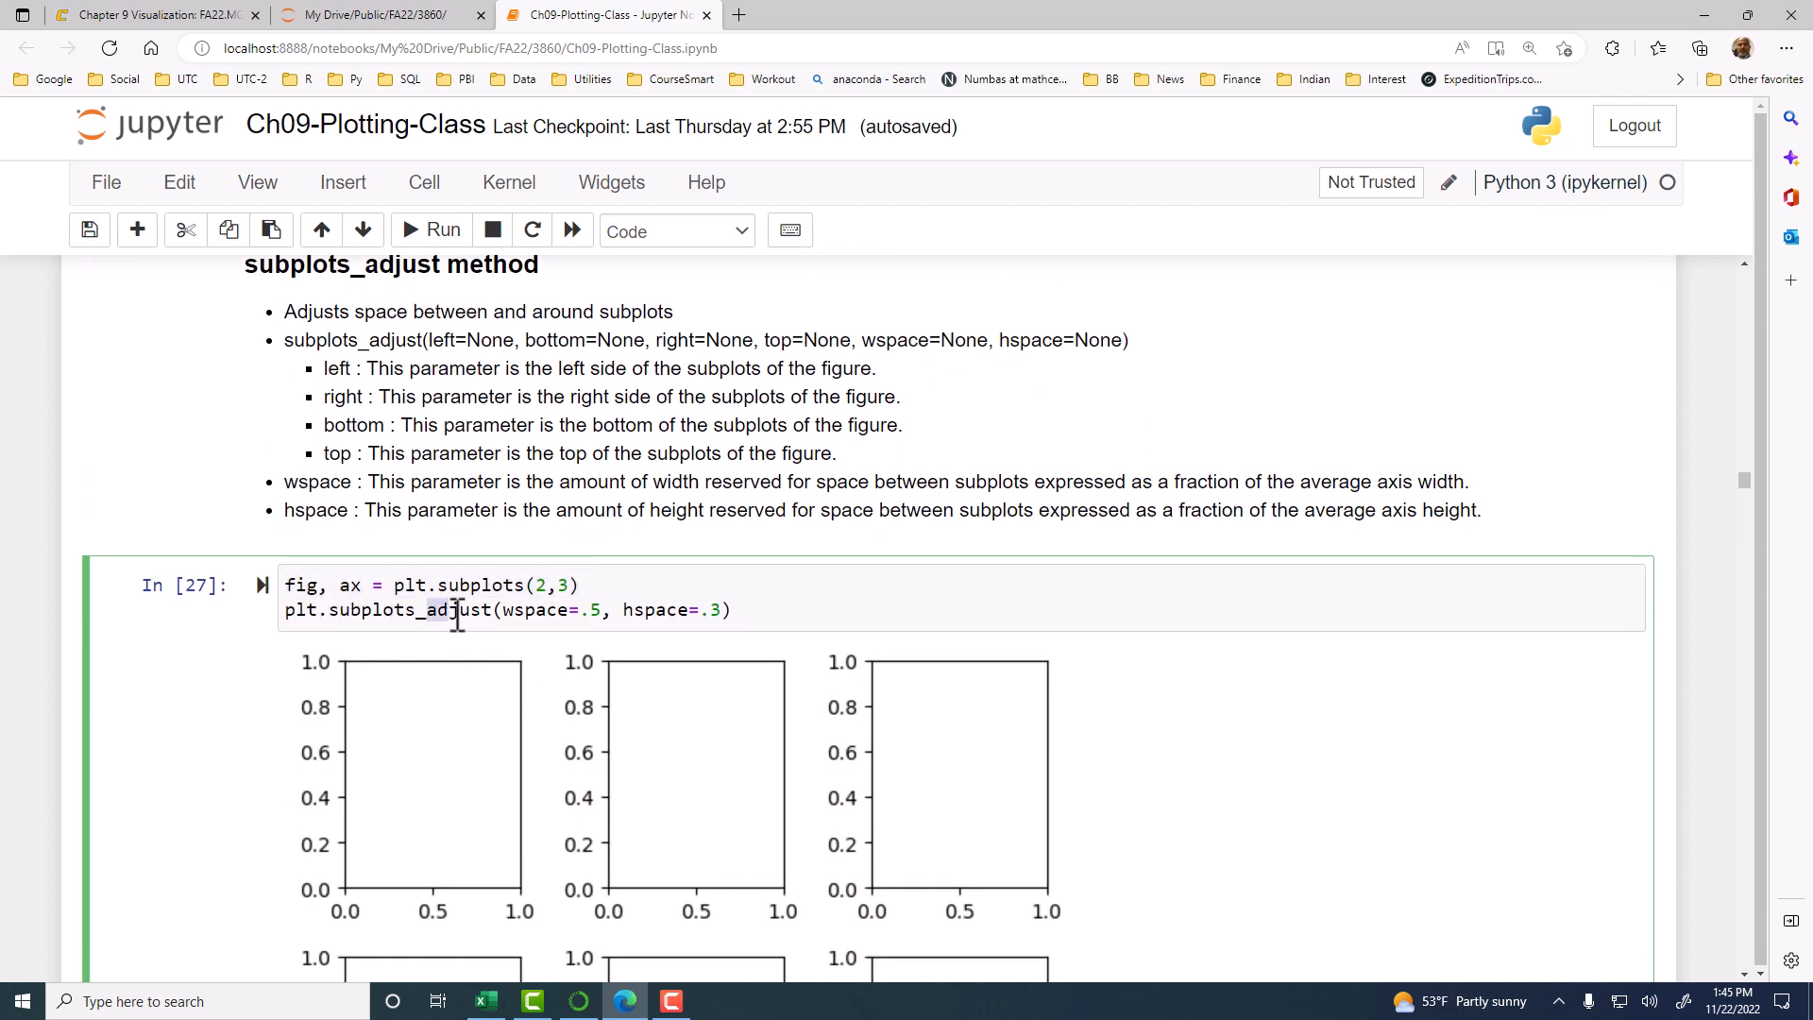
scroll(down, 3)
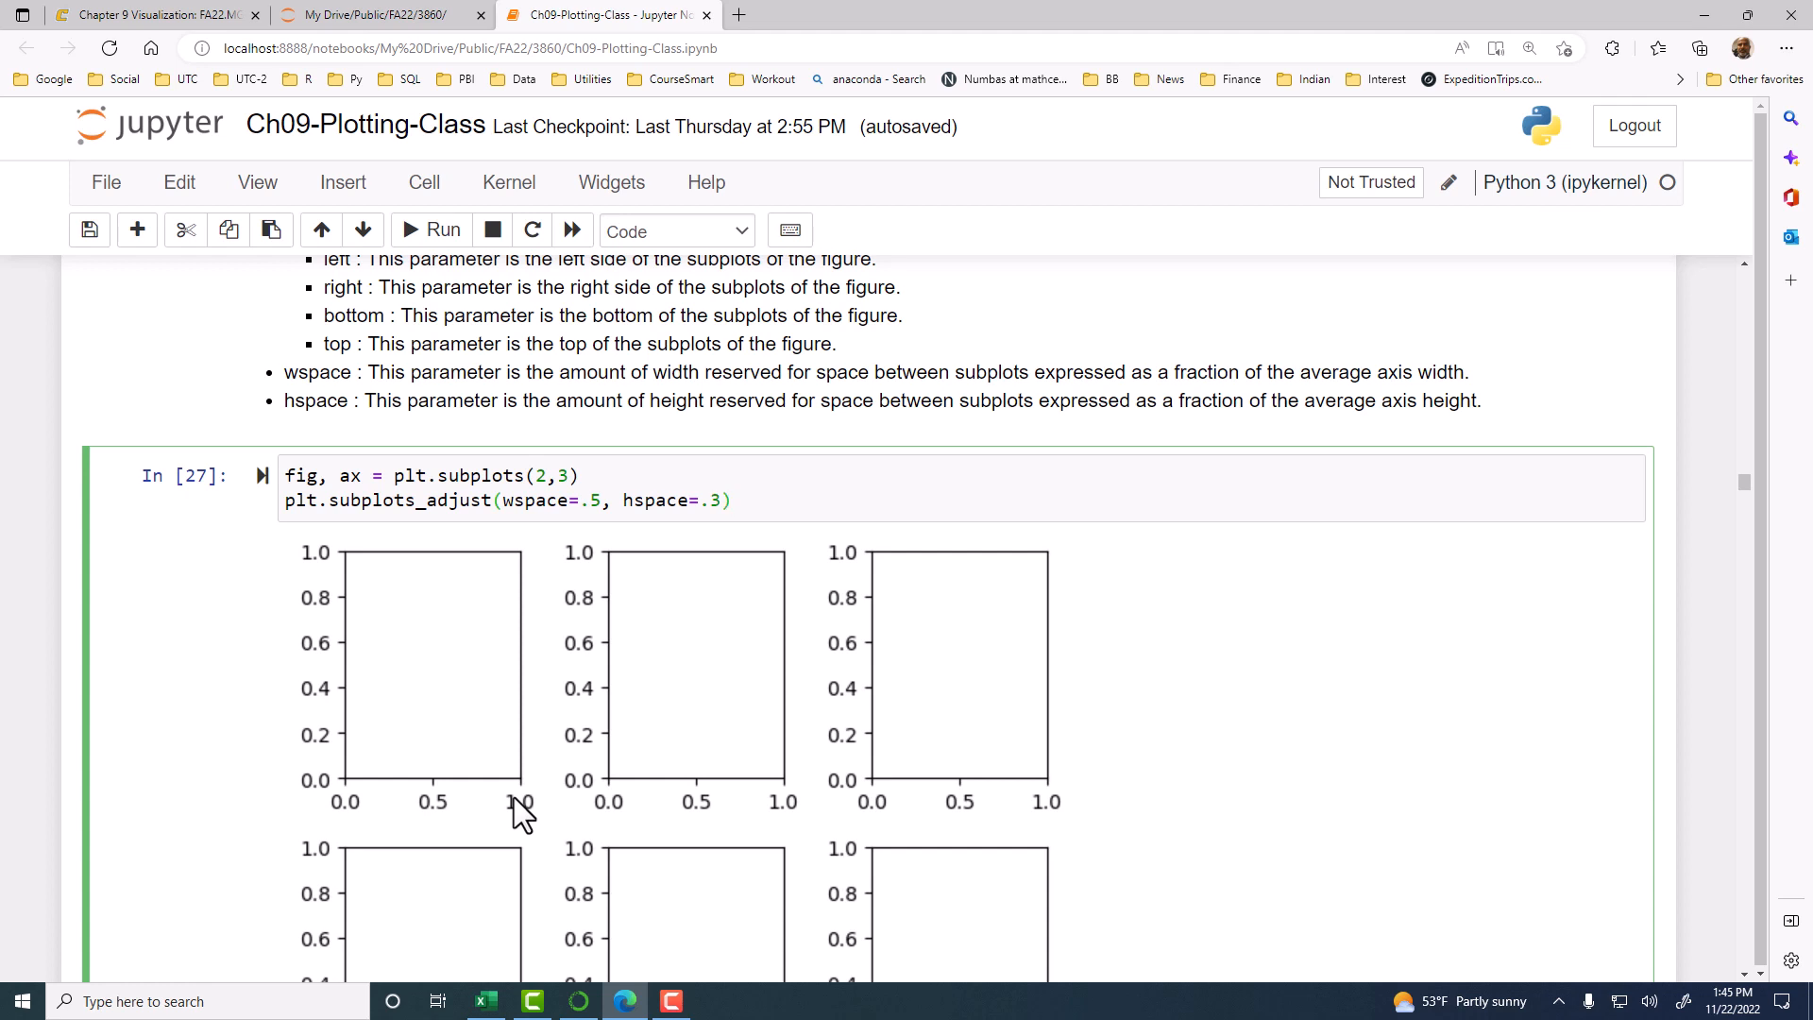
mouse_move(491, 740)
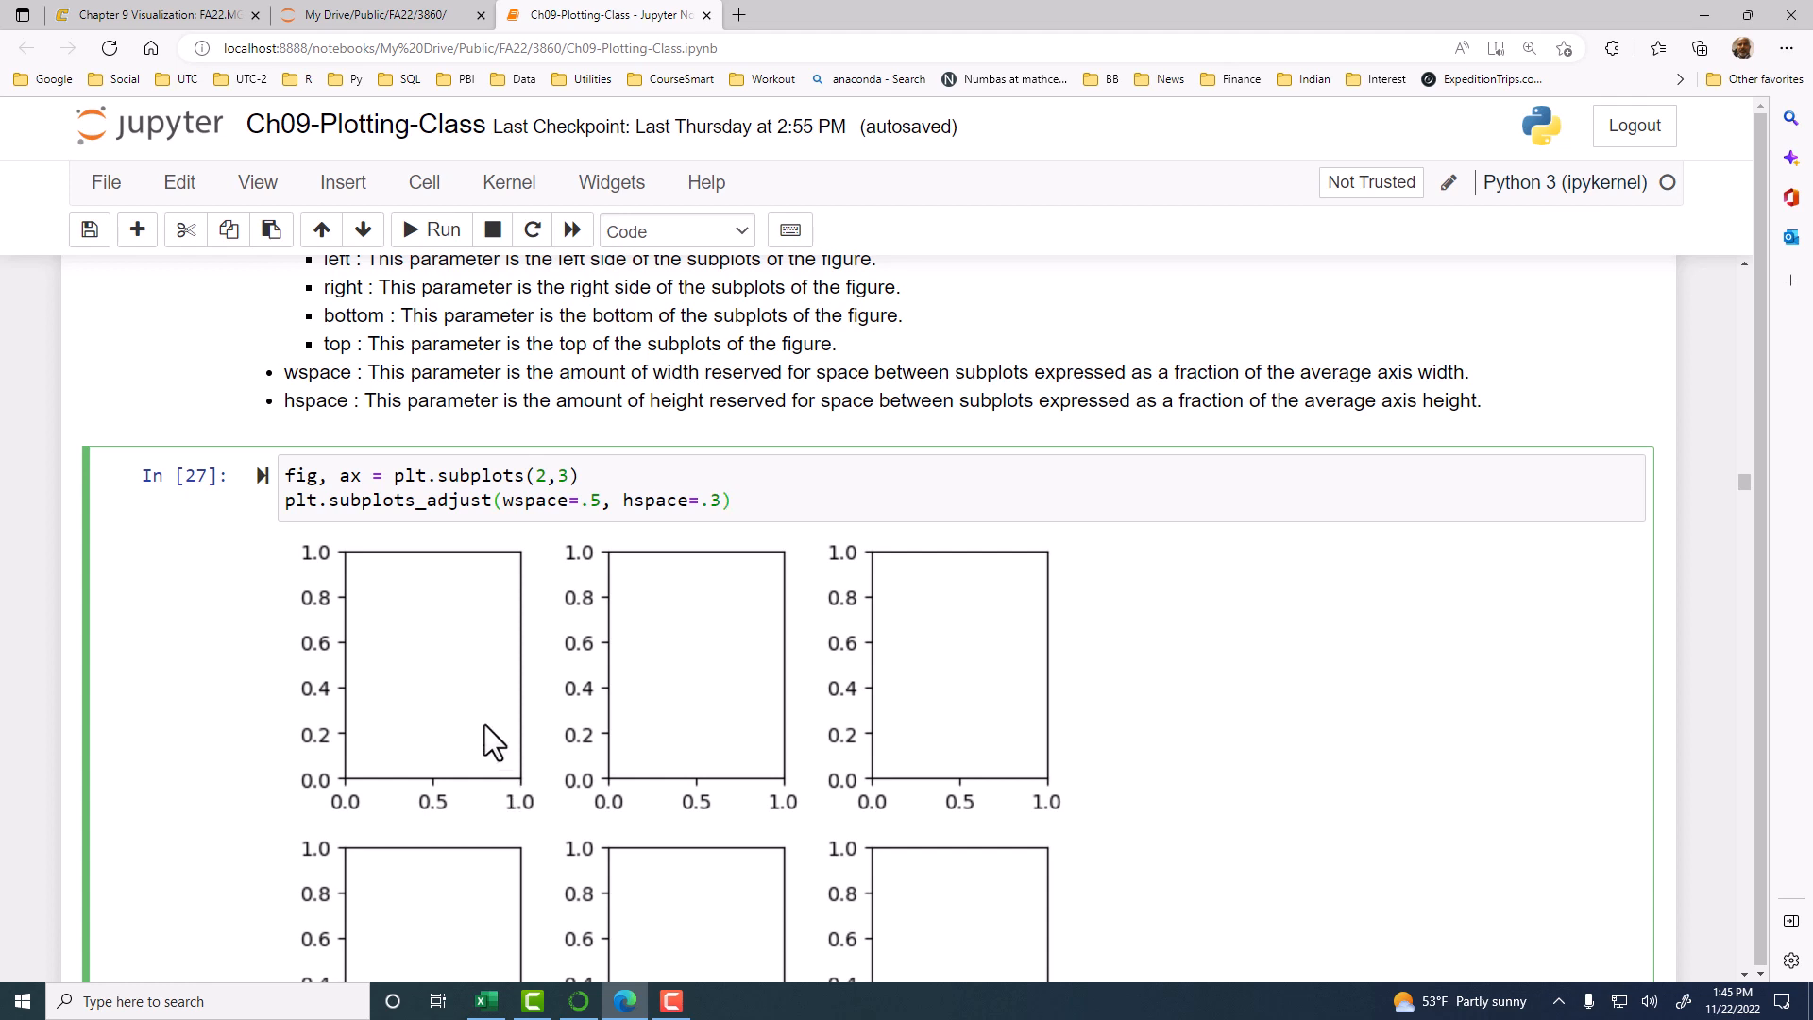
scroll(down, 3)
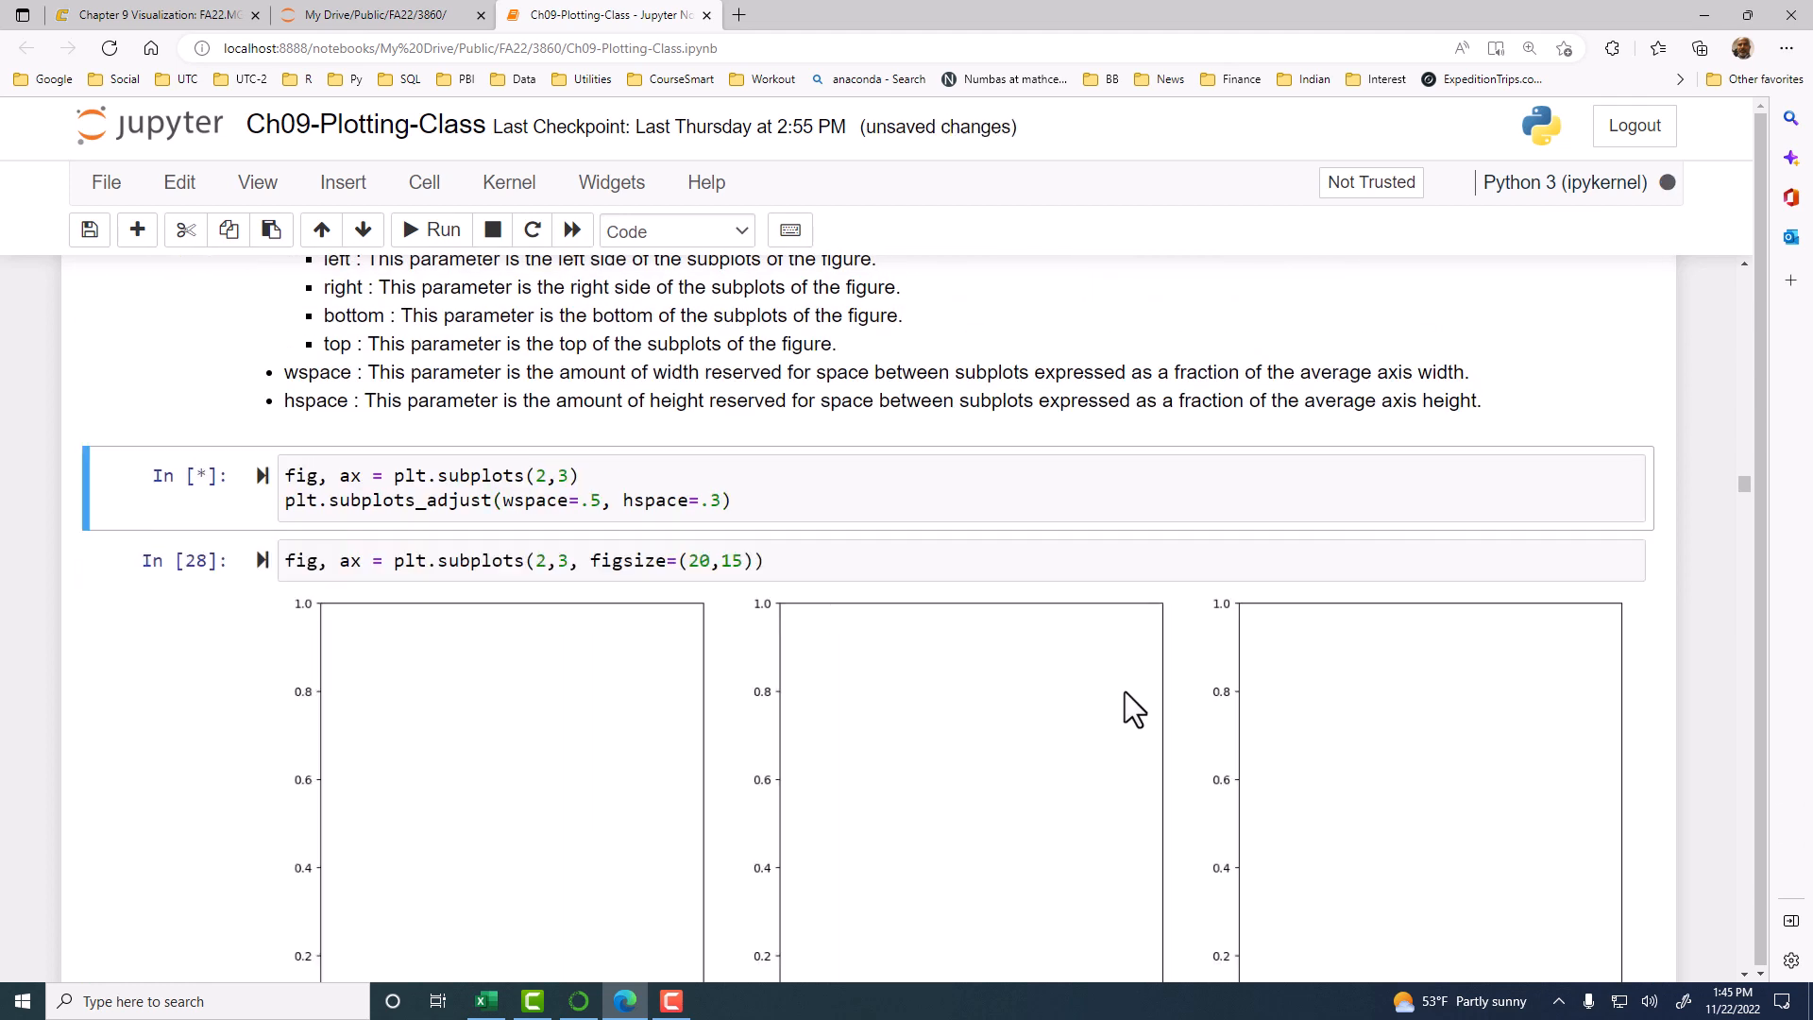
scroll(down, 3)
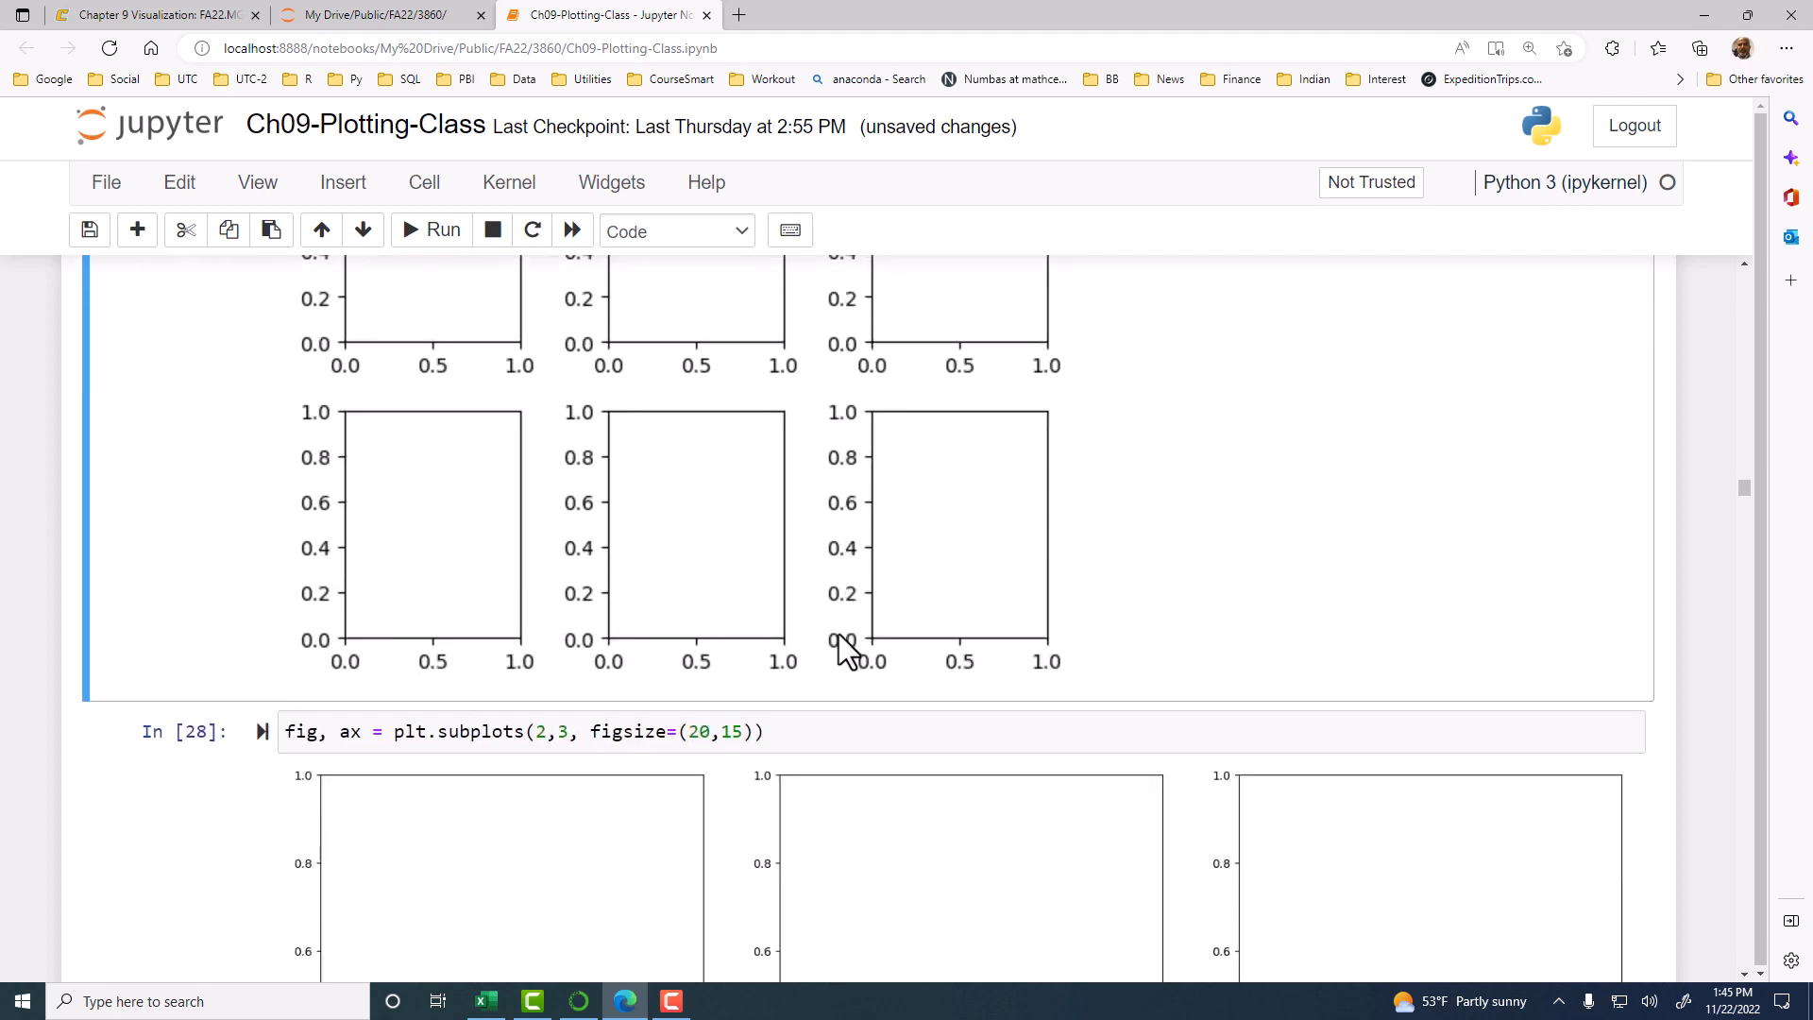
click(867, 512)
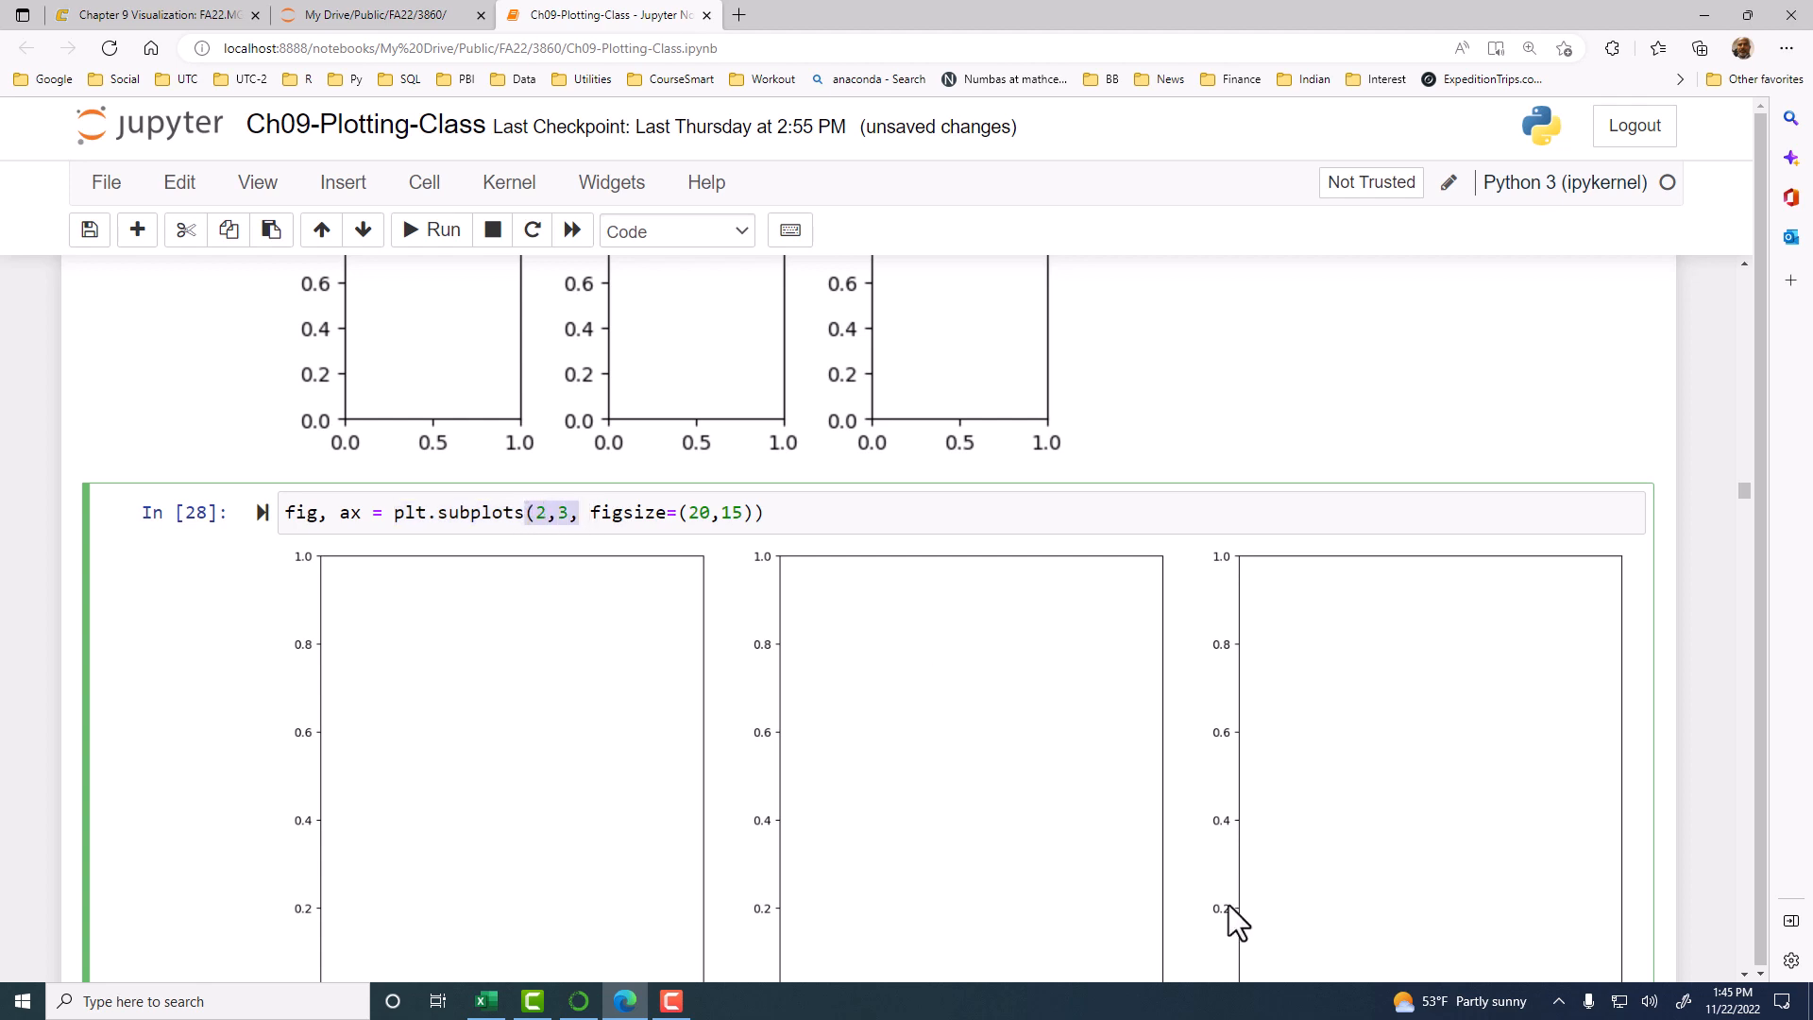
mouse_move(1220, 862)
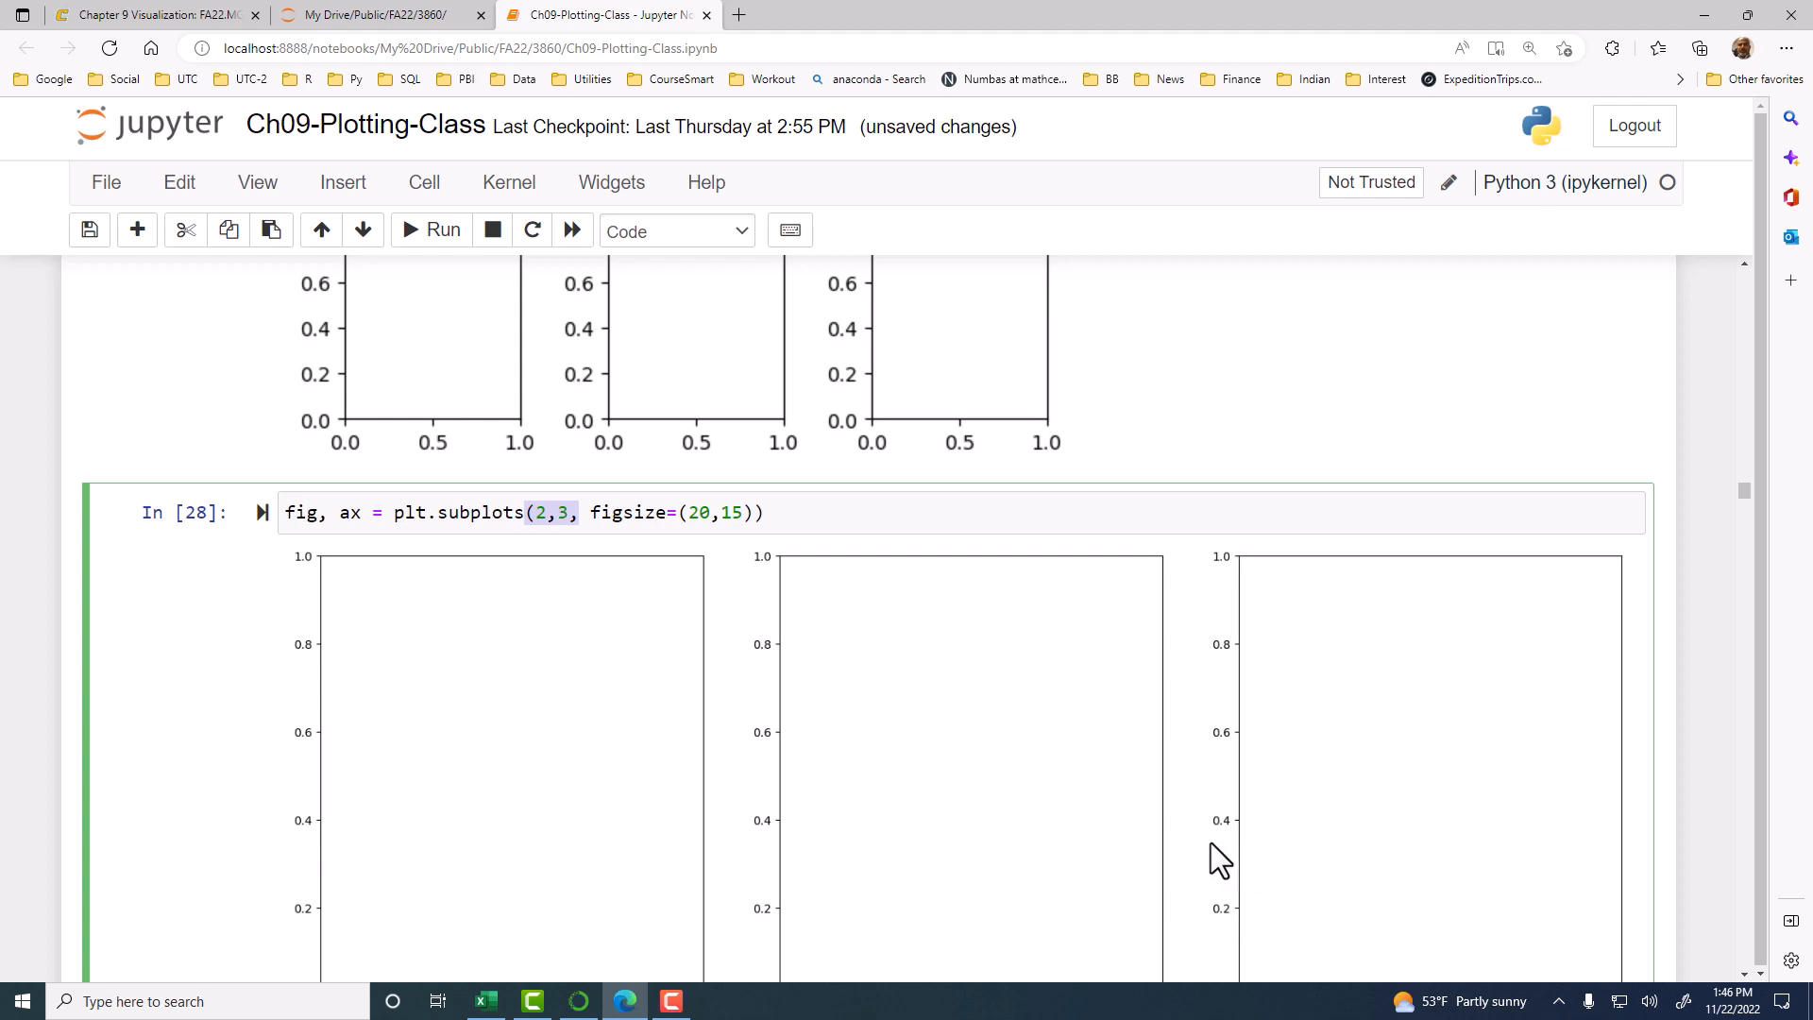
scroll(down, 3)
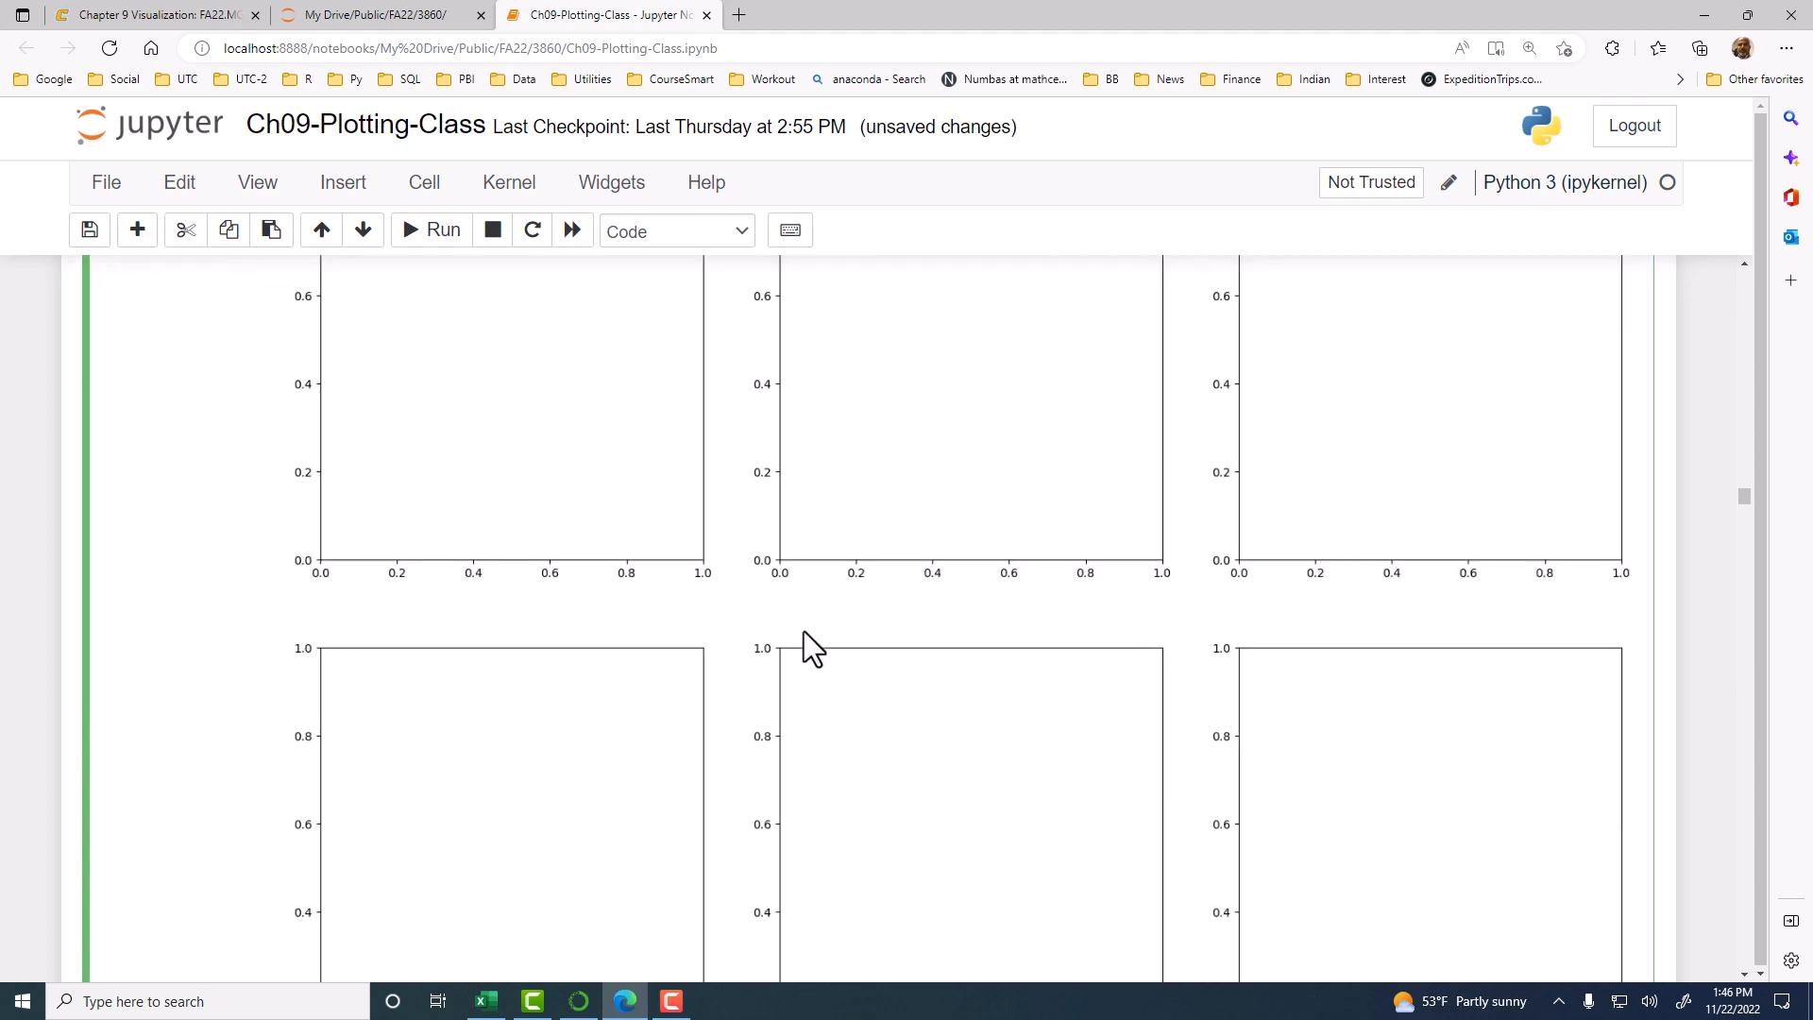
scroll(down, 3)
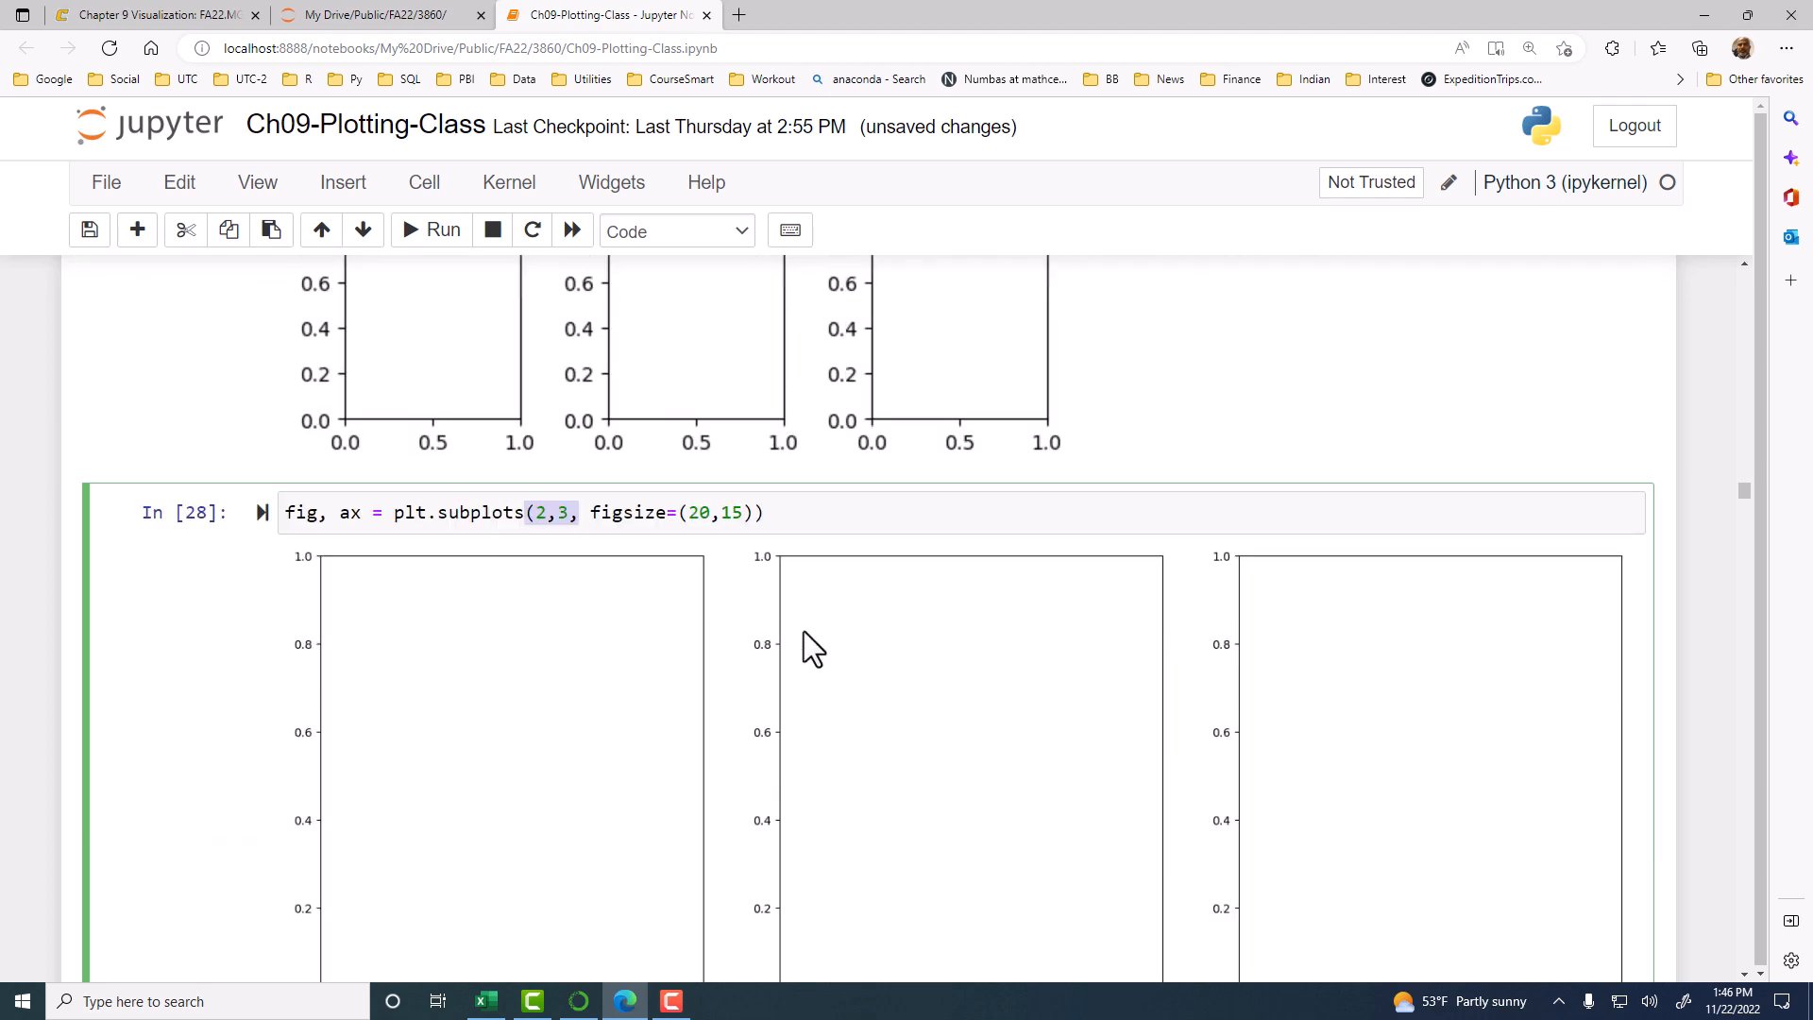
scroll(down, 3)
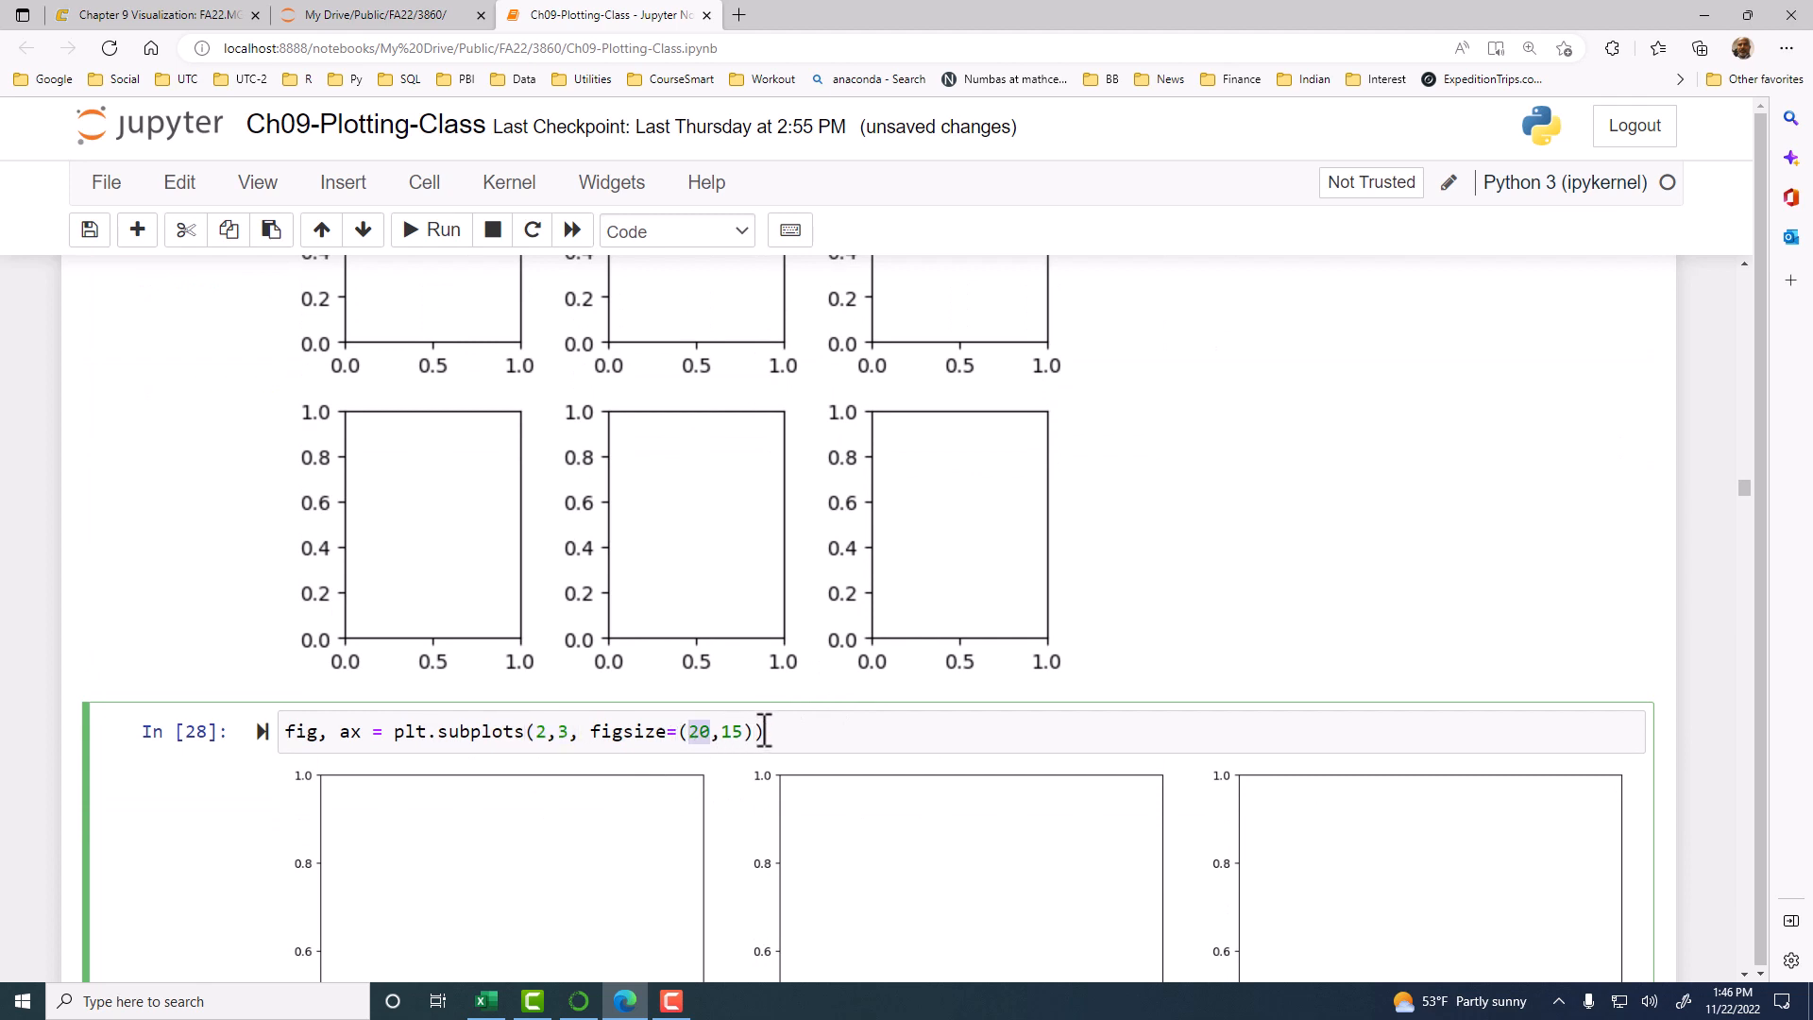
scroll(down, 3)
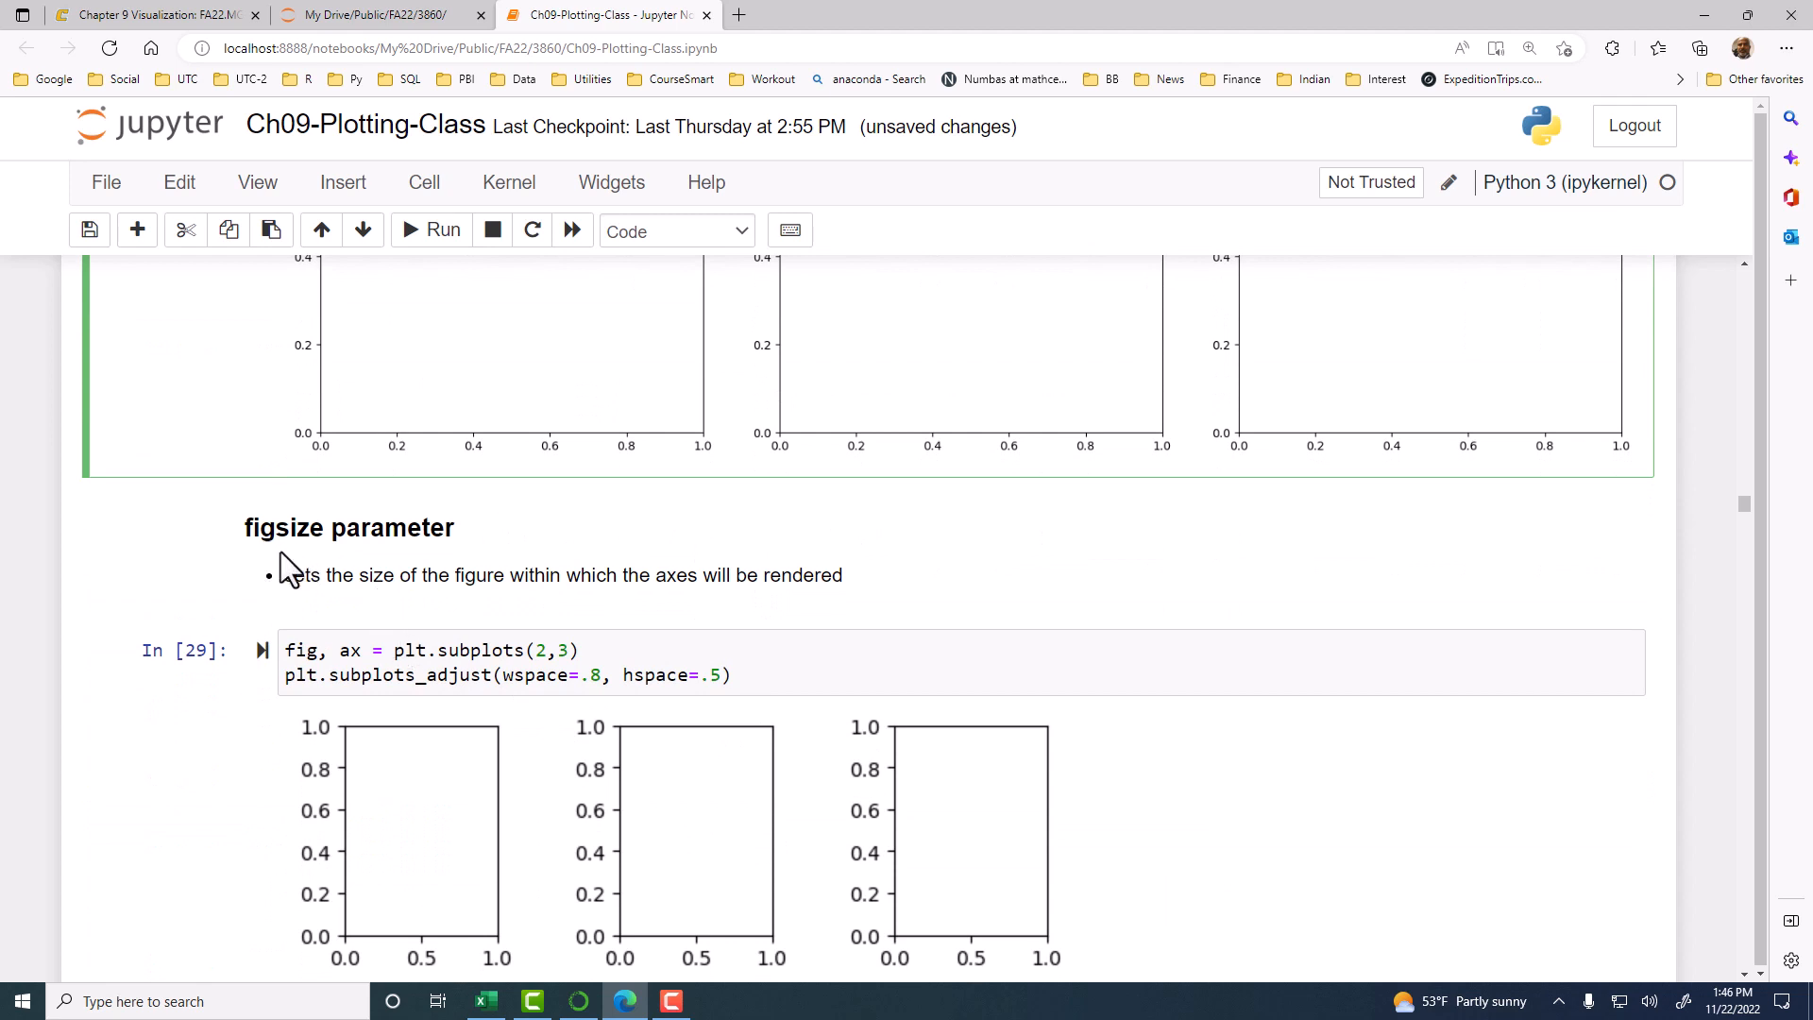
mouse_move(443, 613)
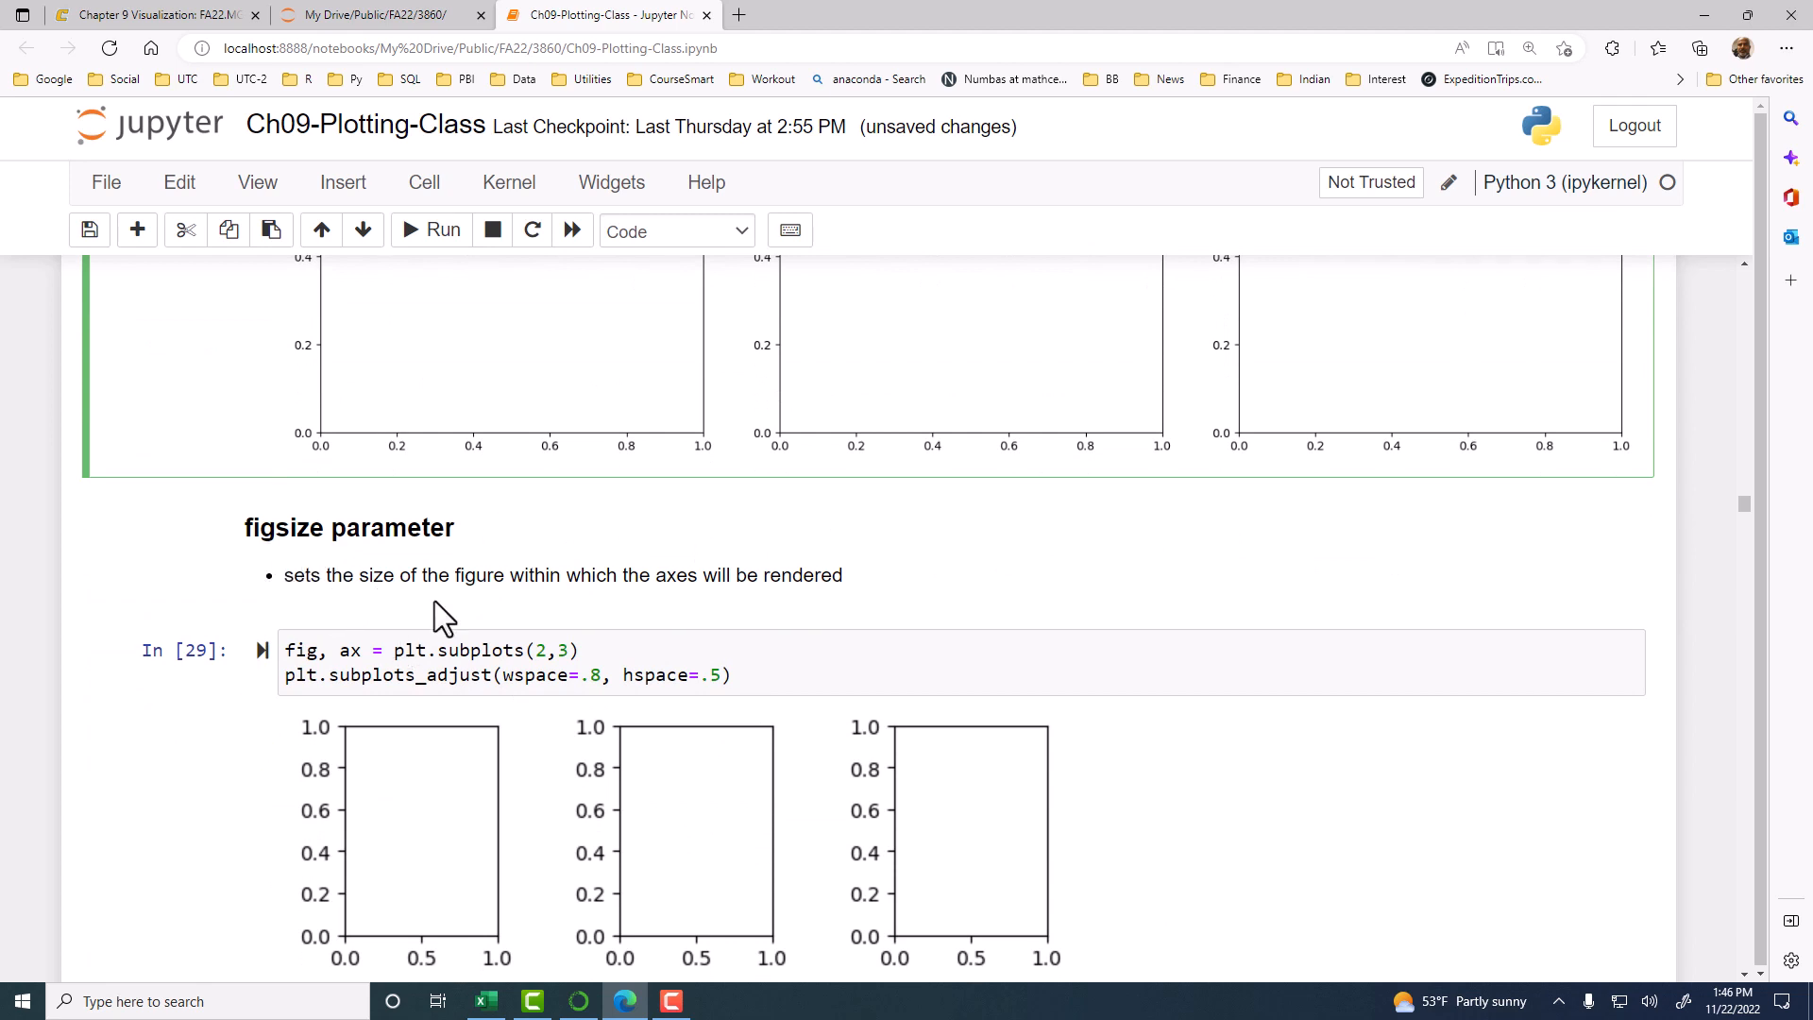
mouse_move(828, 628)
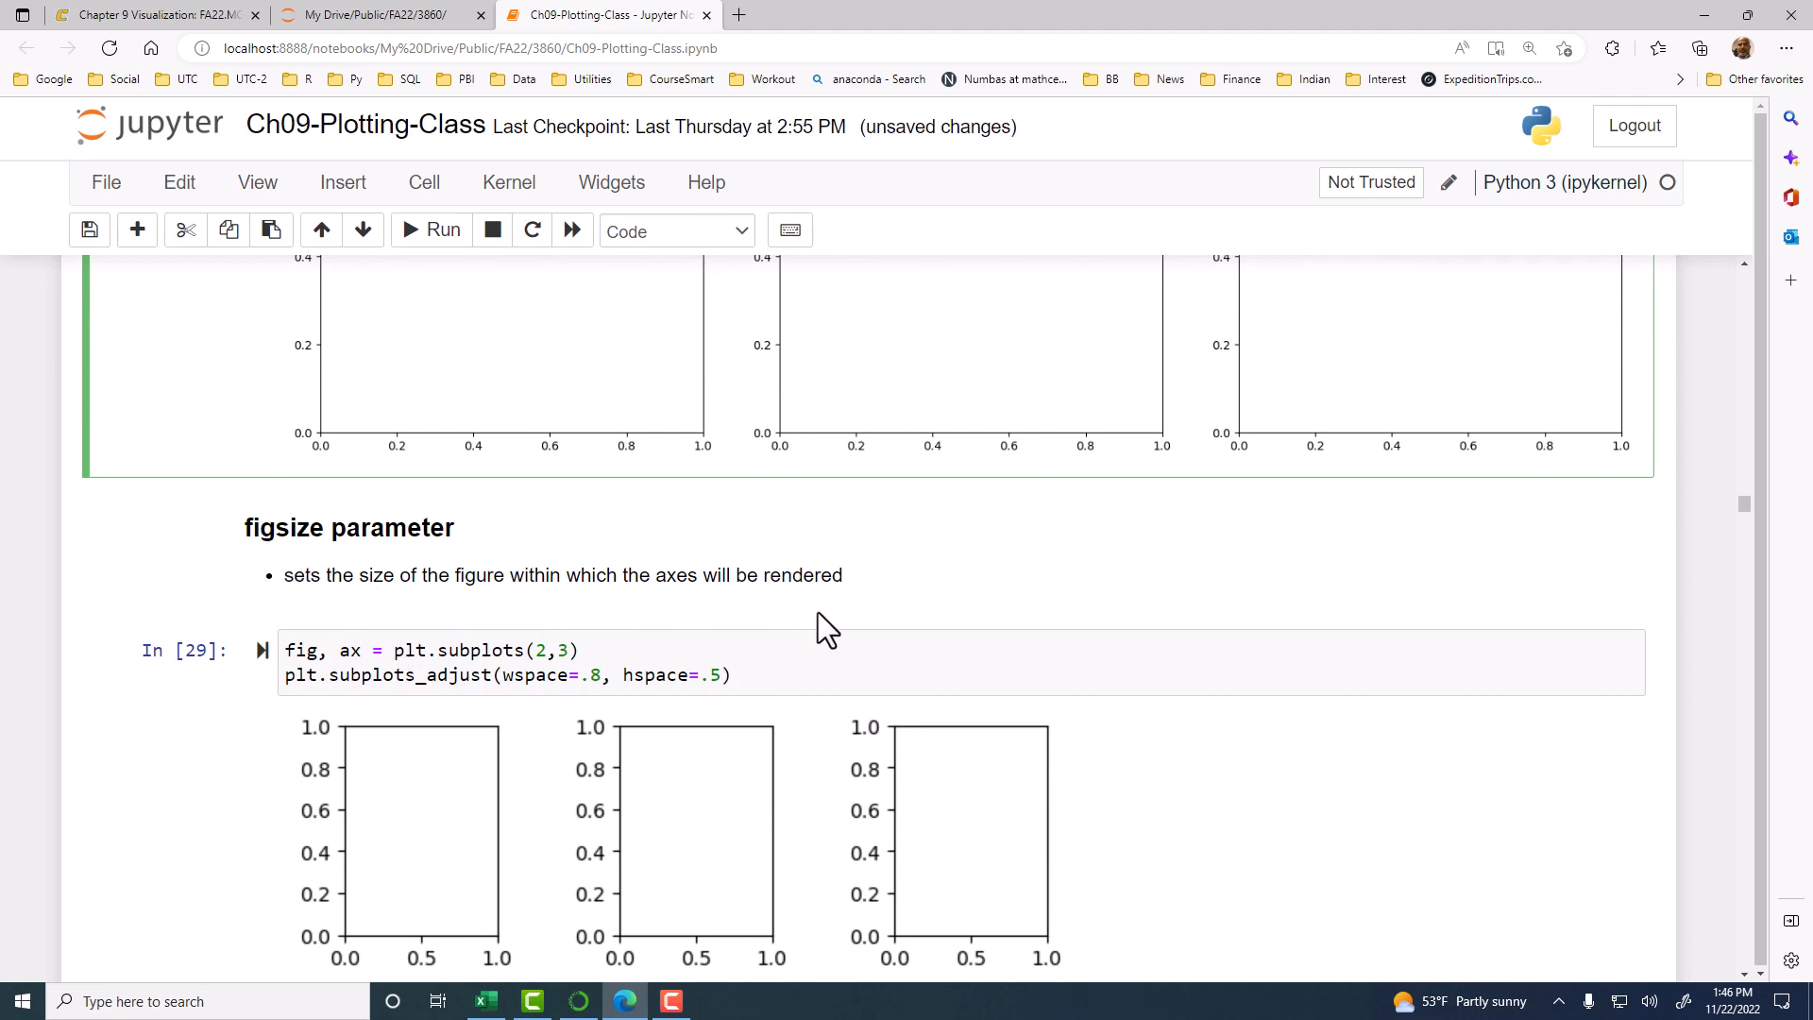
mouse_move(792, 616)
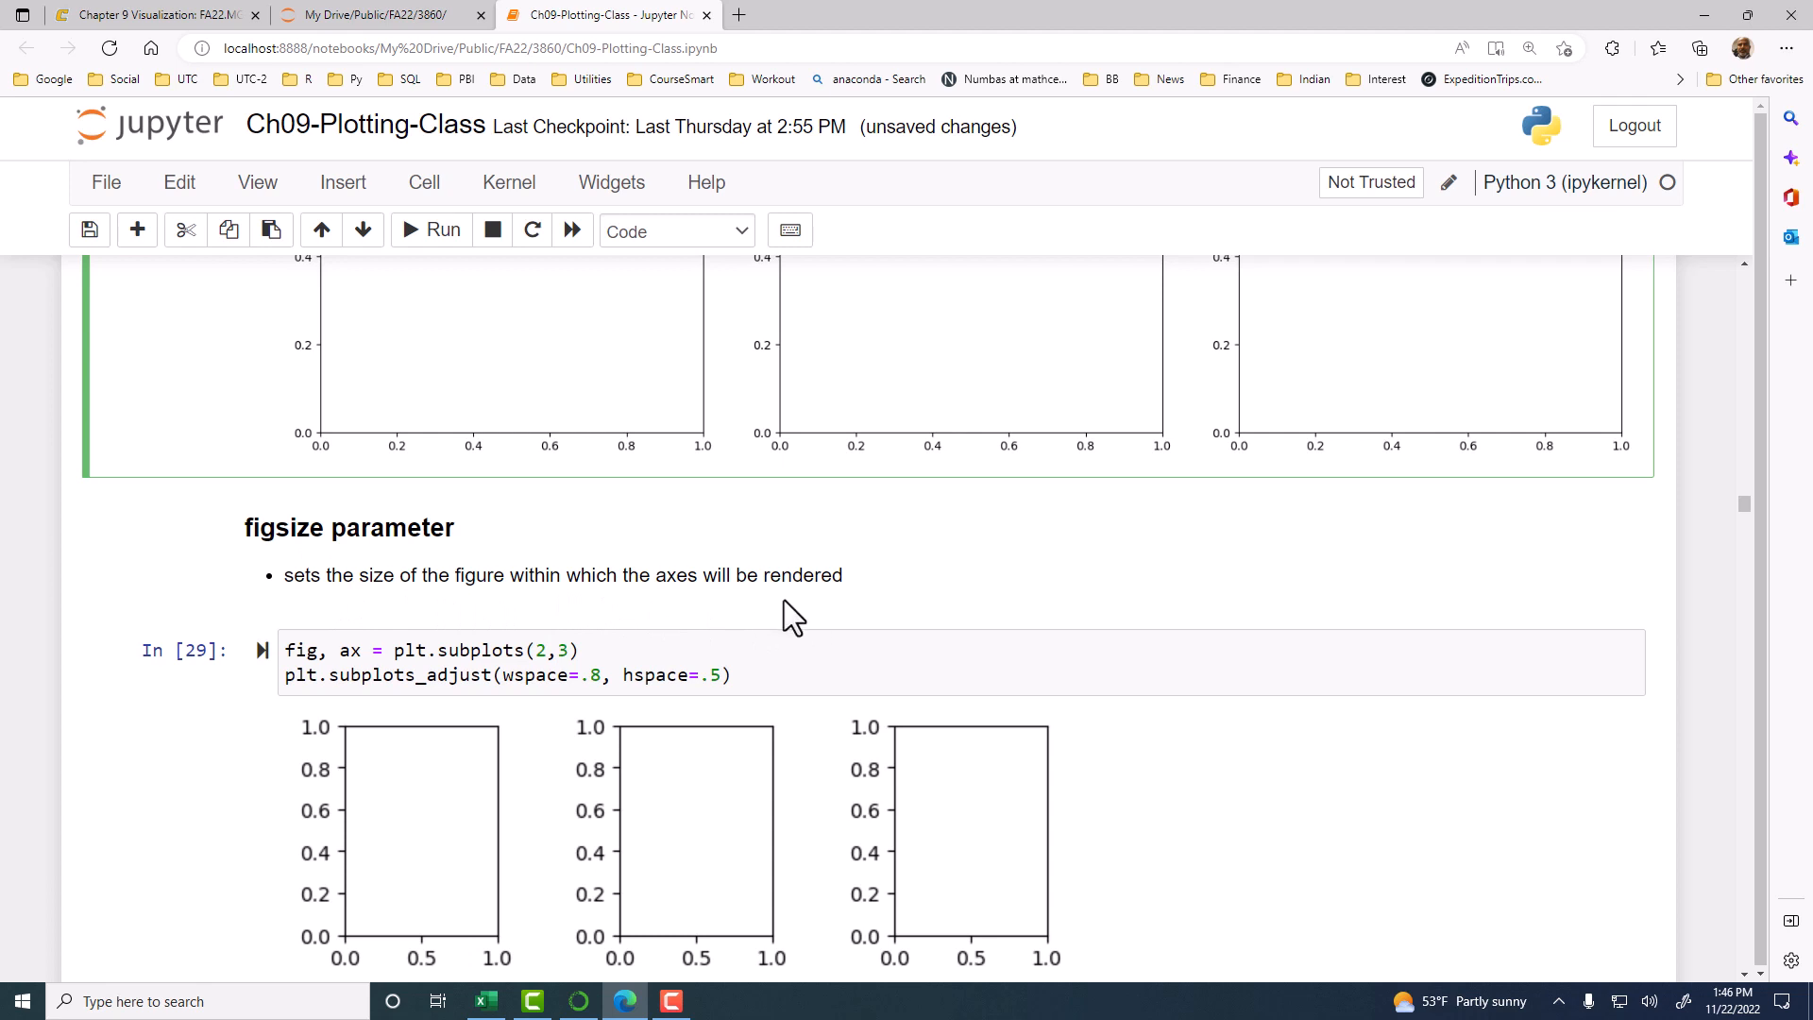
scroll(down, 3)
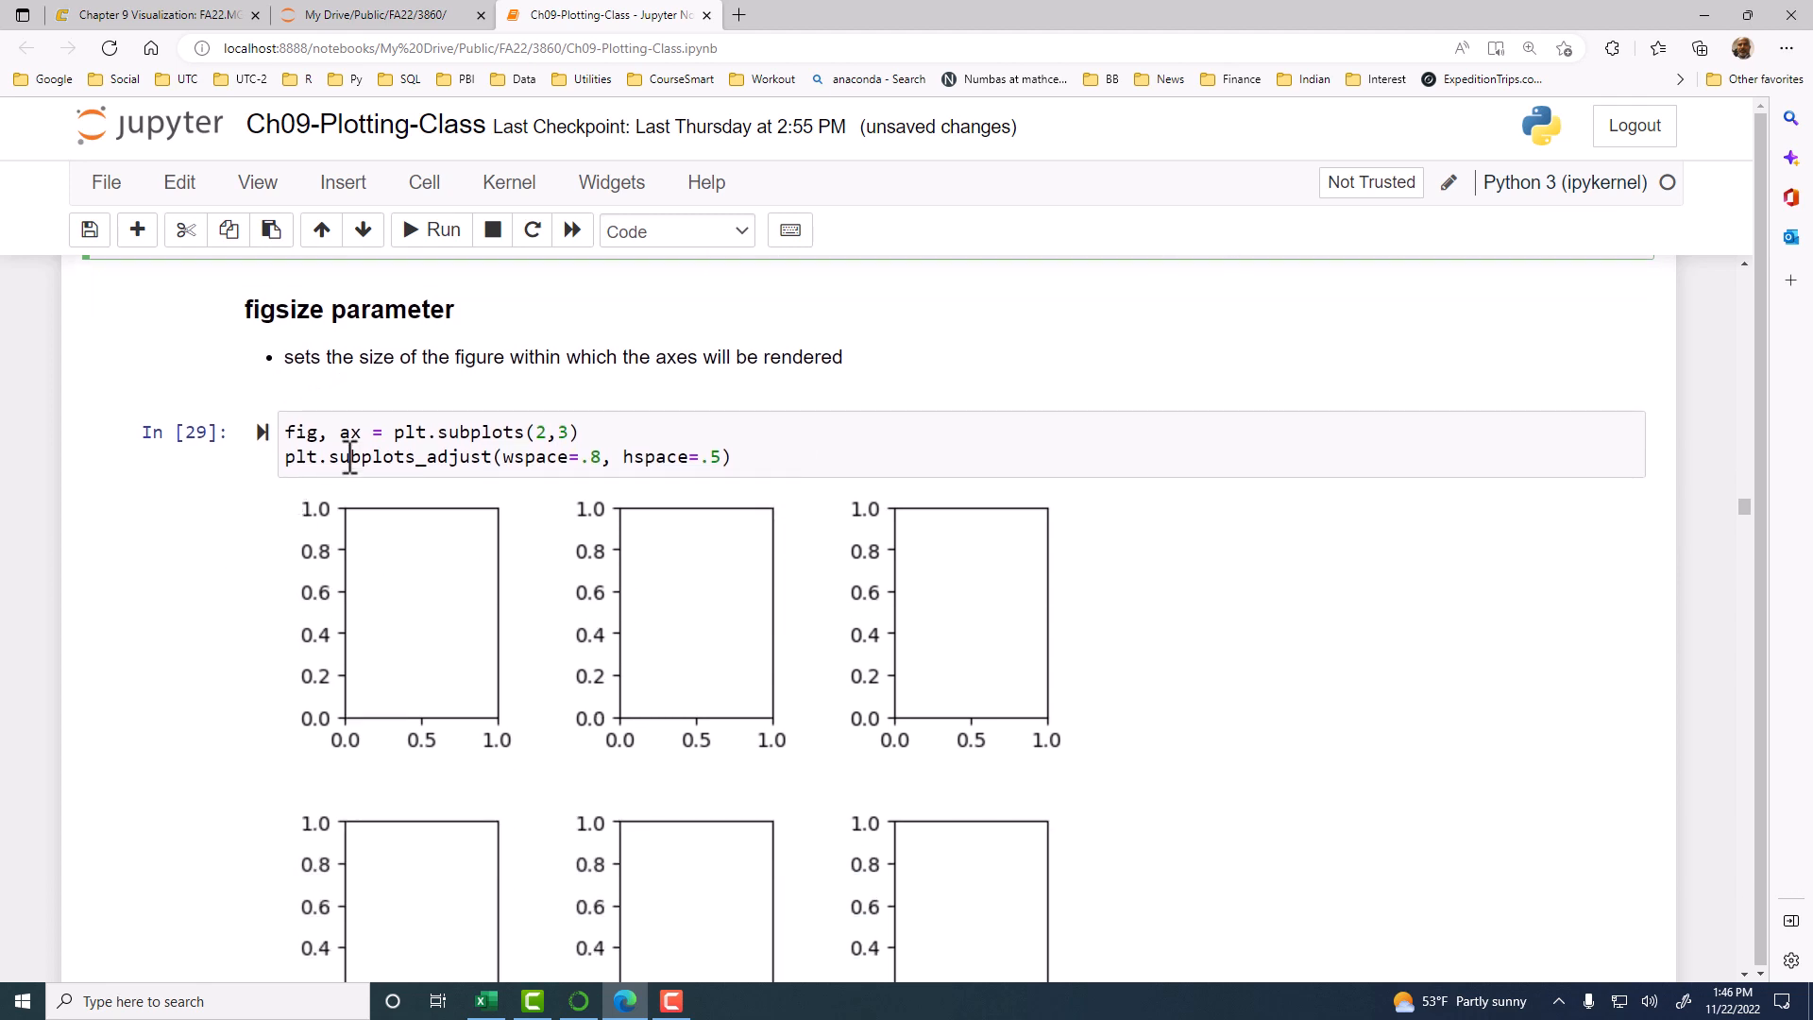
scroll(down, 3)
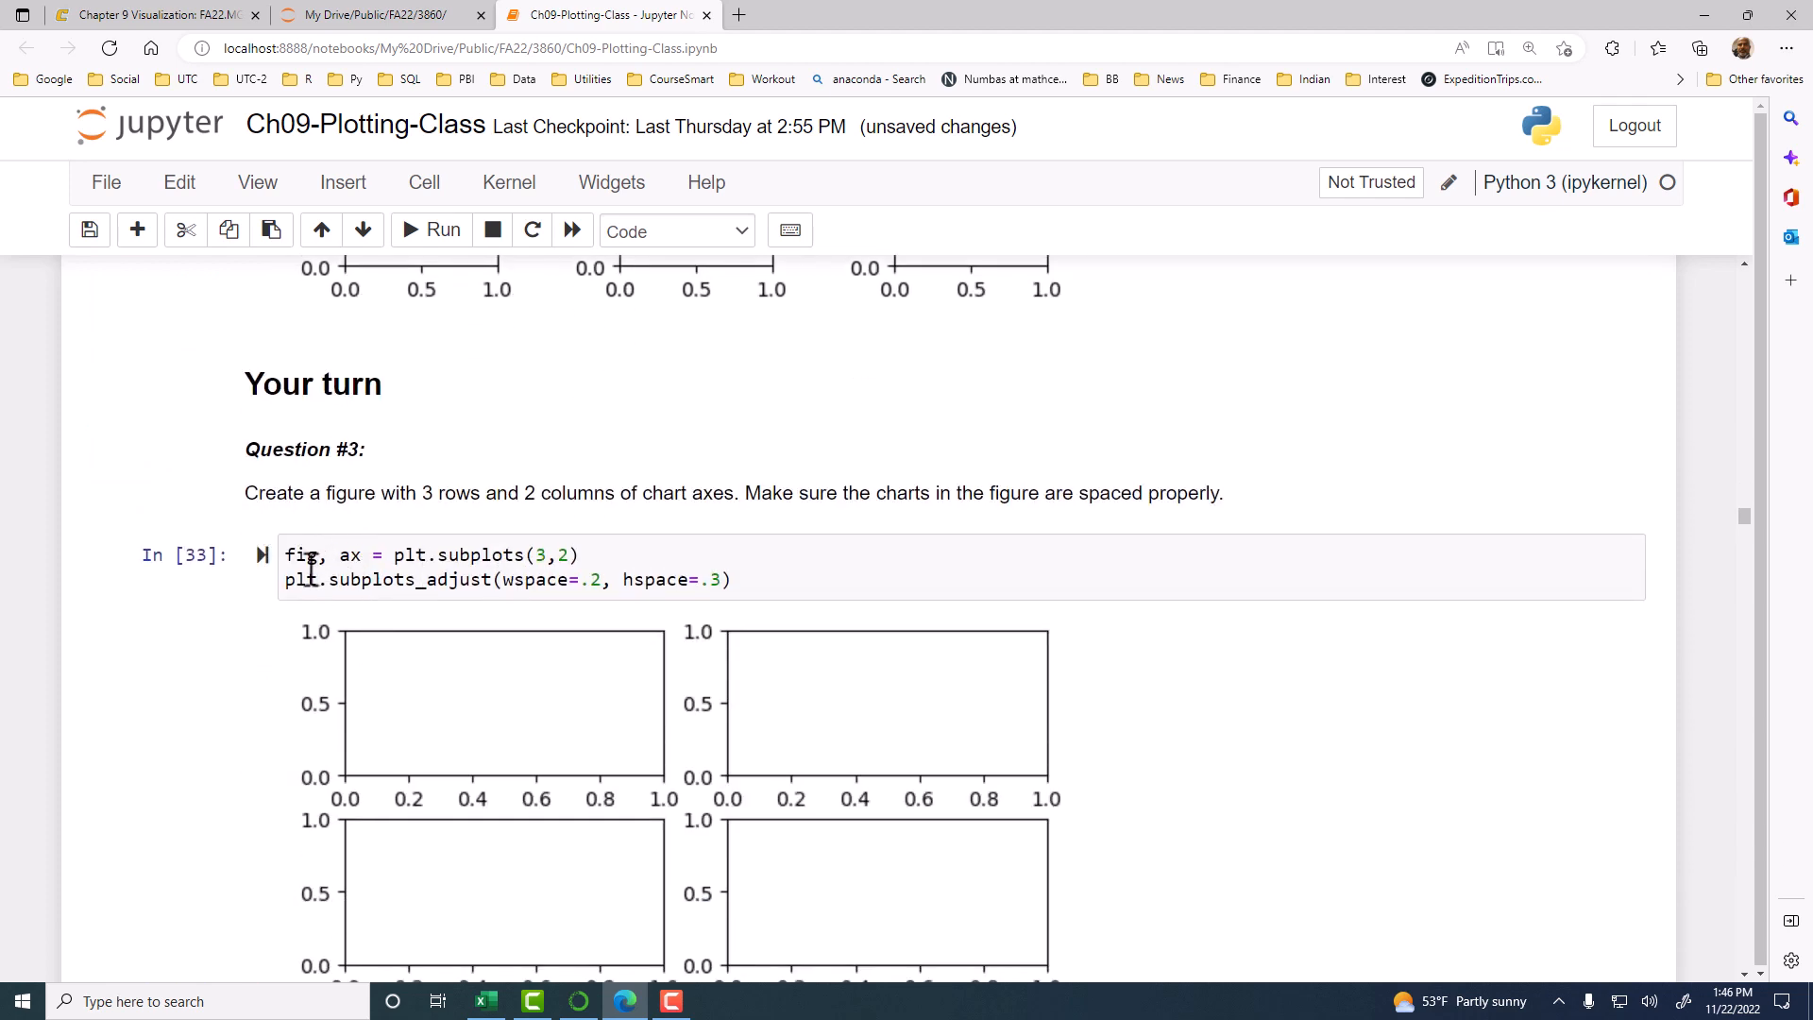
mouse_move(413, 532)
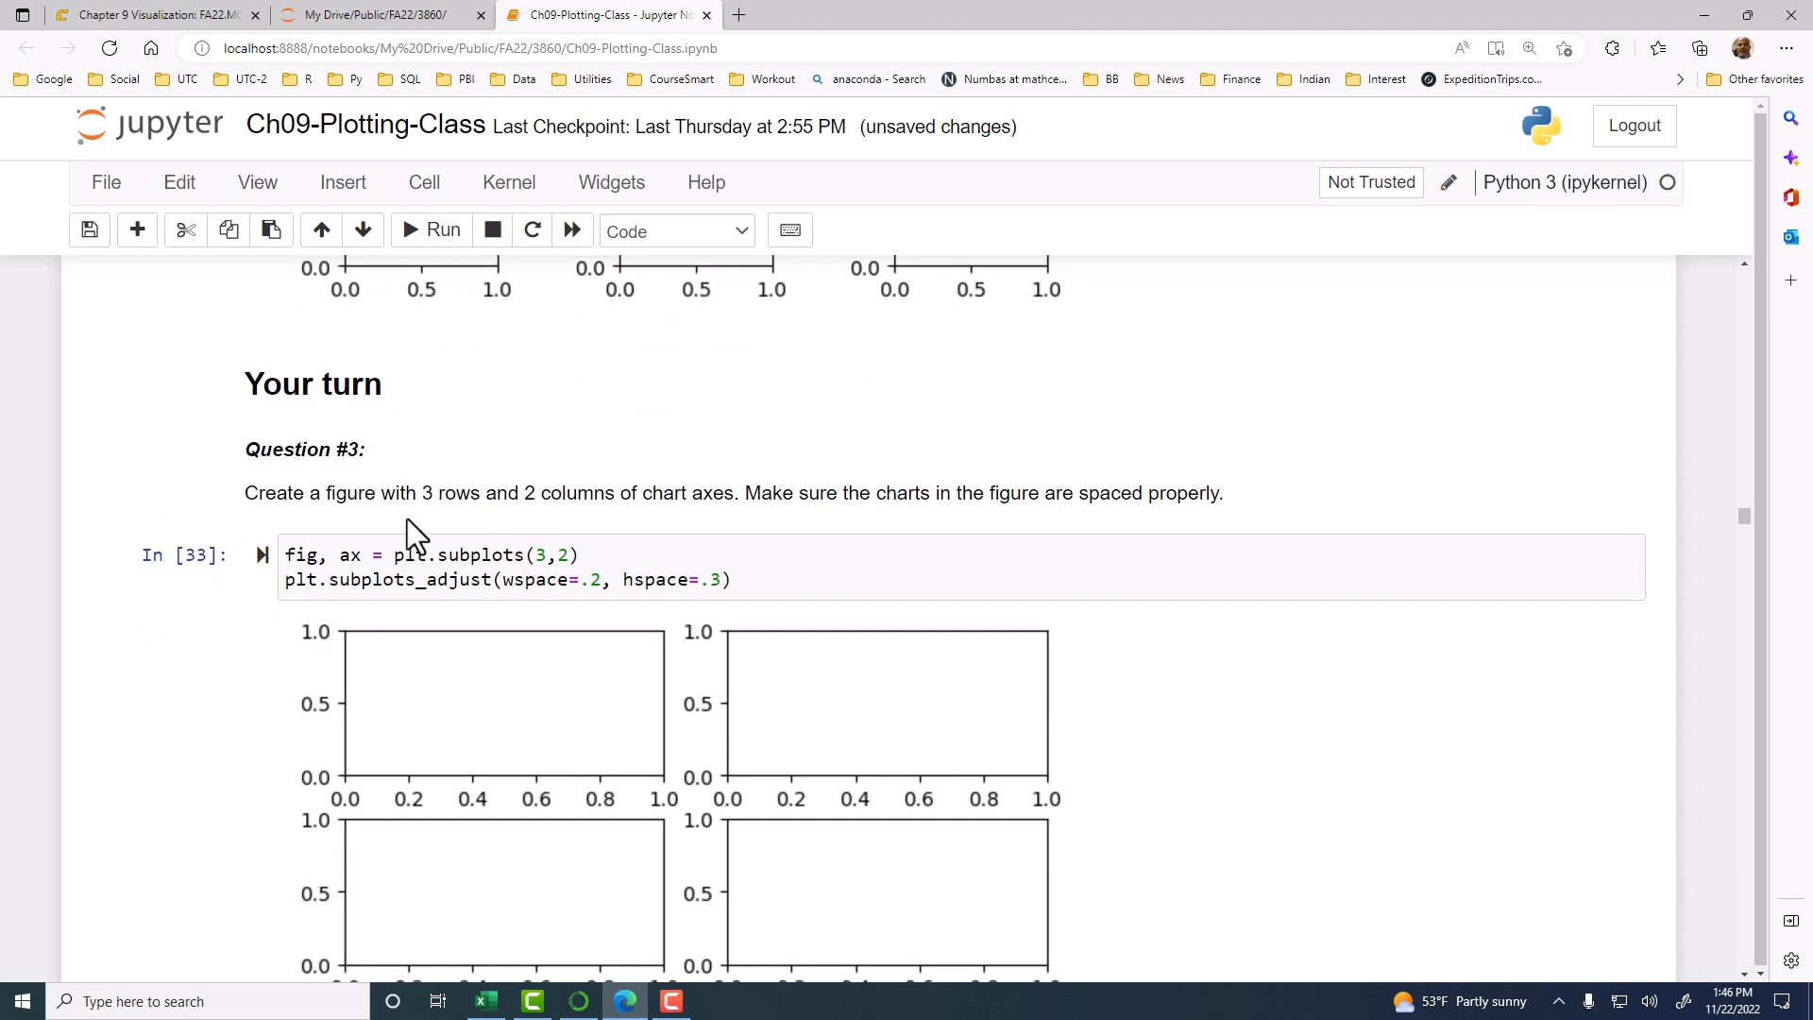
scroll(down, 3)
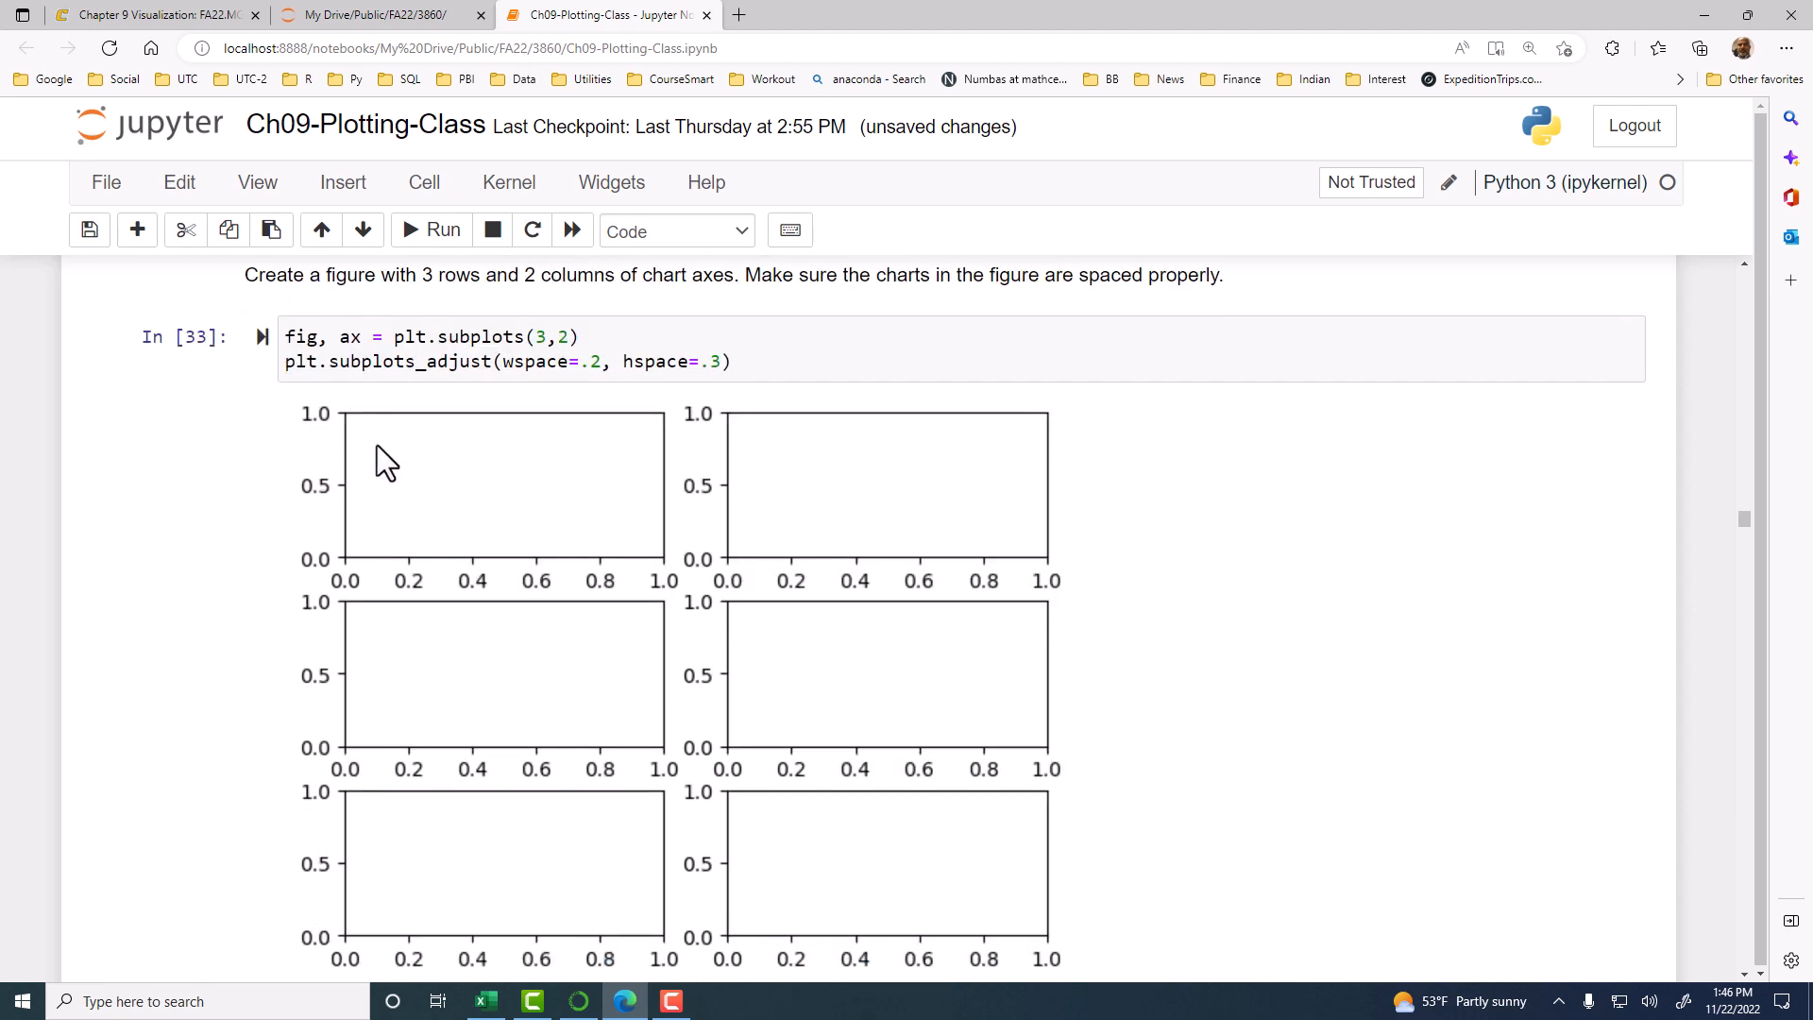
scroll(down, 3)
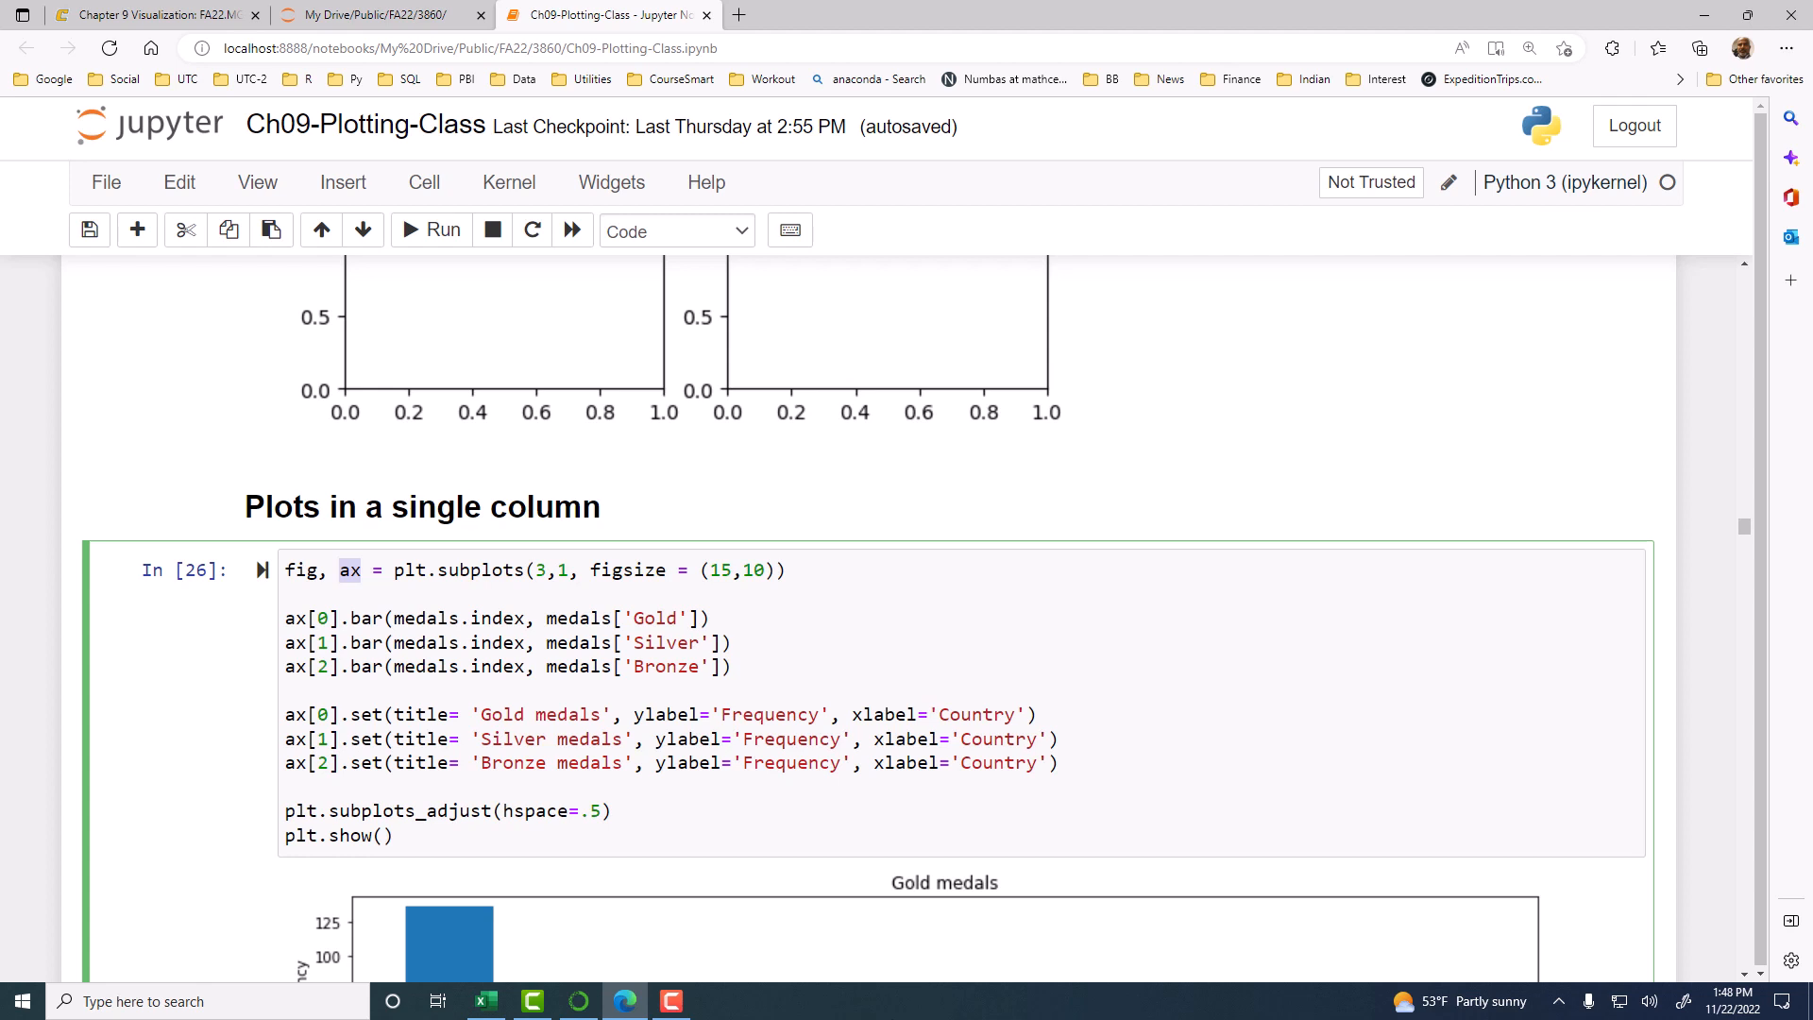
scroll(down, 3)
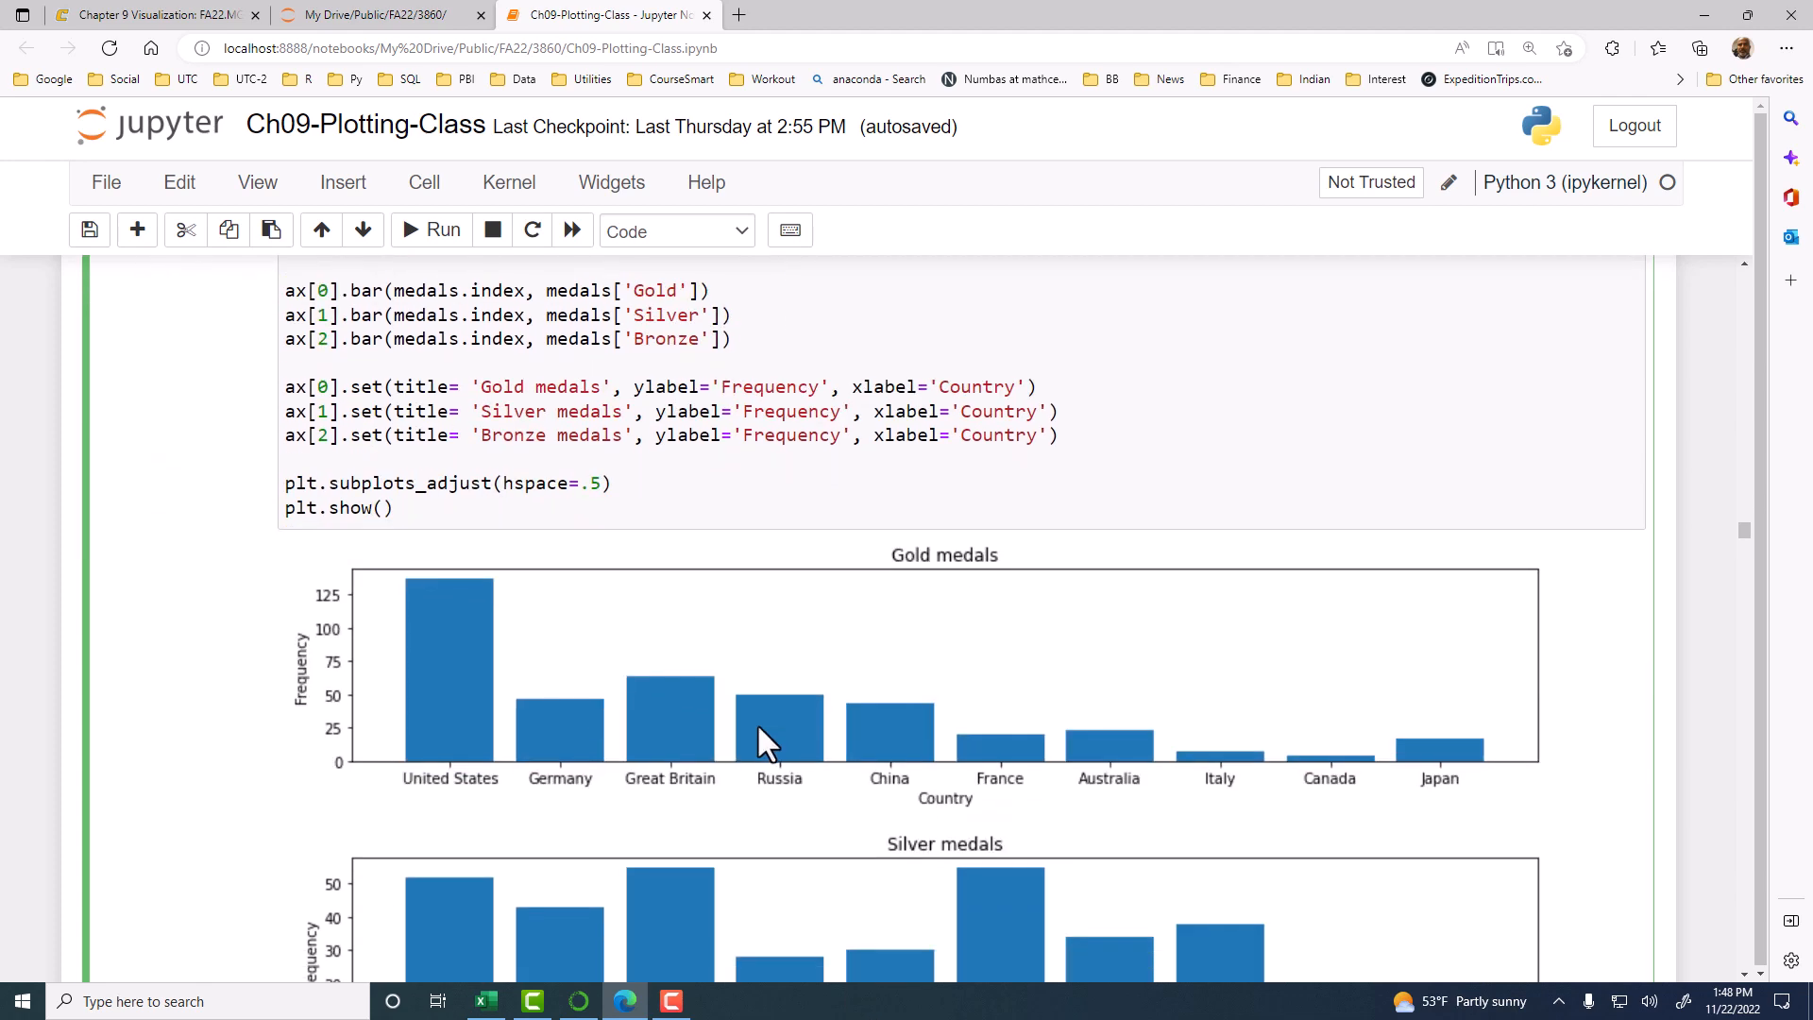
scroll(down, 3)
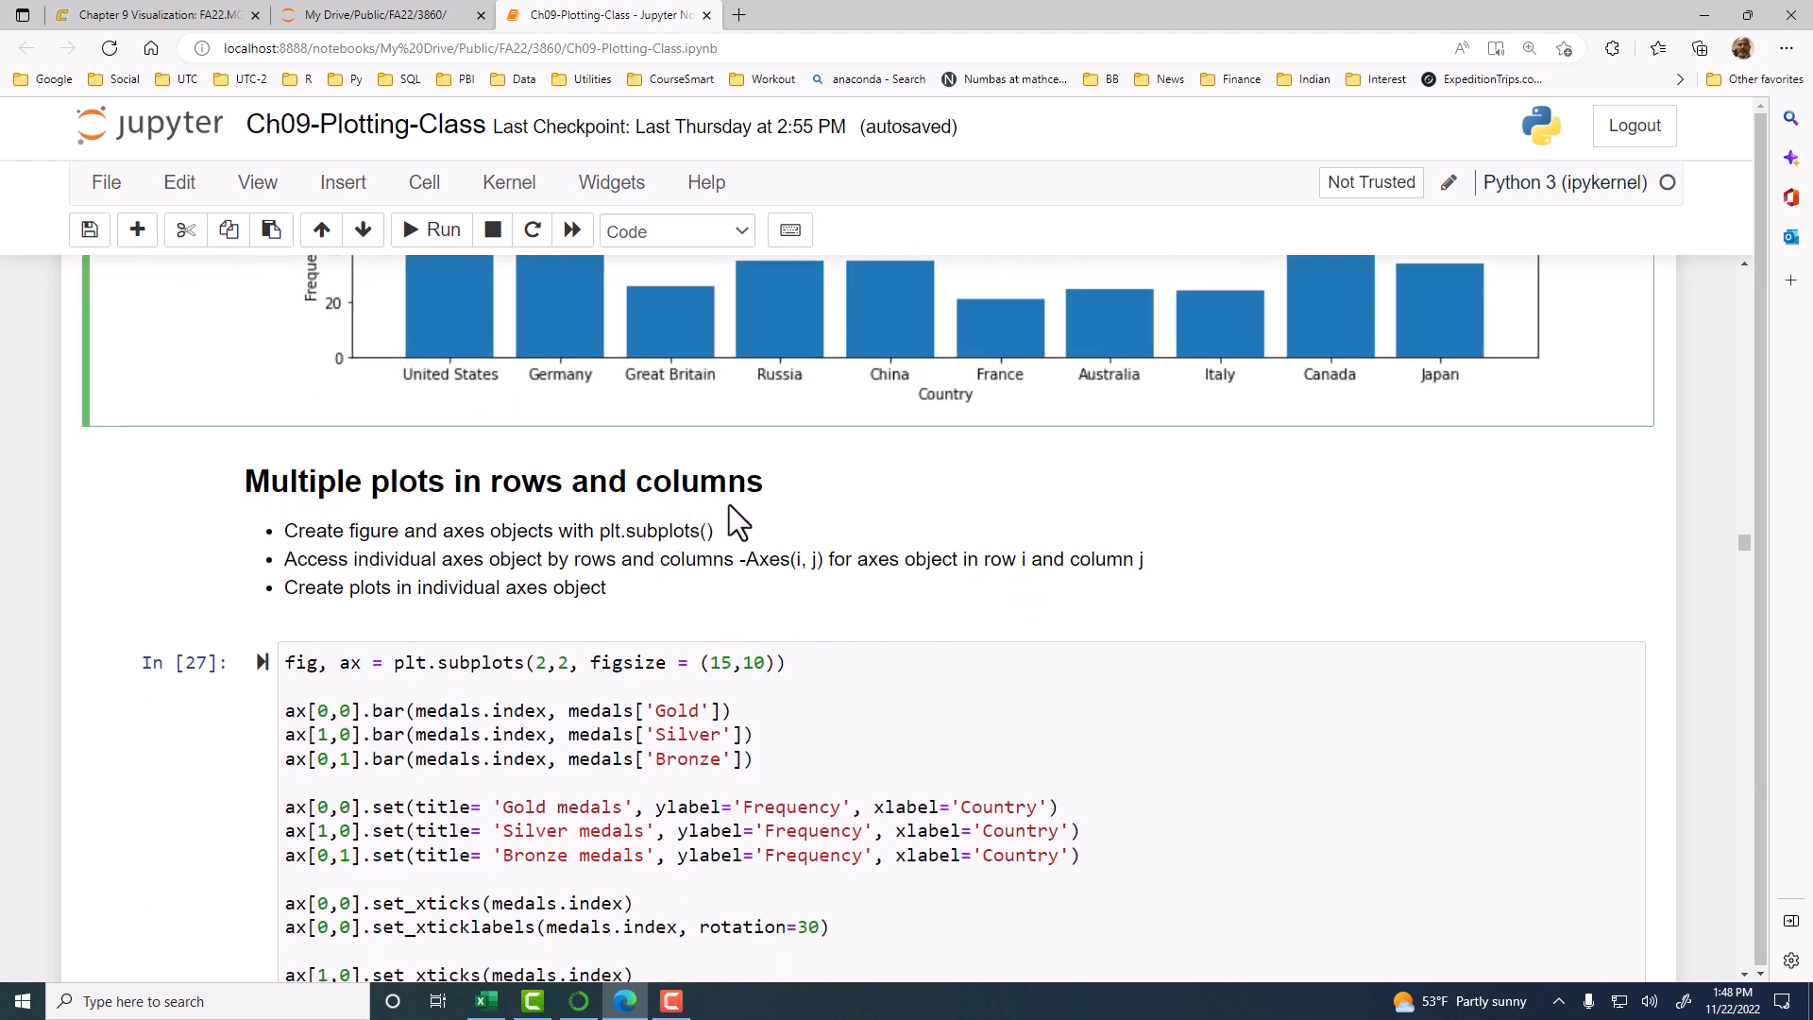
mouse_move(798, 524)
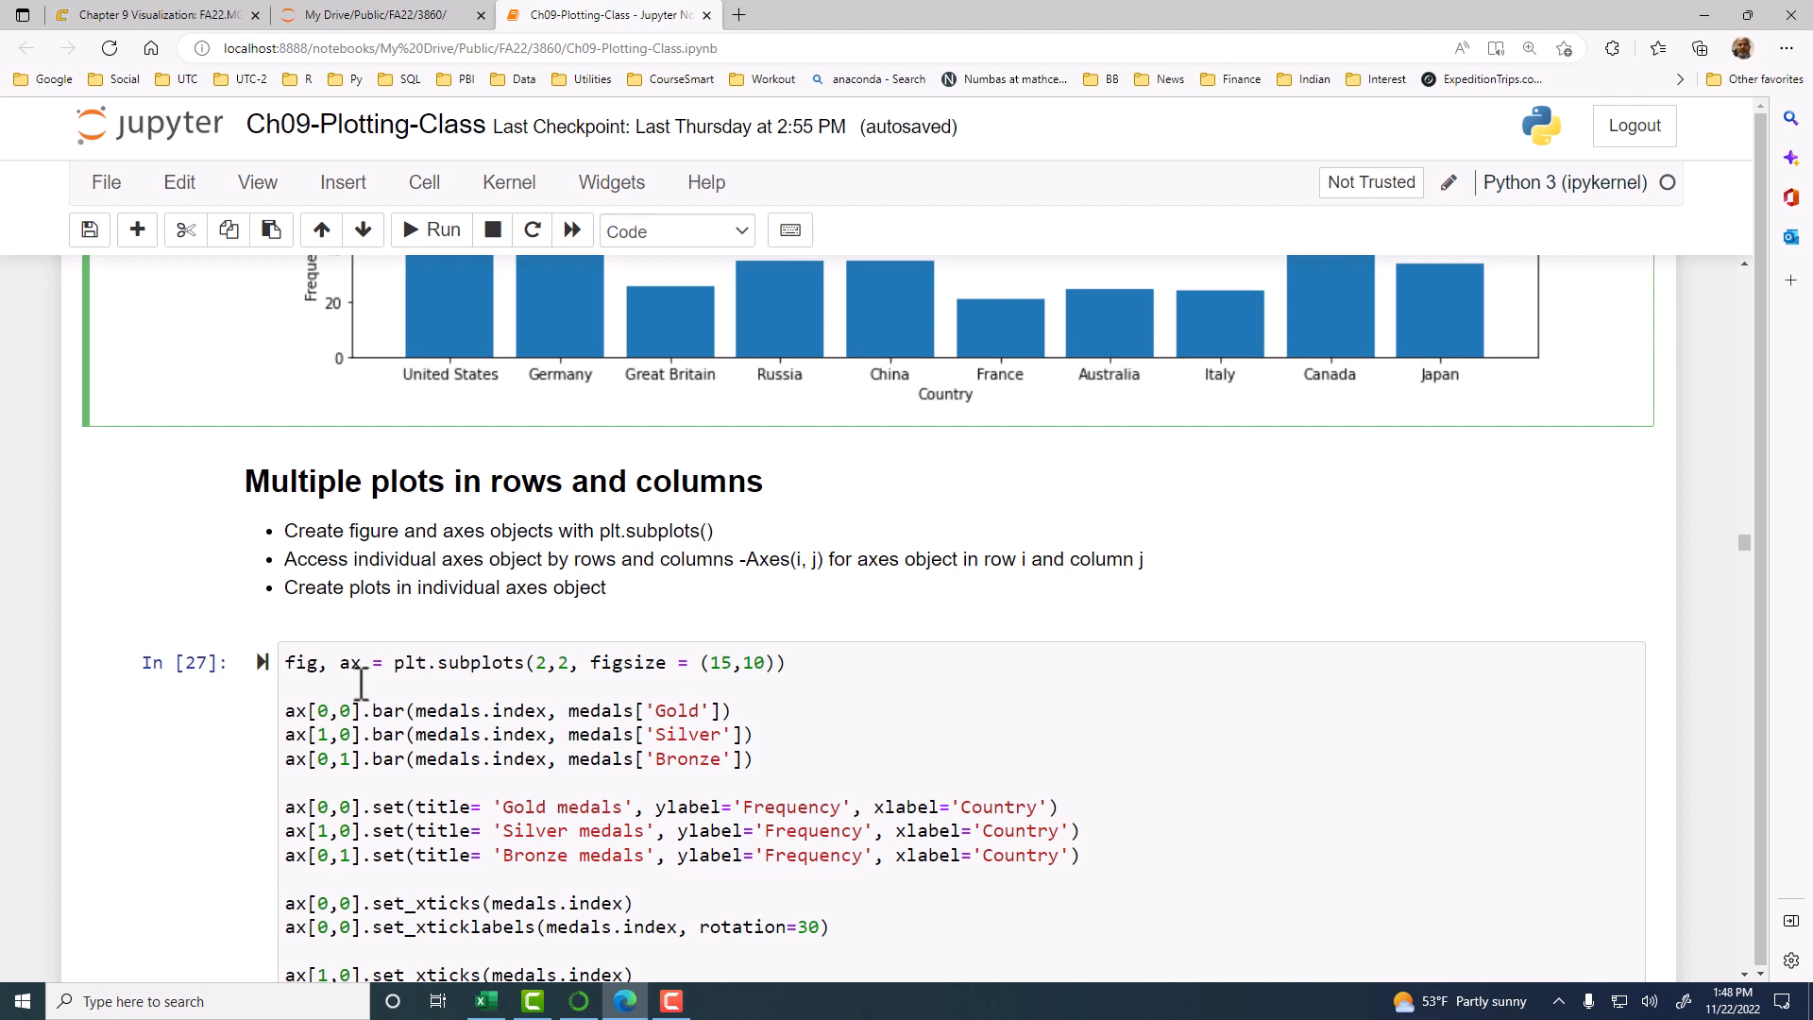
double_click(306, 710)
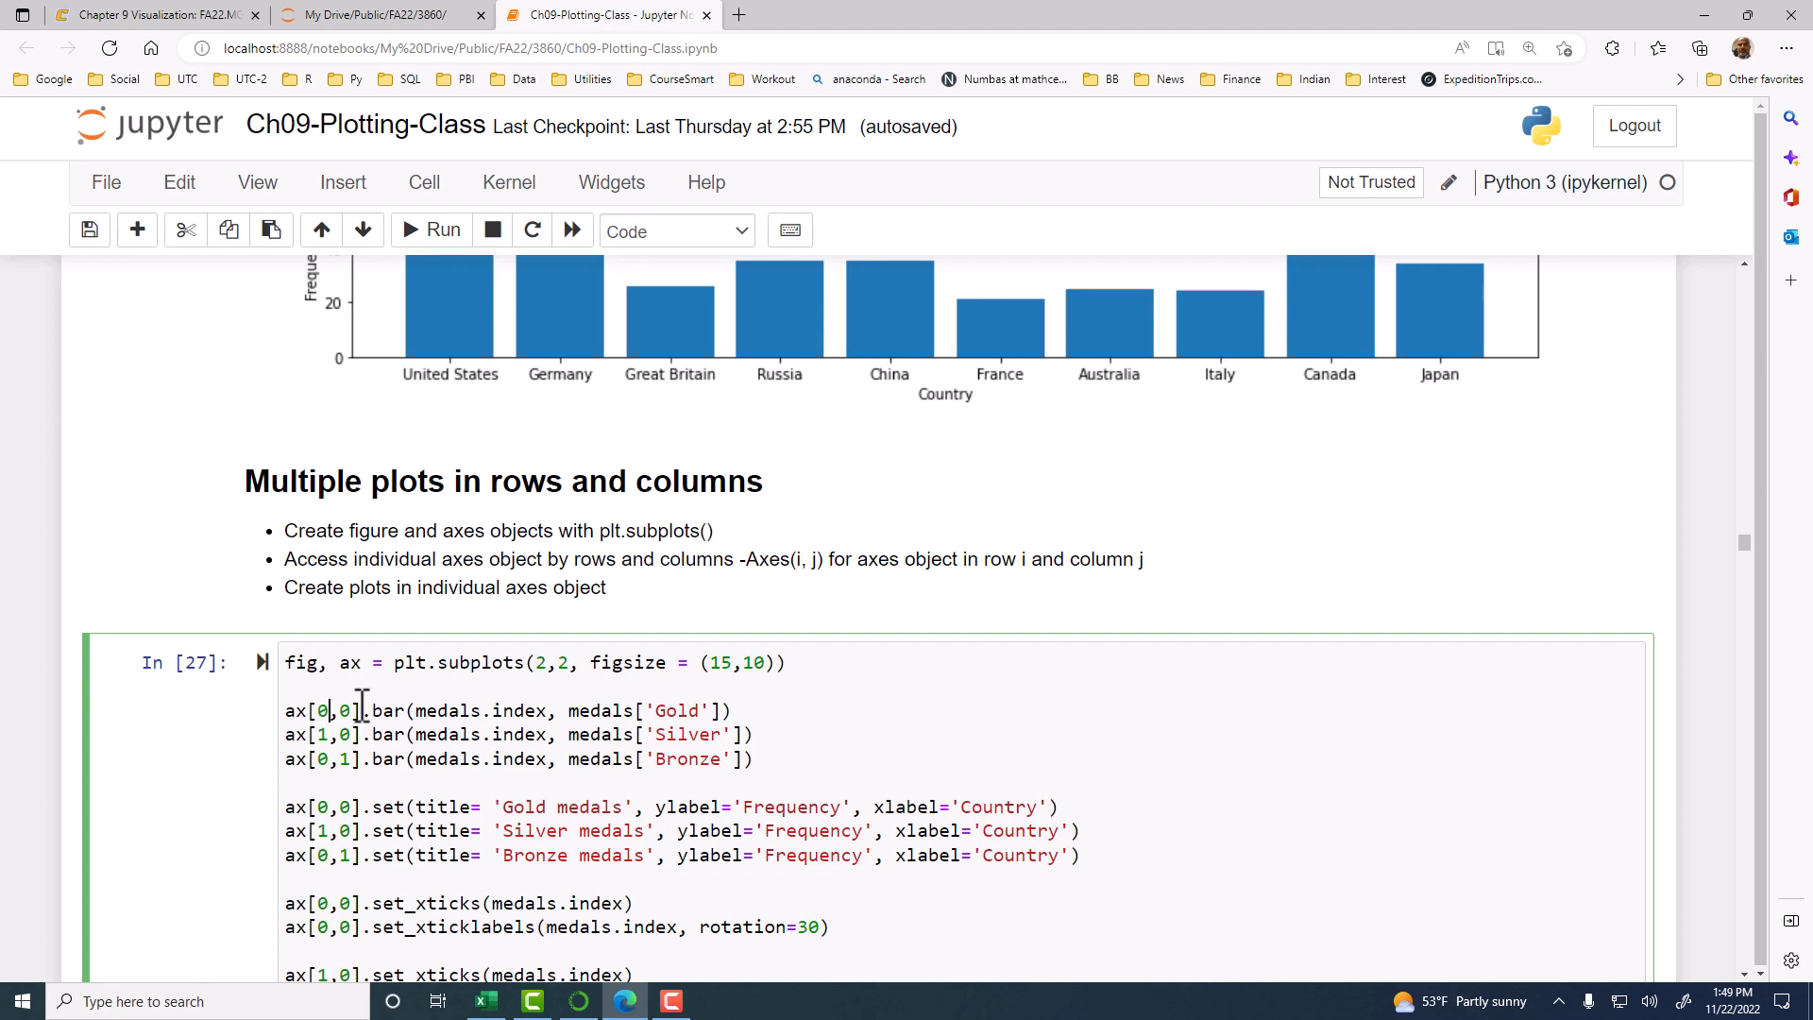
mouse_move(393, 682)
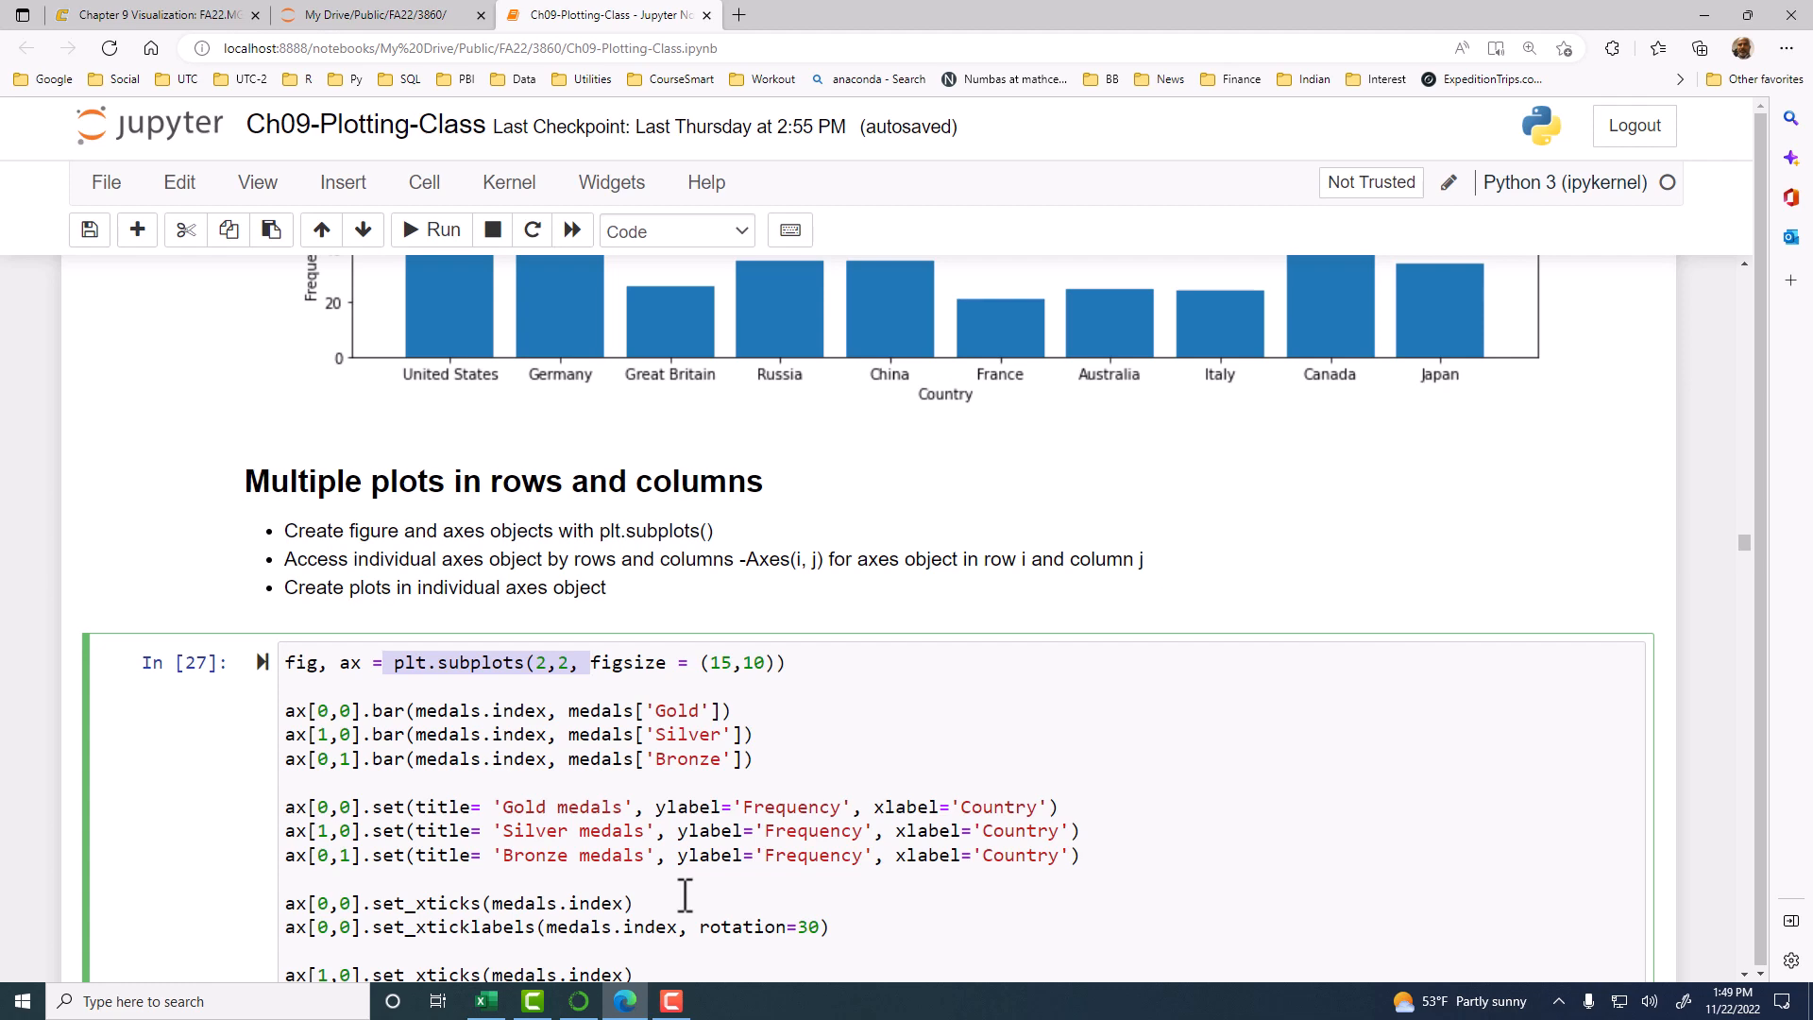
- Scroll past the 2×2 subplots code to the Gold and Bronze medal bar charts
scroll(down, 3)
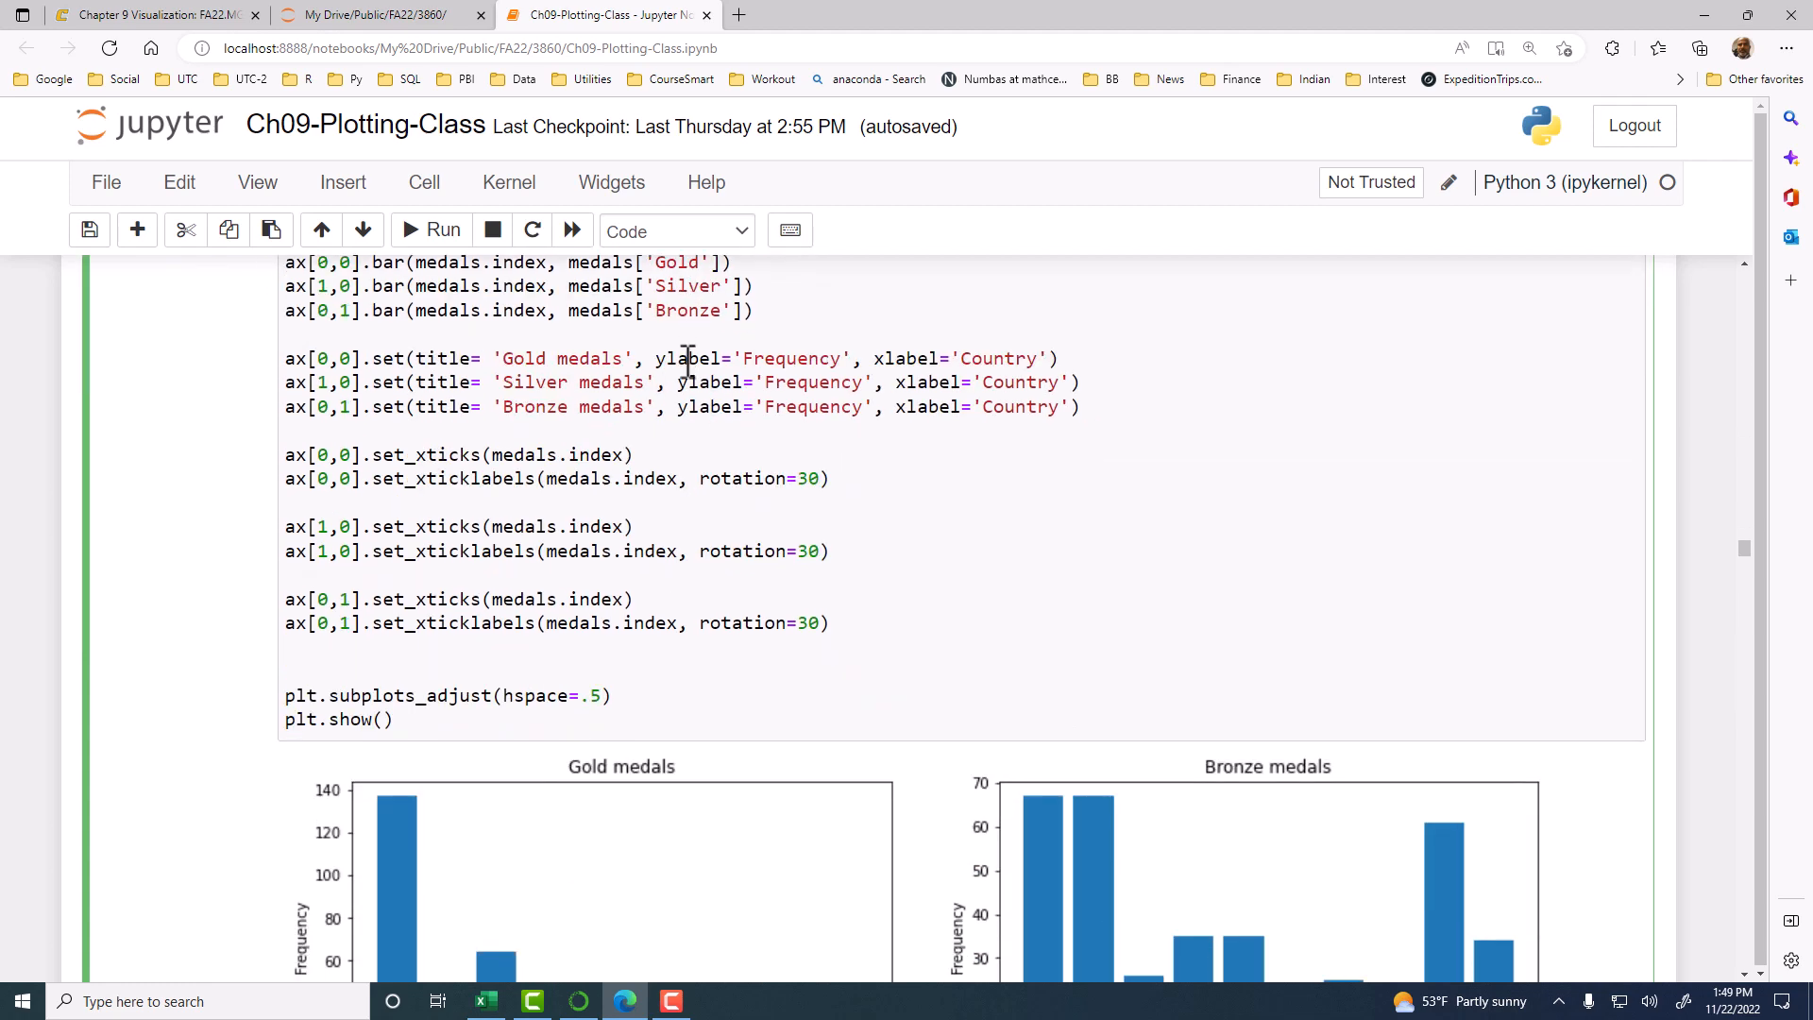
scroll(down, 3)
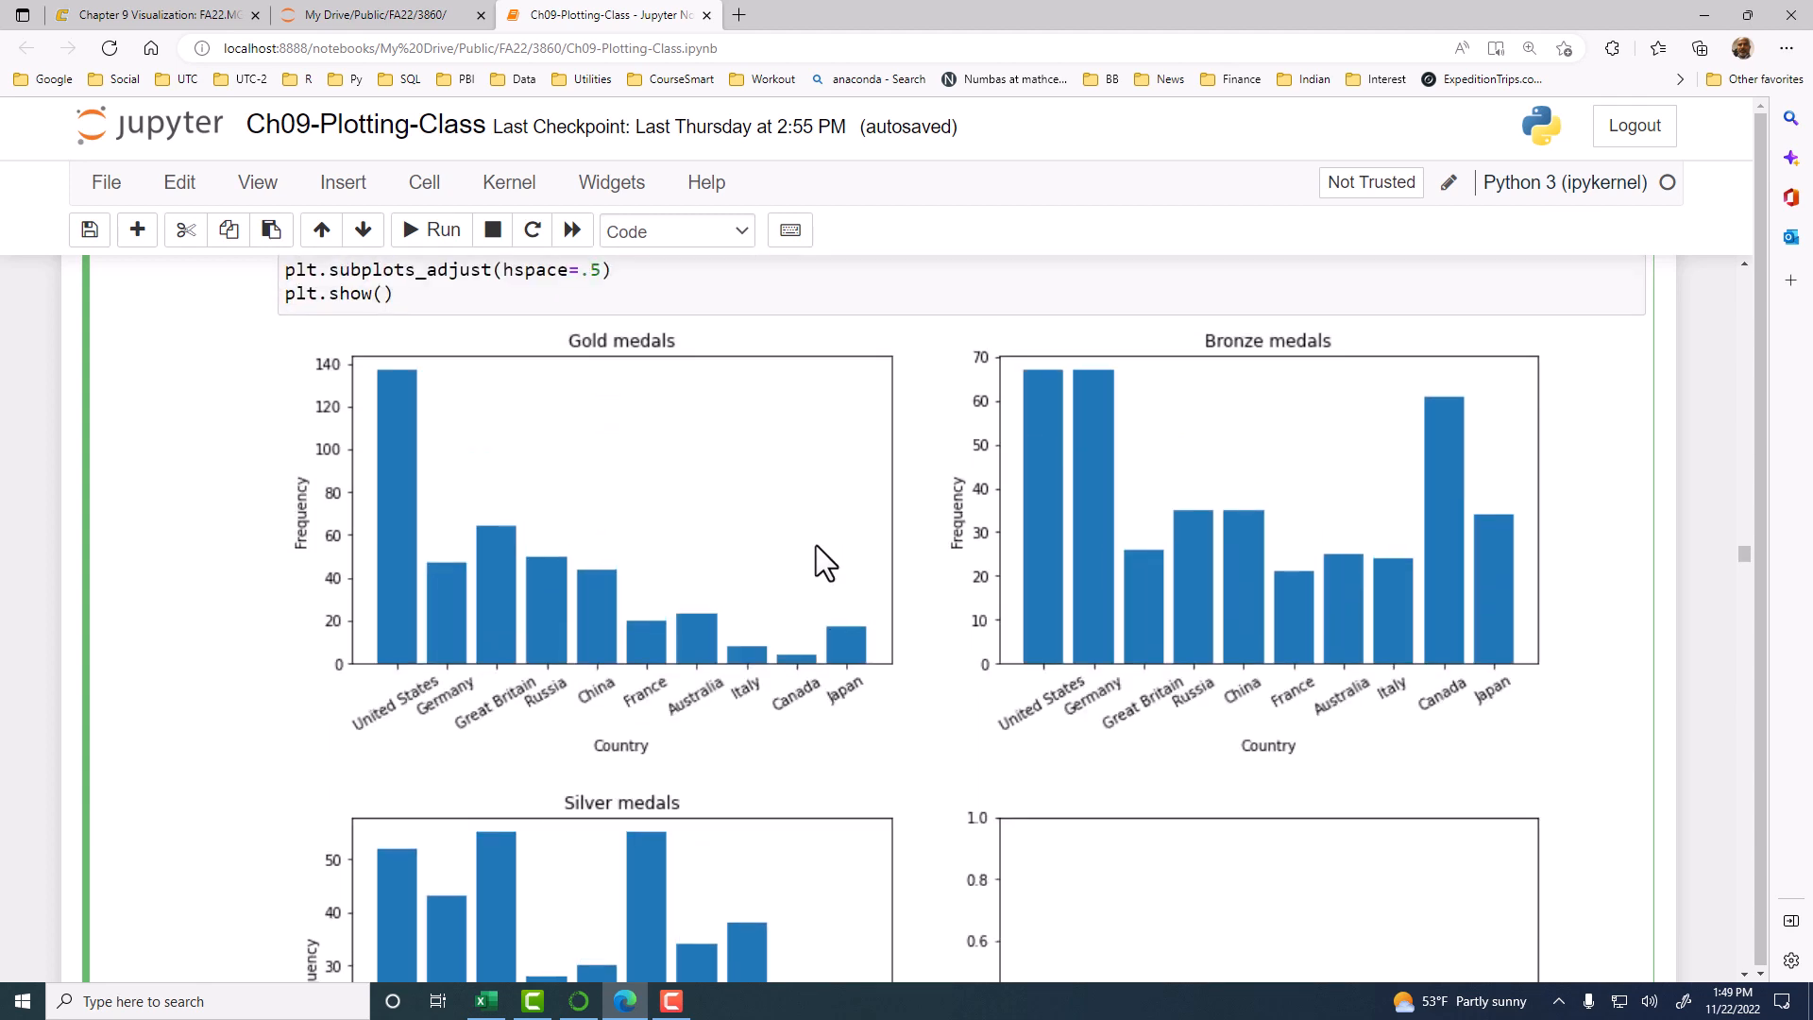
scroll(down, 3)
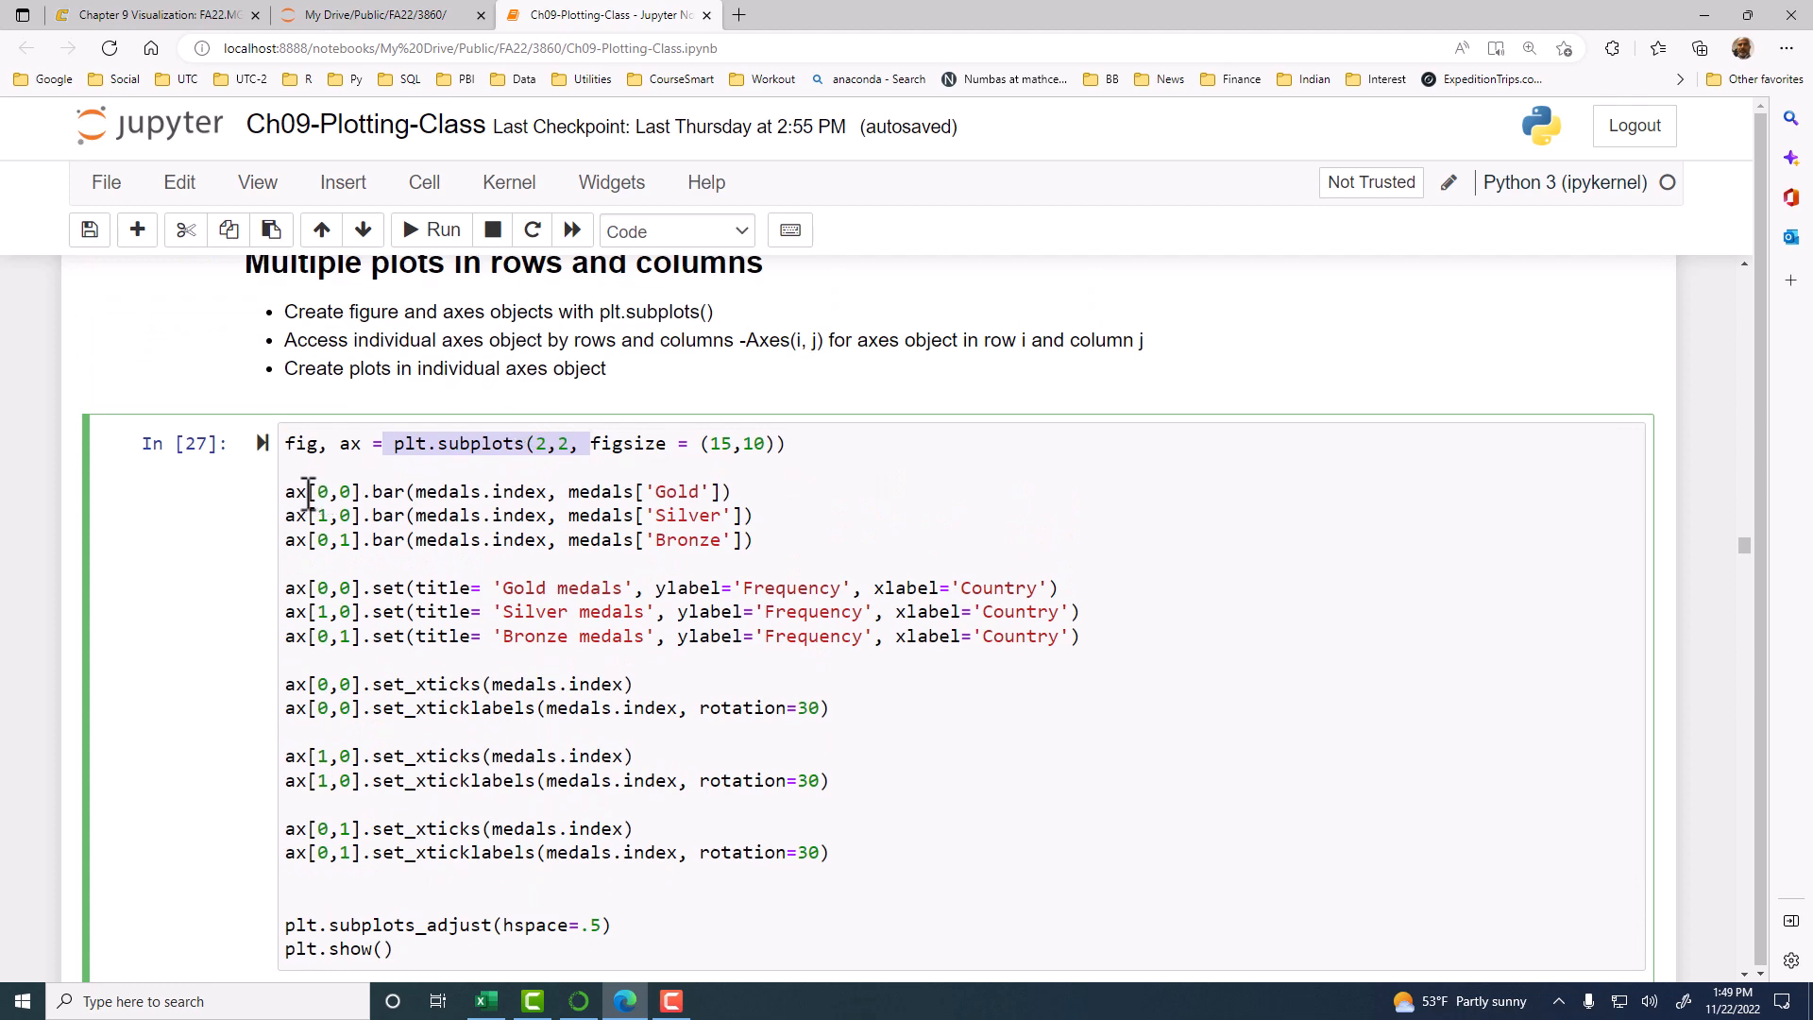
click(442, 231)
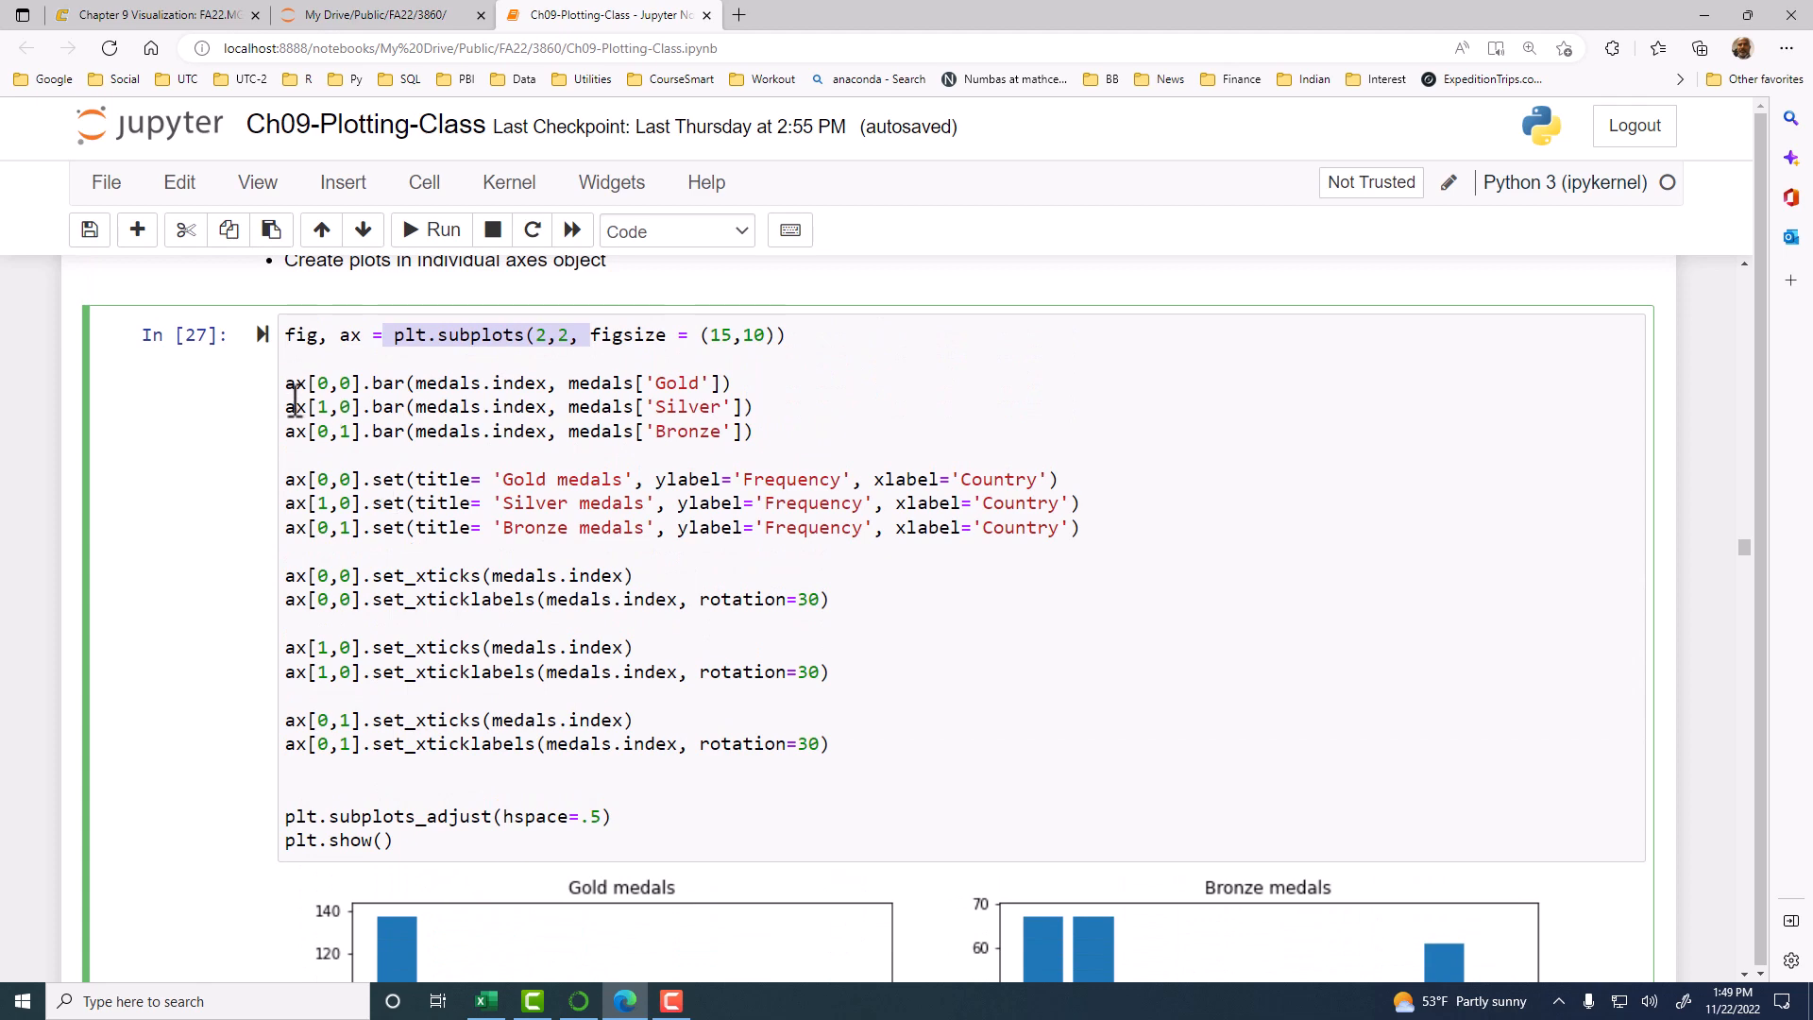
scroll(down, 3)
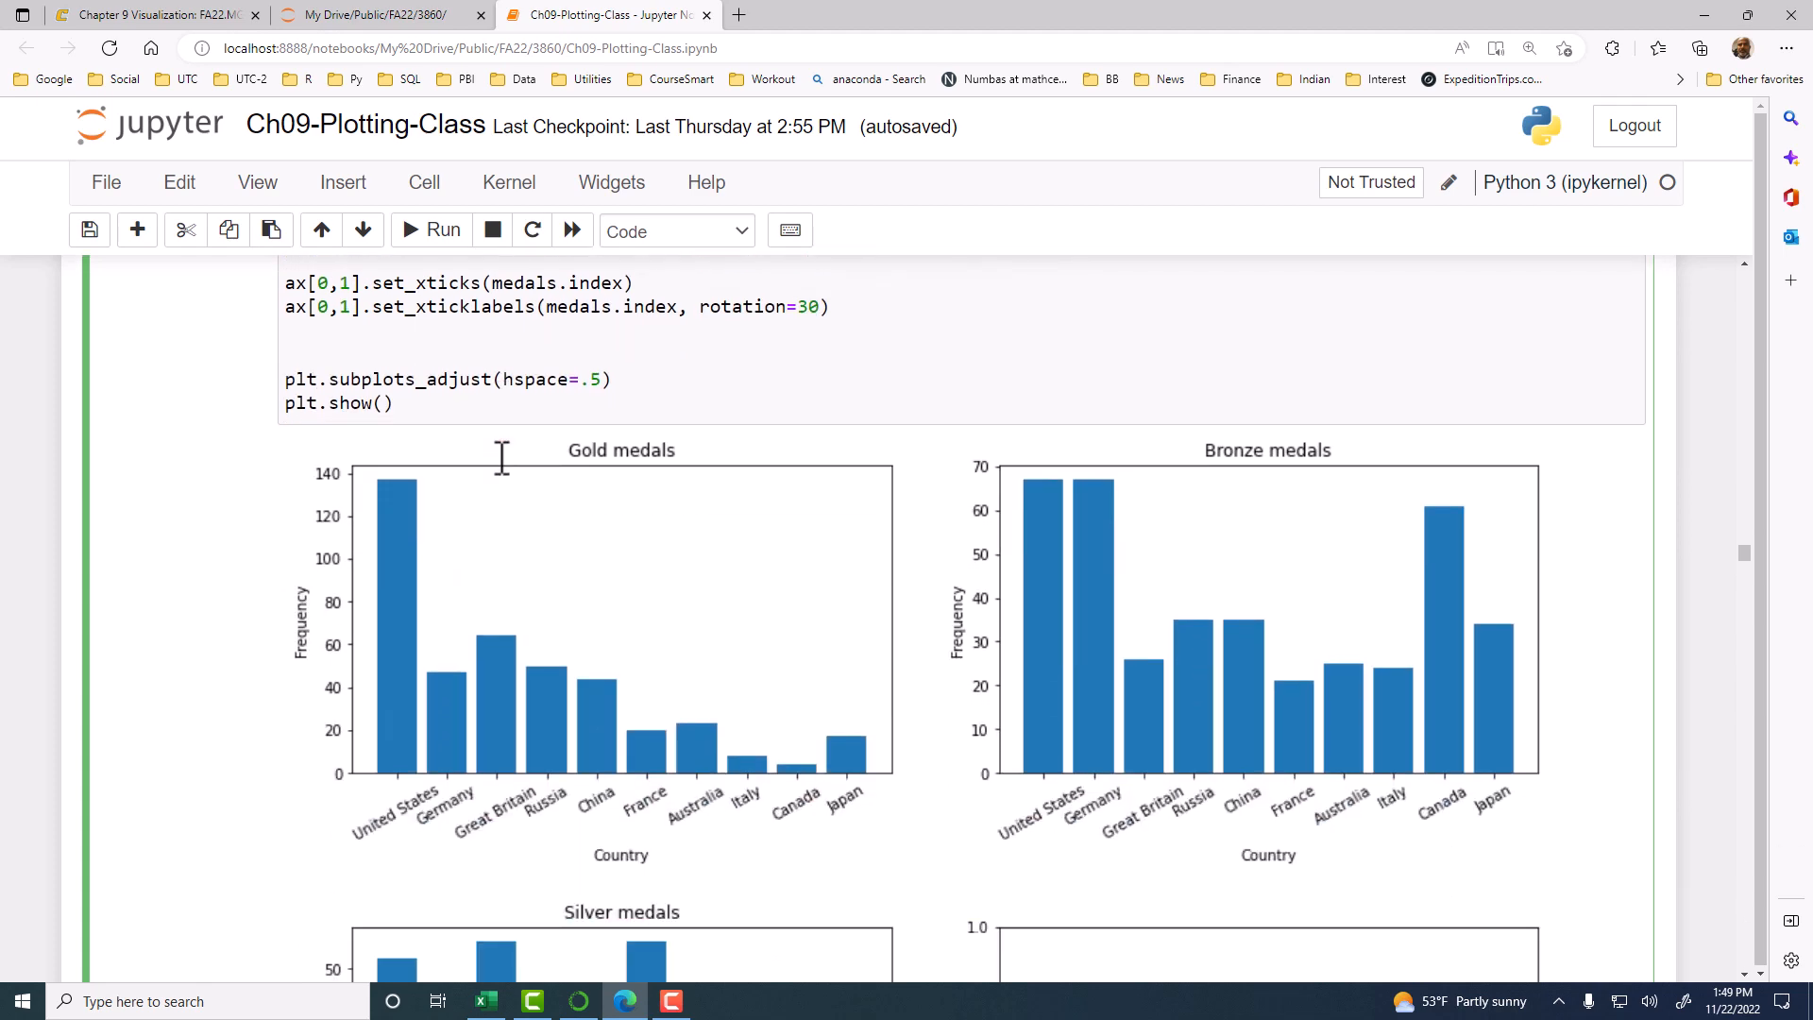
scroll(down, 3)
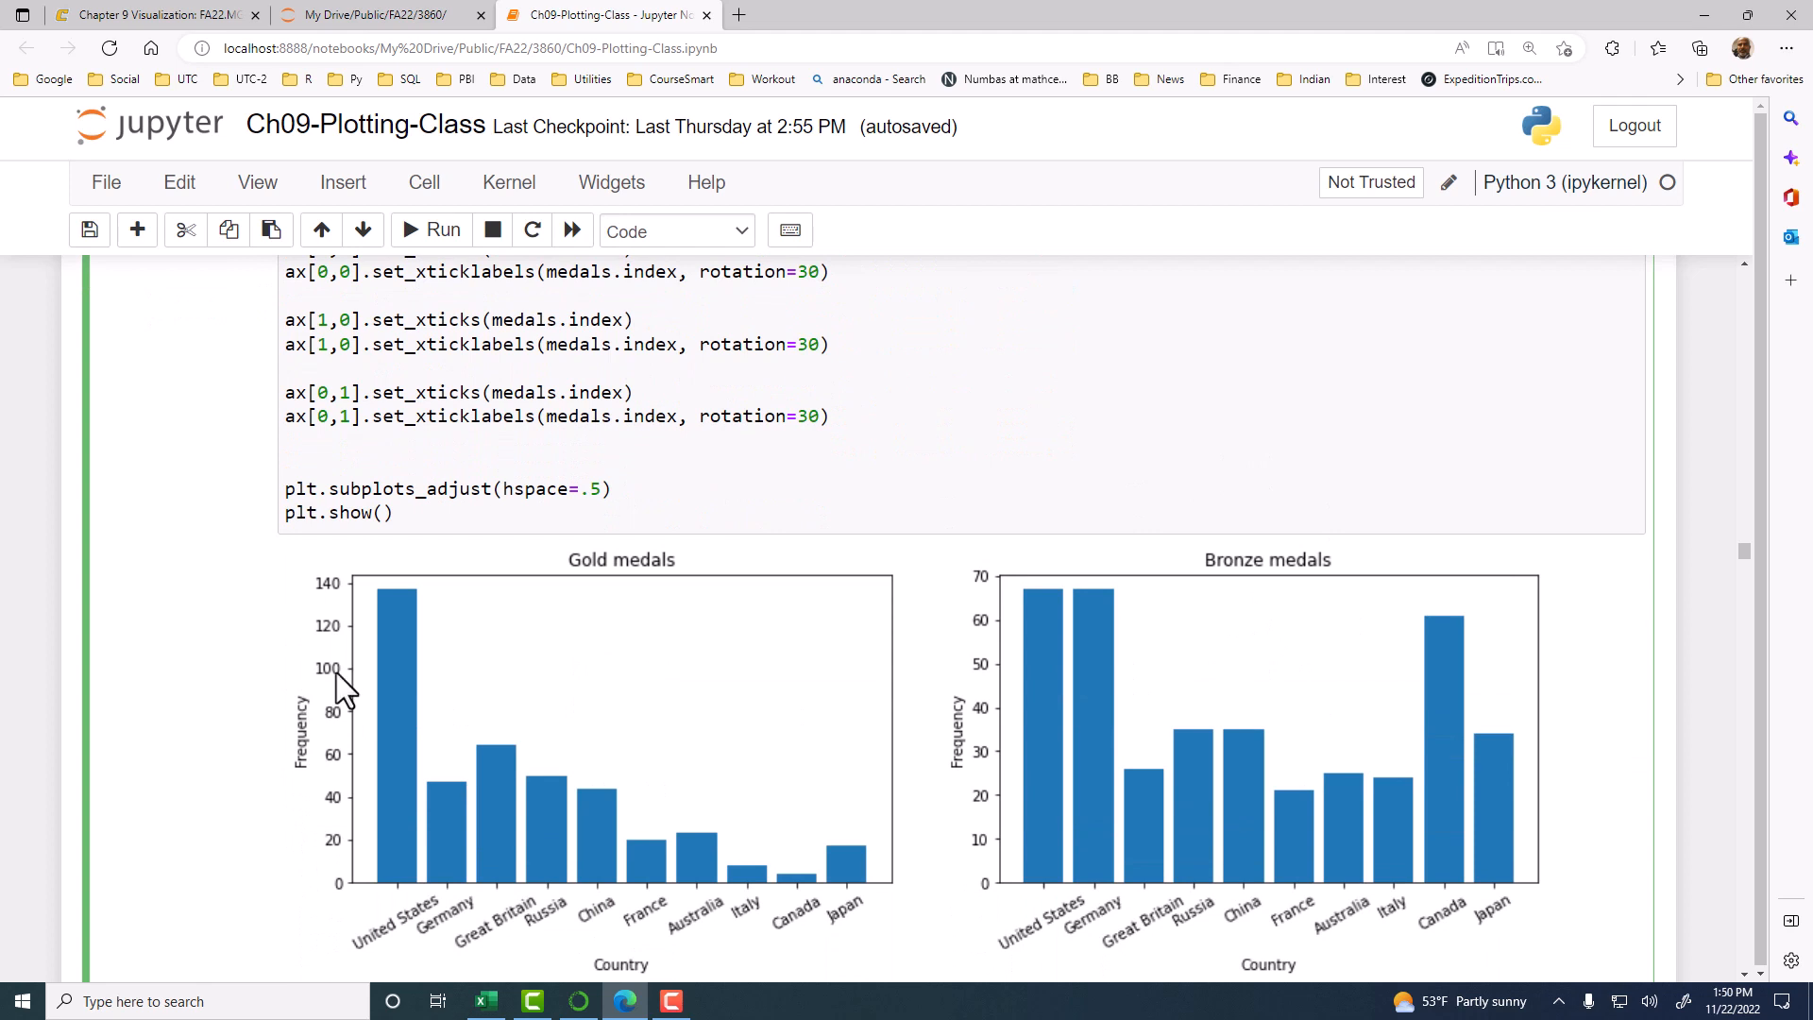
mouse_move(571, 681)
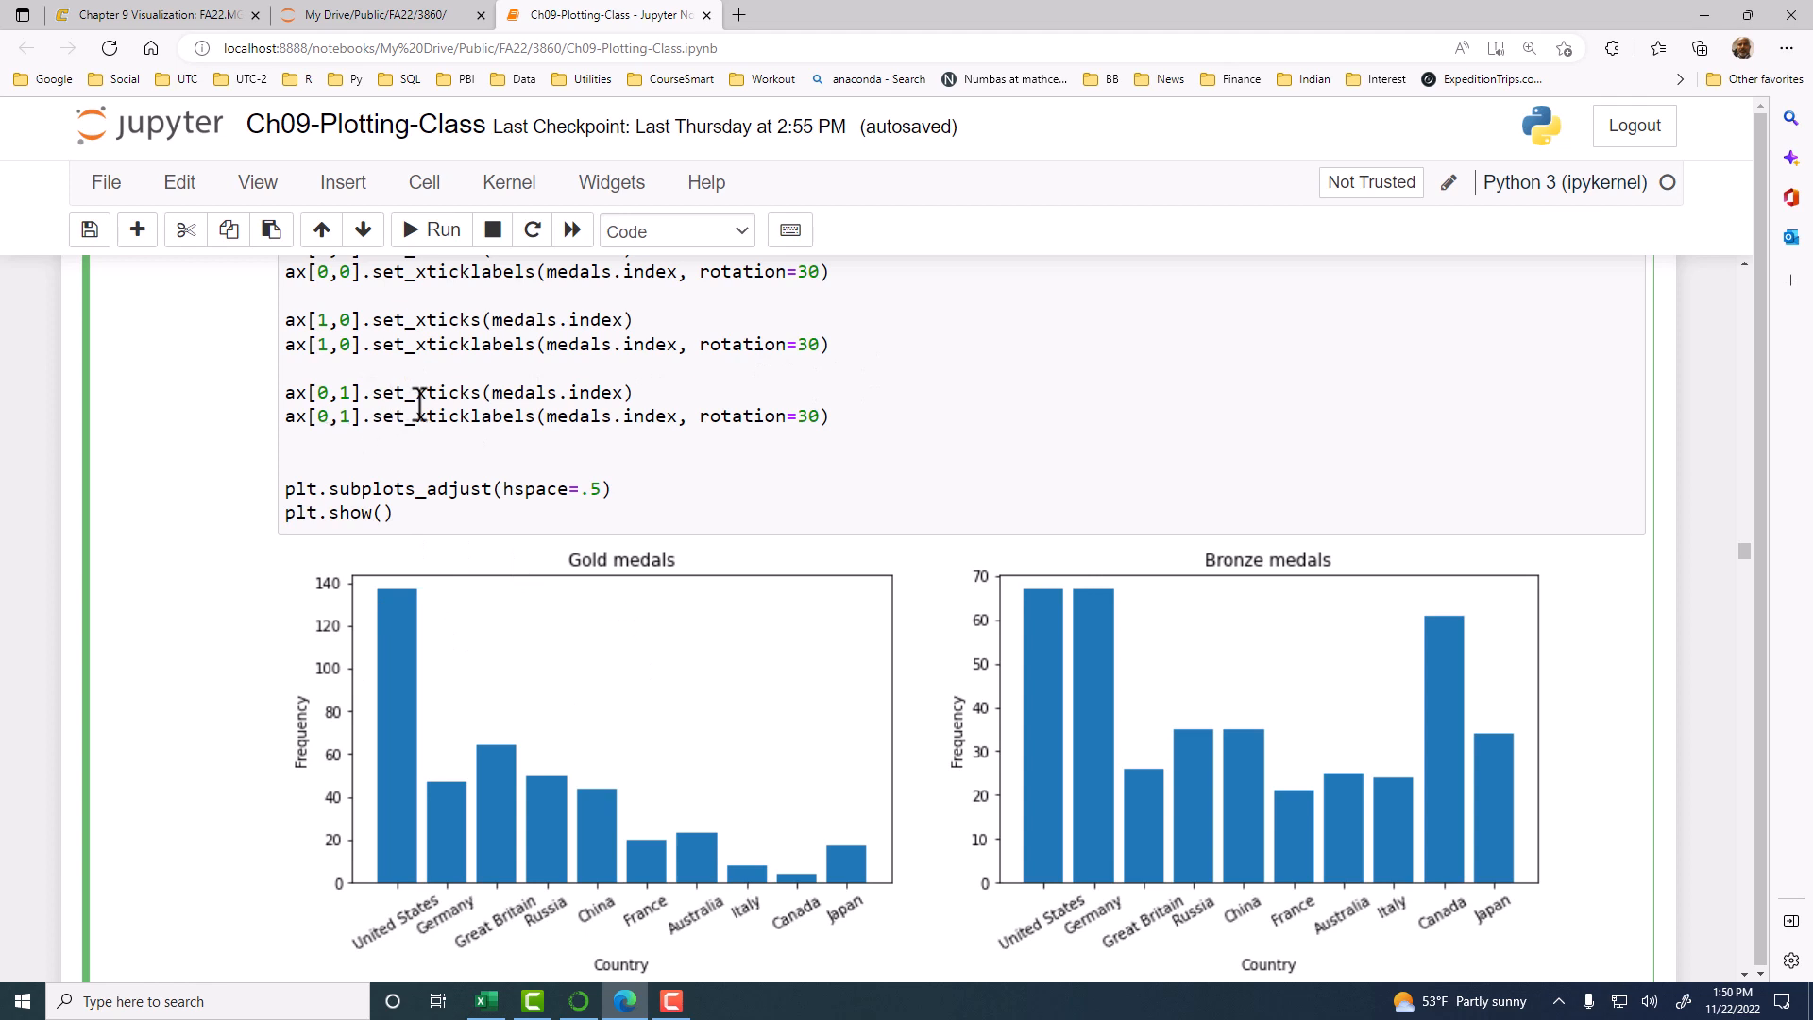
mouse_move(422, 400)
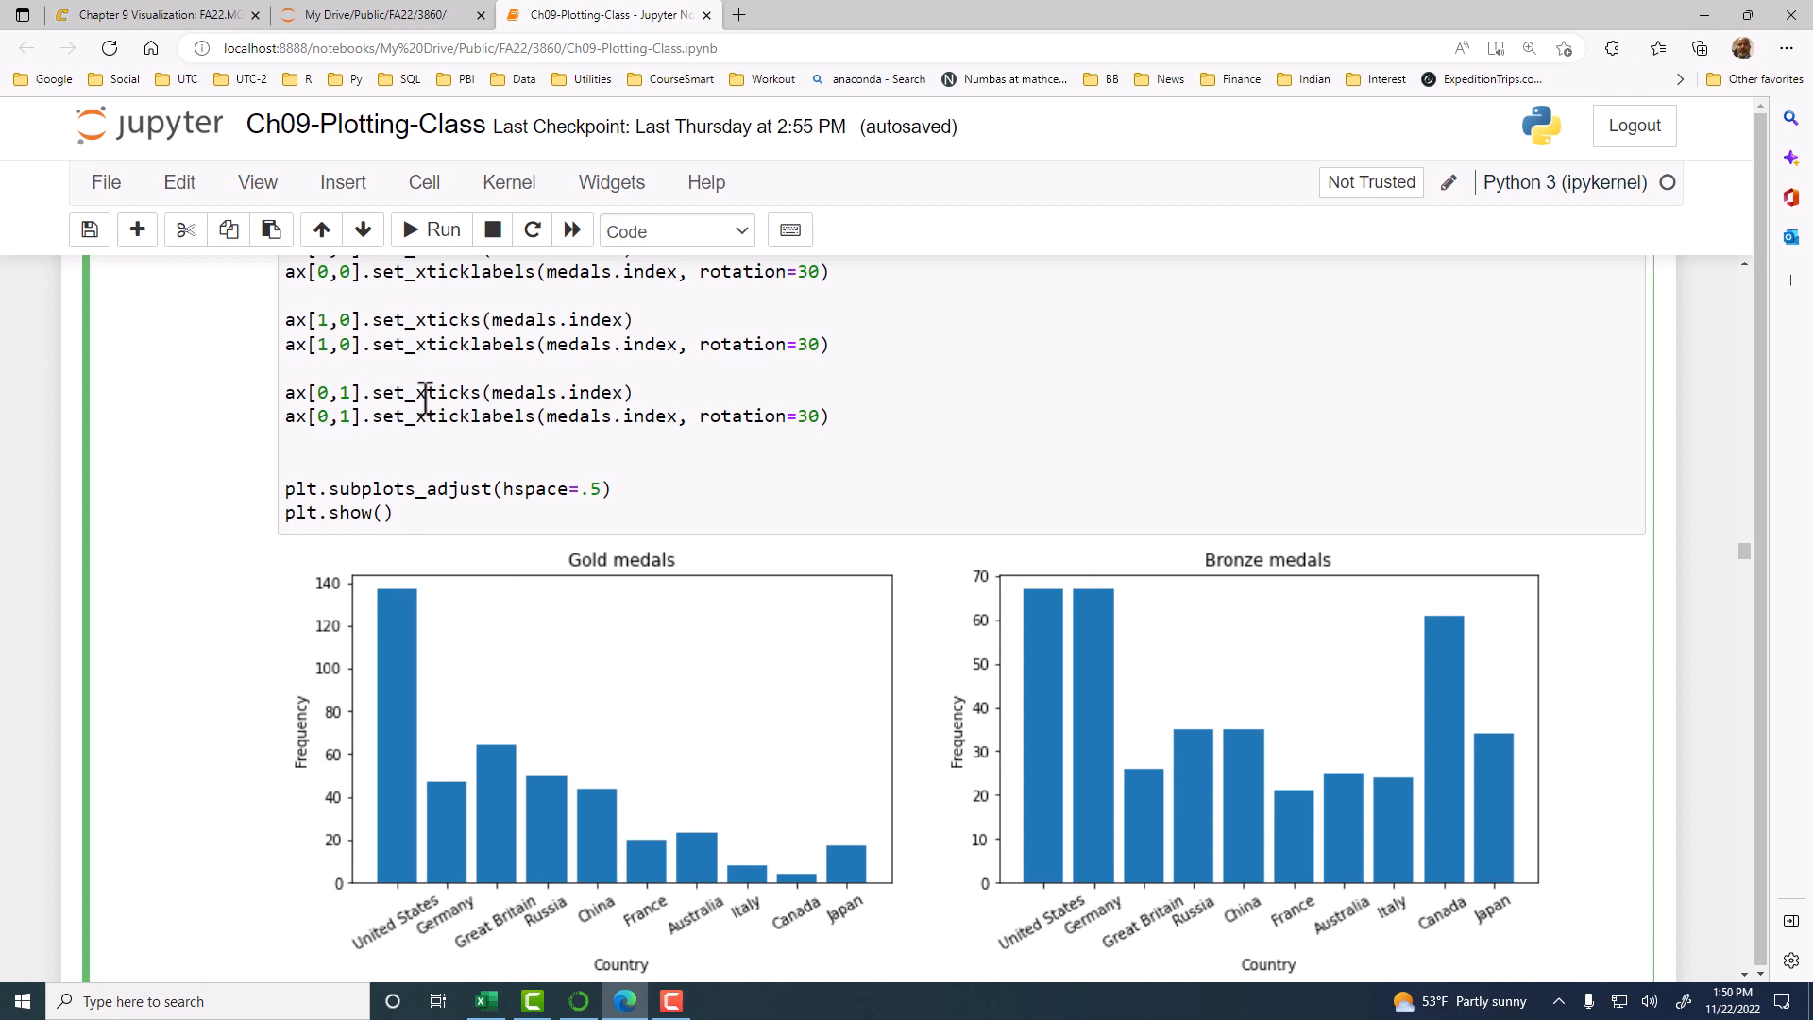
mouse_move(443, 367)
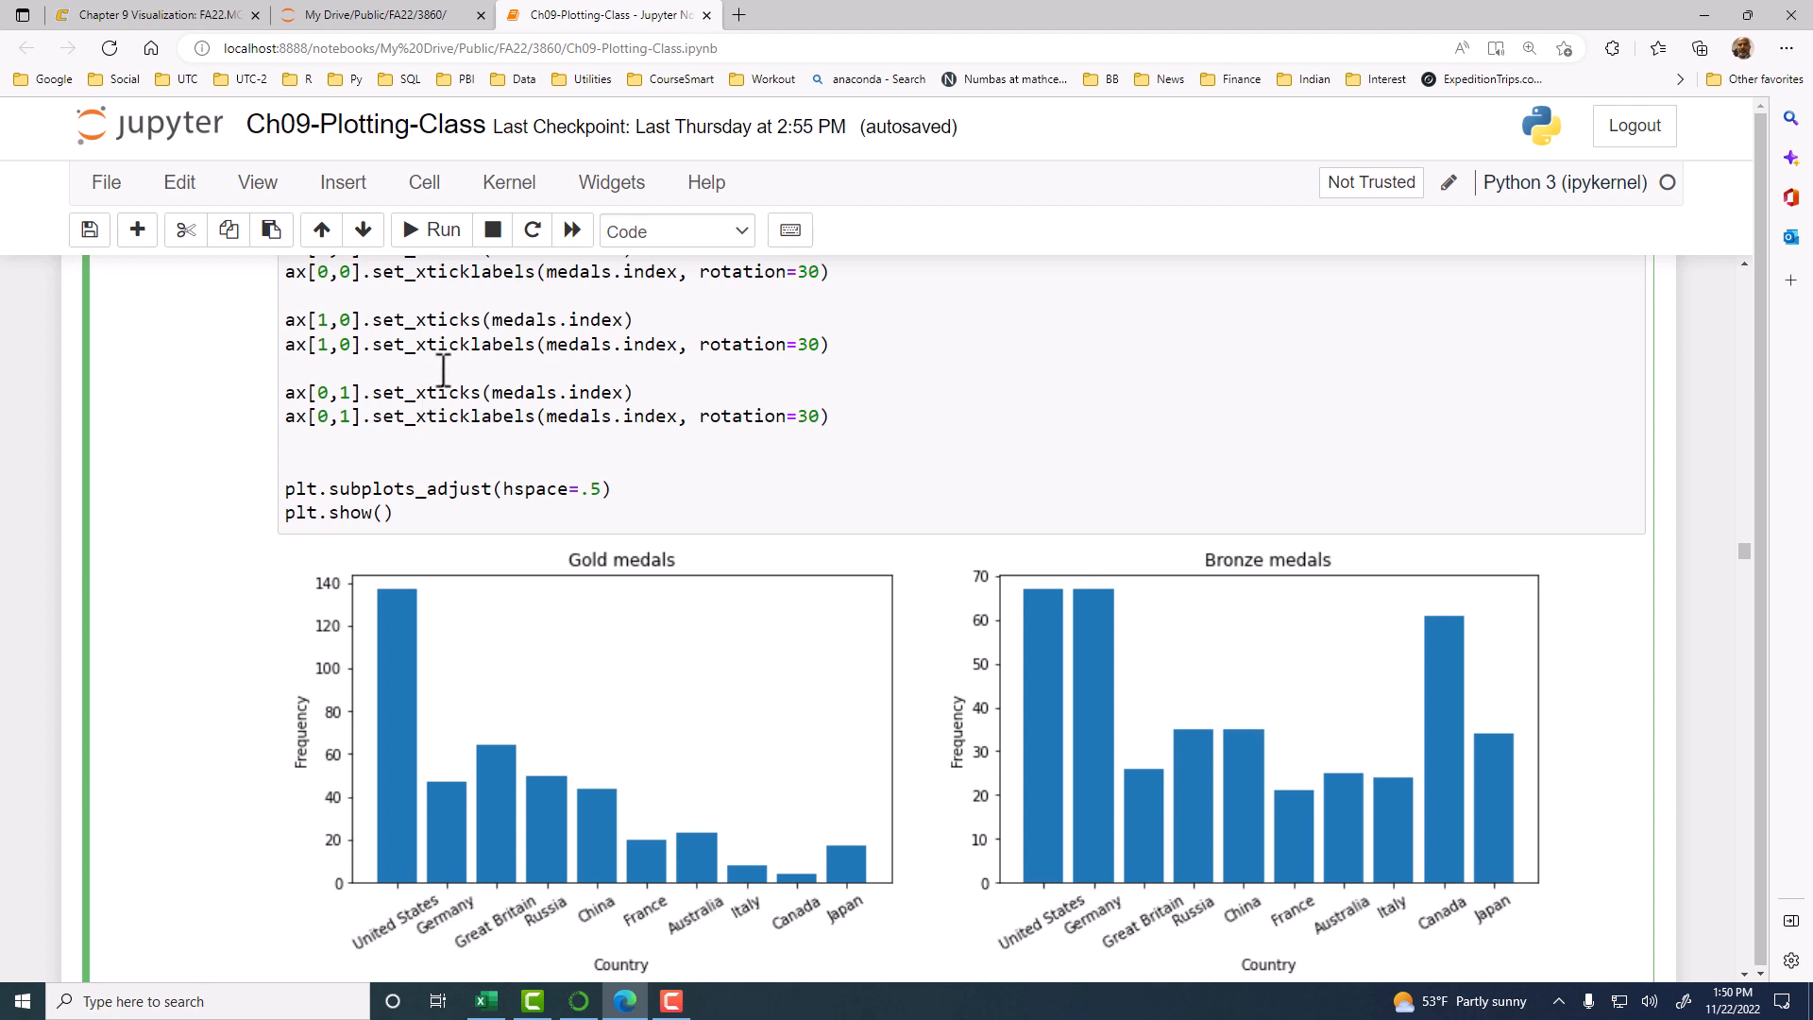
- View the Silver medals chart and empty fourth axes, then return to the plt.subplots(2,2) code
scroll(down, 3)
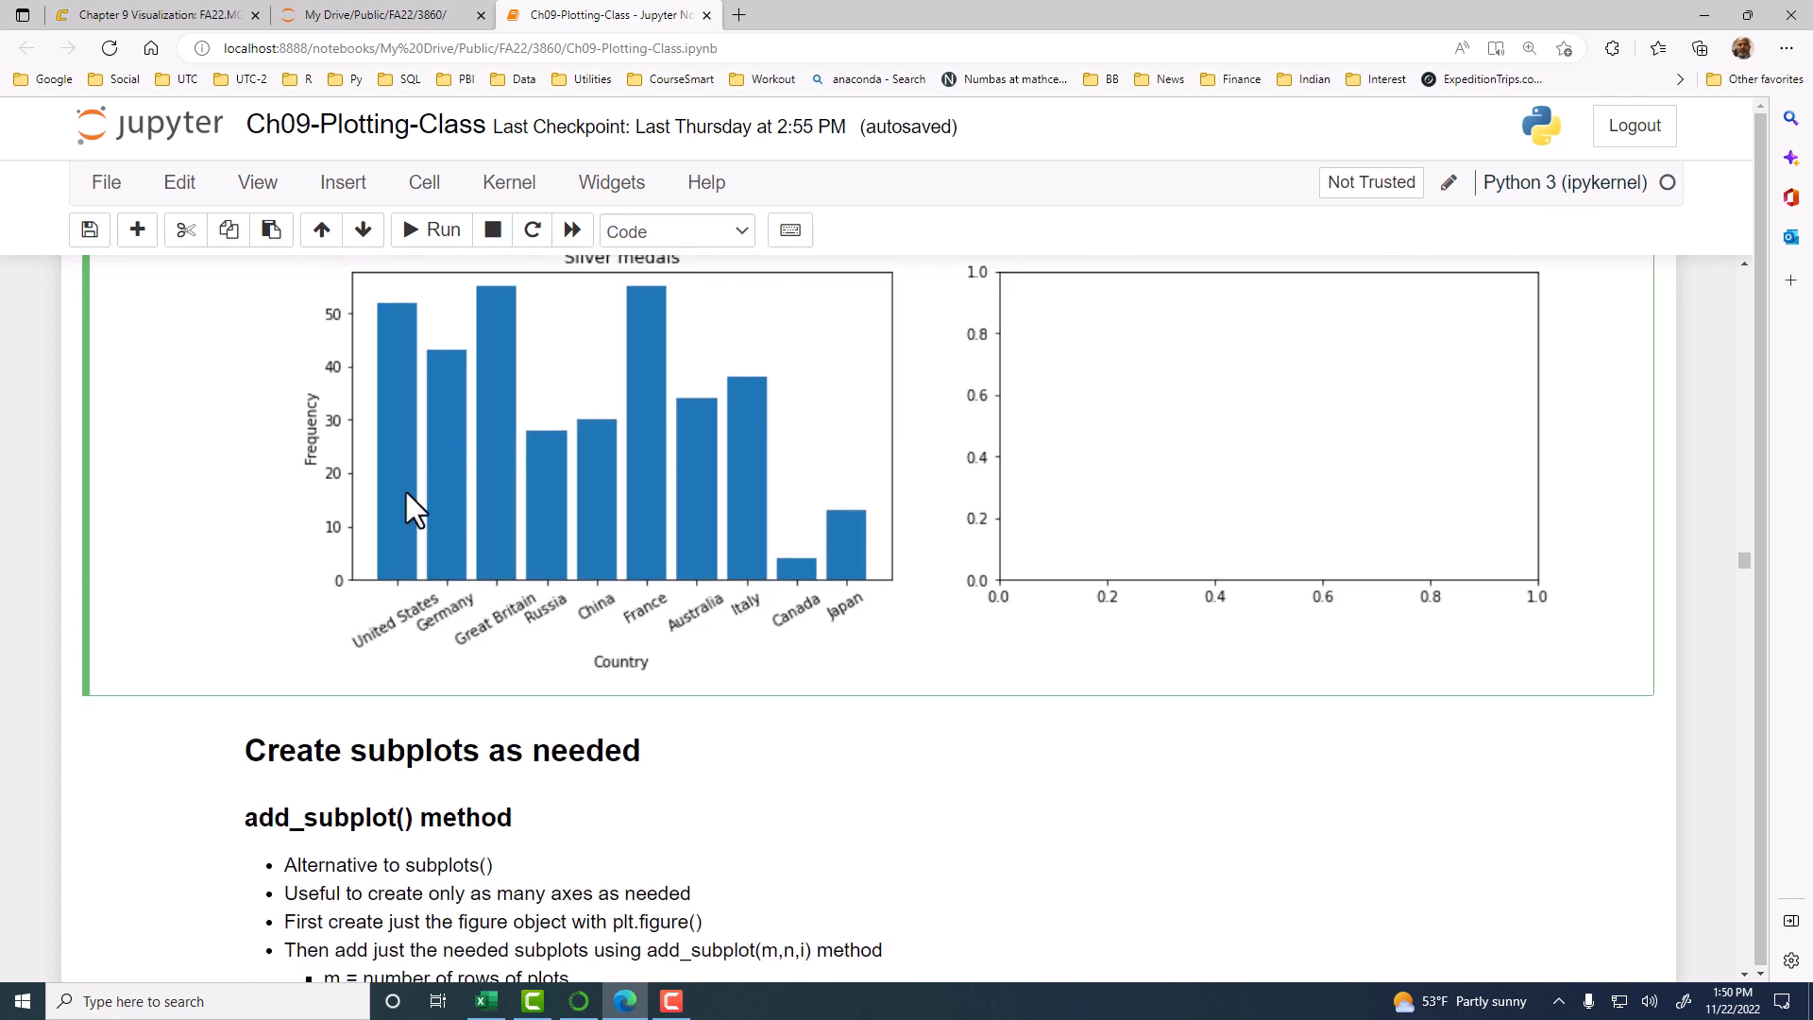
mouse_move(490, 514)
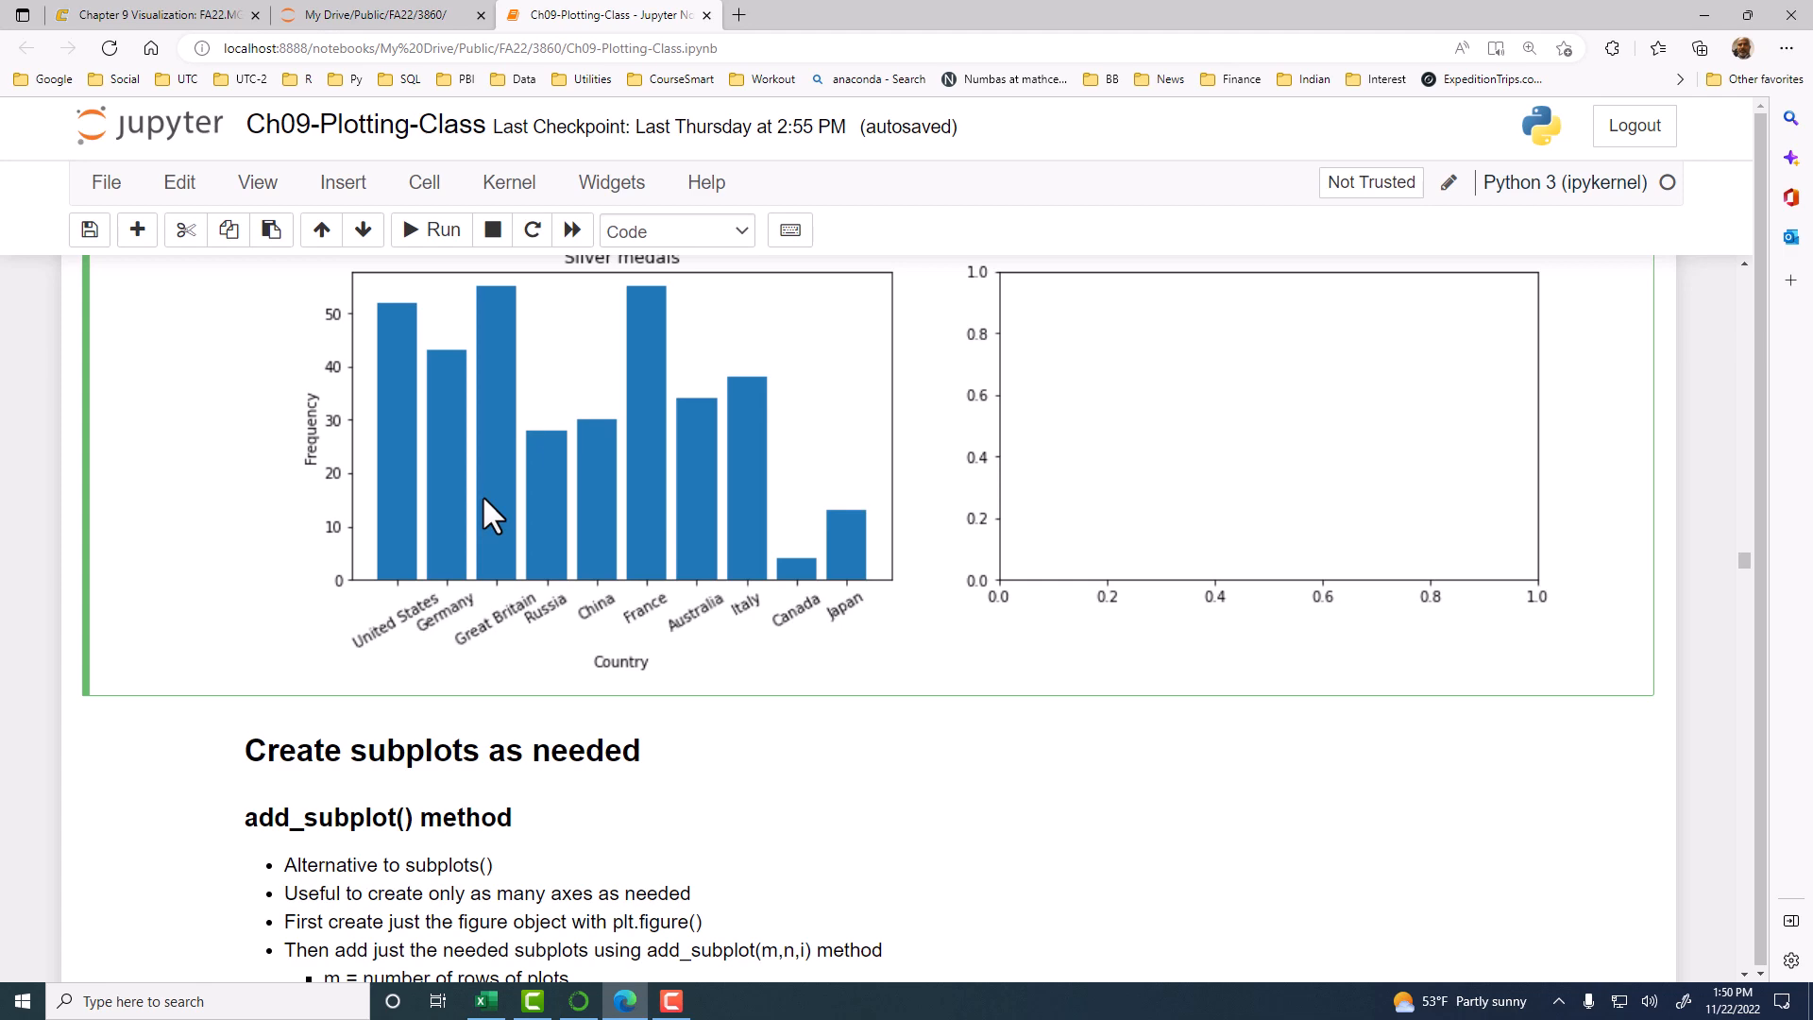
scroll(down, 3)
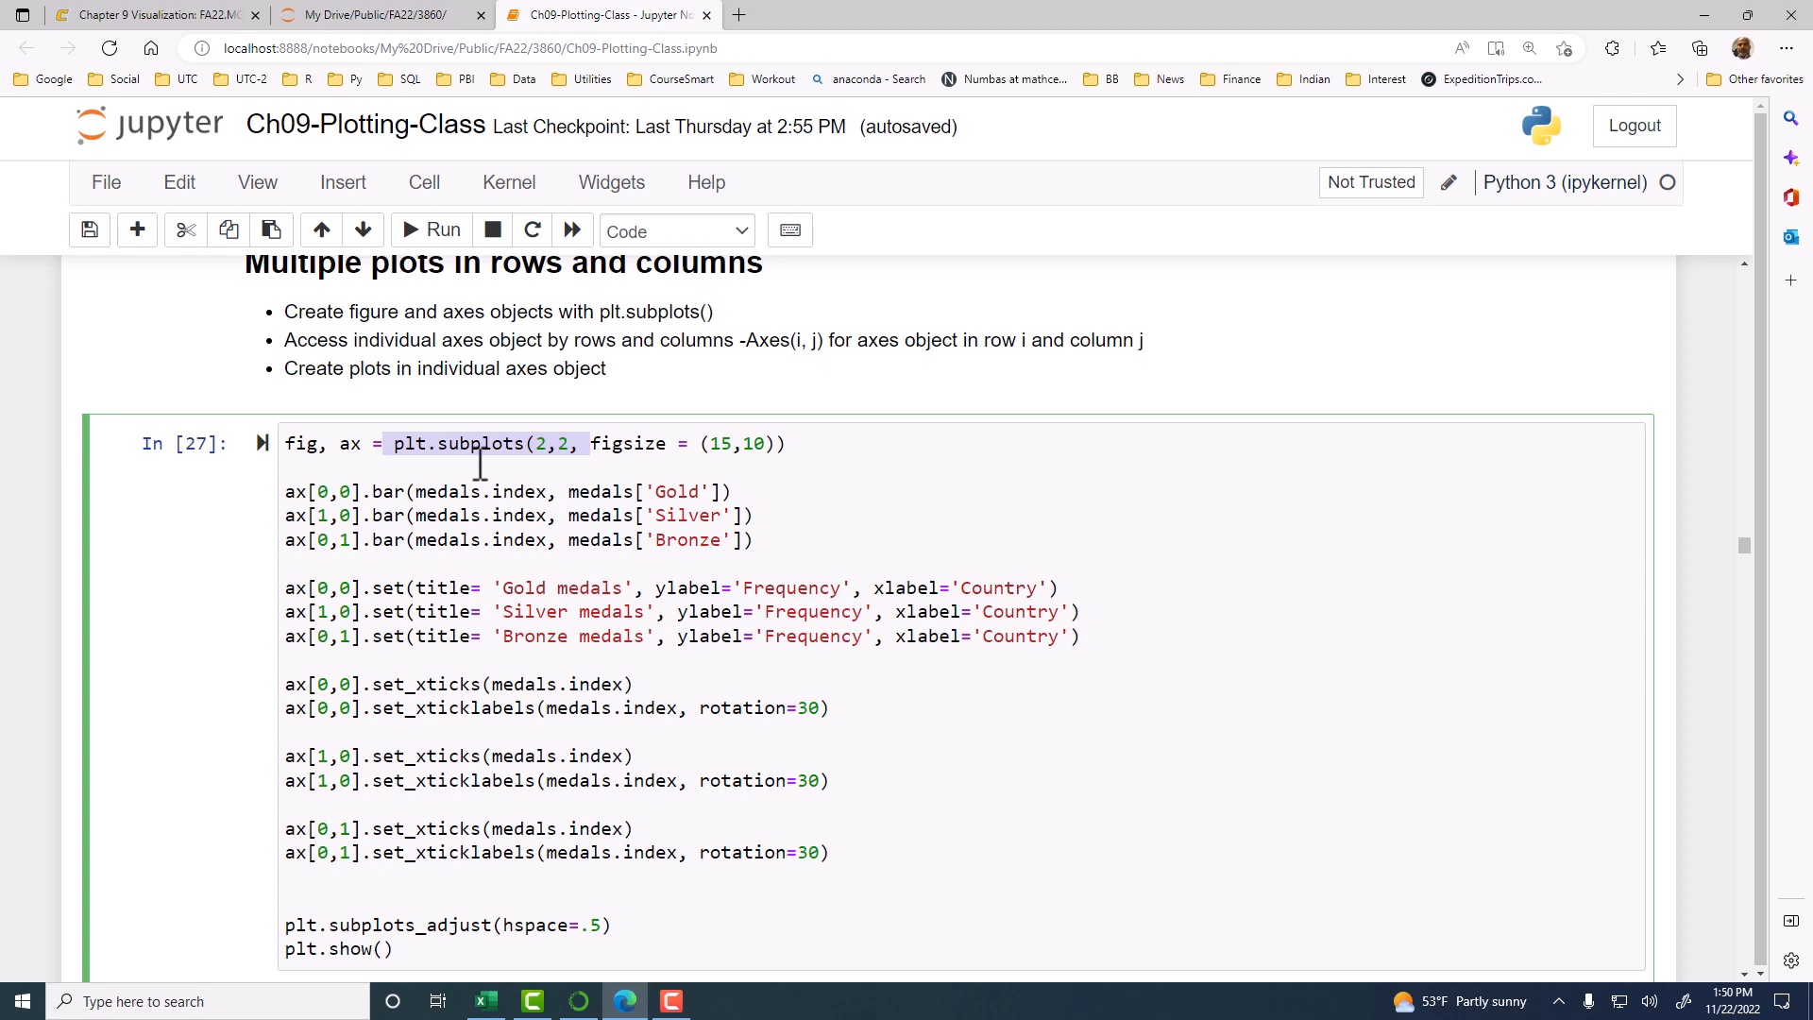
- Scroll to the 'Create subplots as needed' notes and the In [28] add_subplot cell
scroll(down, 3)
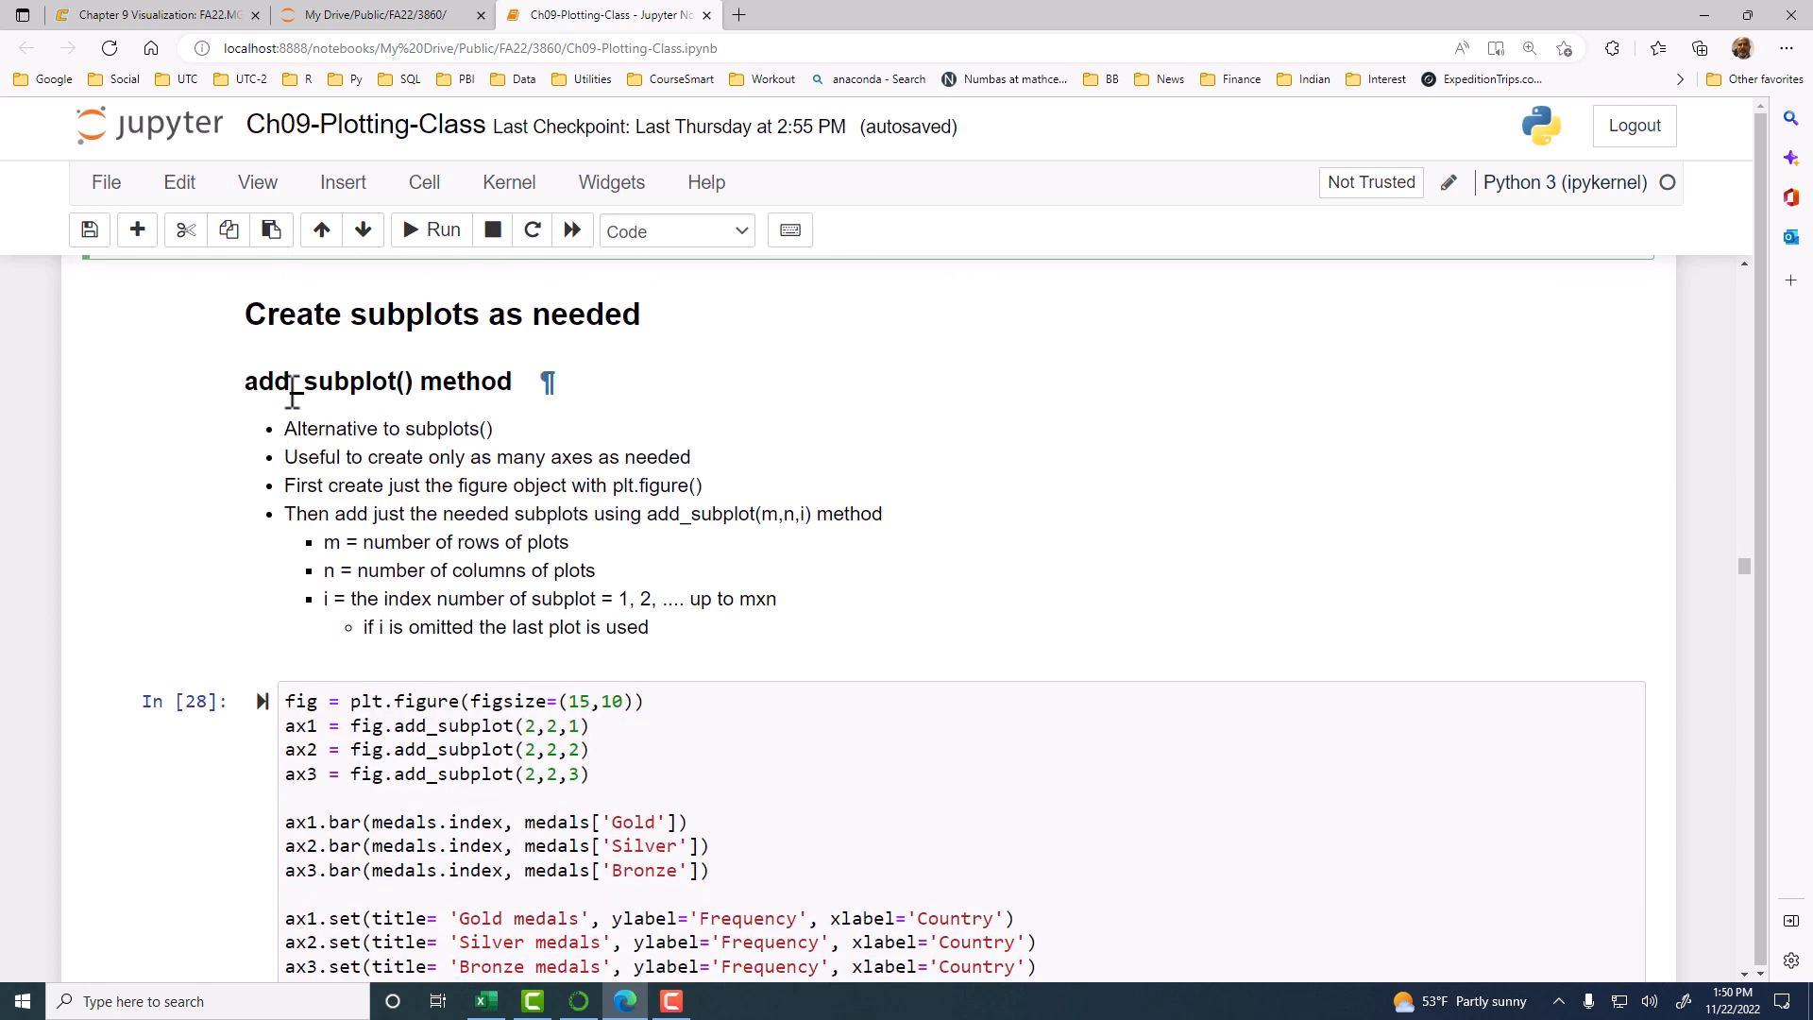
mouse_move(746, 691)
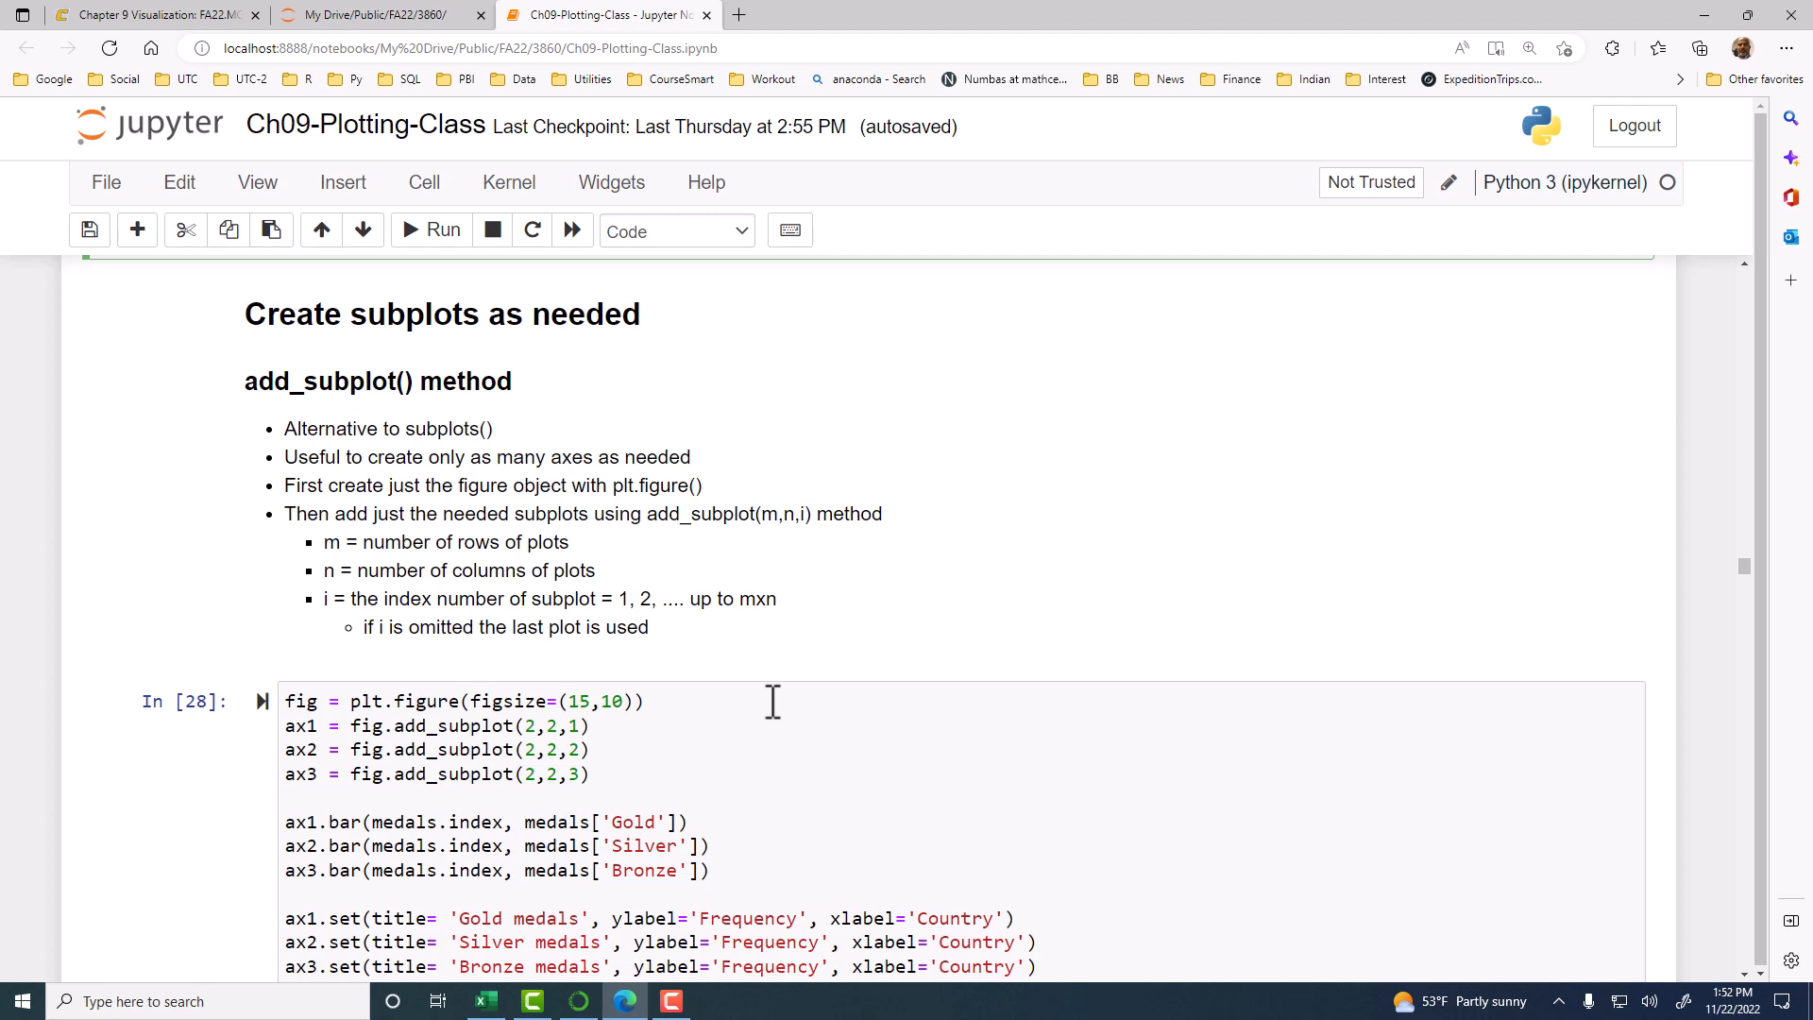
mouse_move(514, 550)
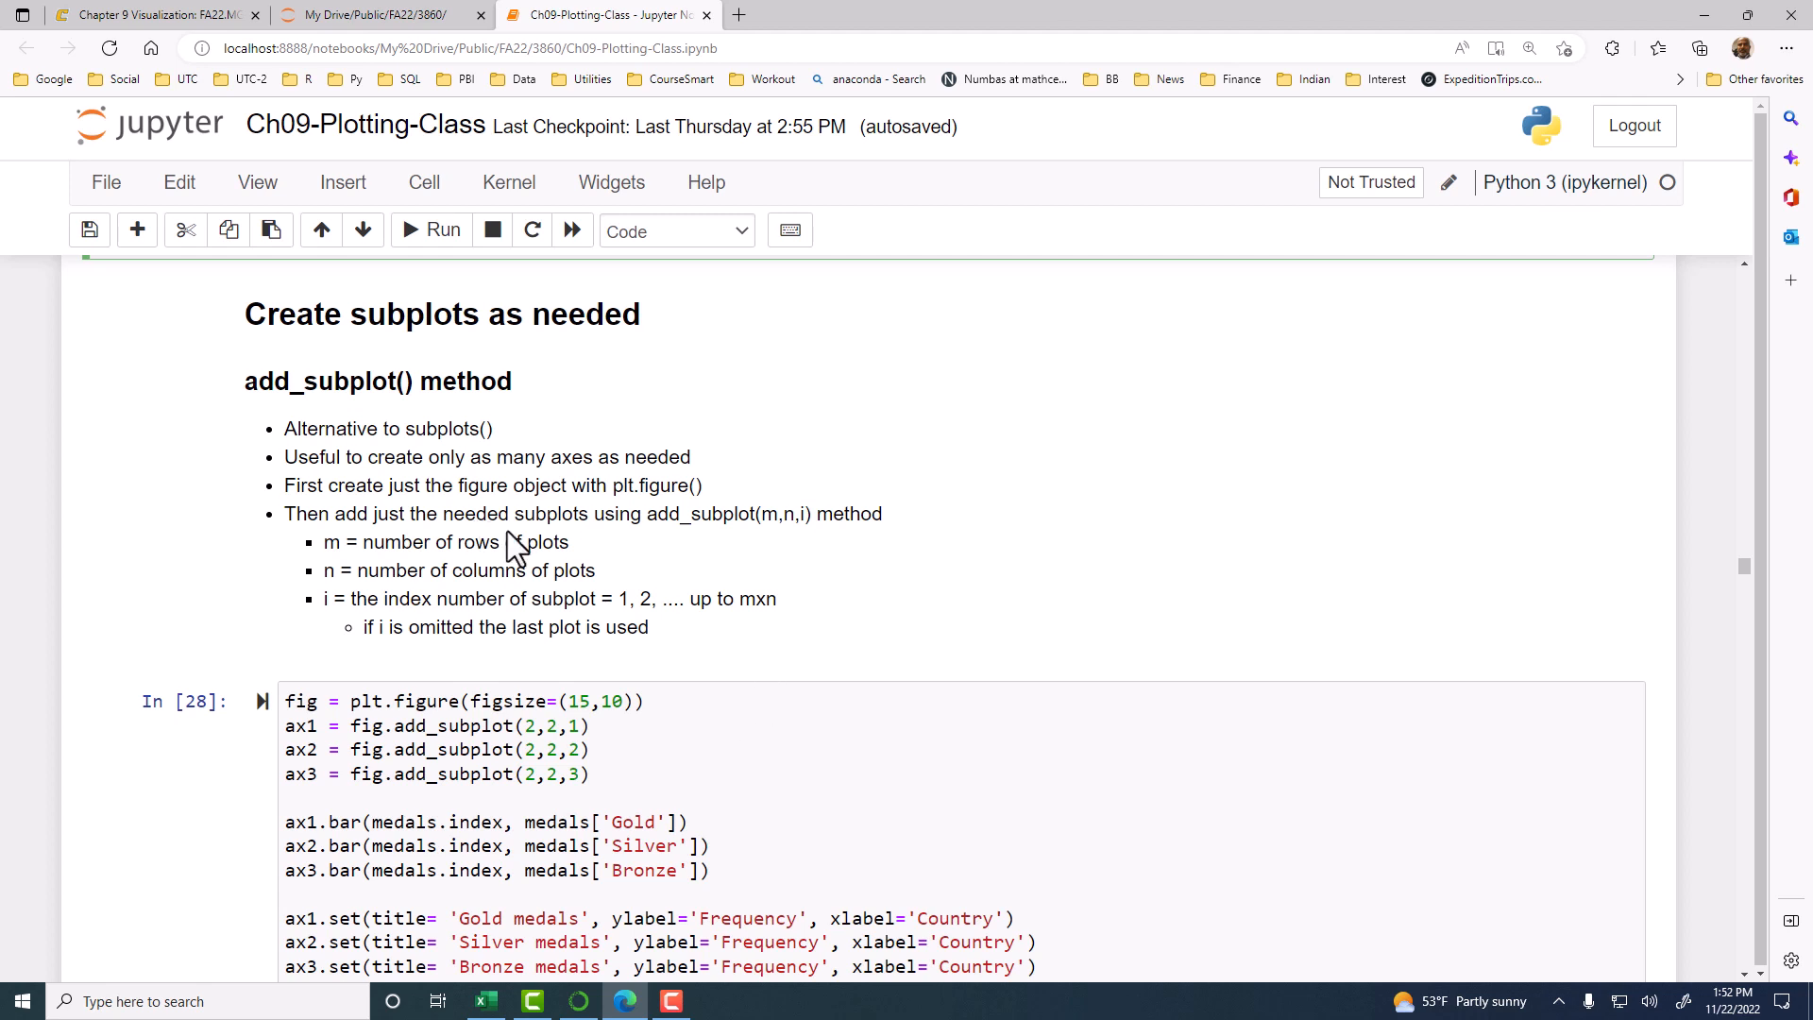
scroll(down, 3)
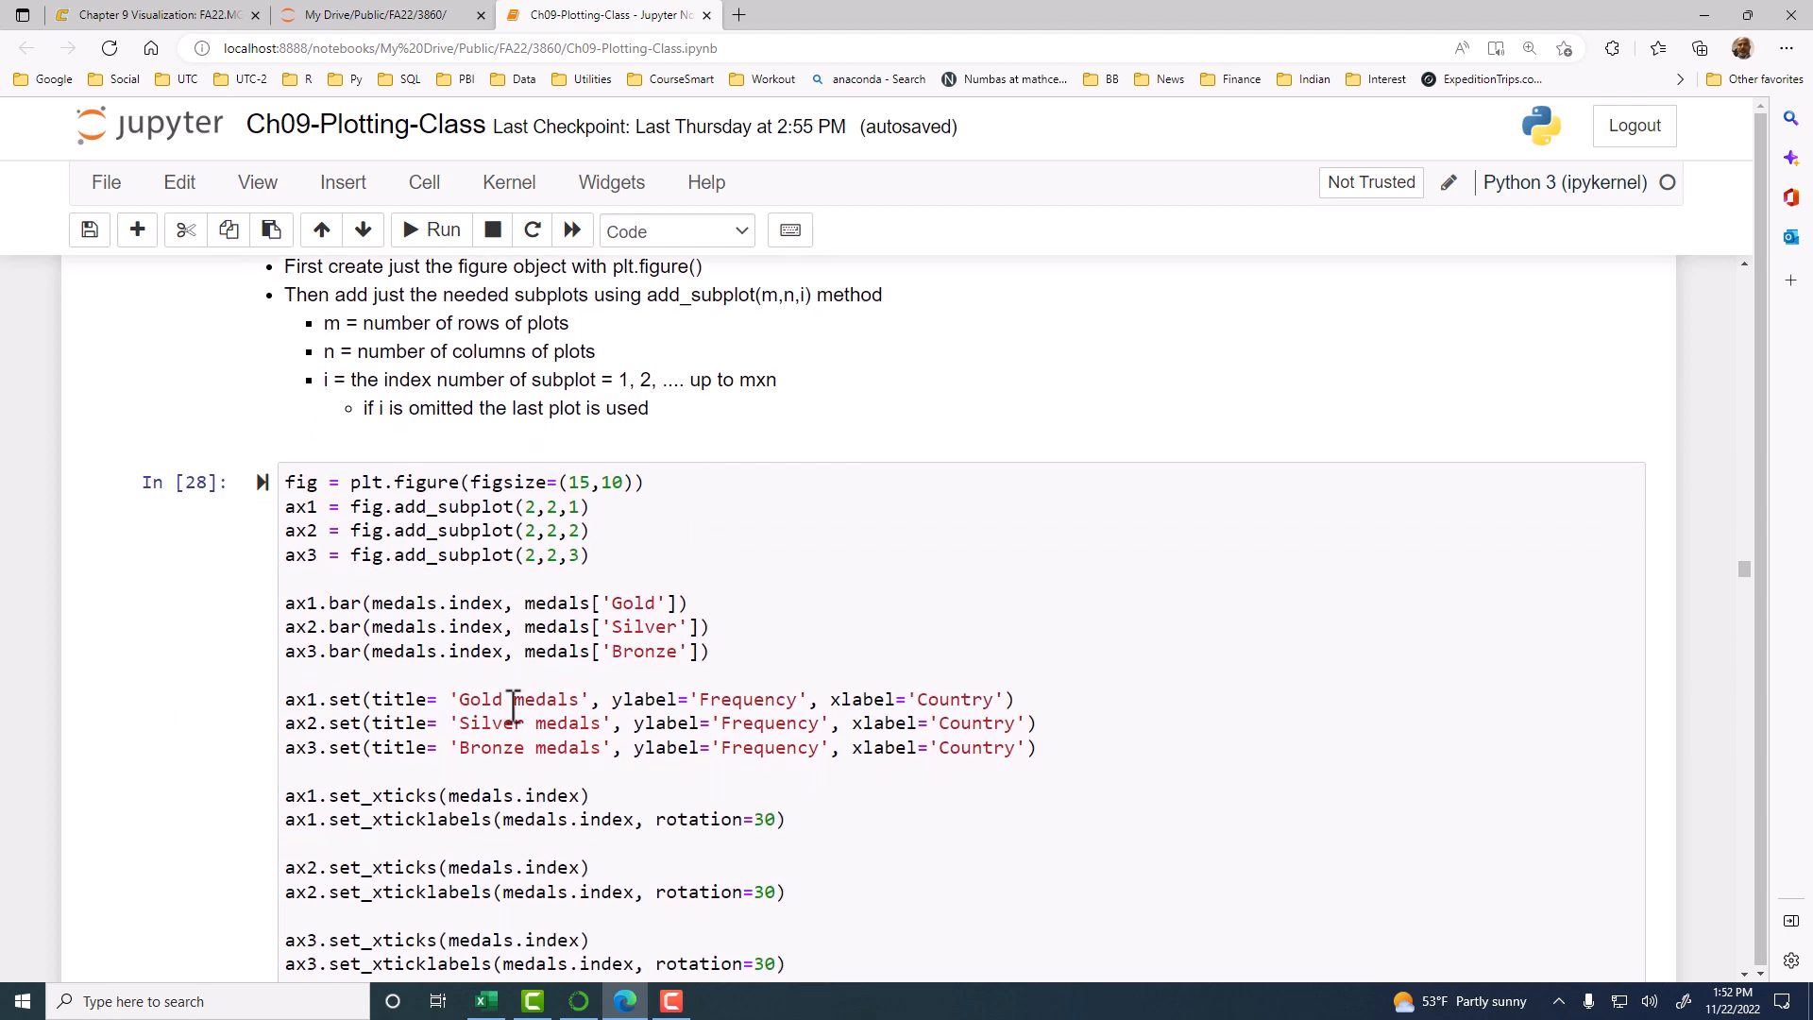
scroll(down, 3)
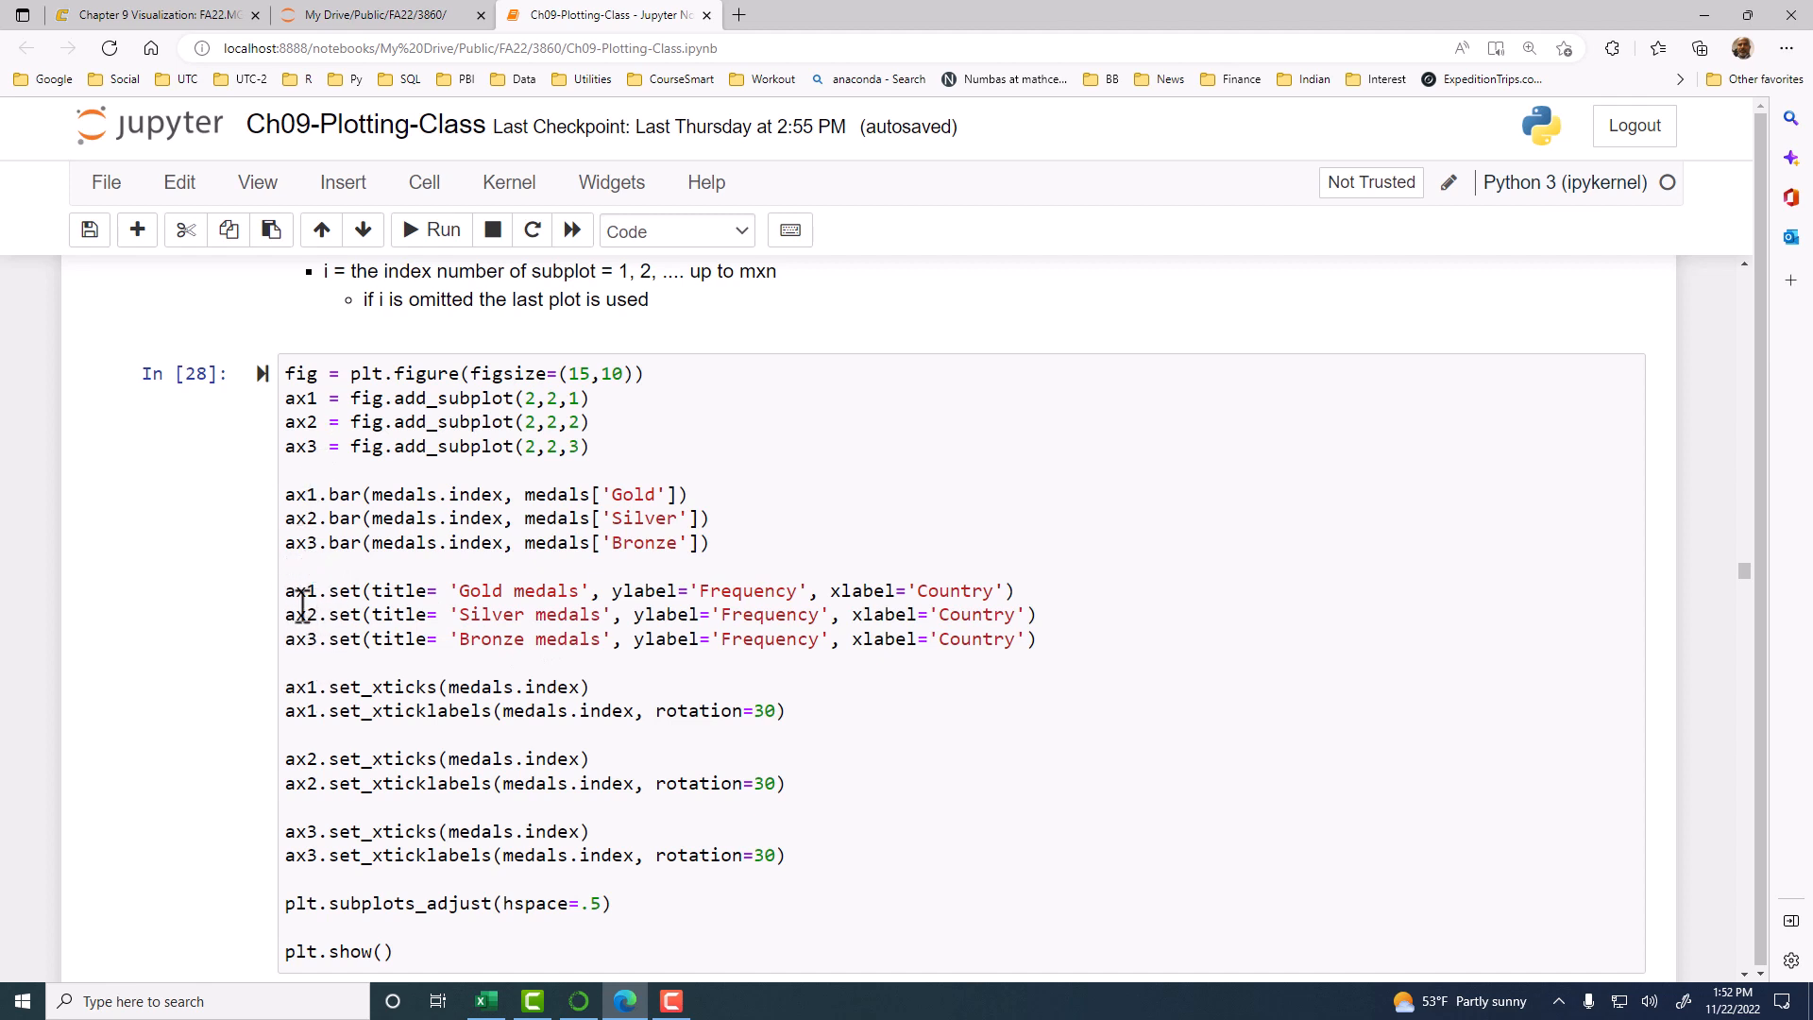
scroll(down, 3)
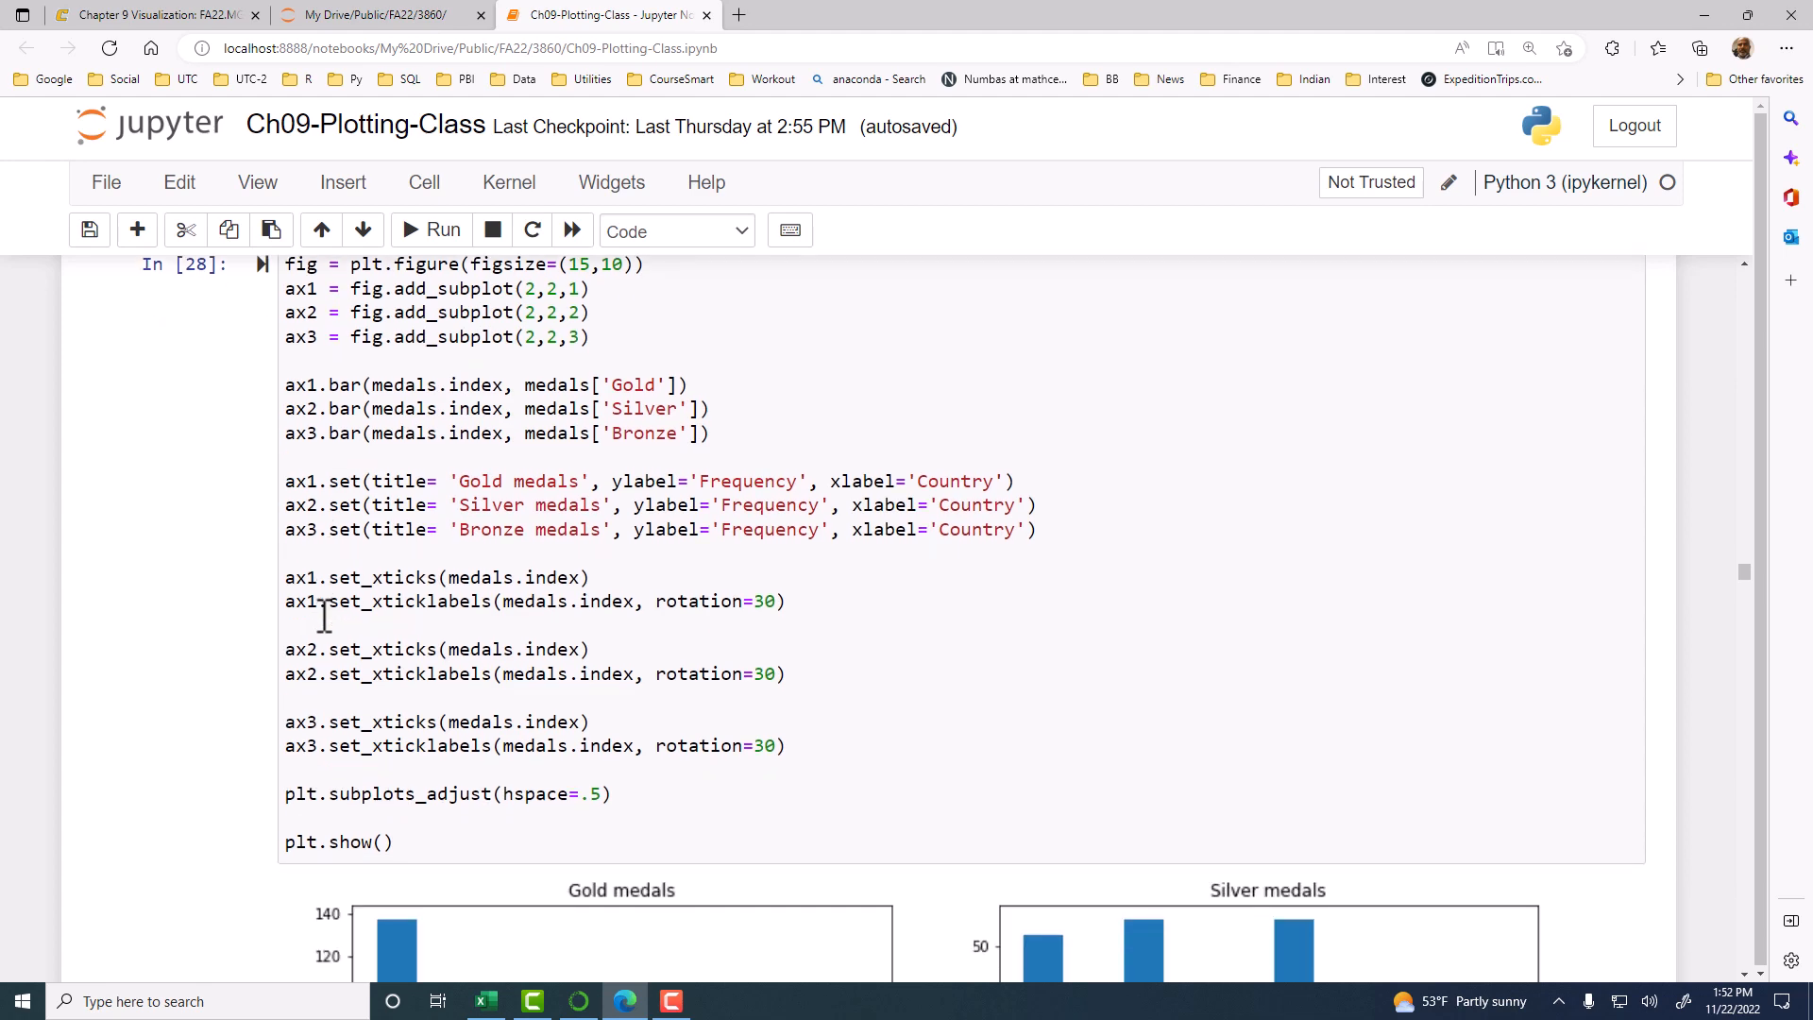
scroll(down, 3)
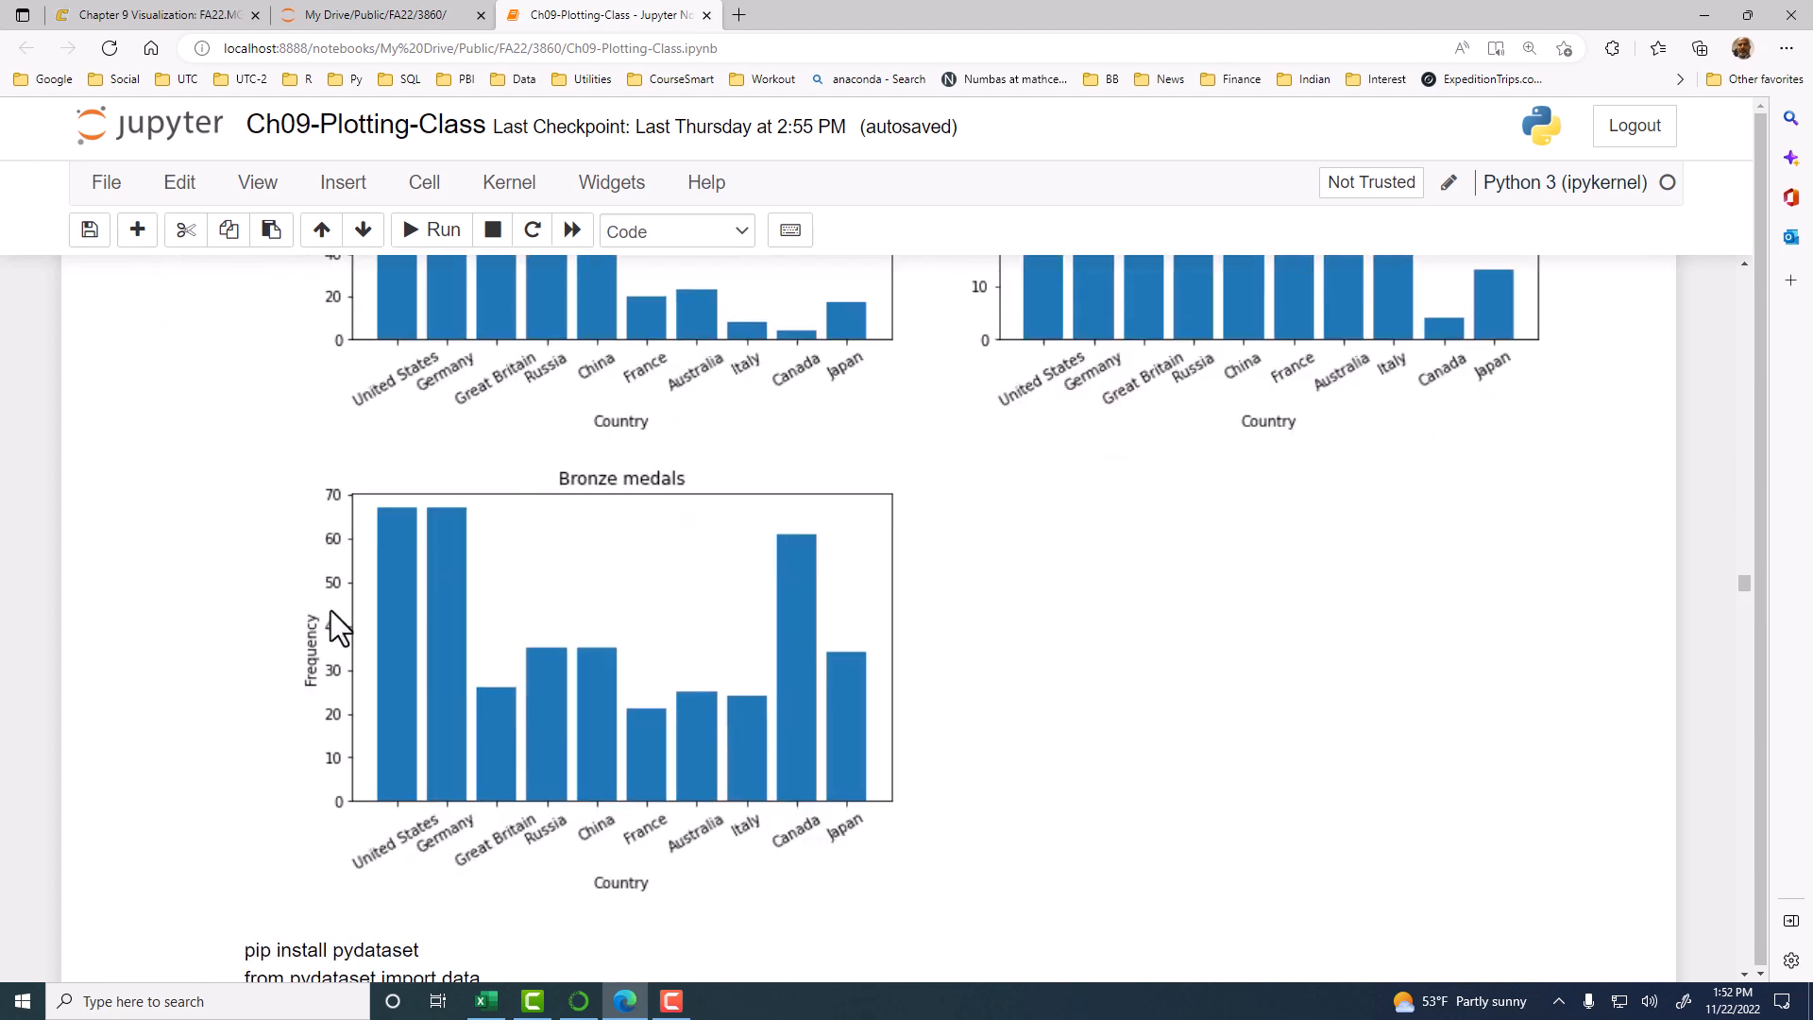
mouse_move(1241, 537)
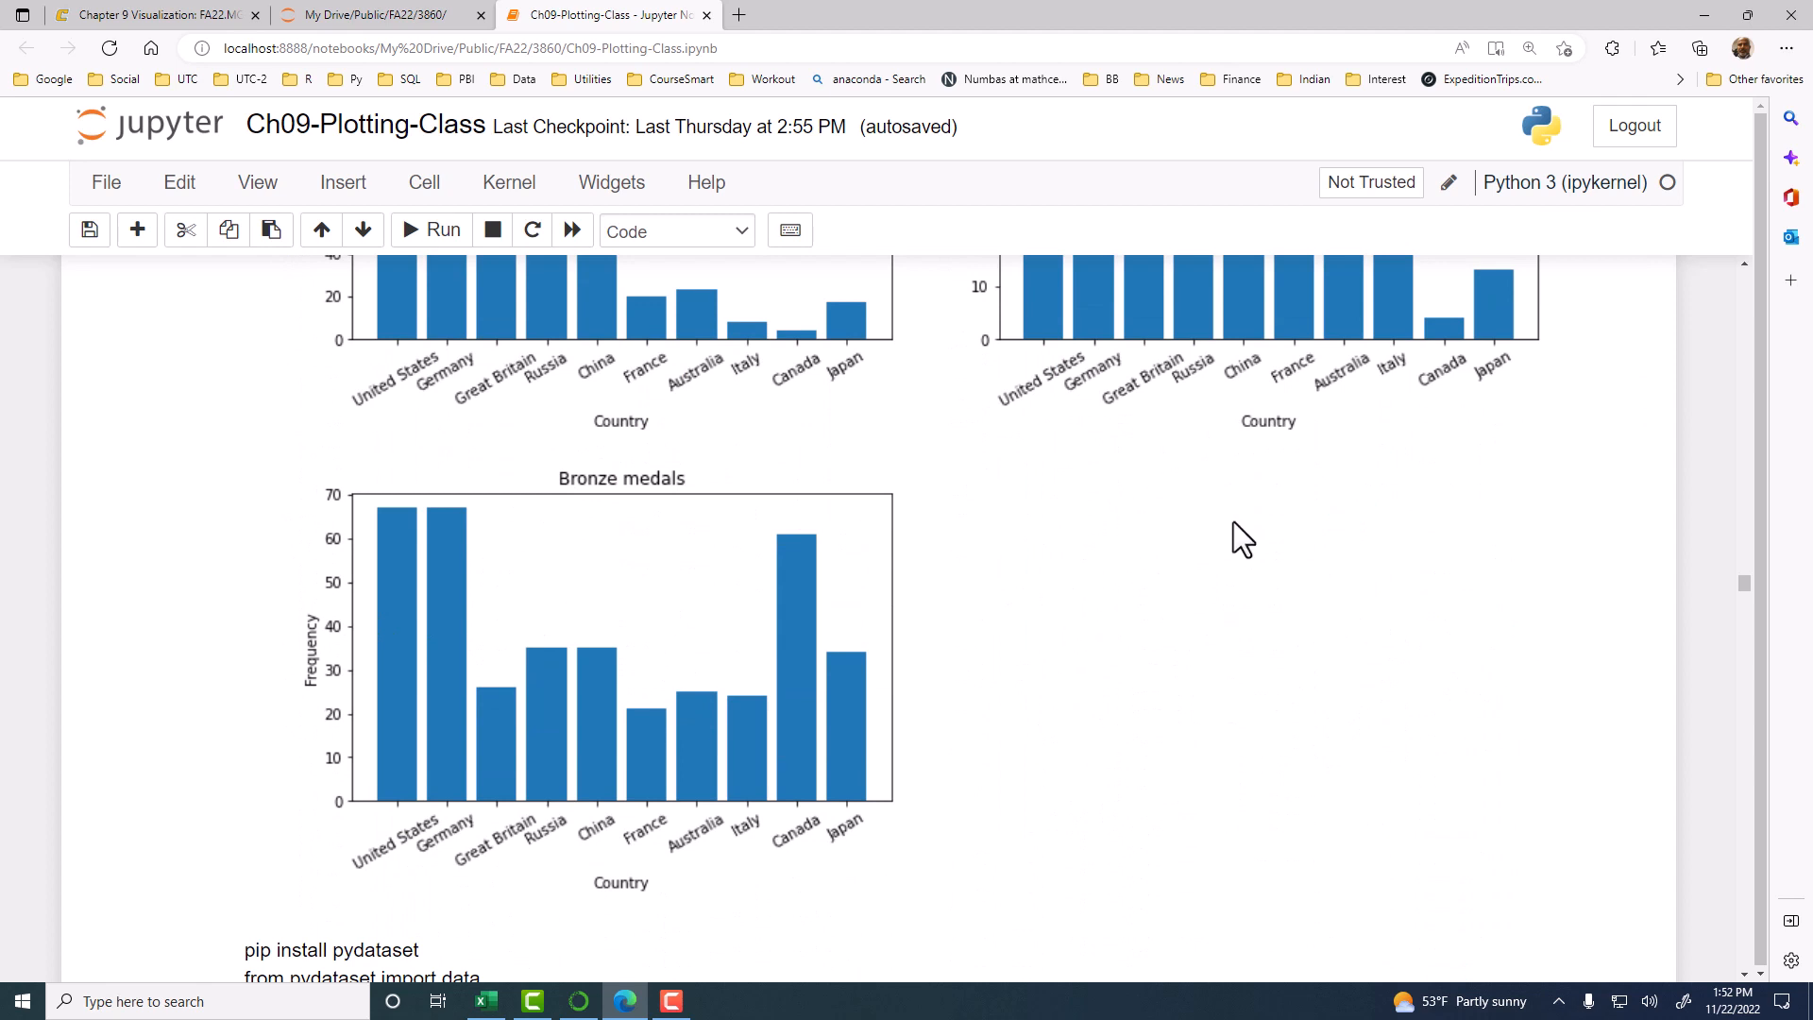
mouse_move(1185, 587)
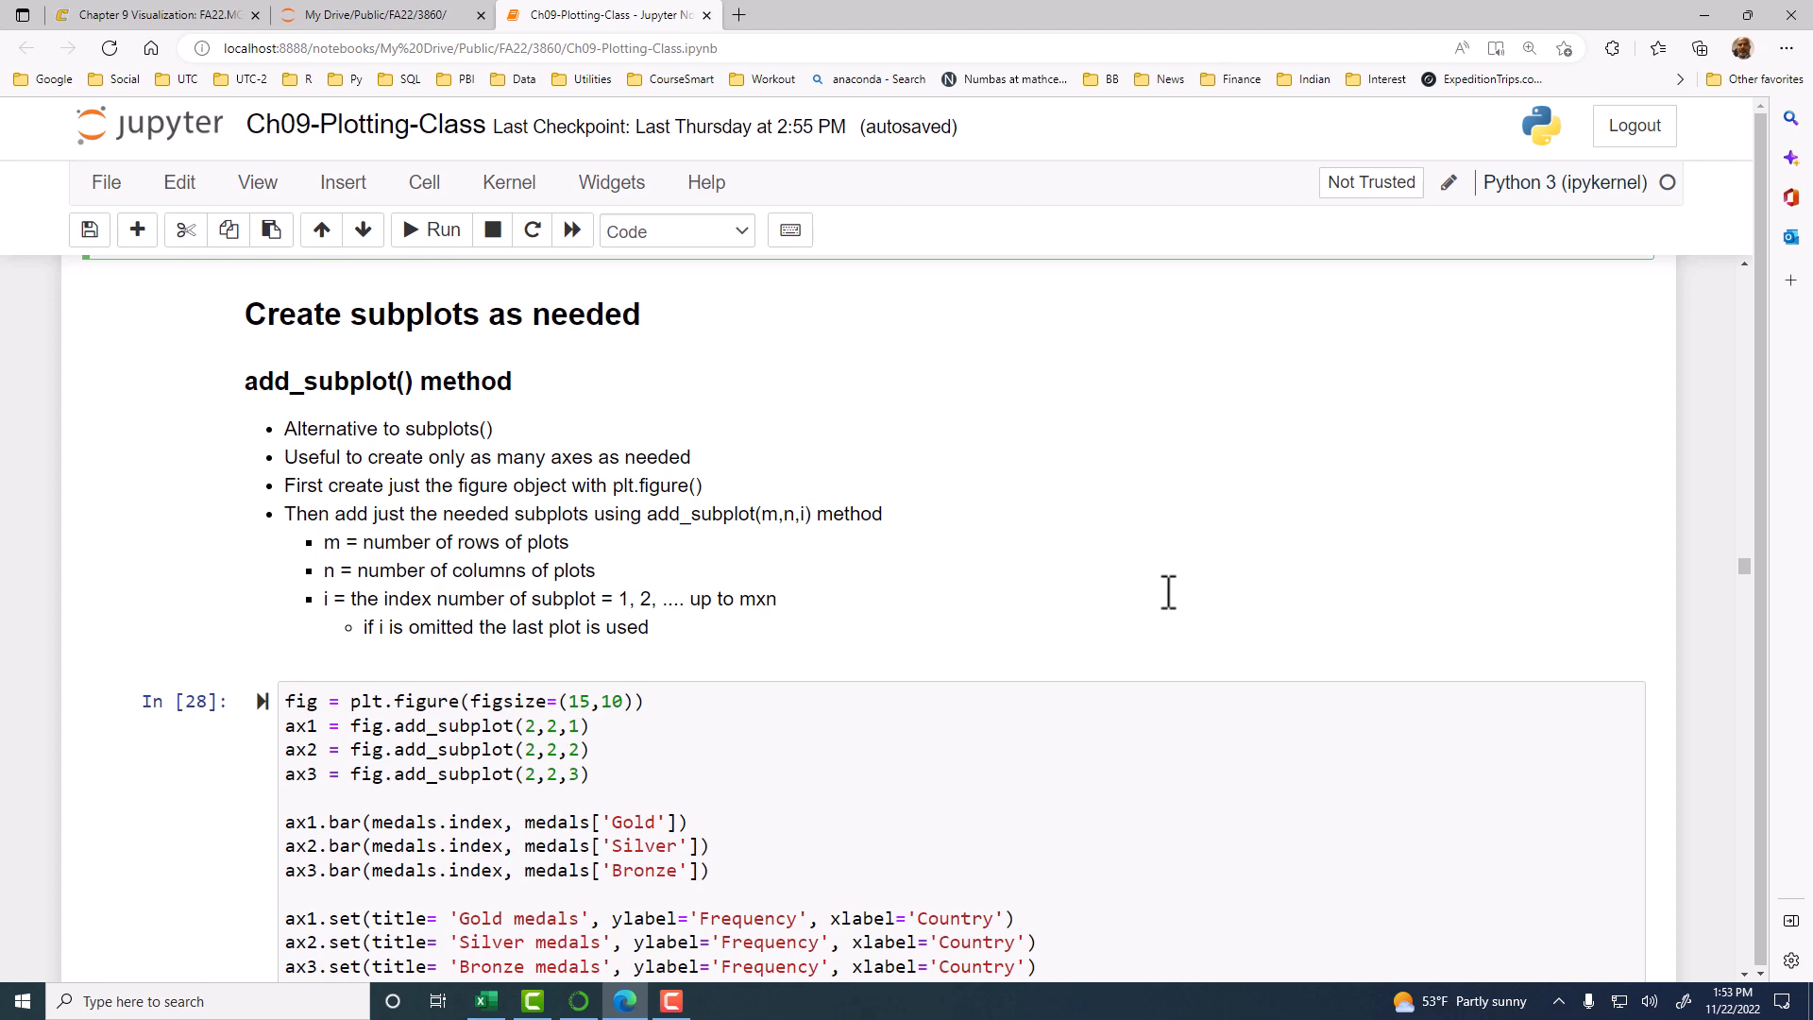
- Revisit the In [12] wspace/hspace example, then return to the 2×2 medals subplots cell
scroll(down, 3)
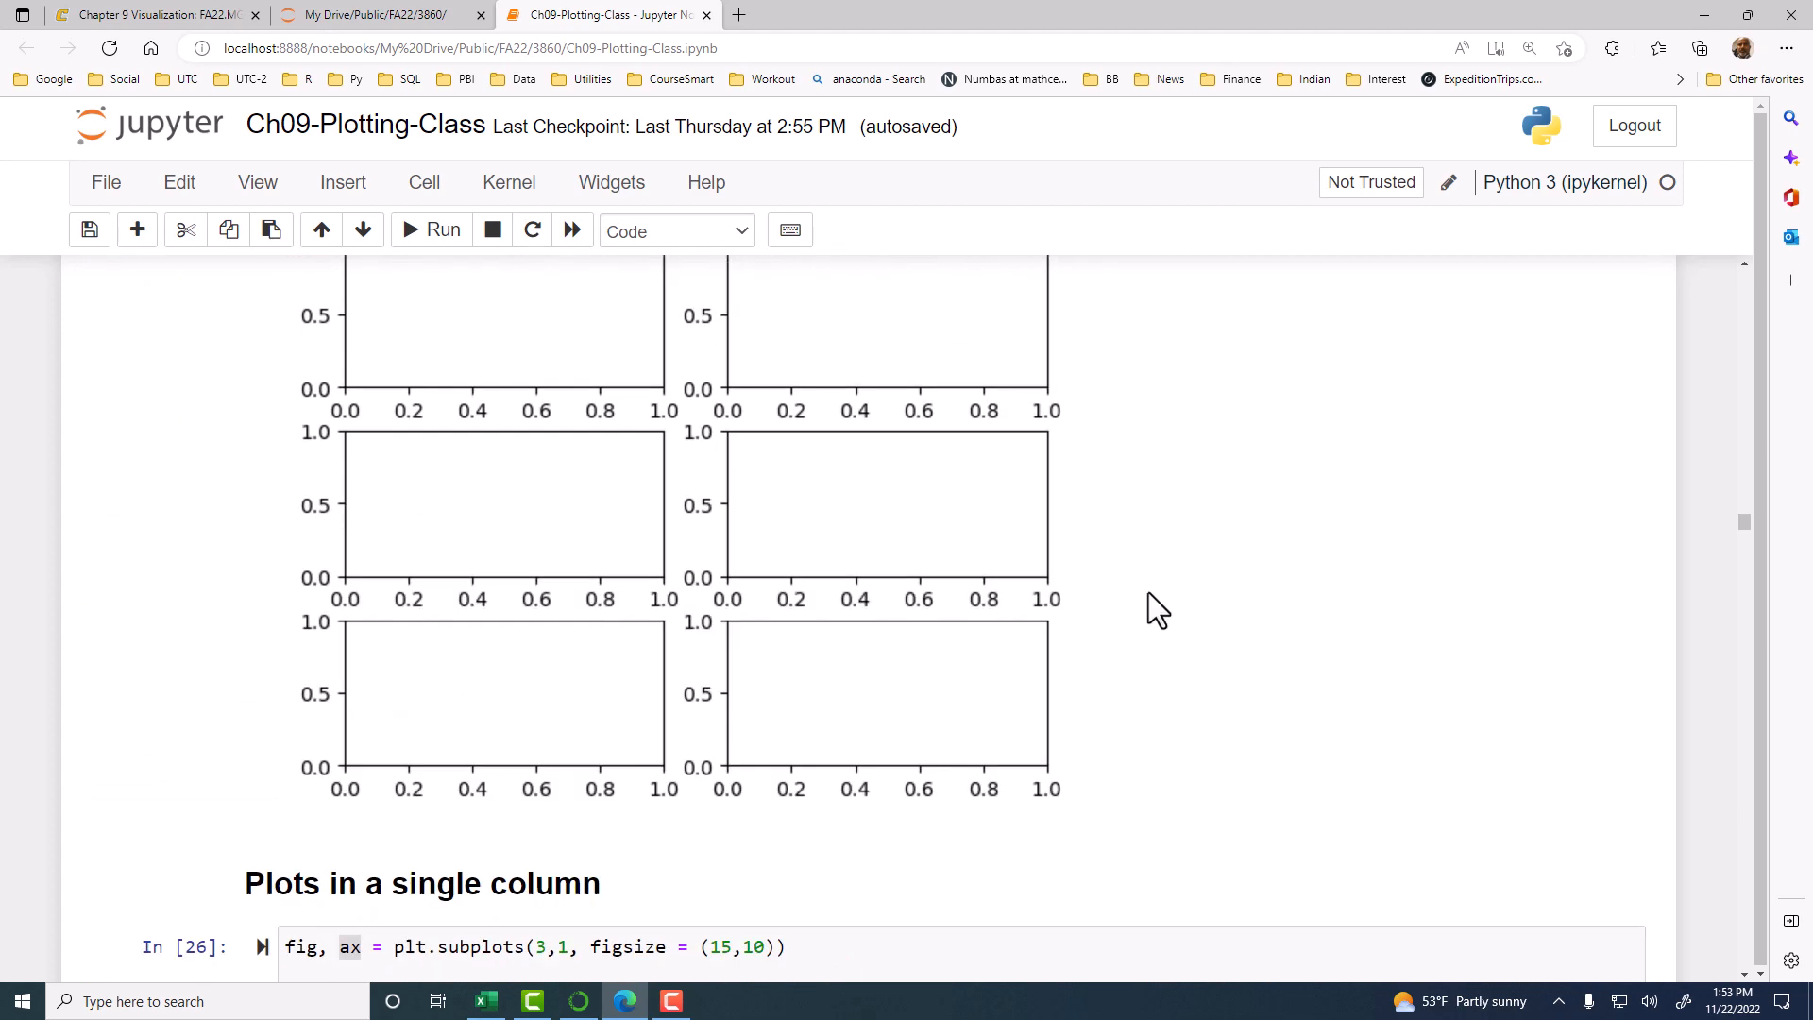
scroll(down, 3)
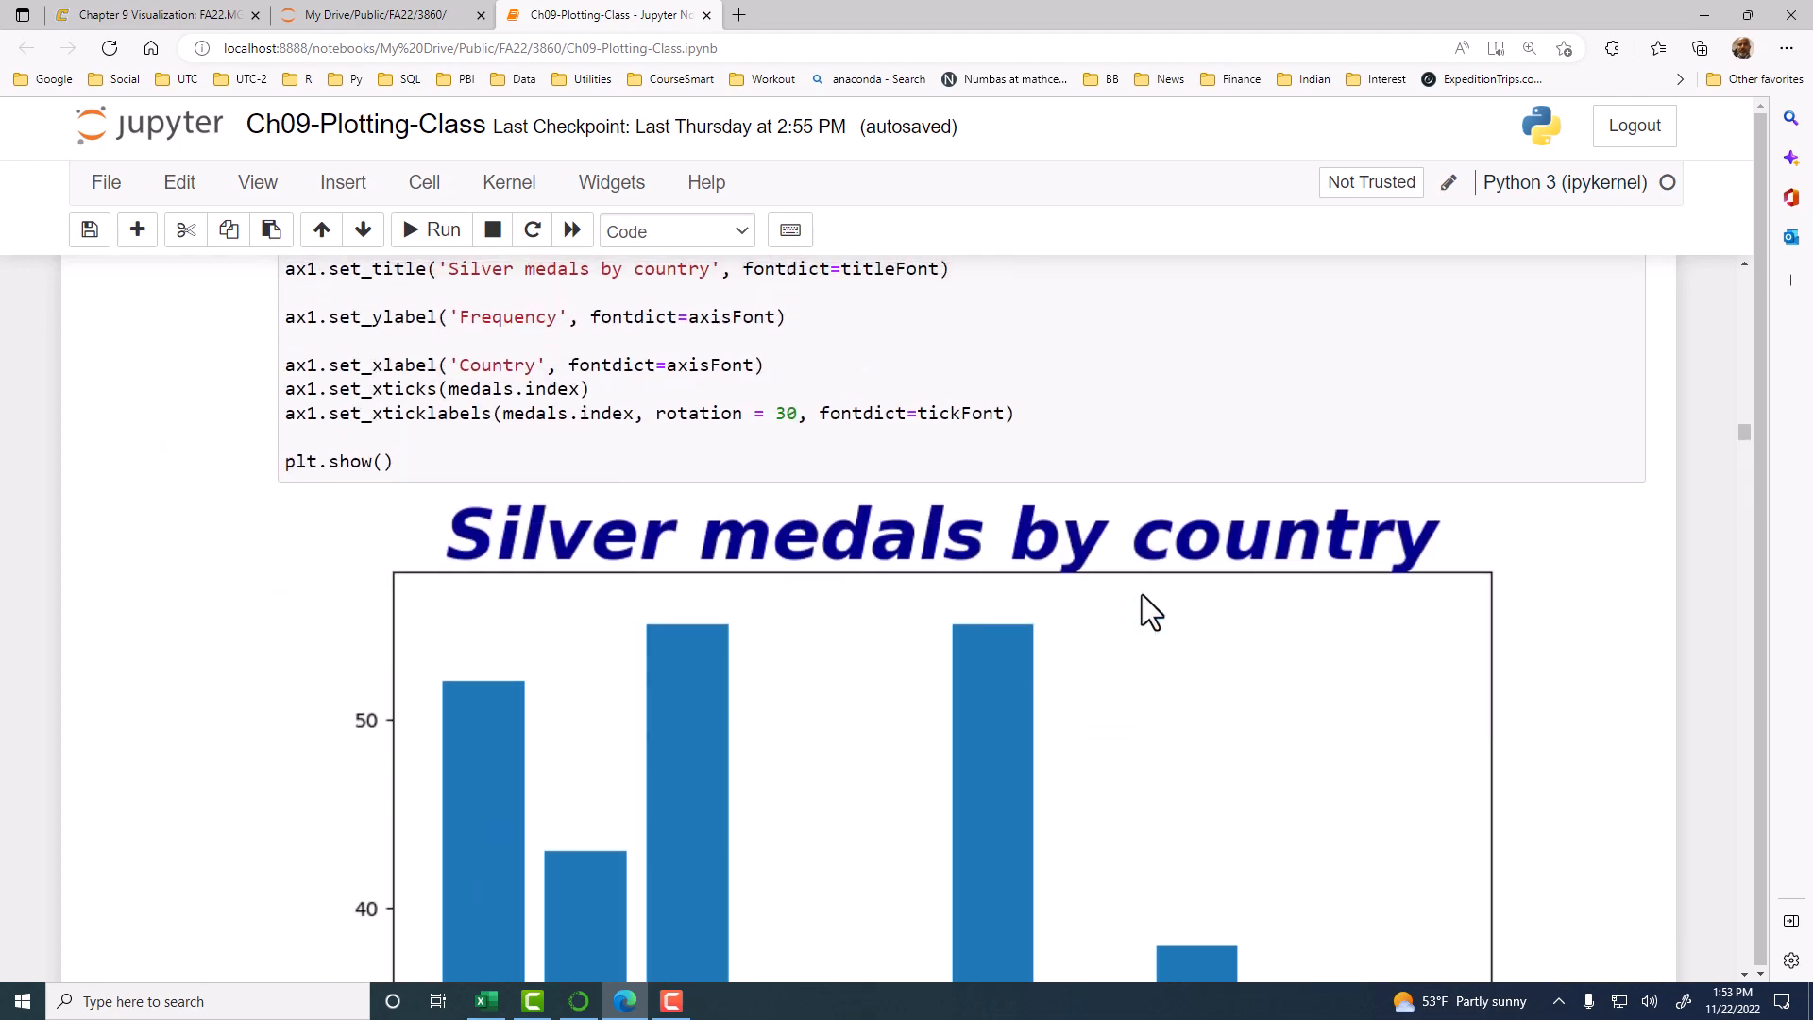
scroll(down, 3)
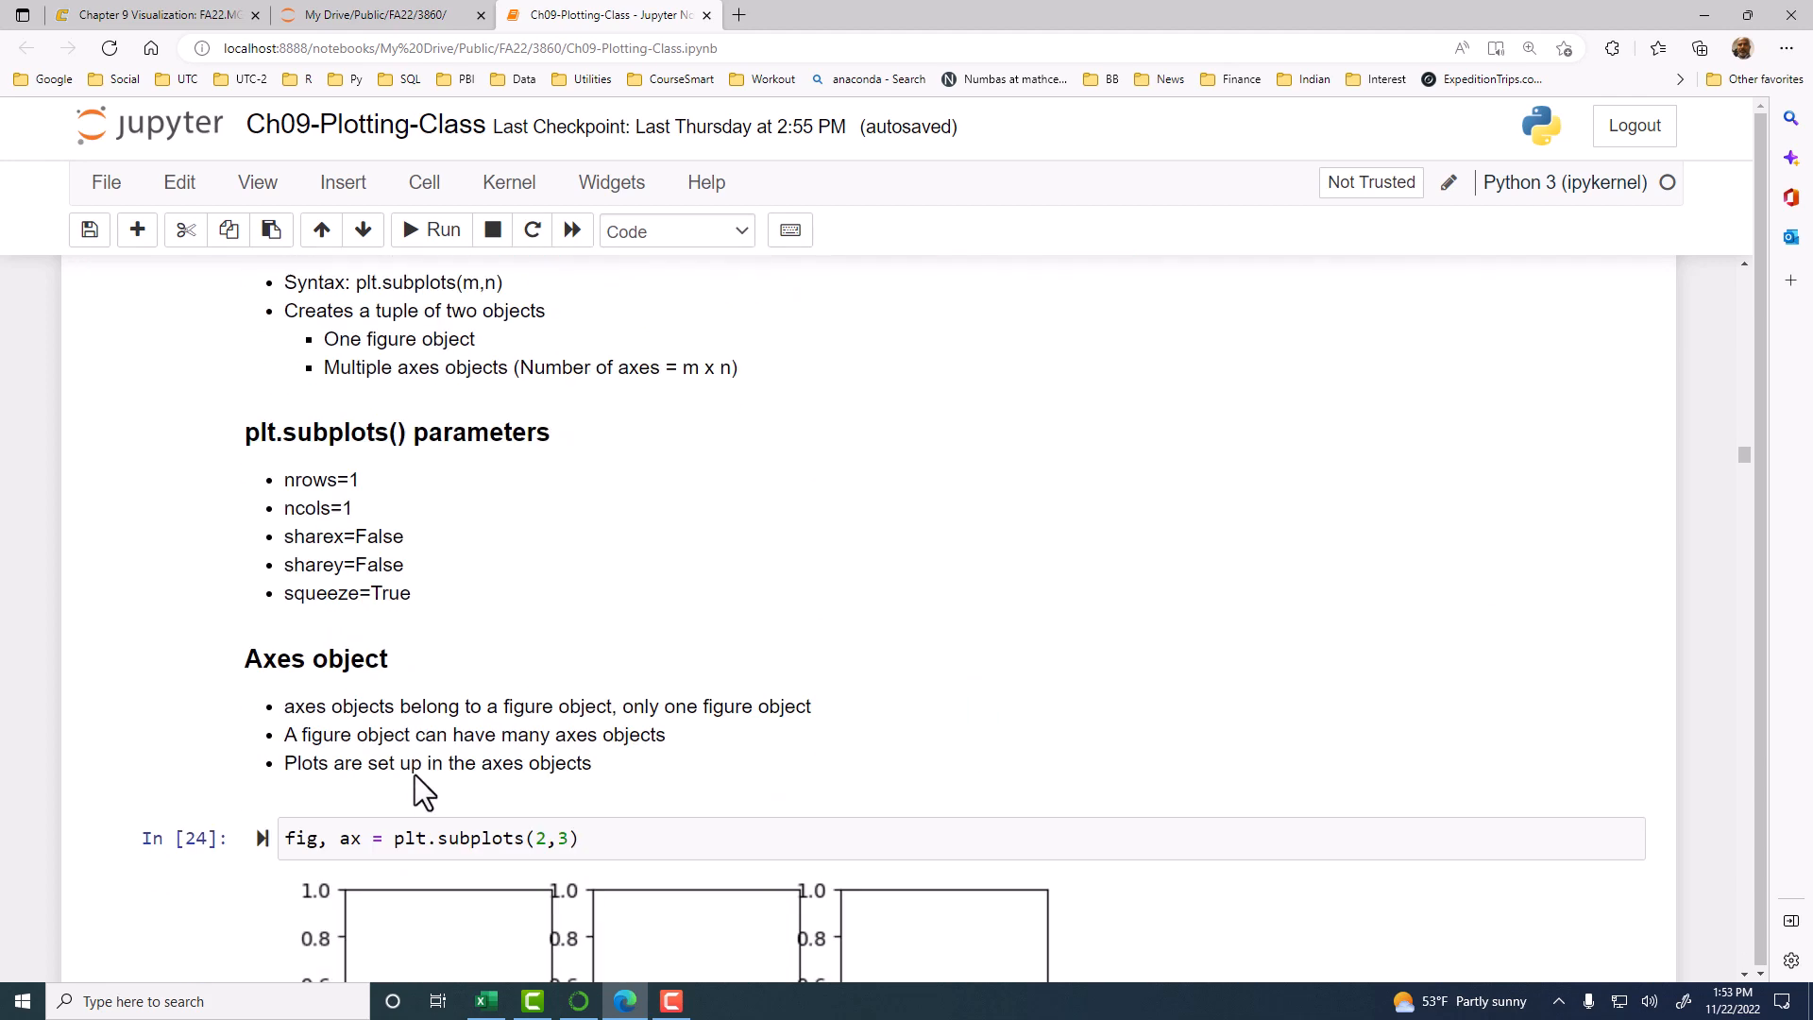
scroll(down, 3)
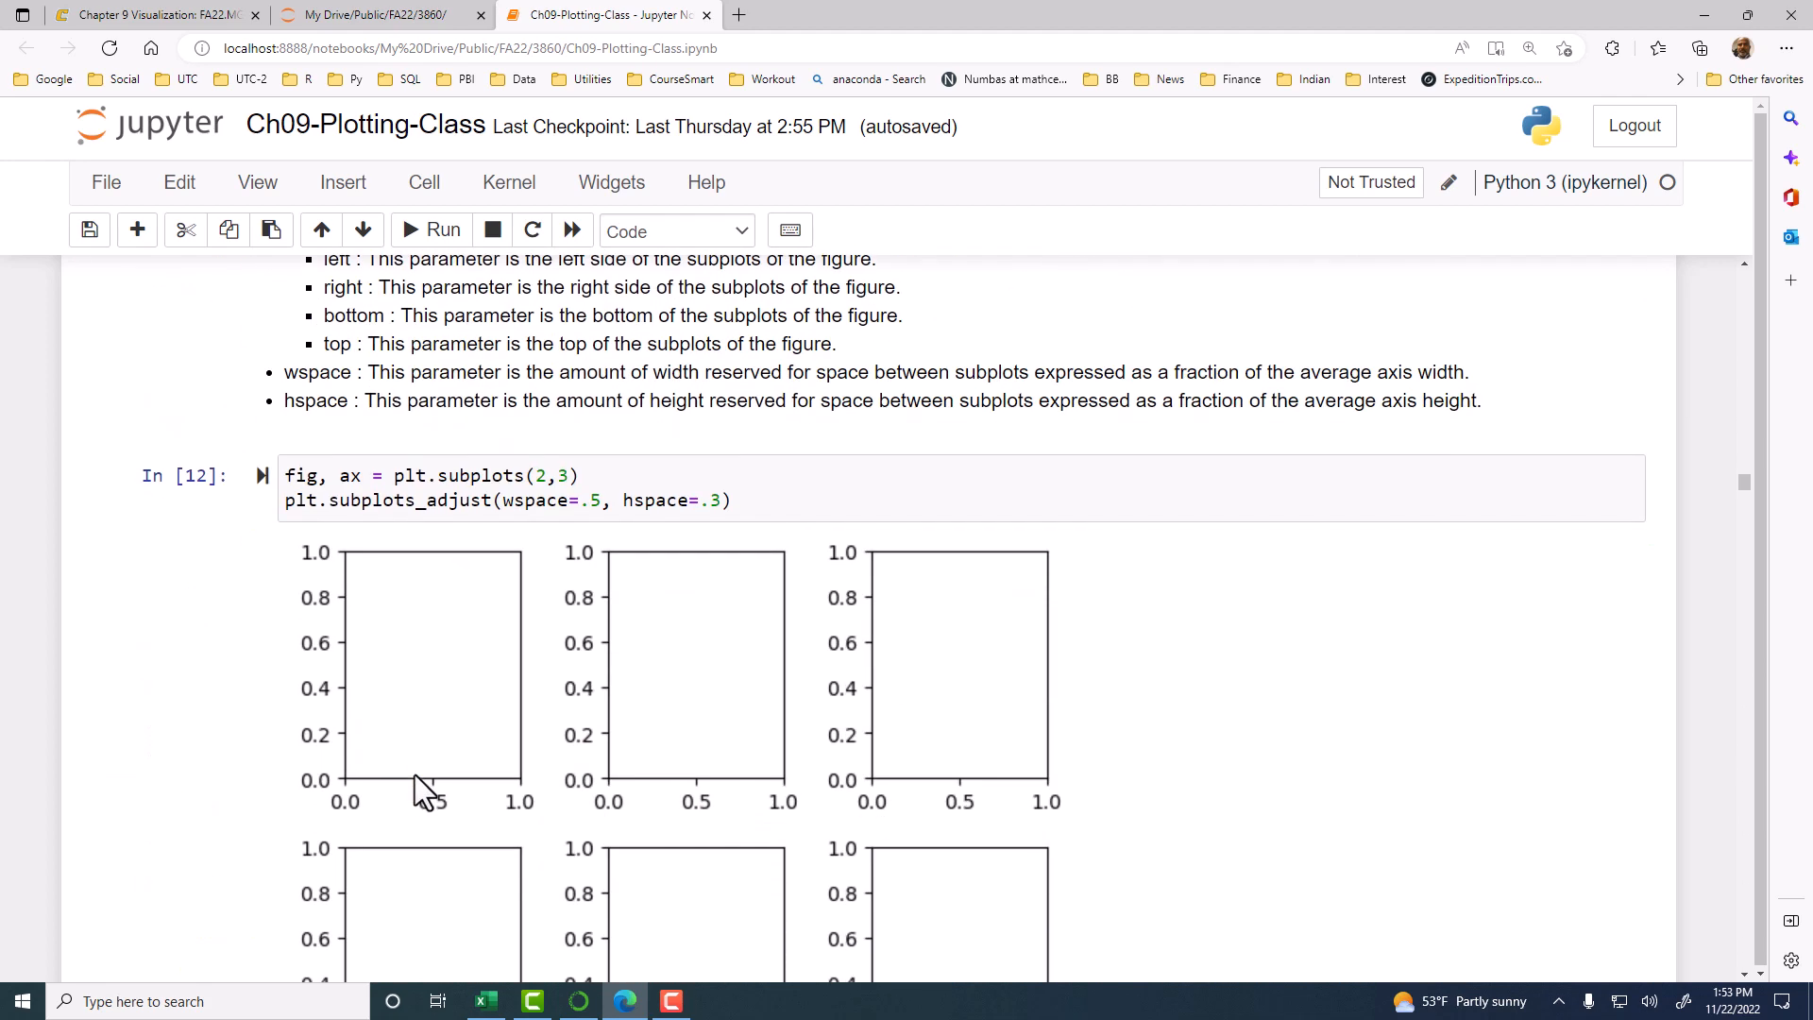
click(300, 475)
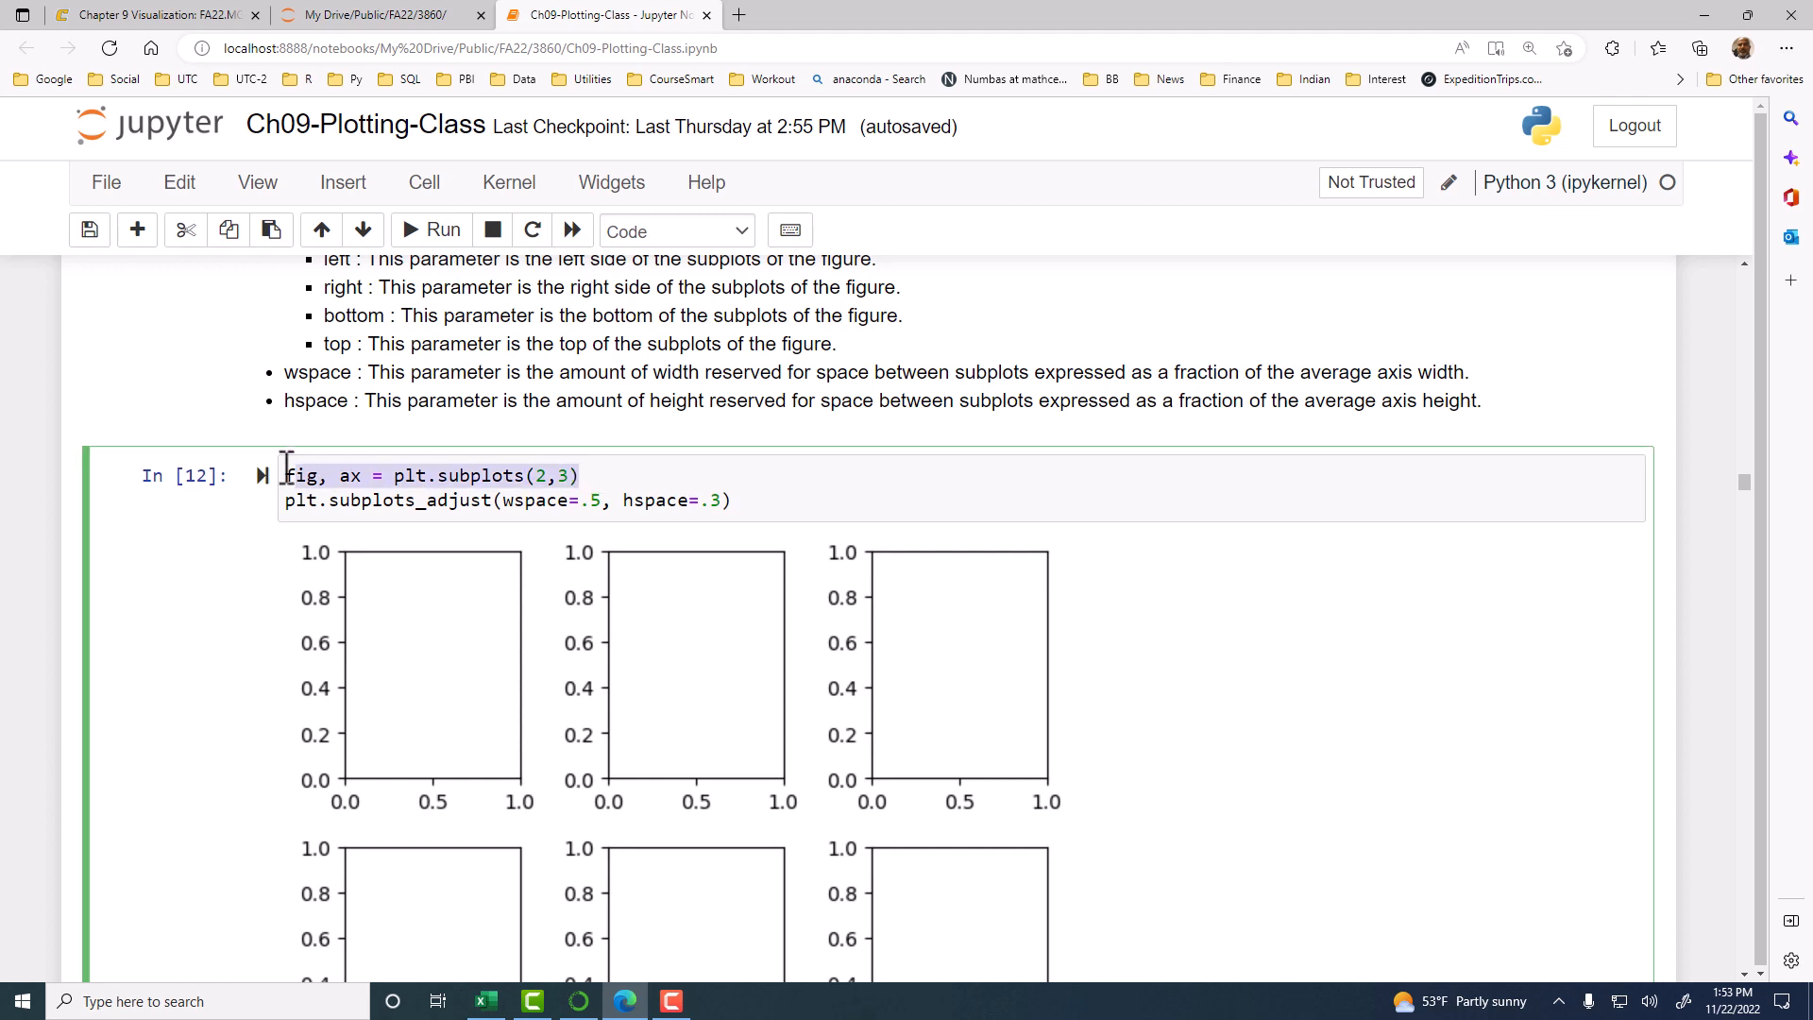
mouse_move(263, 475)
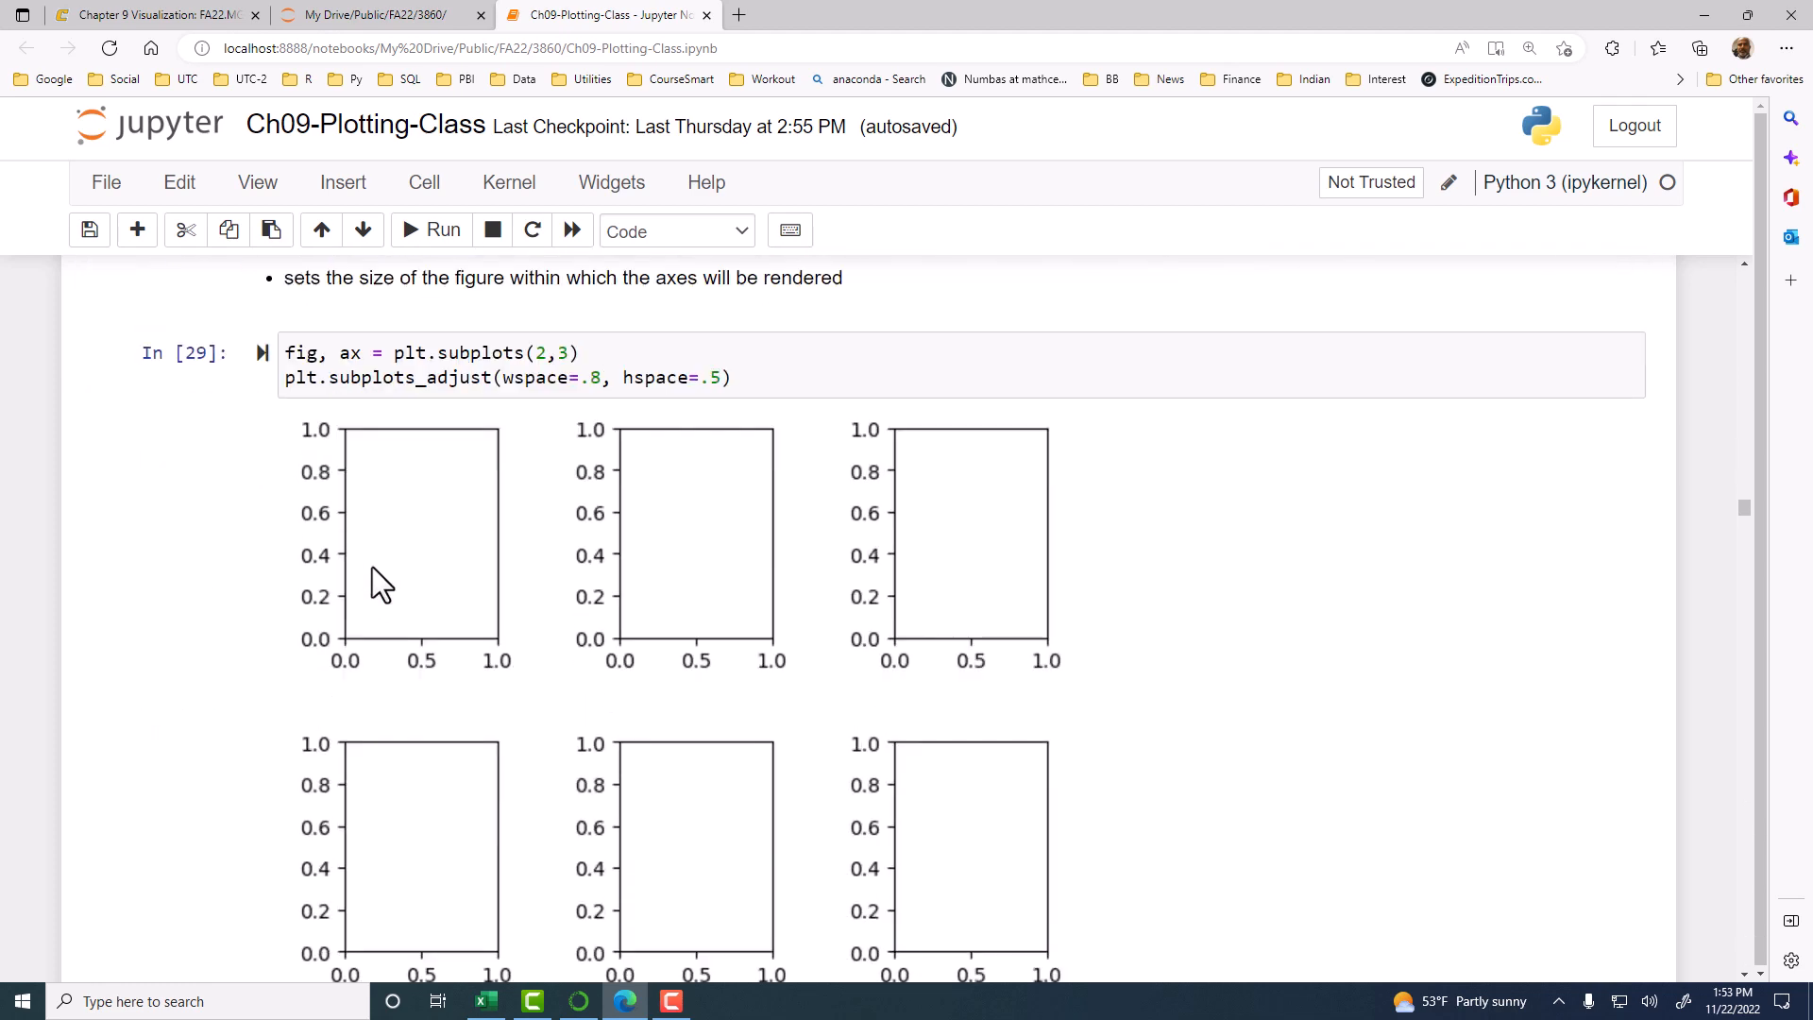
scroll(down, 3)
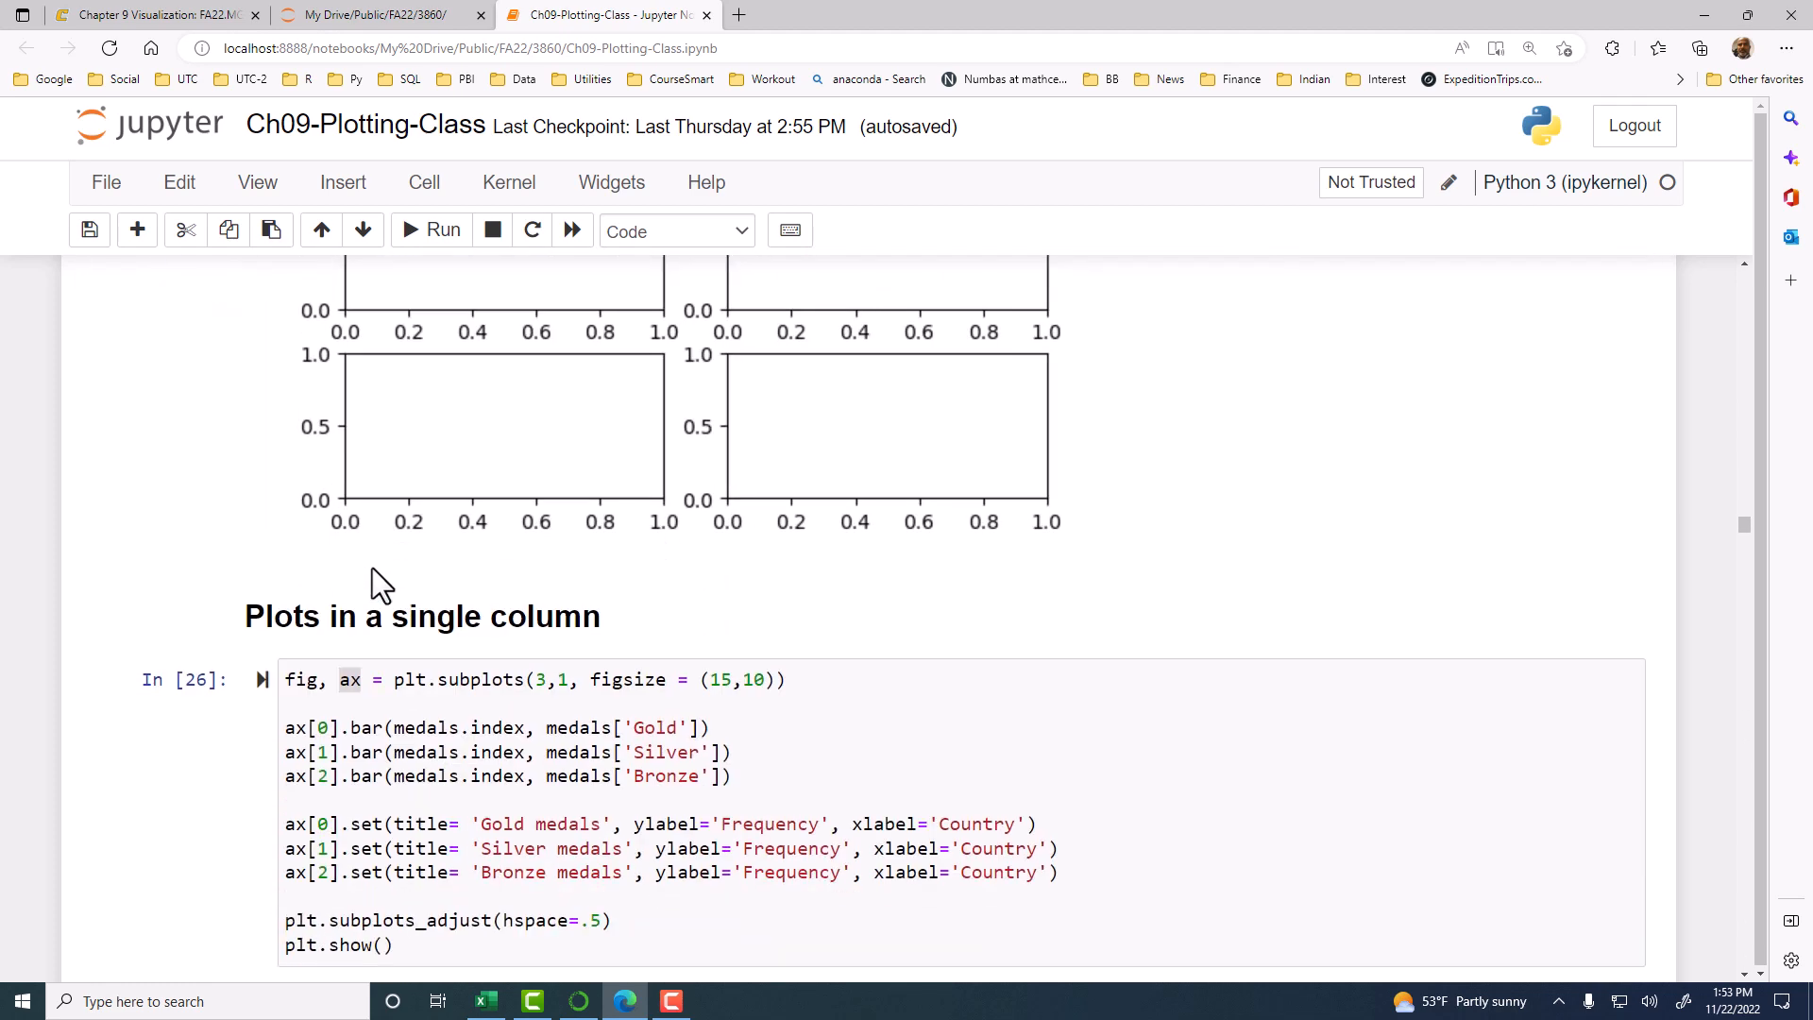
scroll(down, 3)
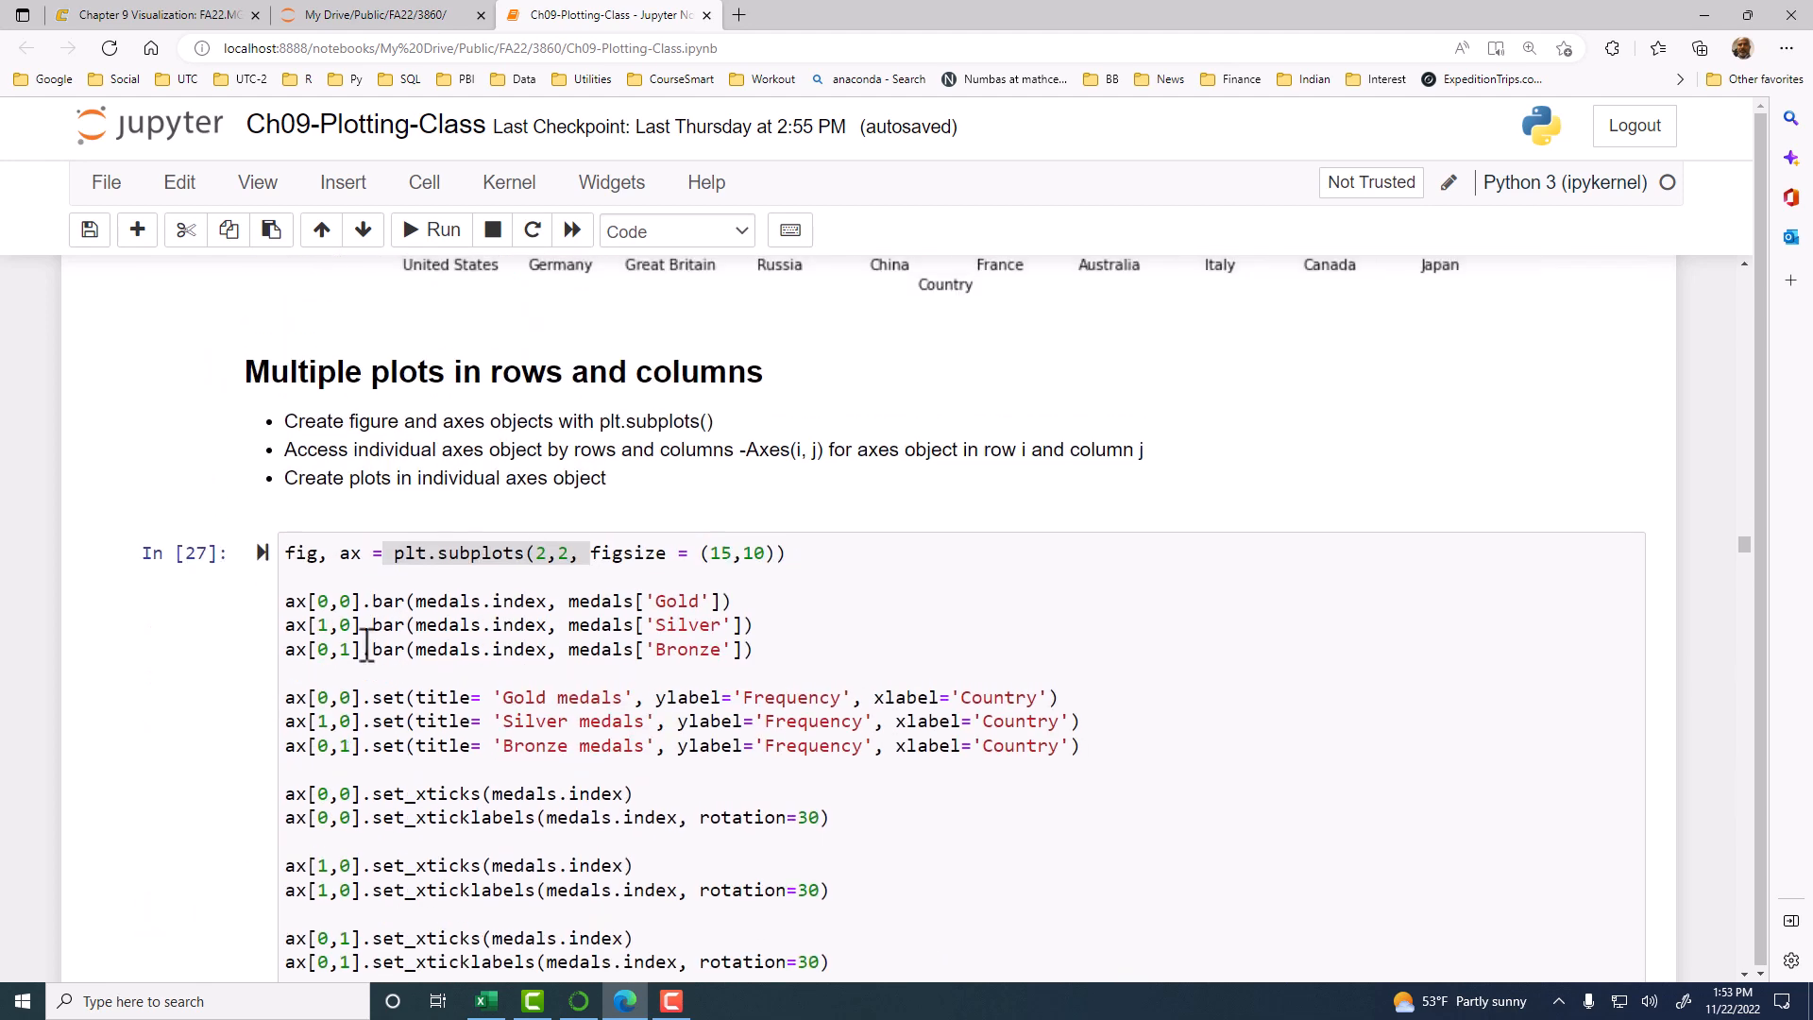
- Scroll past the In [28] three-panel chart to the empty Question #4 (a) and (b) cells
scroll(down, 3)
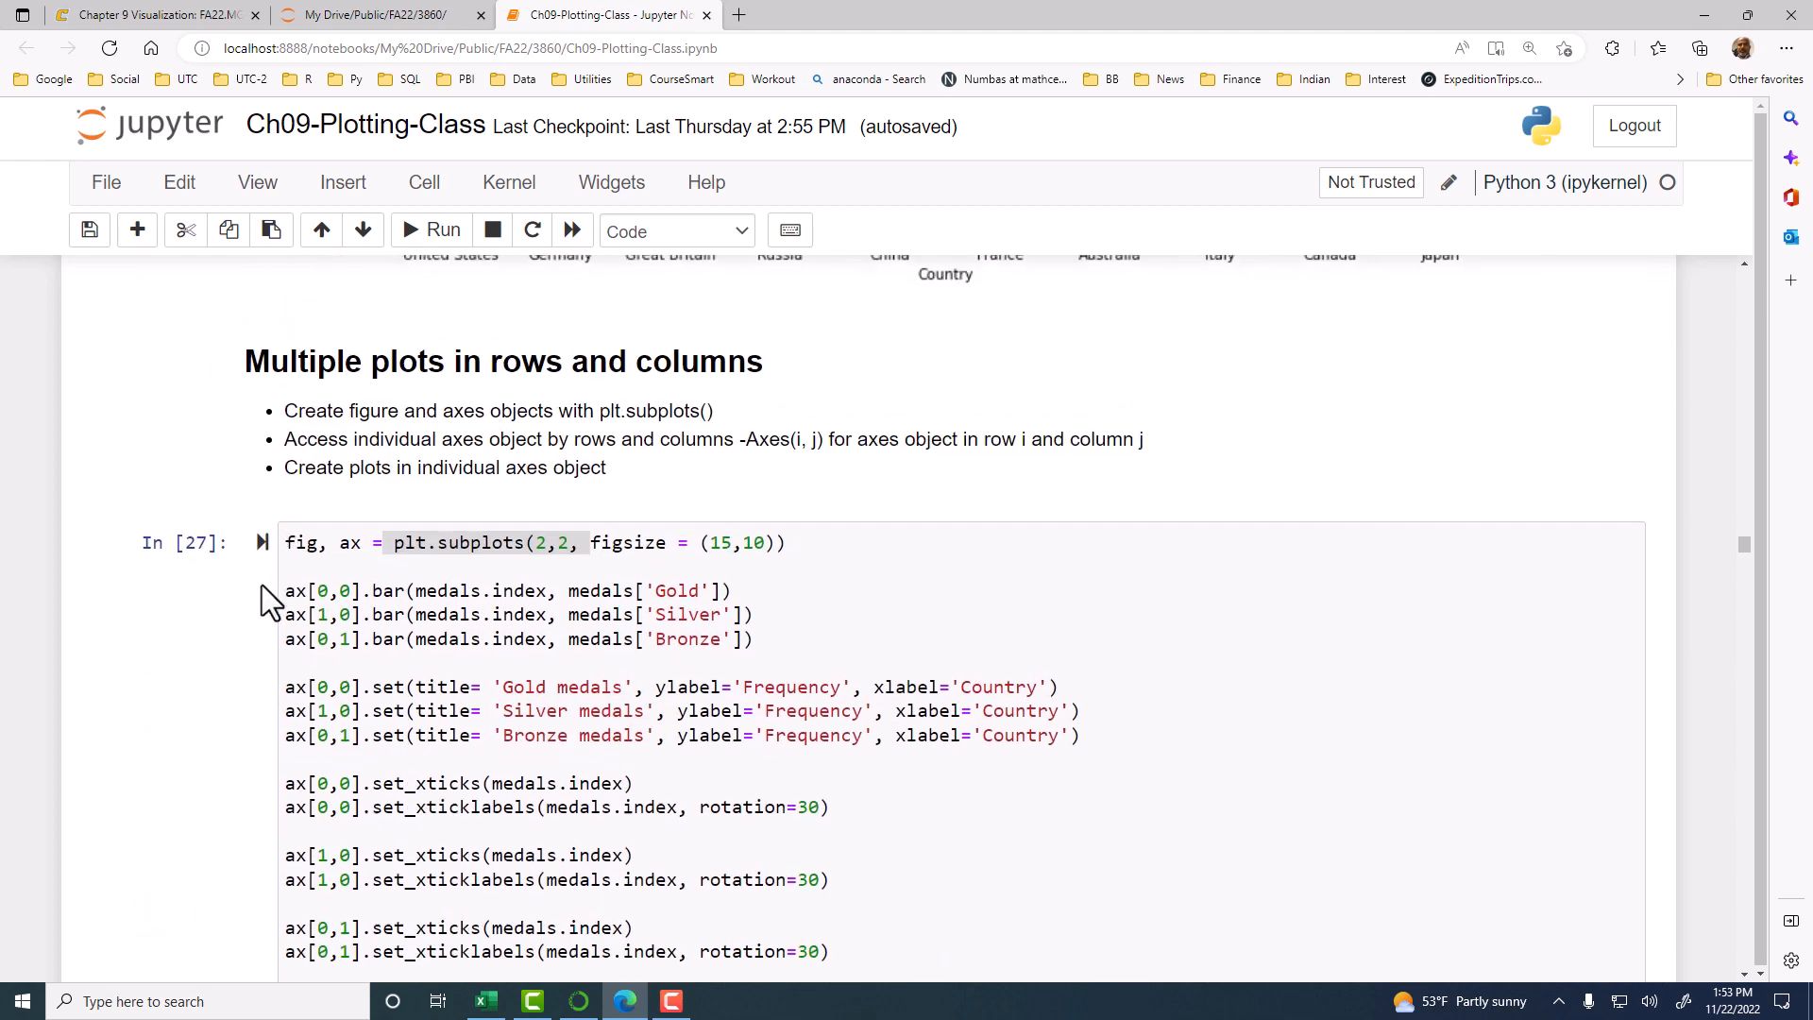
scroll(down, 3)
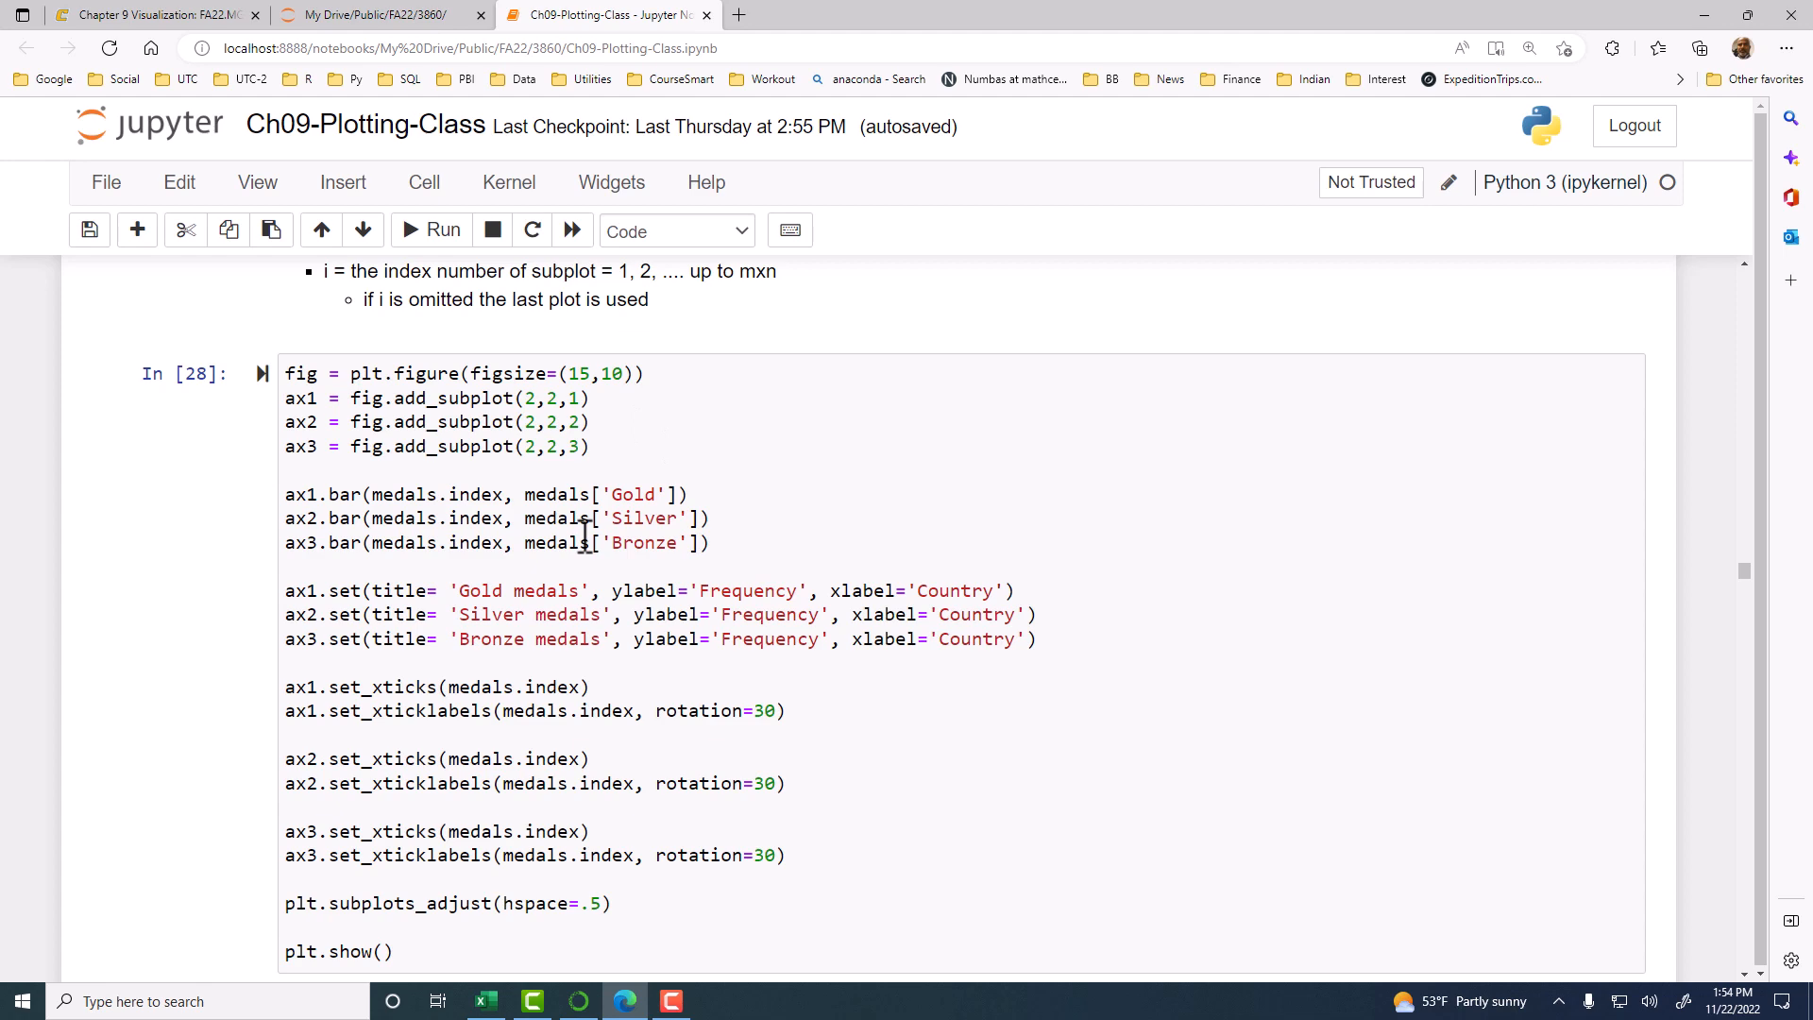
mouse_move(588, 530)
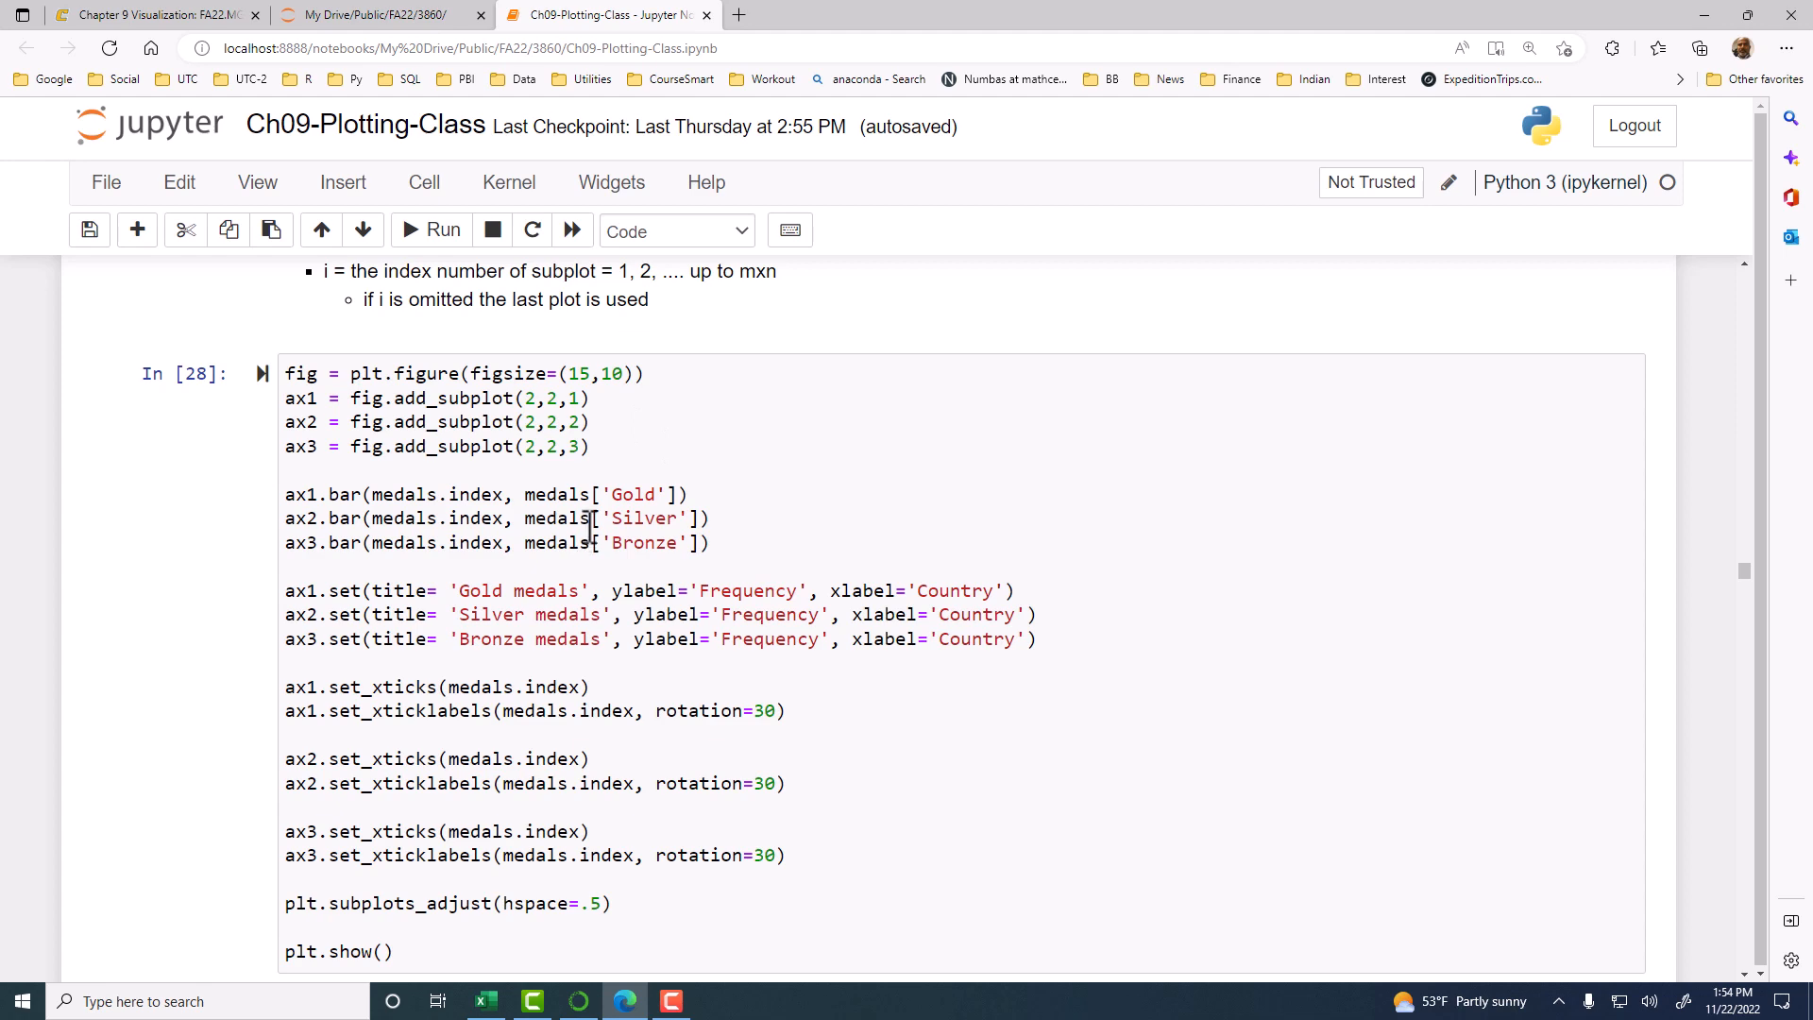
scroll(down, 3)
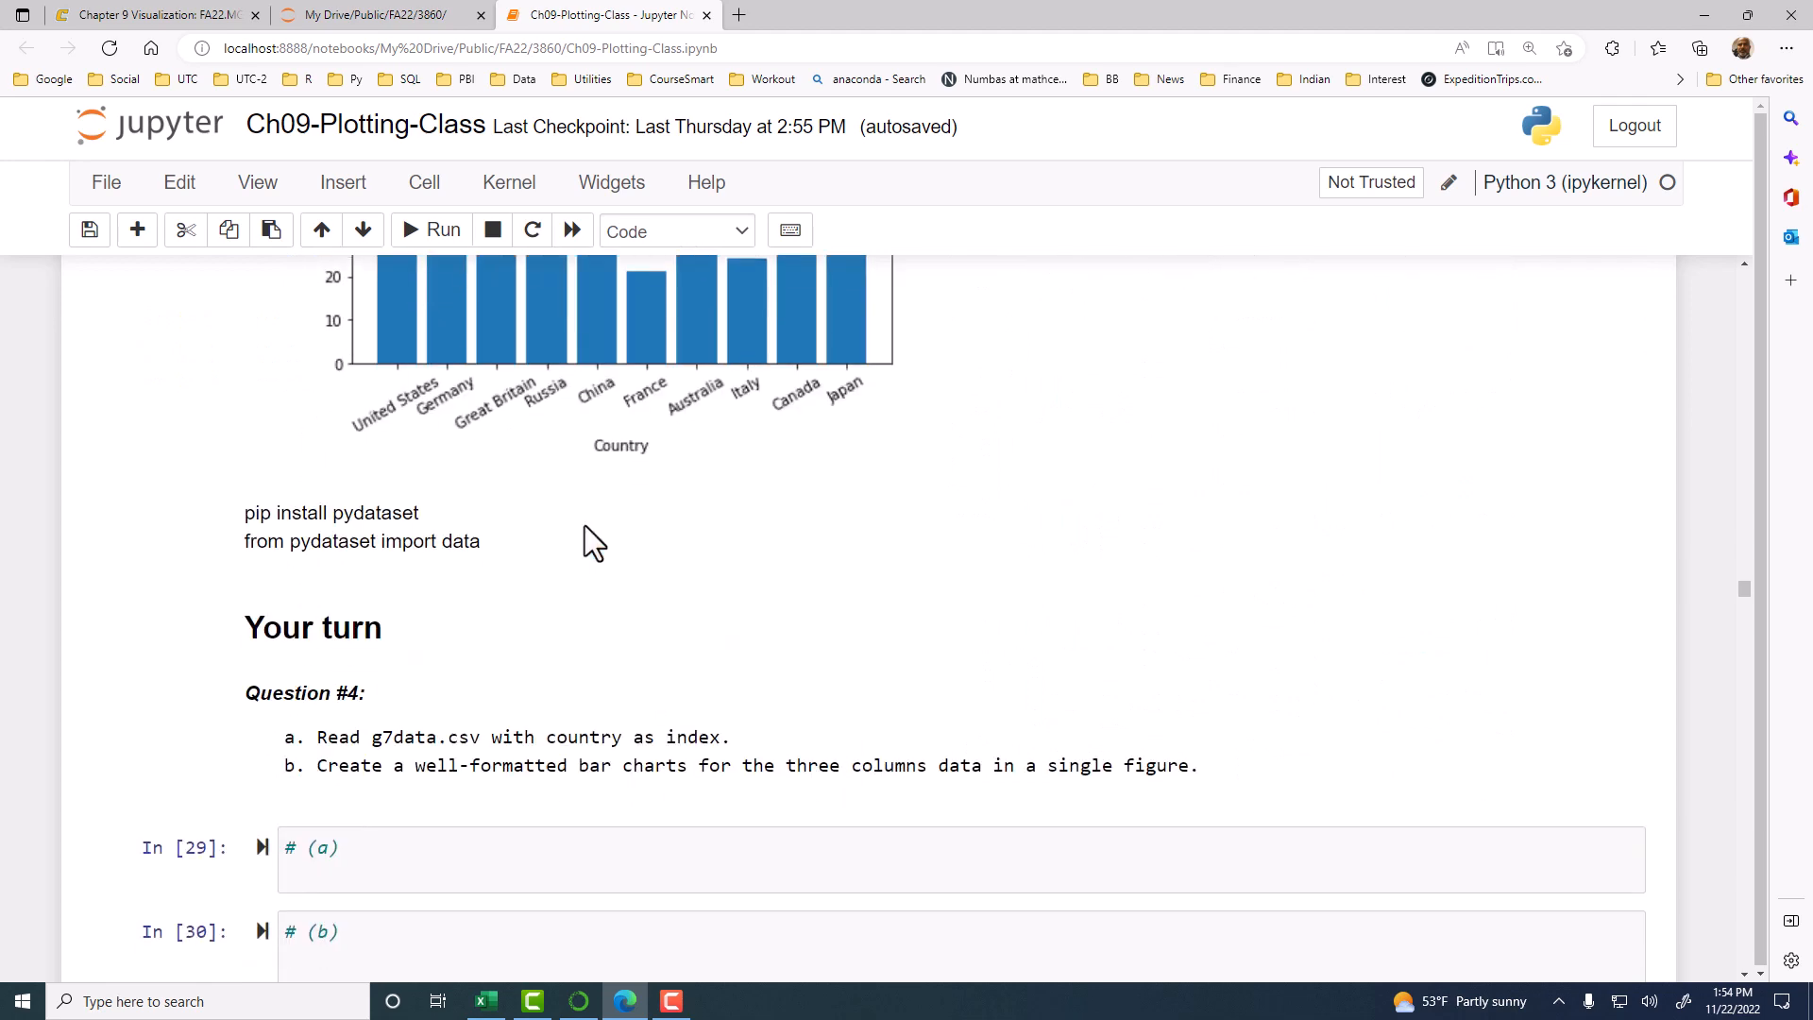